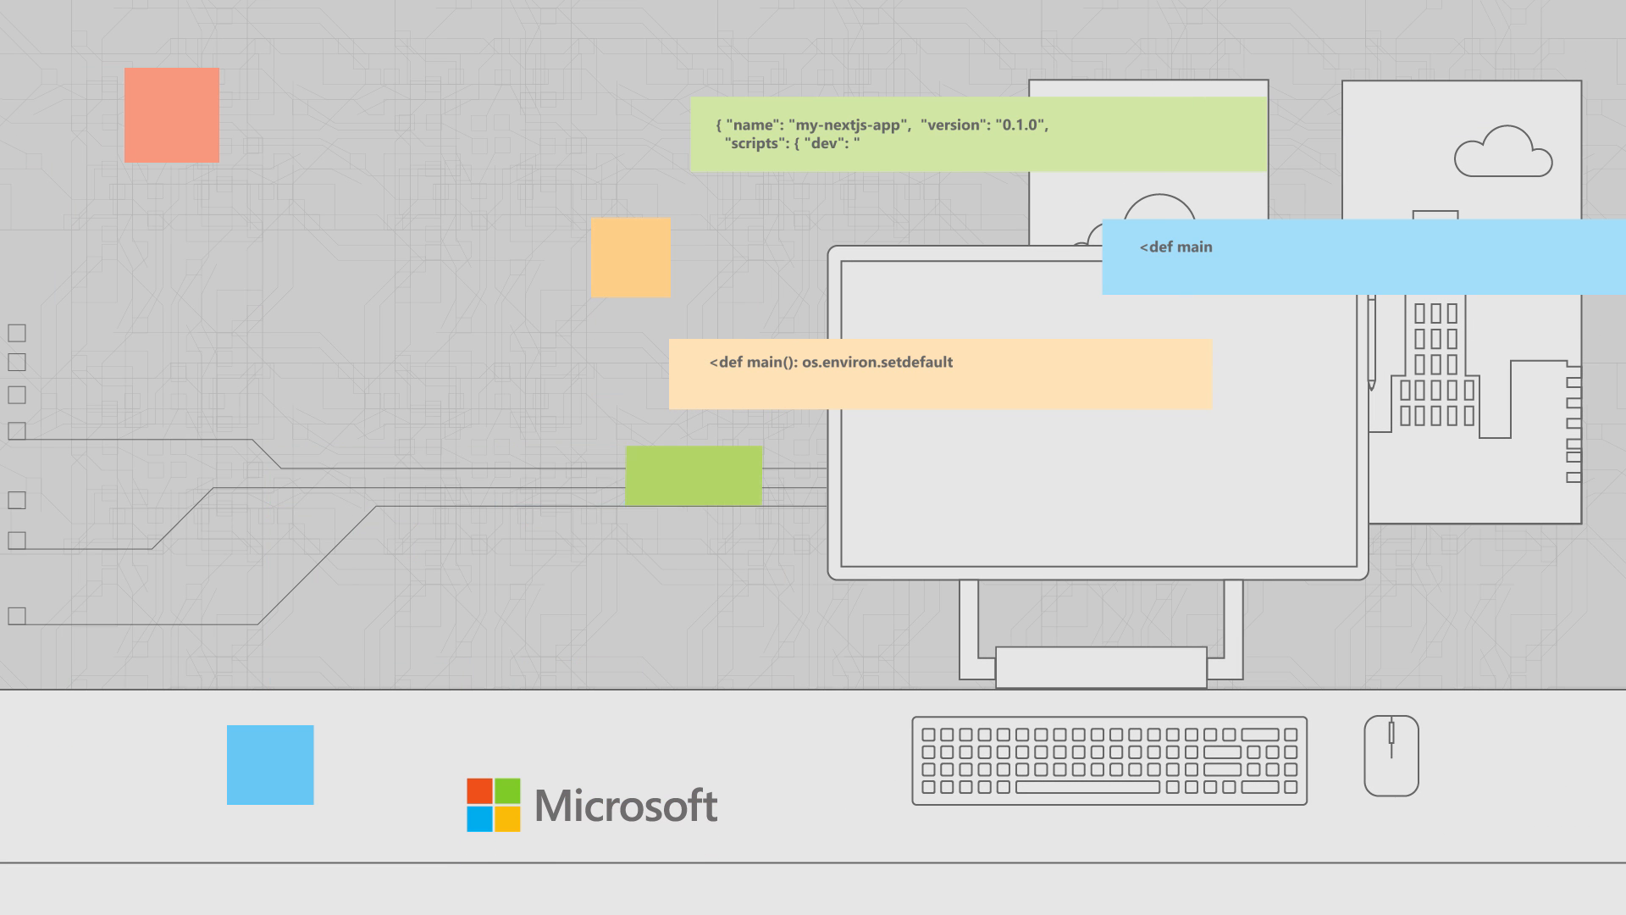
# - Search the taskbar for 'ter' to find Windows Terminal (Preview)
pyautogui.write('ter')
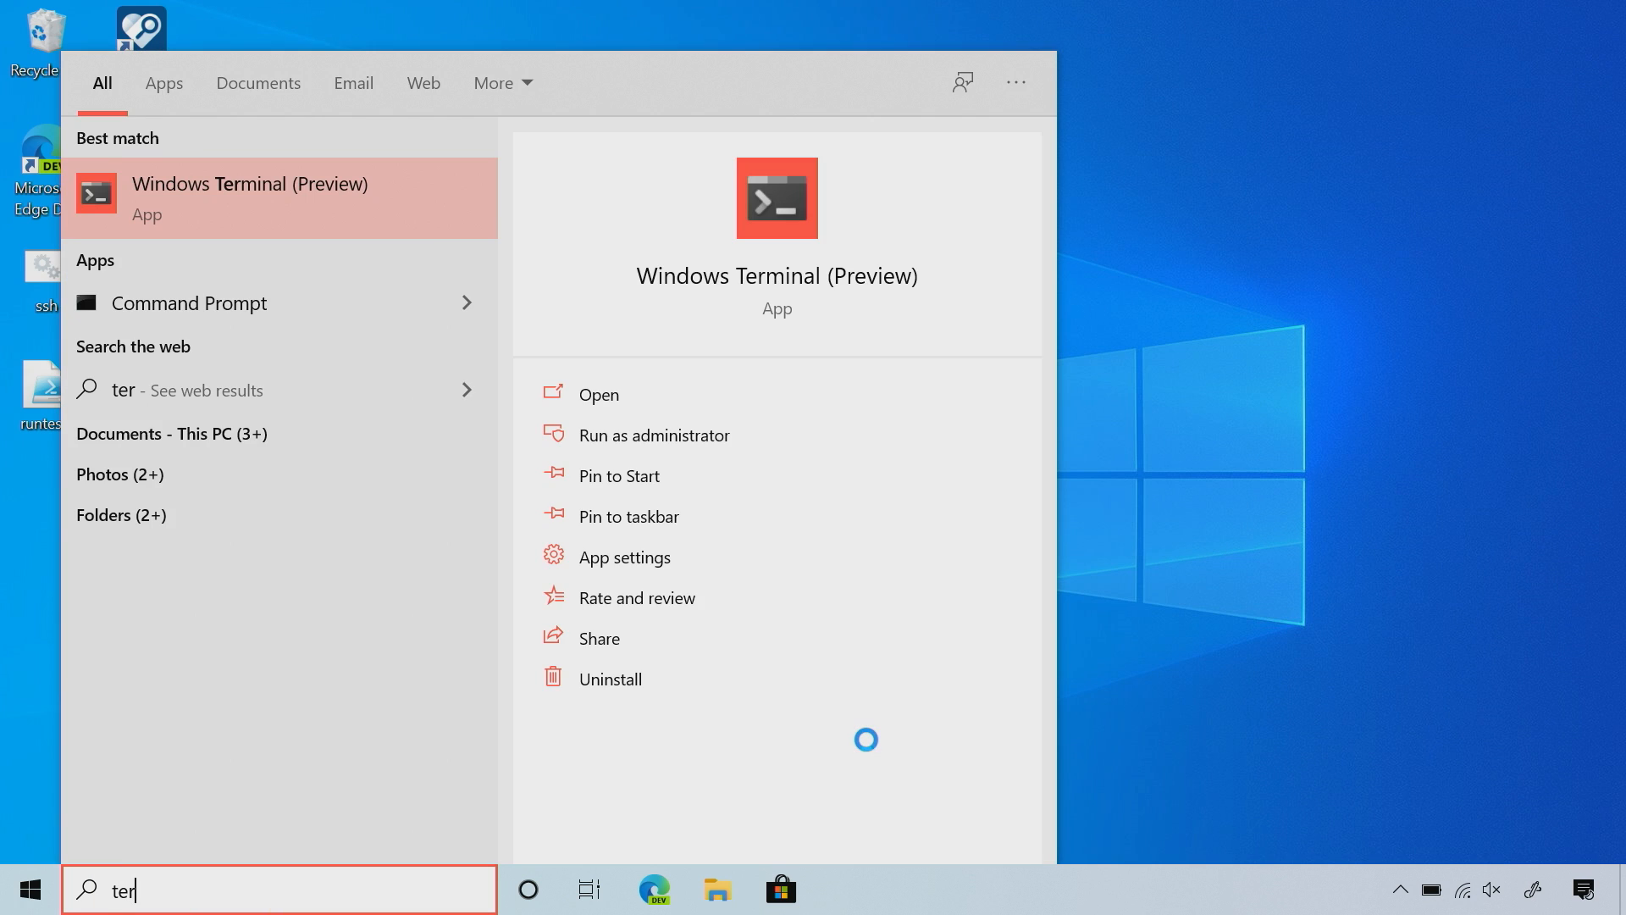
# - Launch Windows Terminal (Preview), open three extra PowerShell Core tabs, and close the second one
pyautogui.click(249, 198)
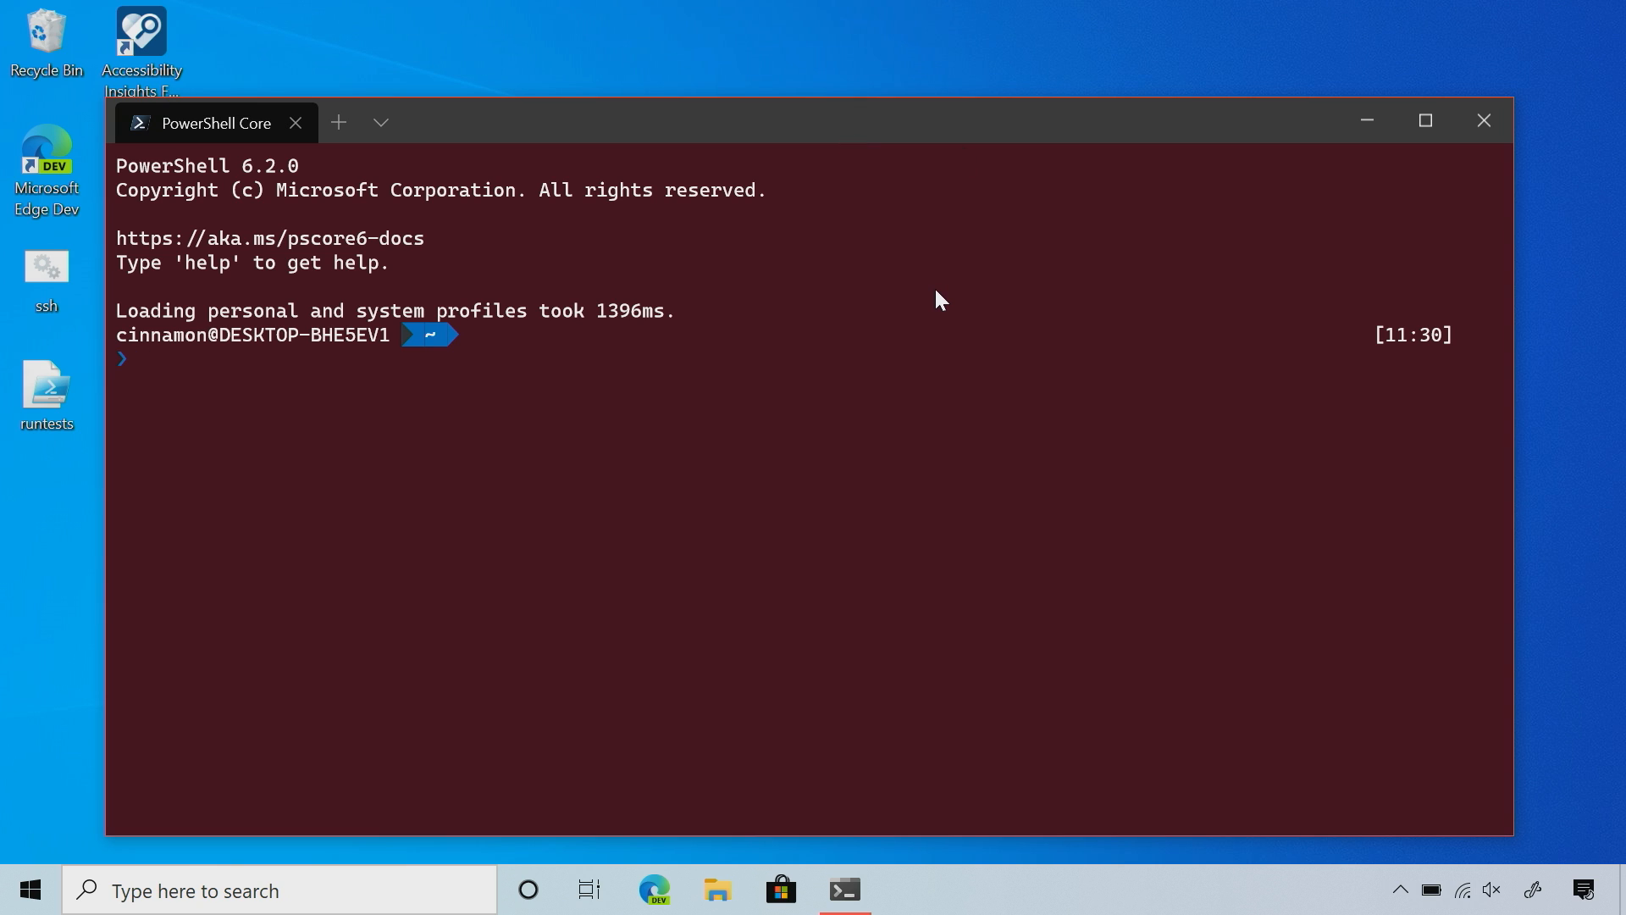
pyautogui.moveTo(1016, 393)
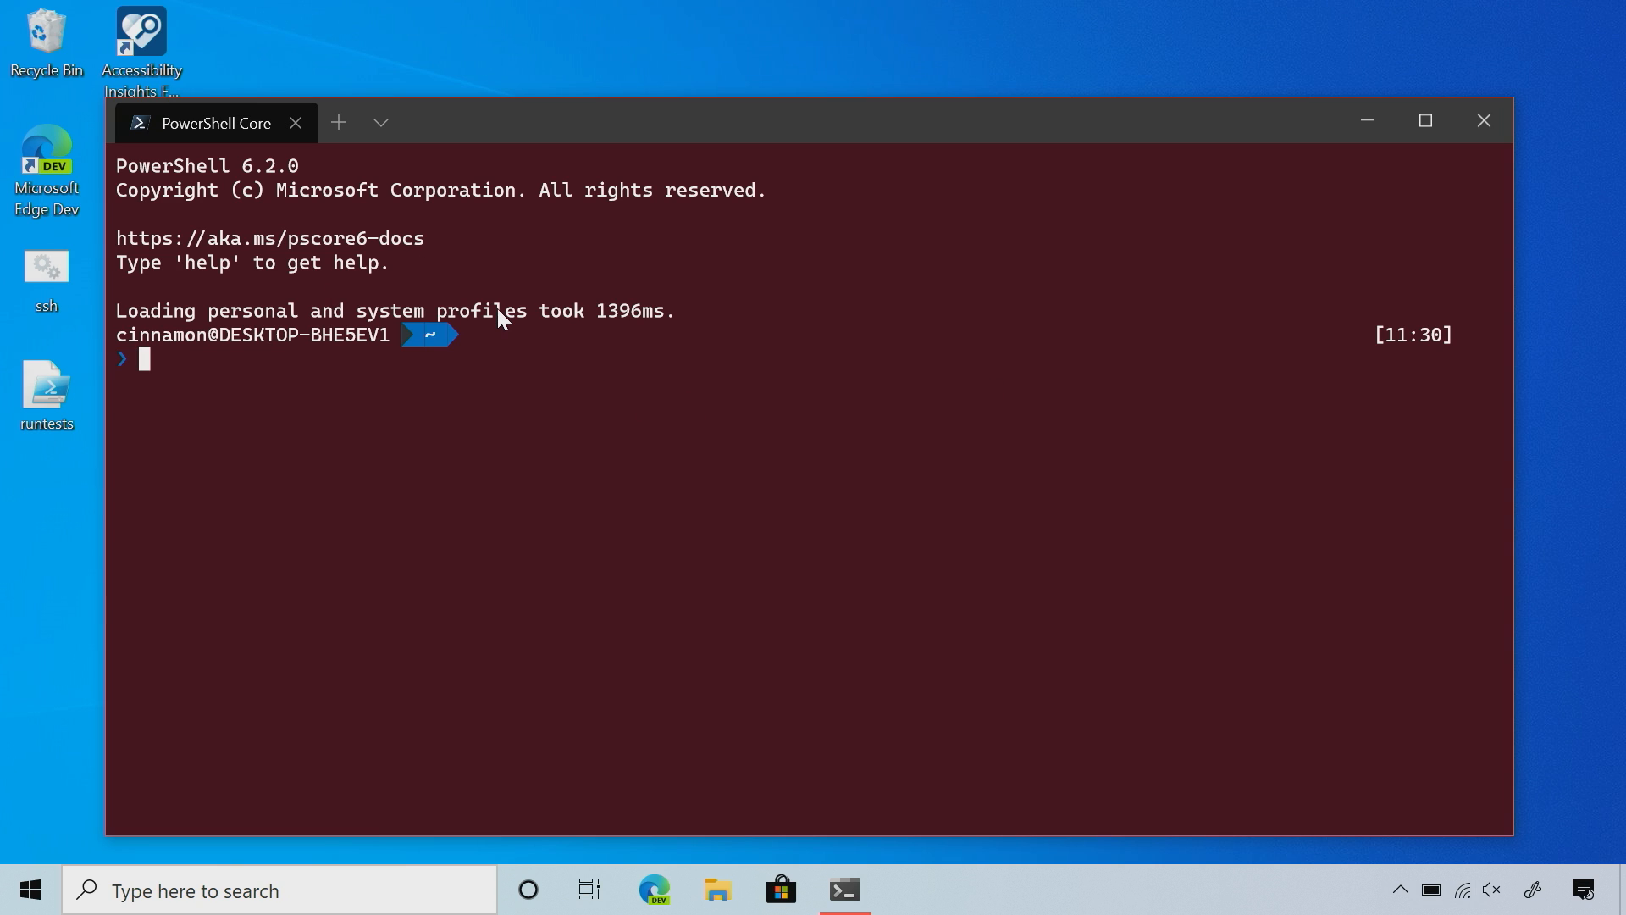
pyautogui.moveTo(466, 257)
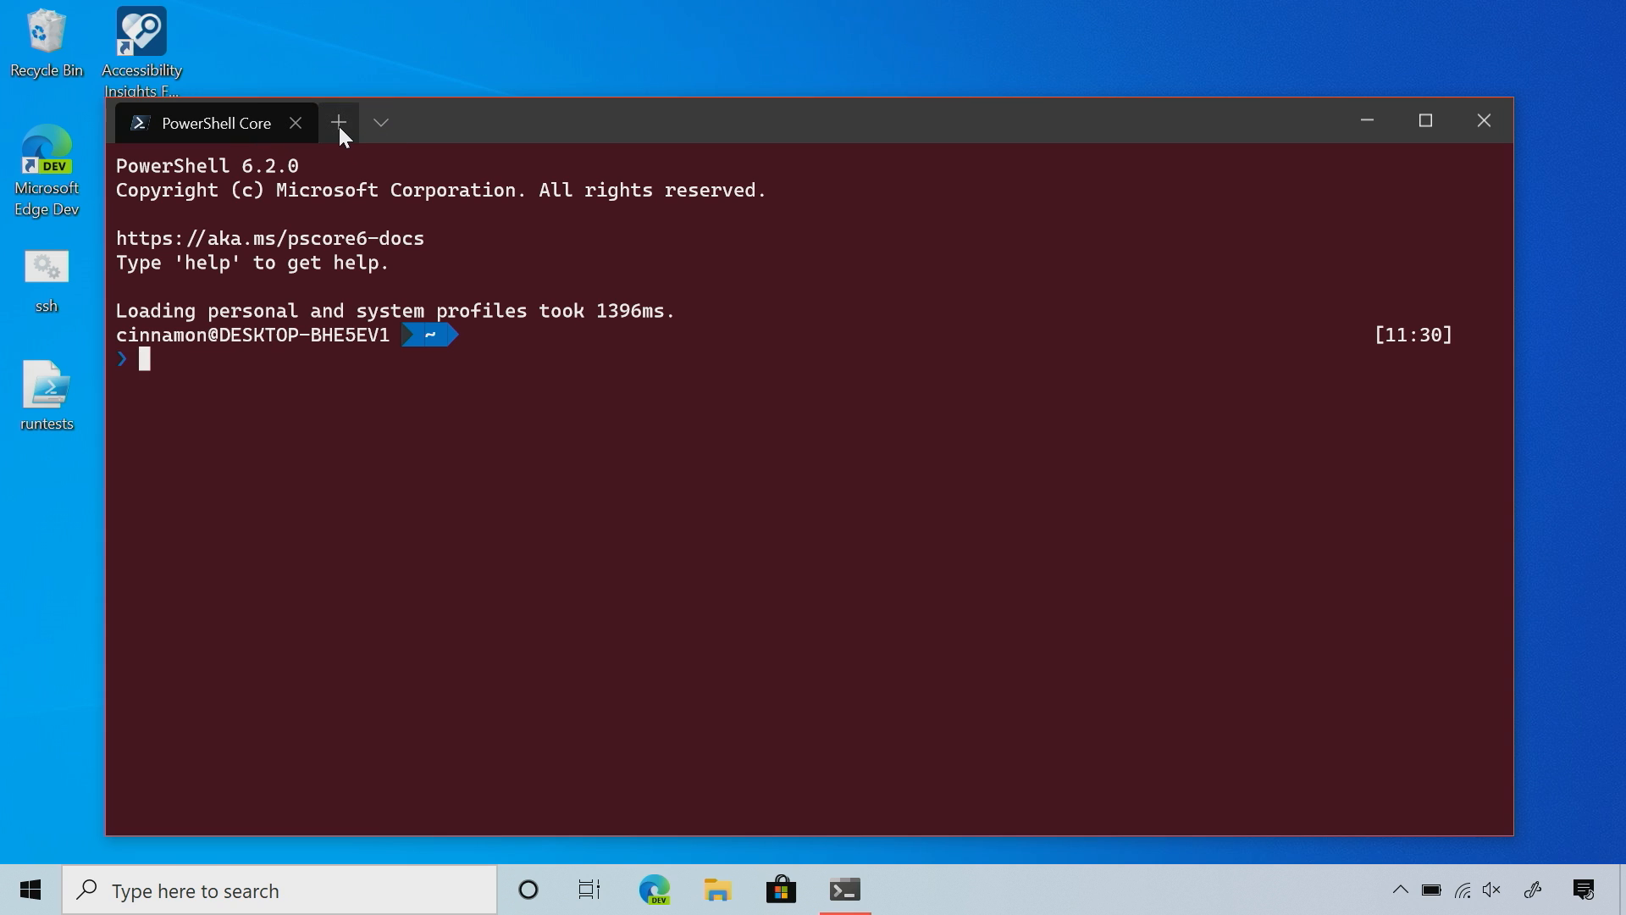
pyautogui.moveTo(345, 143)
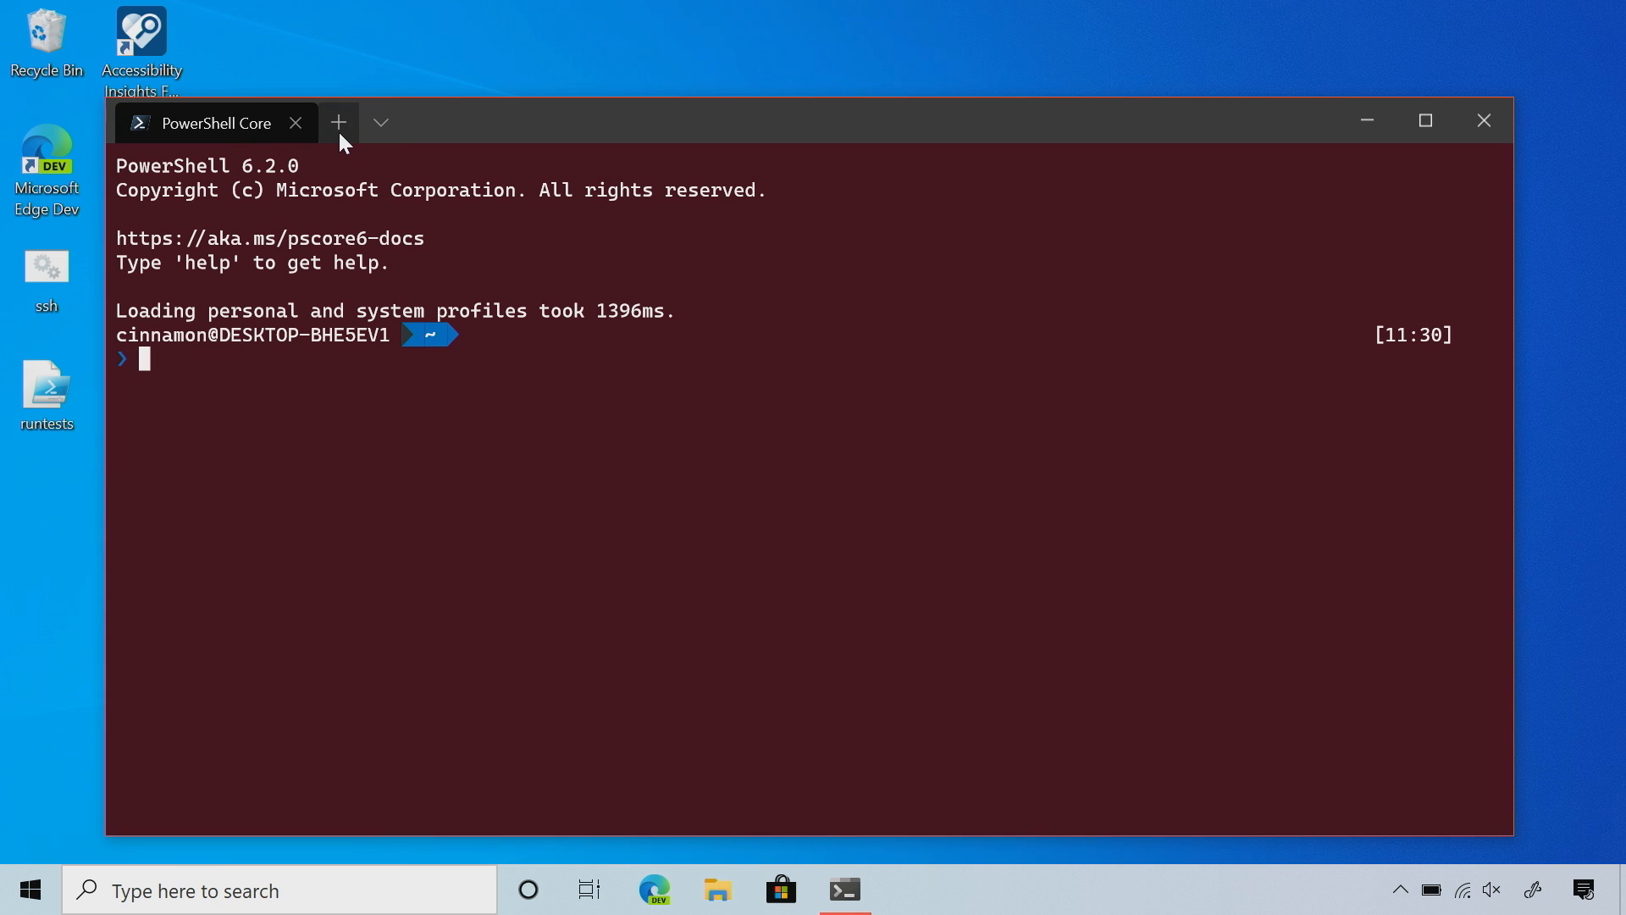
pyautogui.click(337, 122)
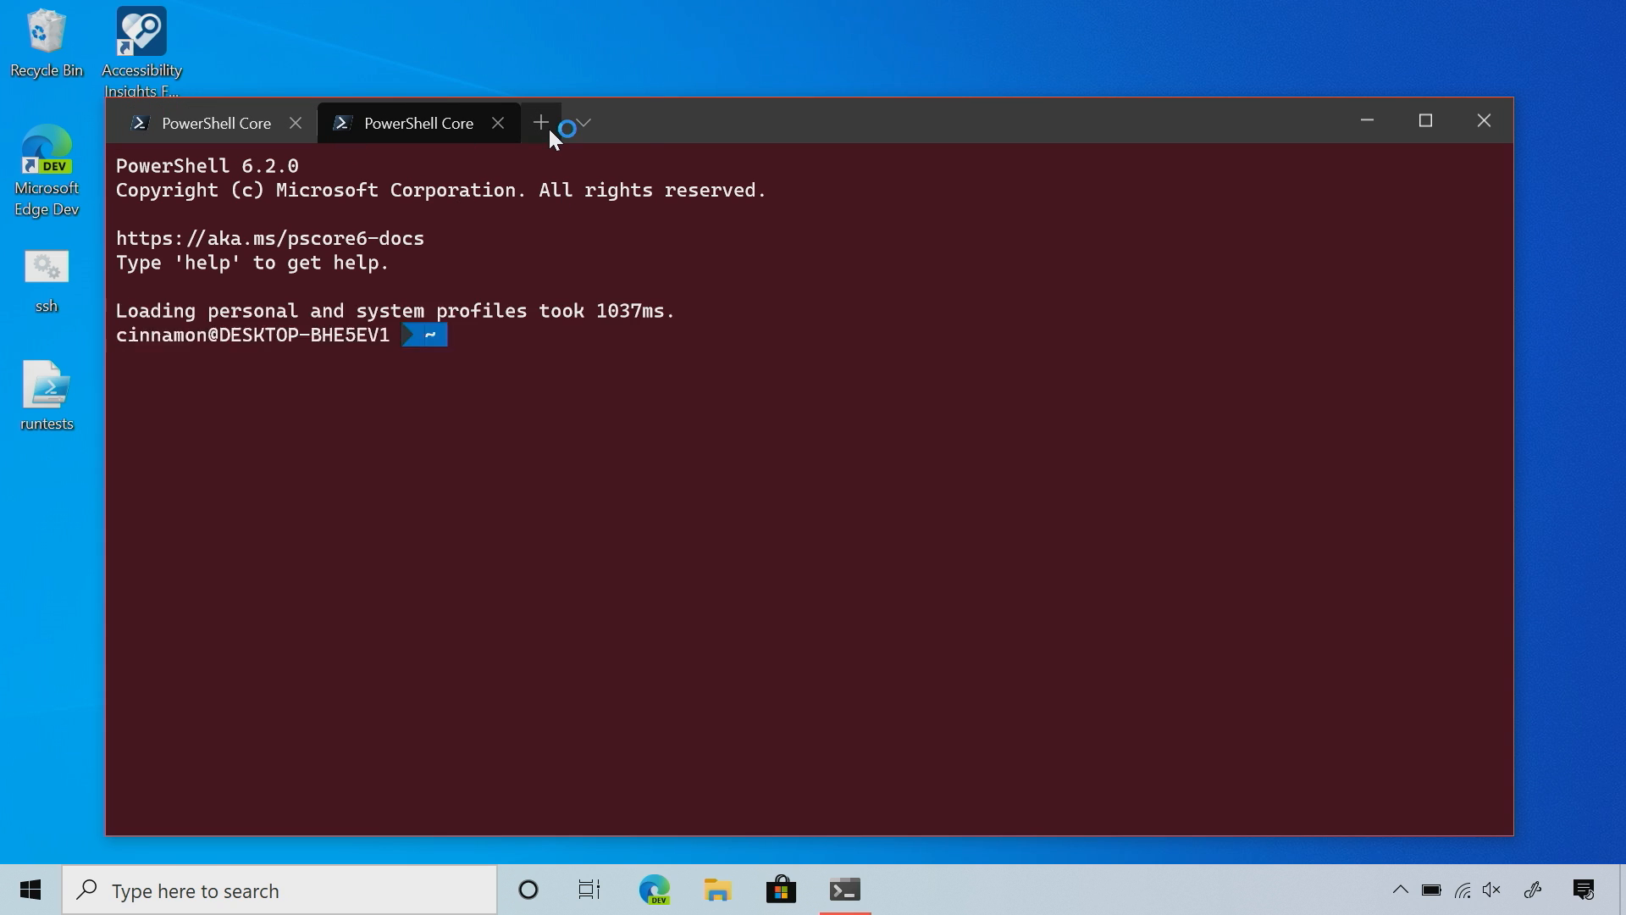
pyautogui.click(540, 122)
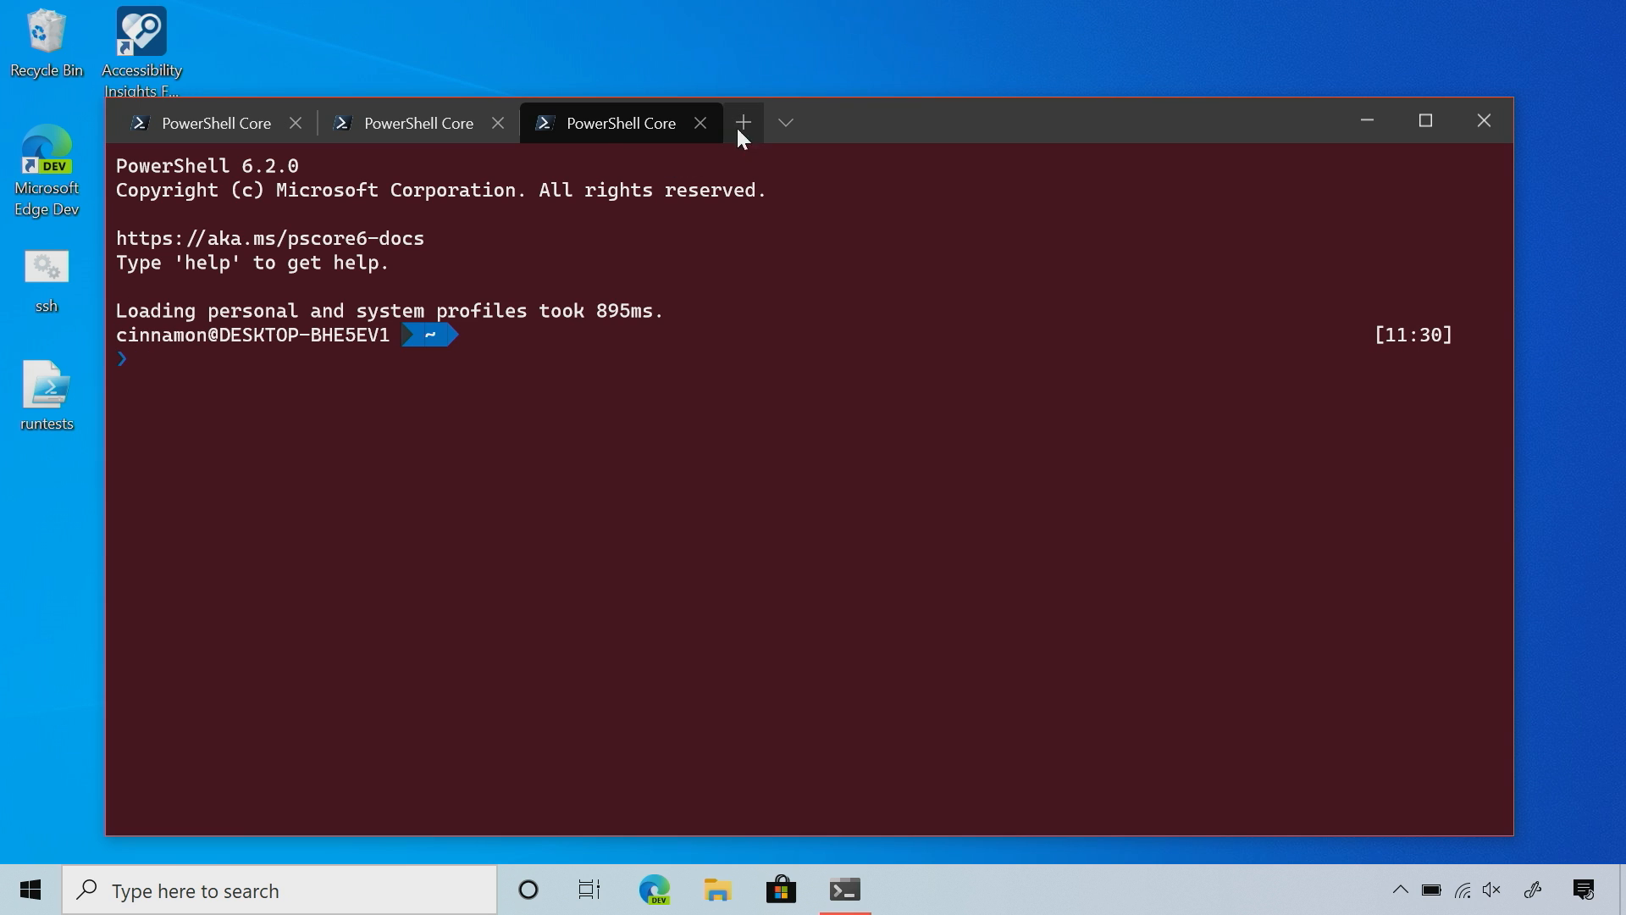
pyautogui.click(742, 122)
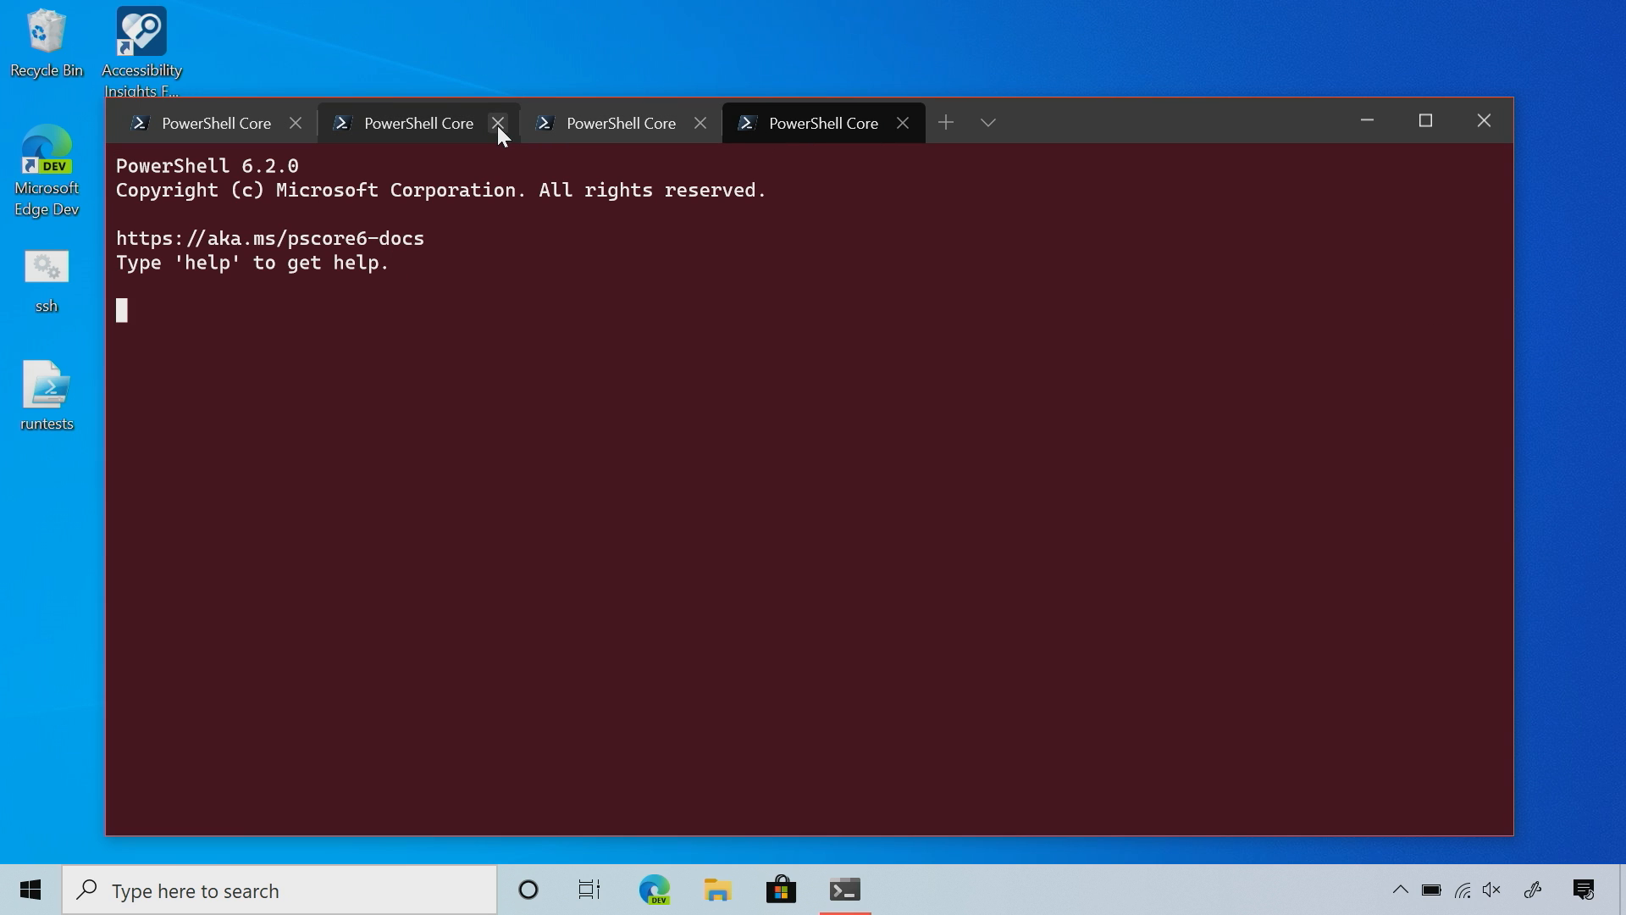
pyautogui.click(497, 122)
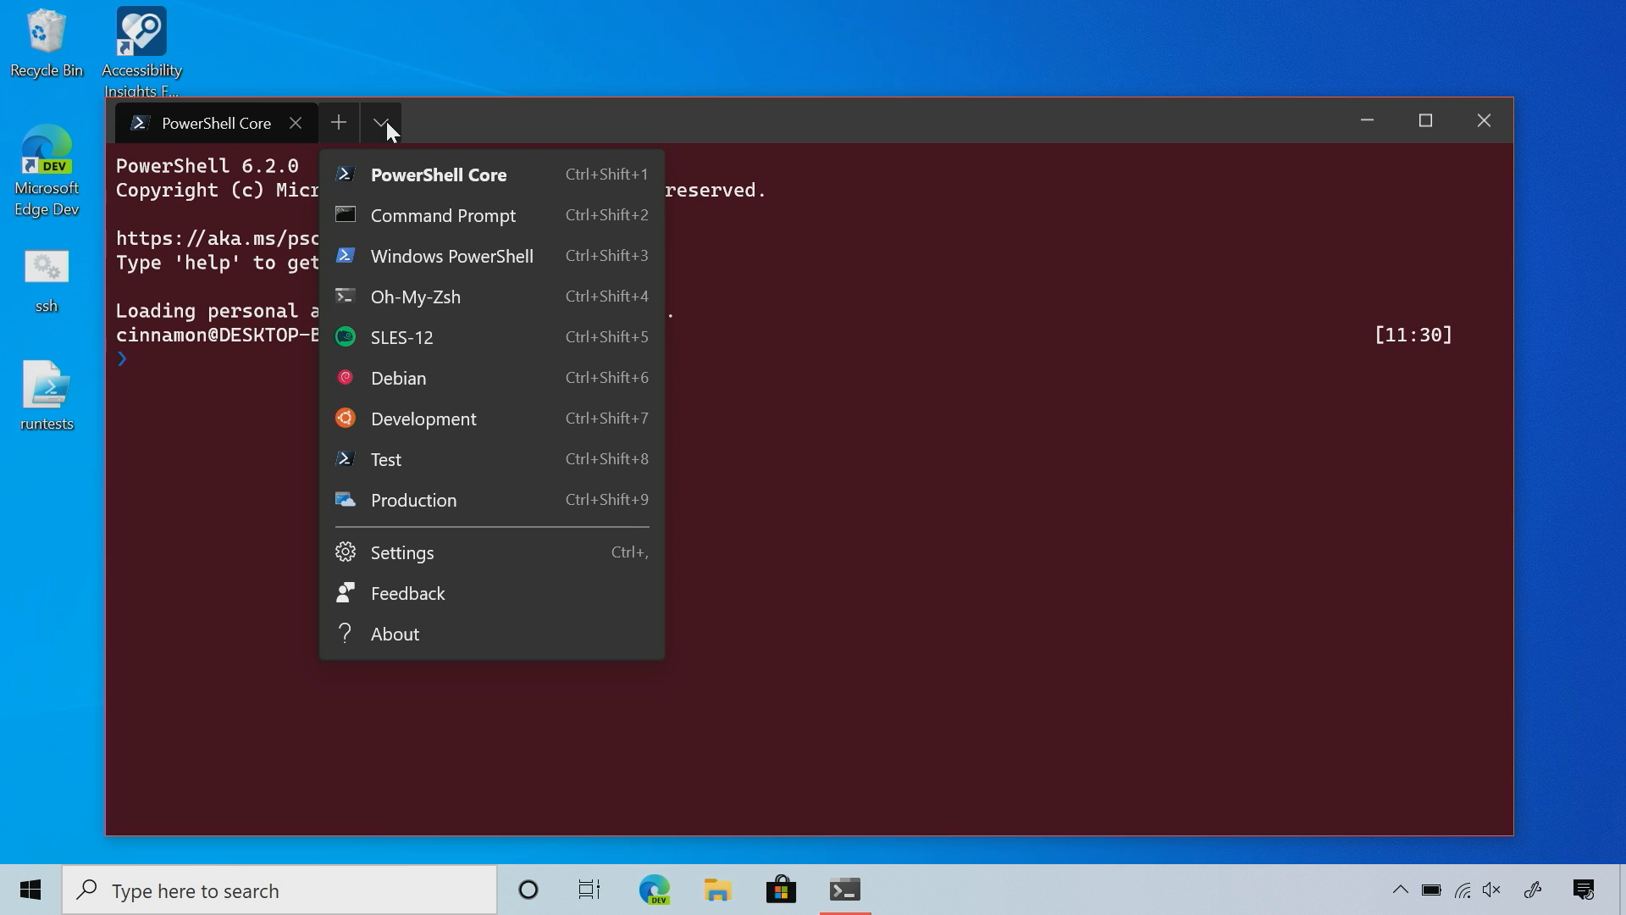
pyautogui.moveTo(570, 256)
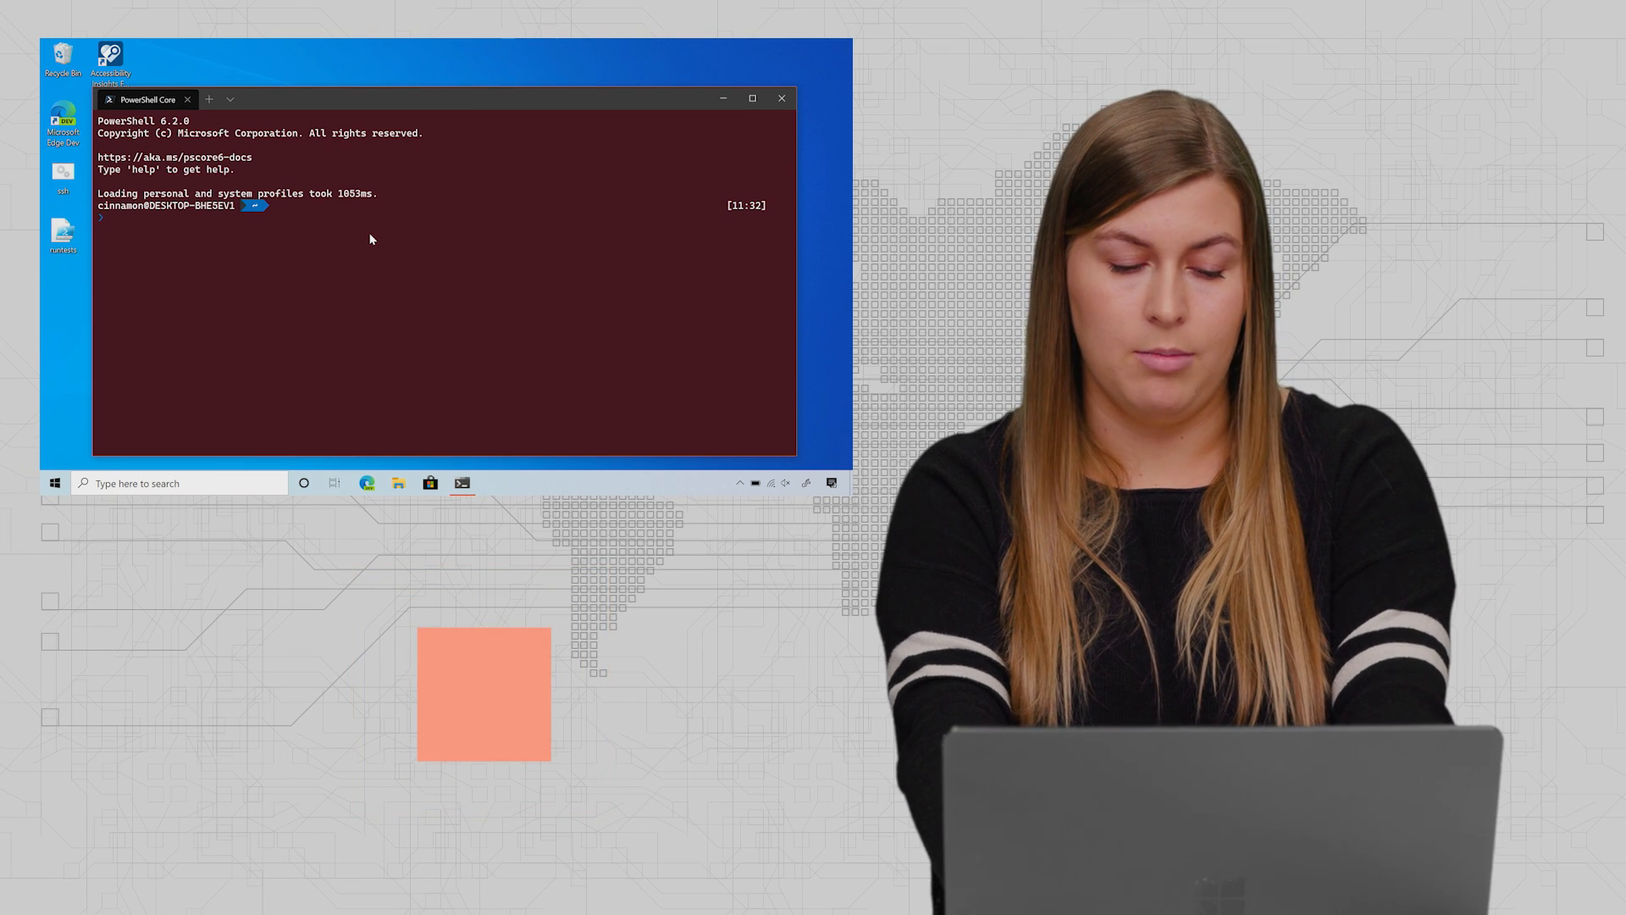
# - Enter GitHub/windowsterminal, run git status, and open the folder in VS Code with 'code .'
pyautogui.write('cd GitHub/')
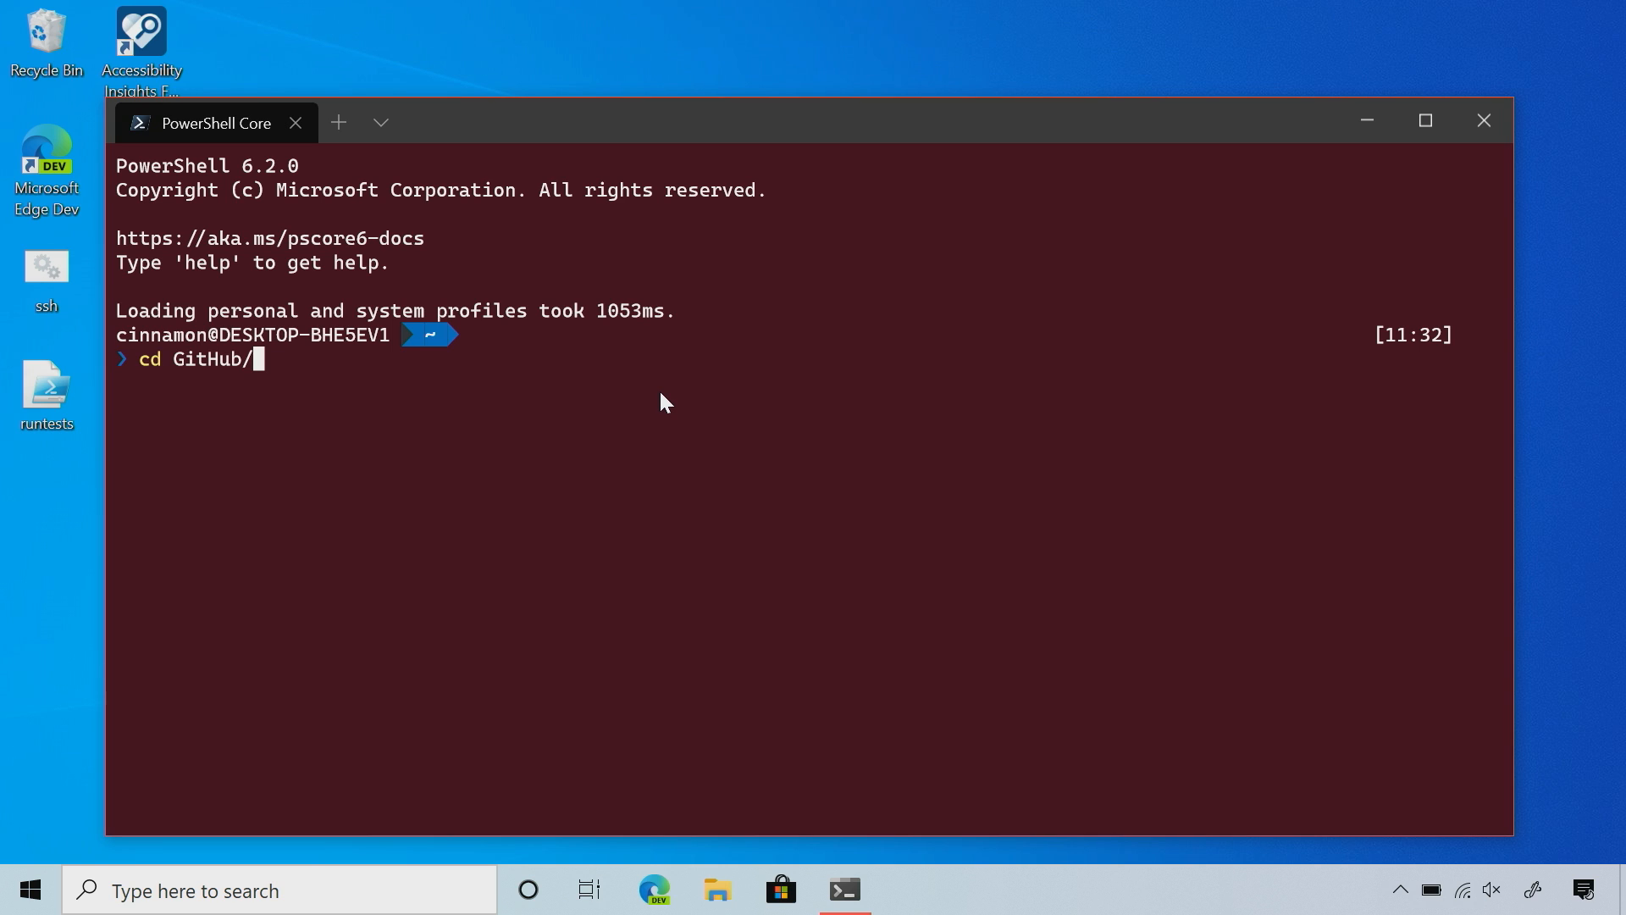
pyautogui.write('windowsterminal')
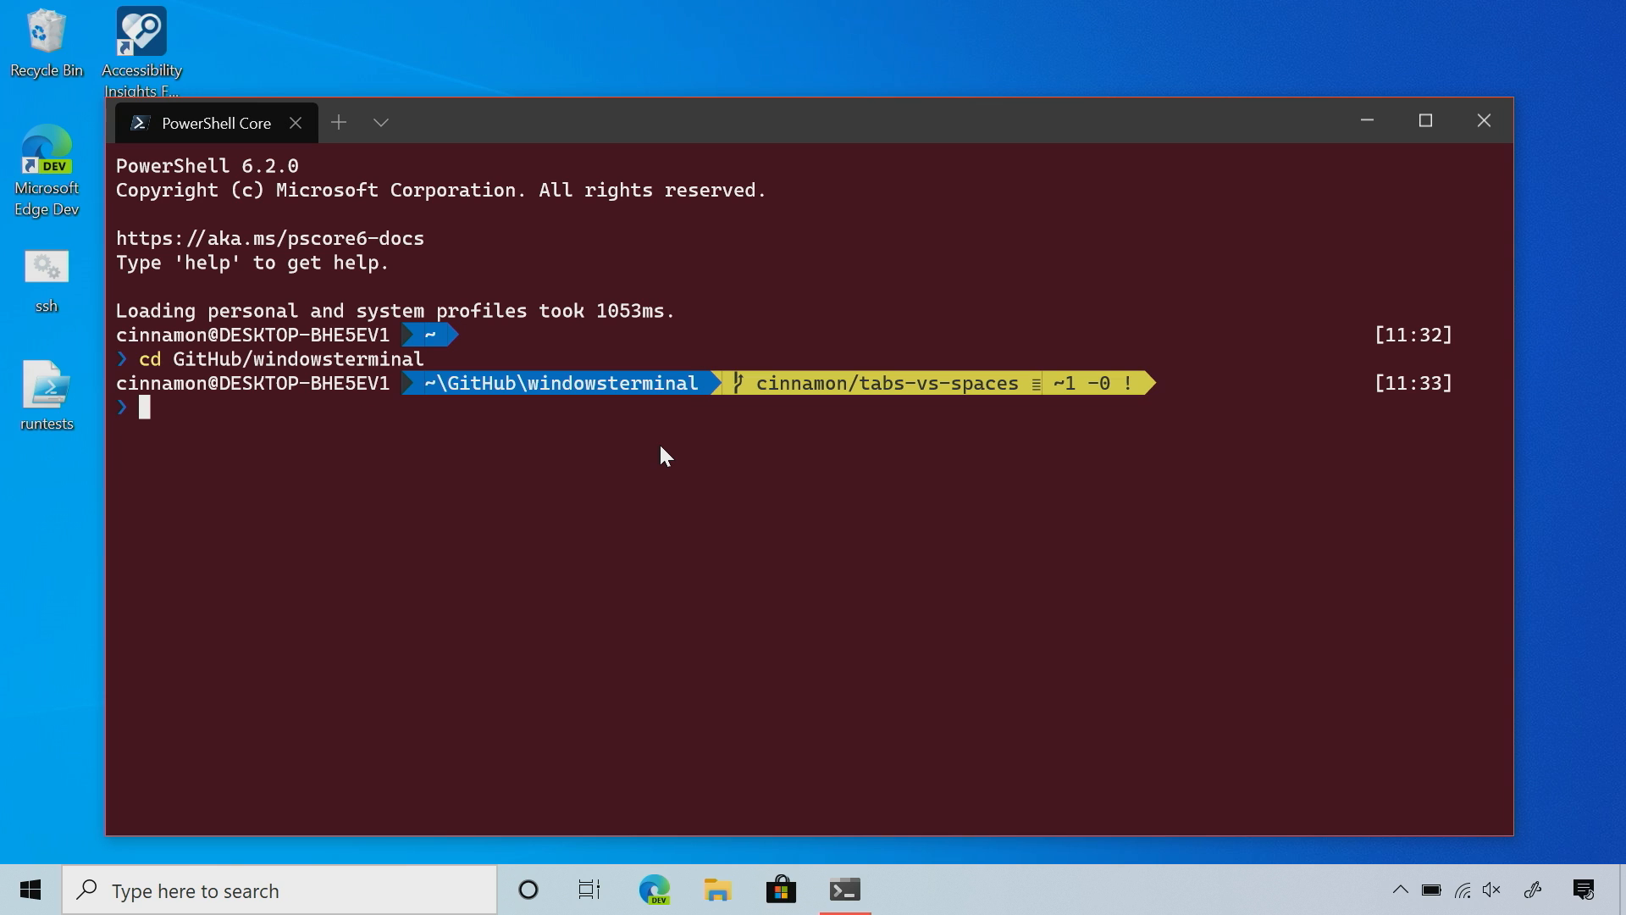
pyautogui.moveTo(1076, 337)
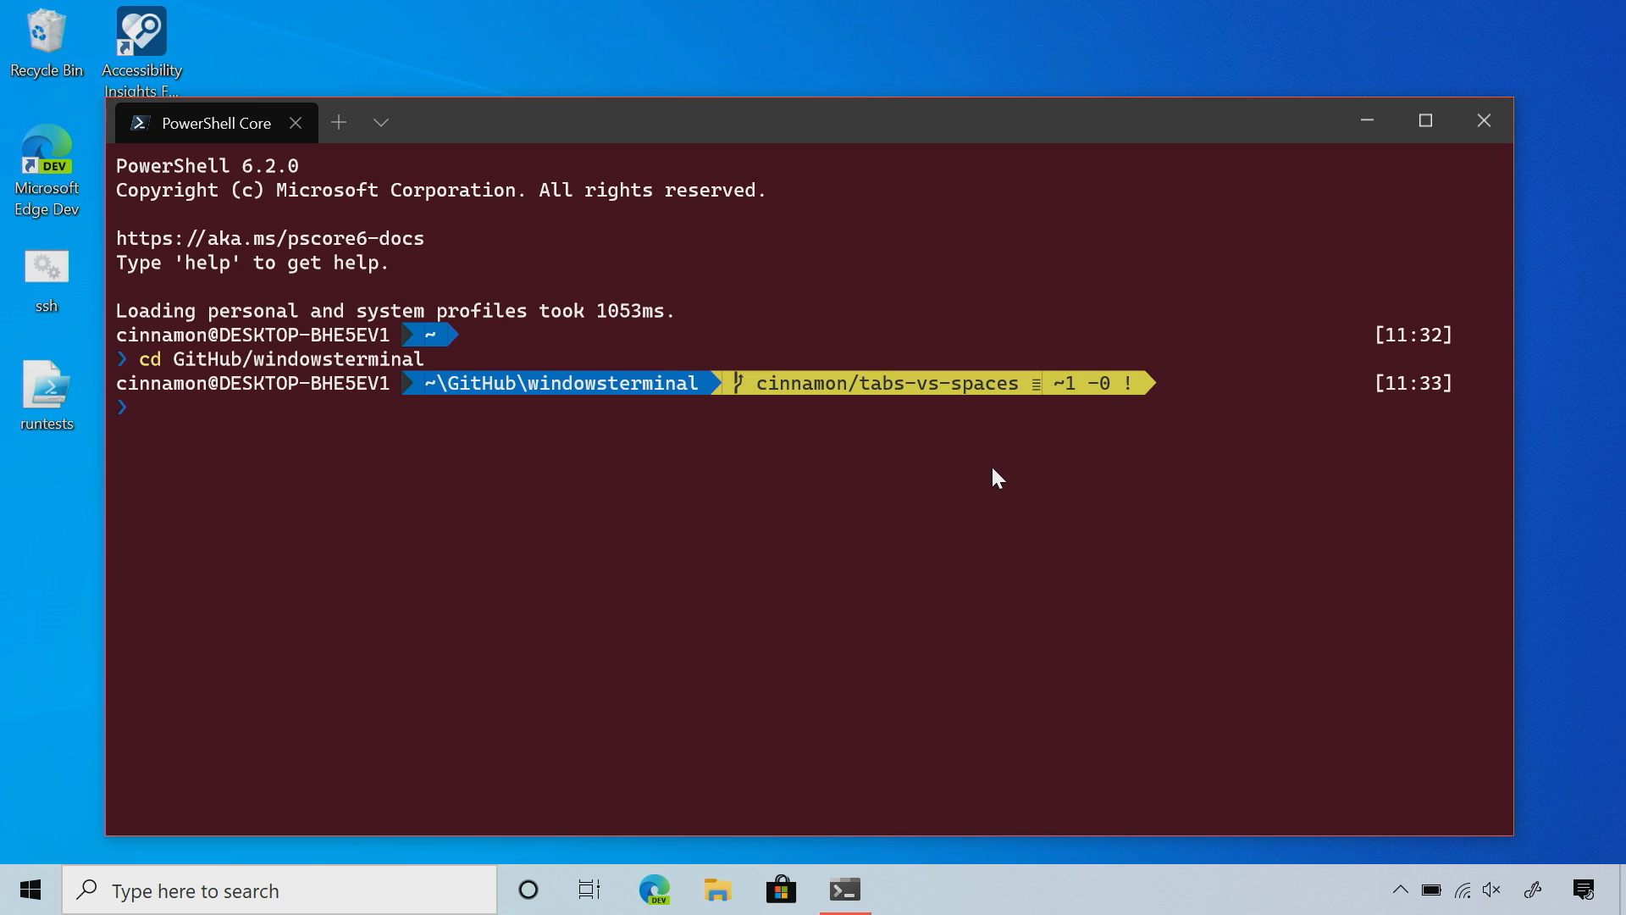
pyautogui.write('git status')
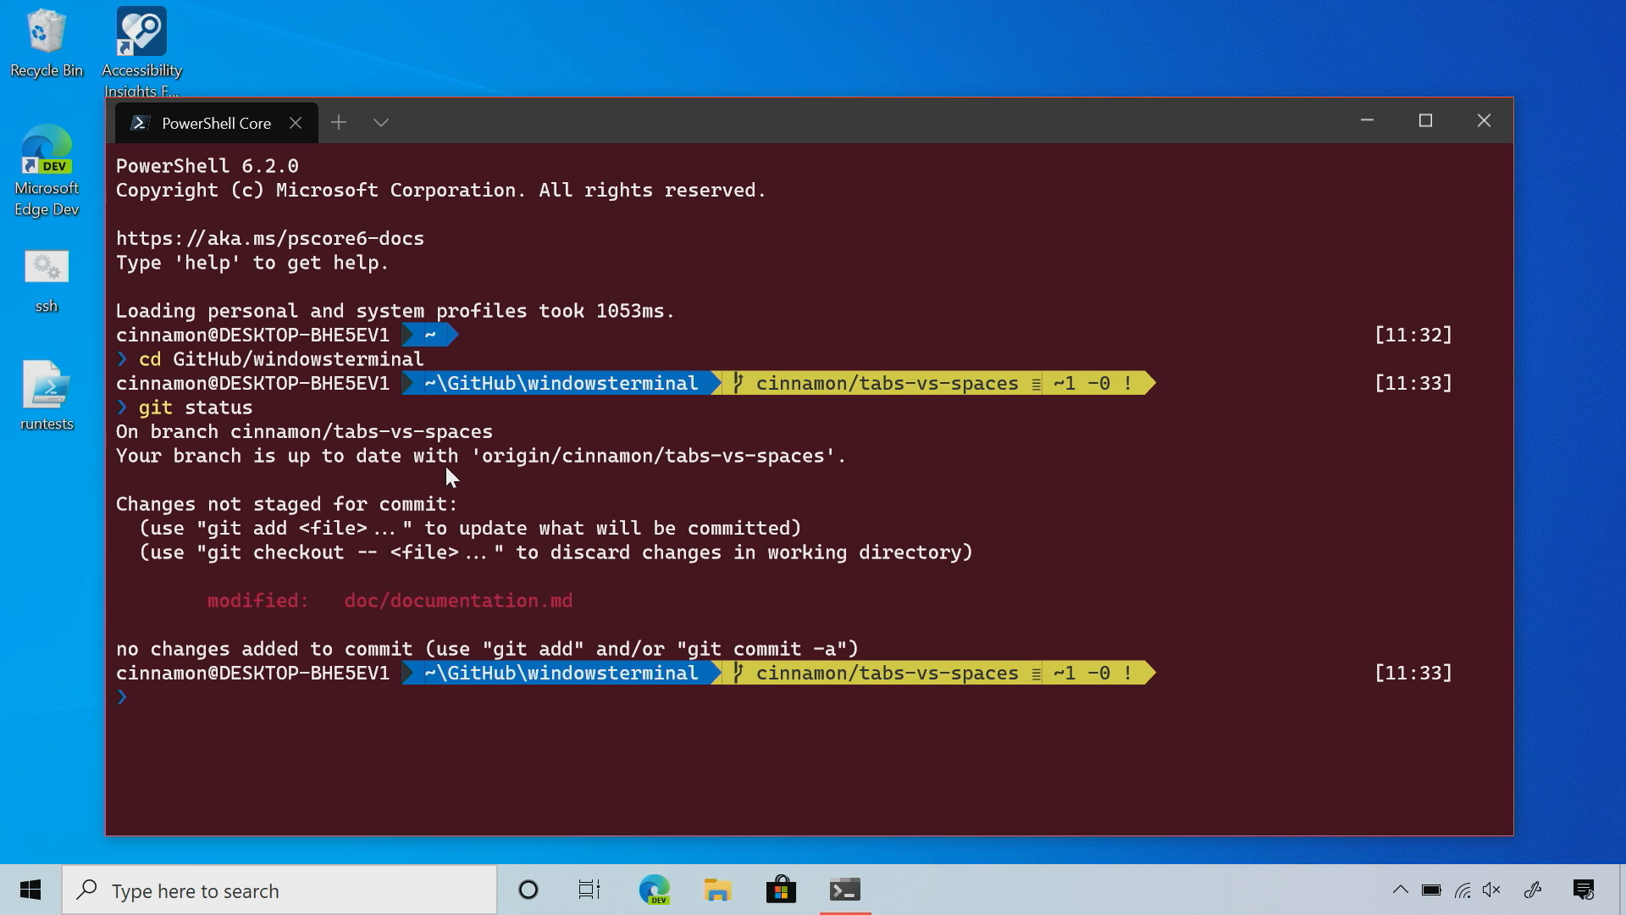
pyautogui.moveTo(435, 624)
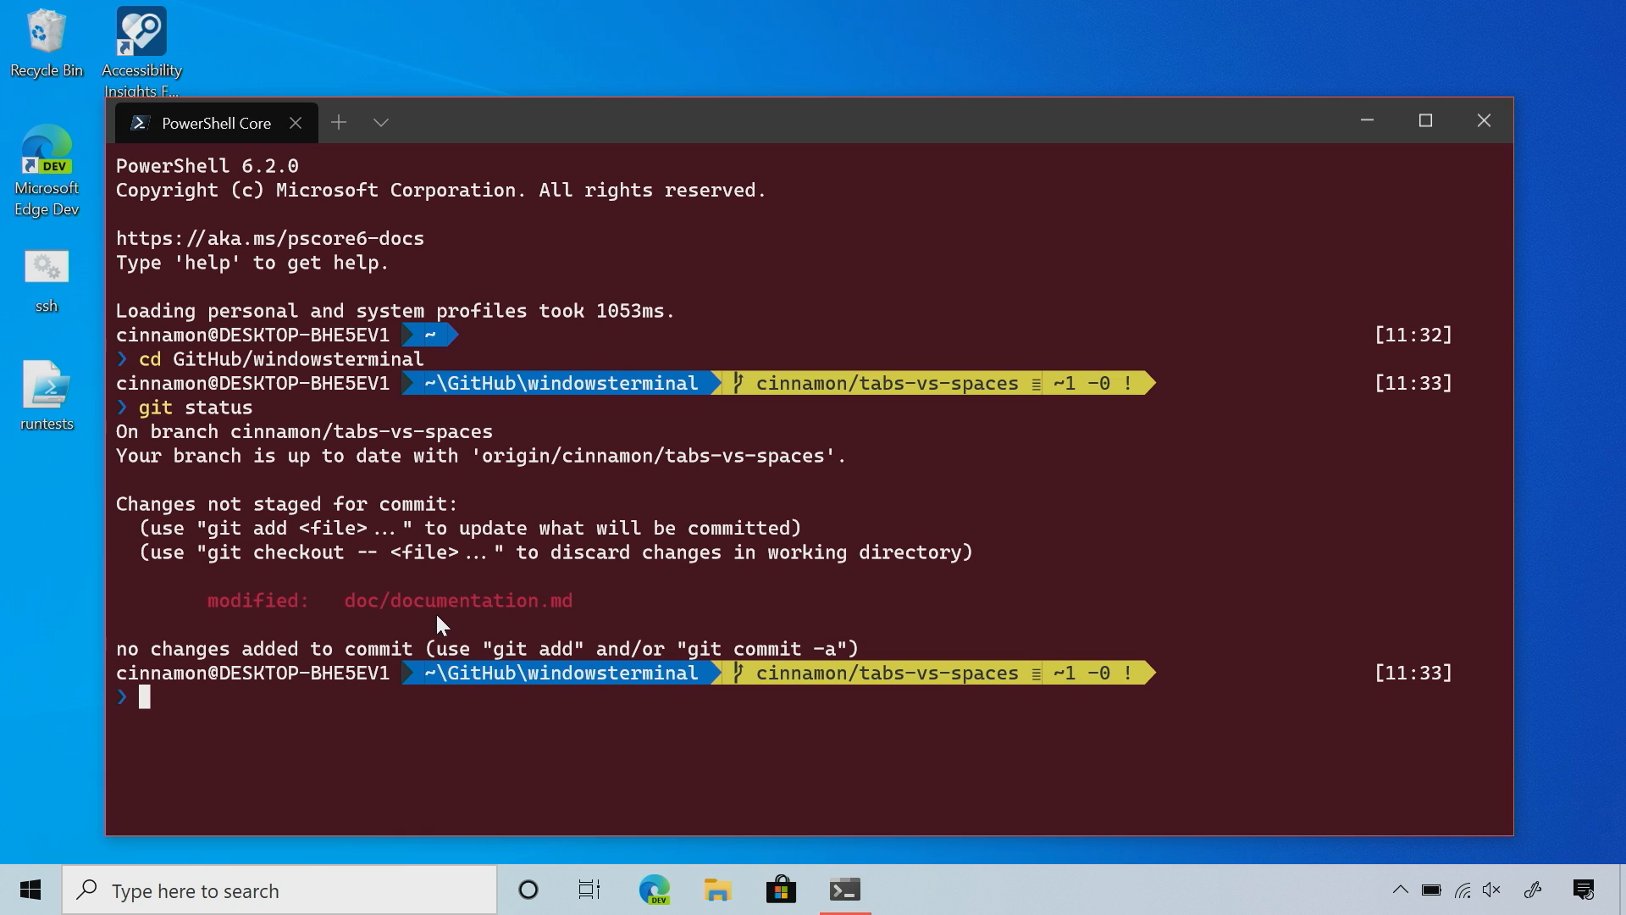
pyautogui.write('code .')
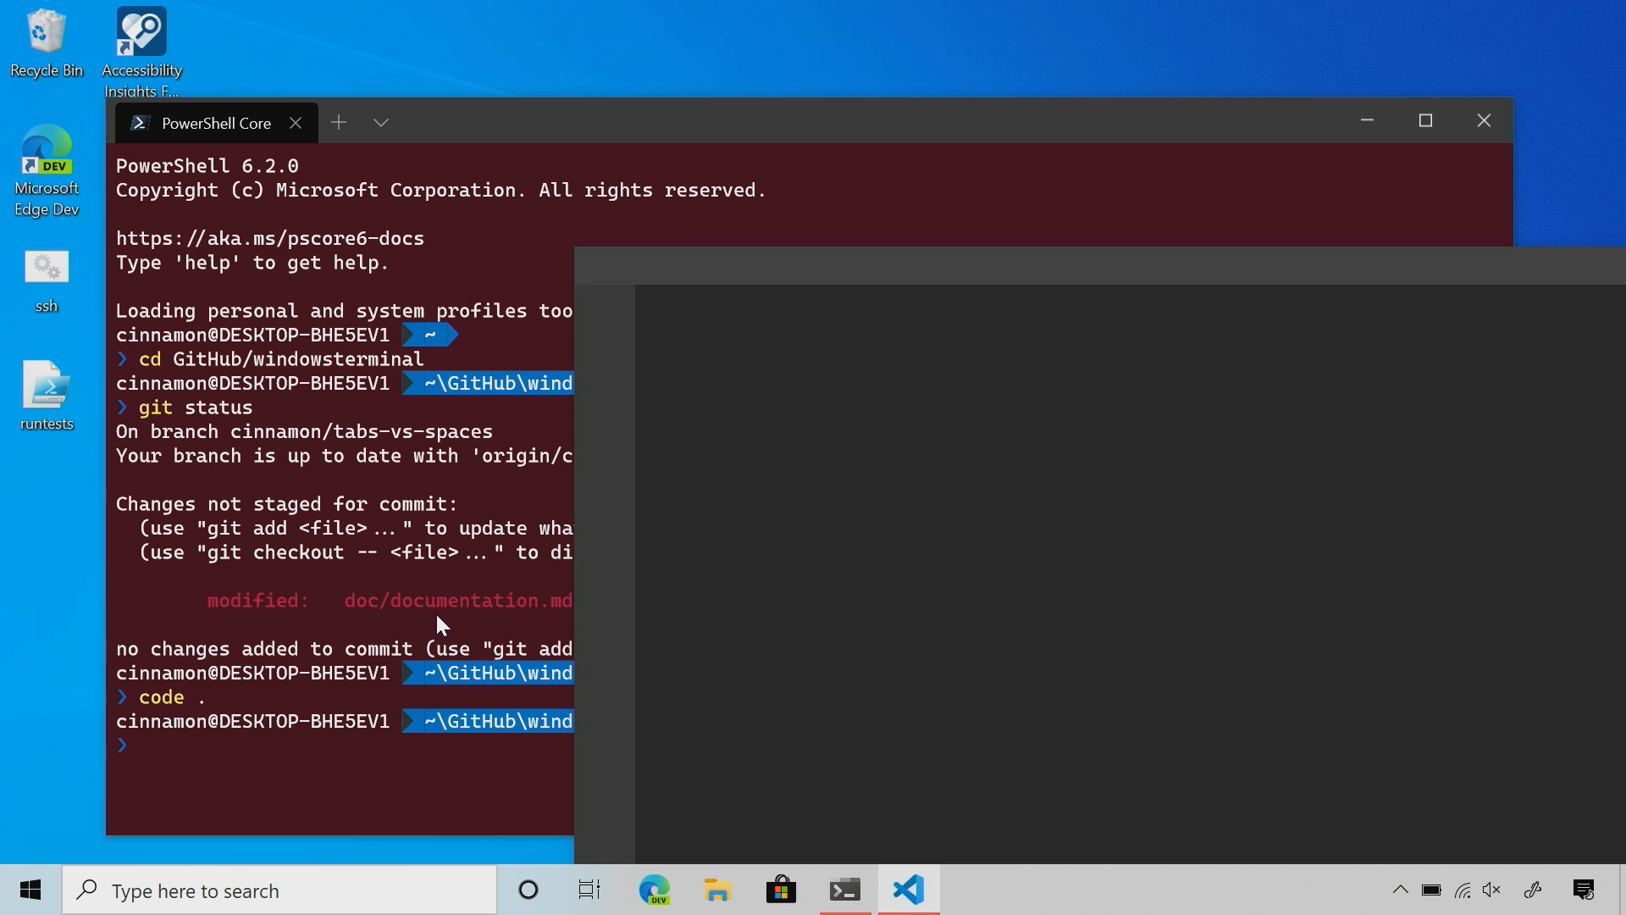
pyautogui.moveTo(1118, 273)
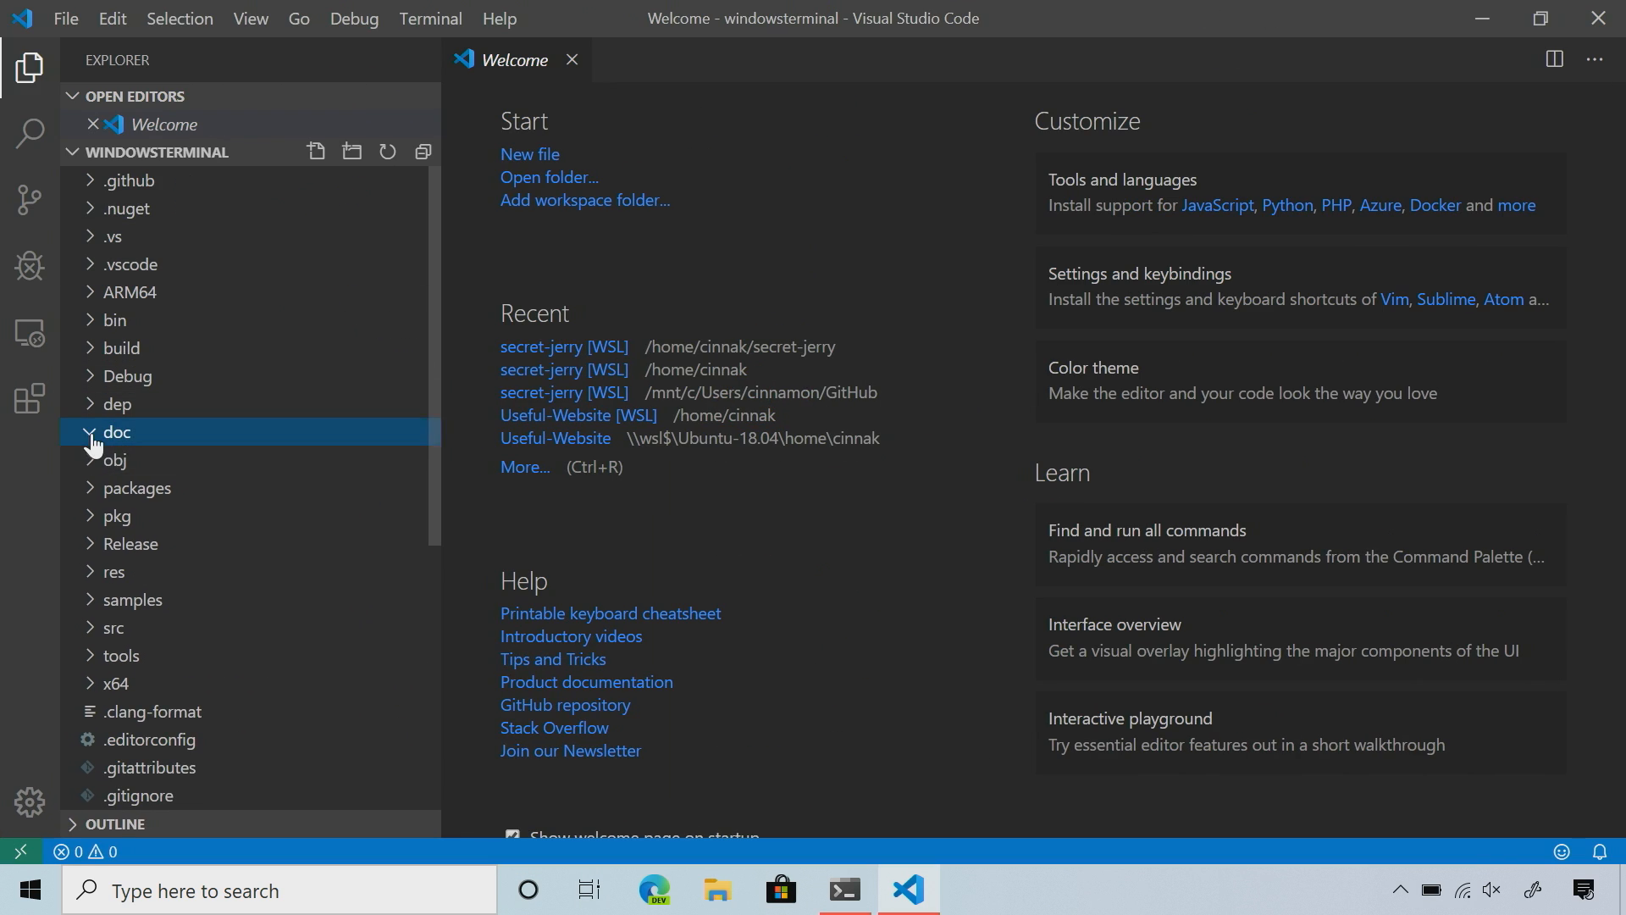
# - Expand the doc folder in the VS Code Explorer
pyautogui.click(117, 432)
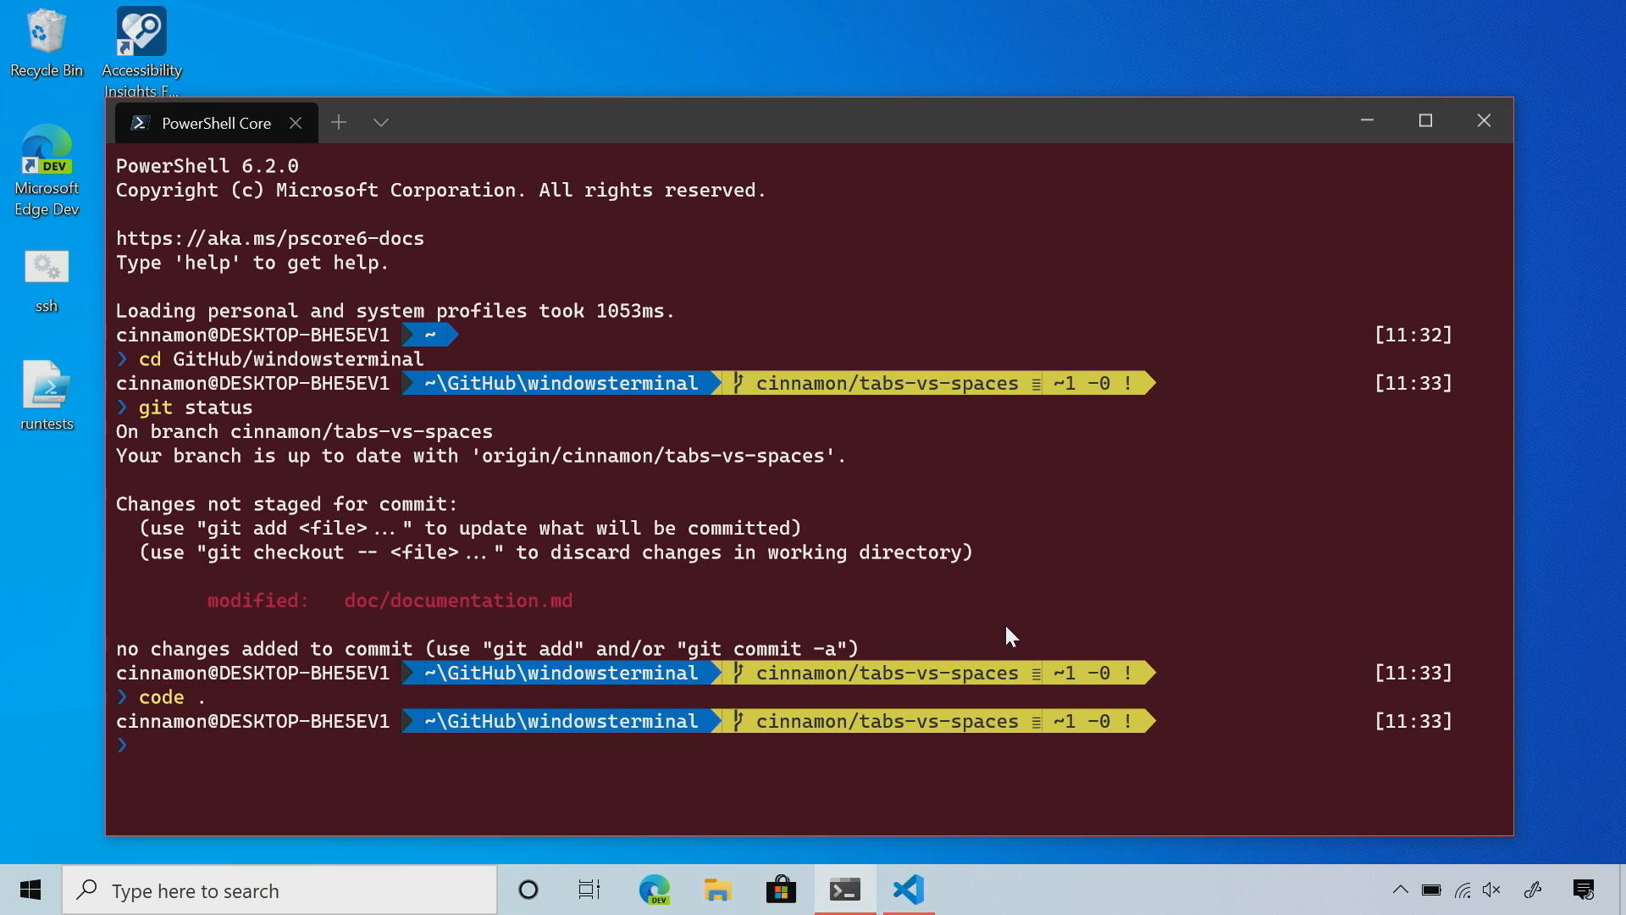
# - Stage all changes, commit as "helllo from tabs v. spaces", and push to GitHub
pyautogui.write('git add .')
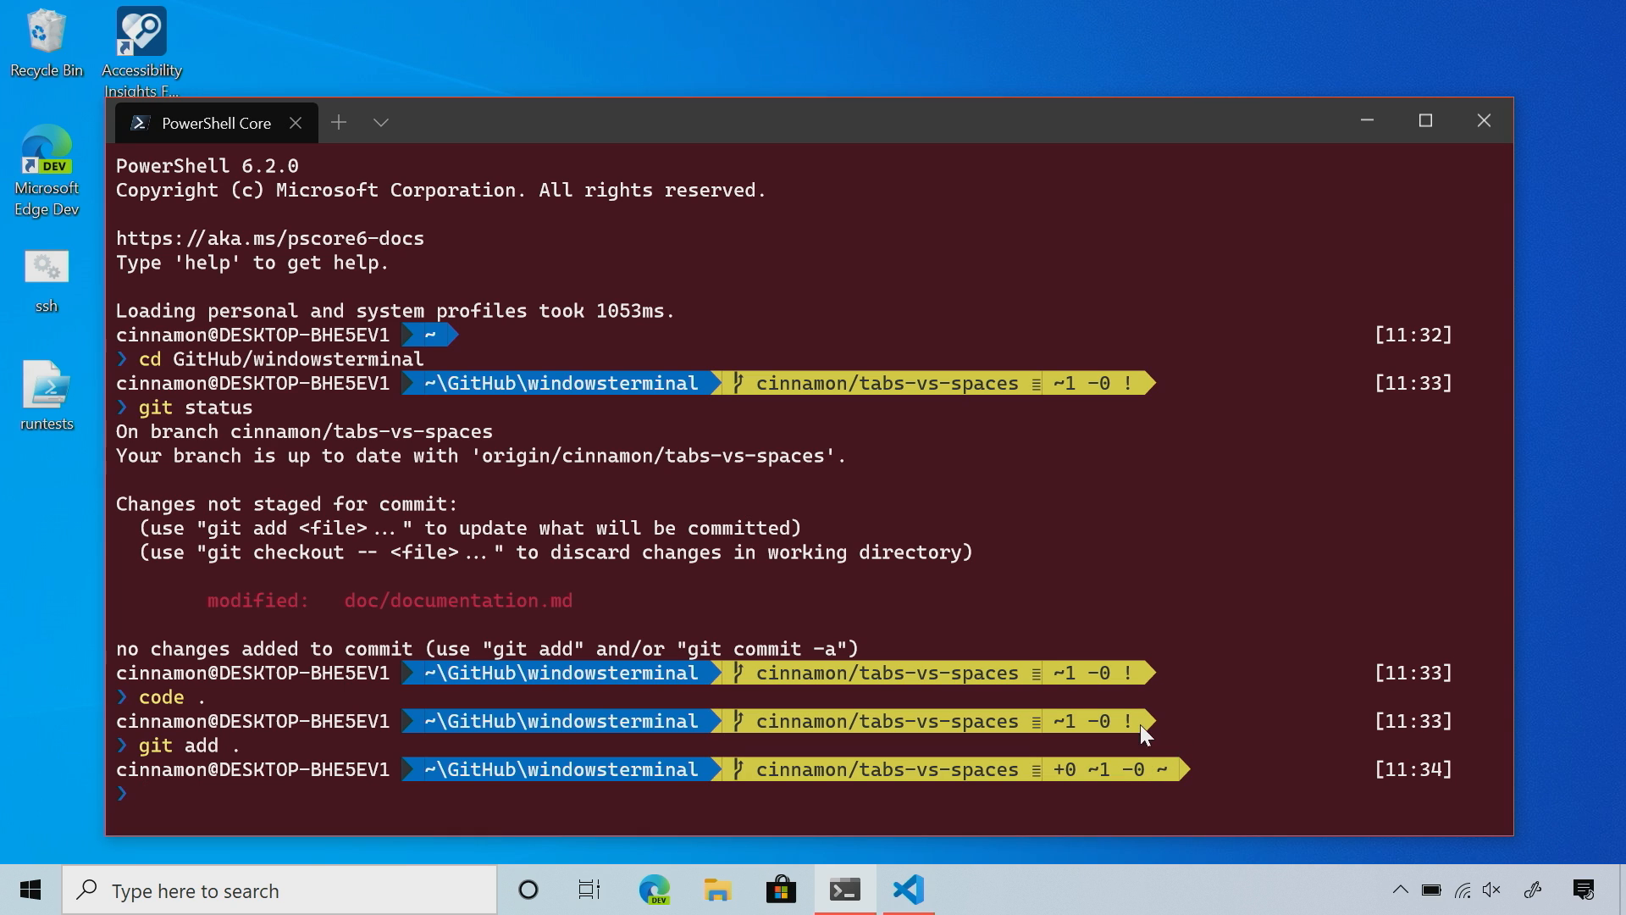
pyautogui.moveTo(1203, 786)
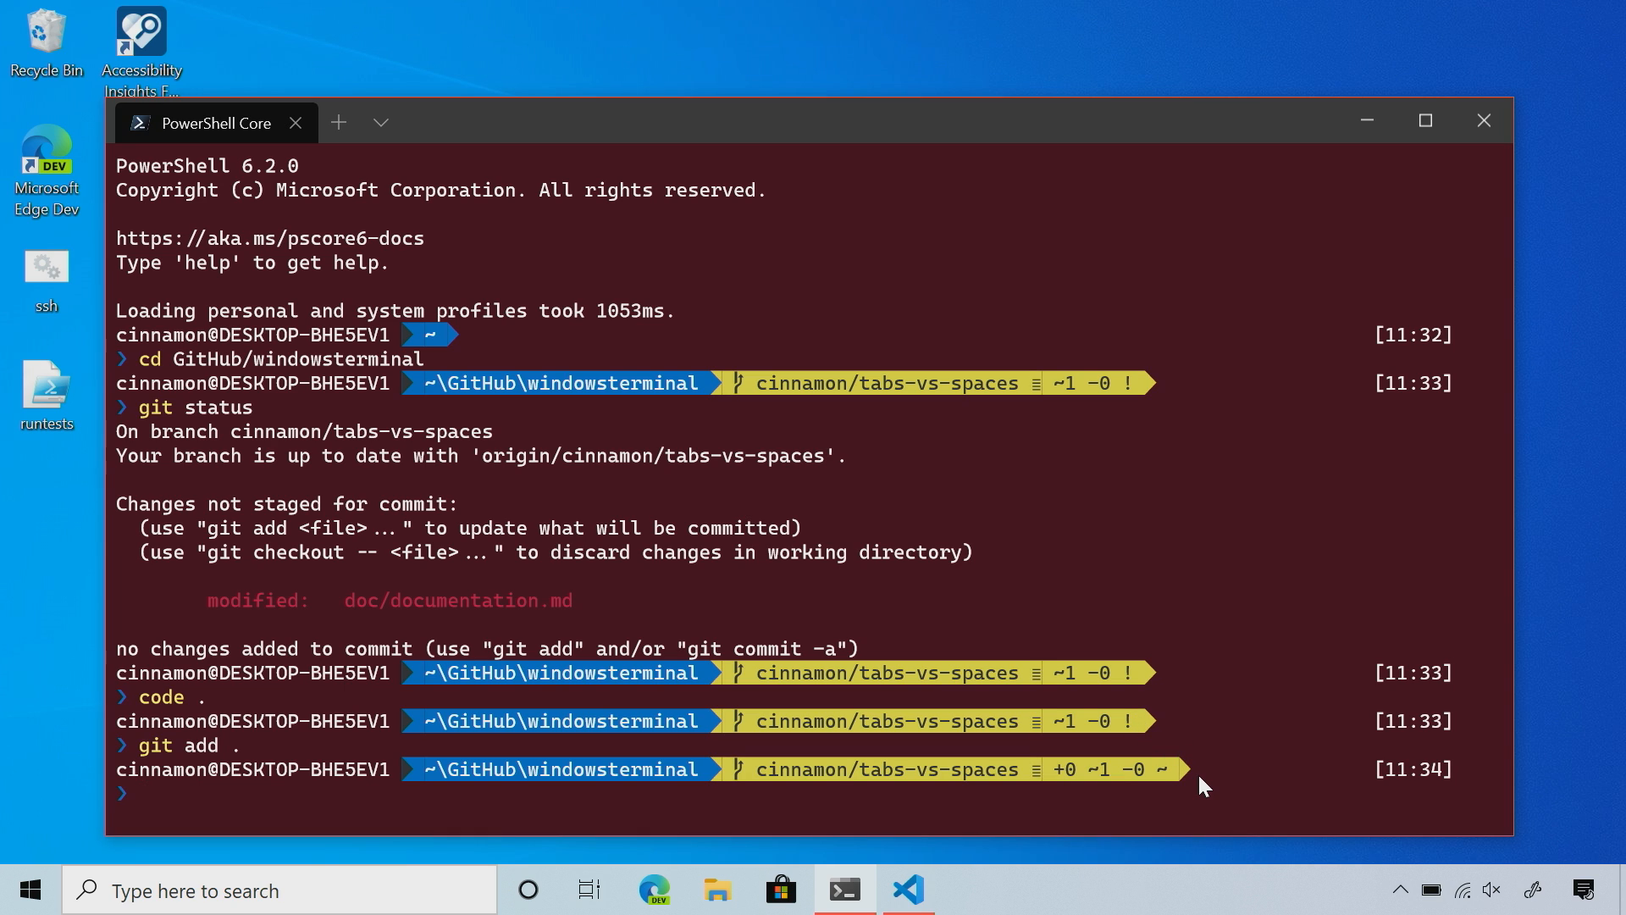
pyautogui.write('git co')
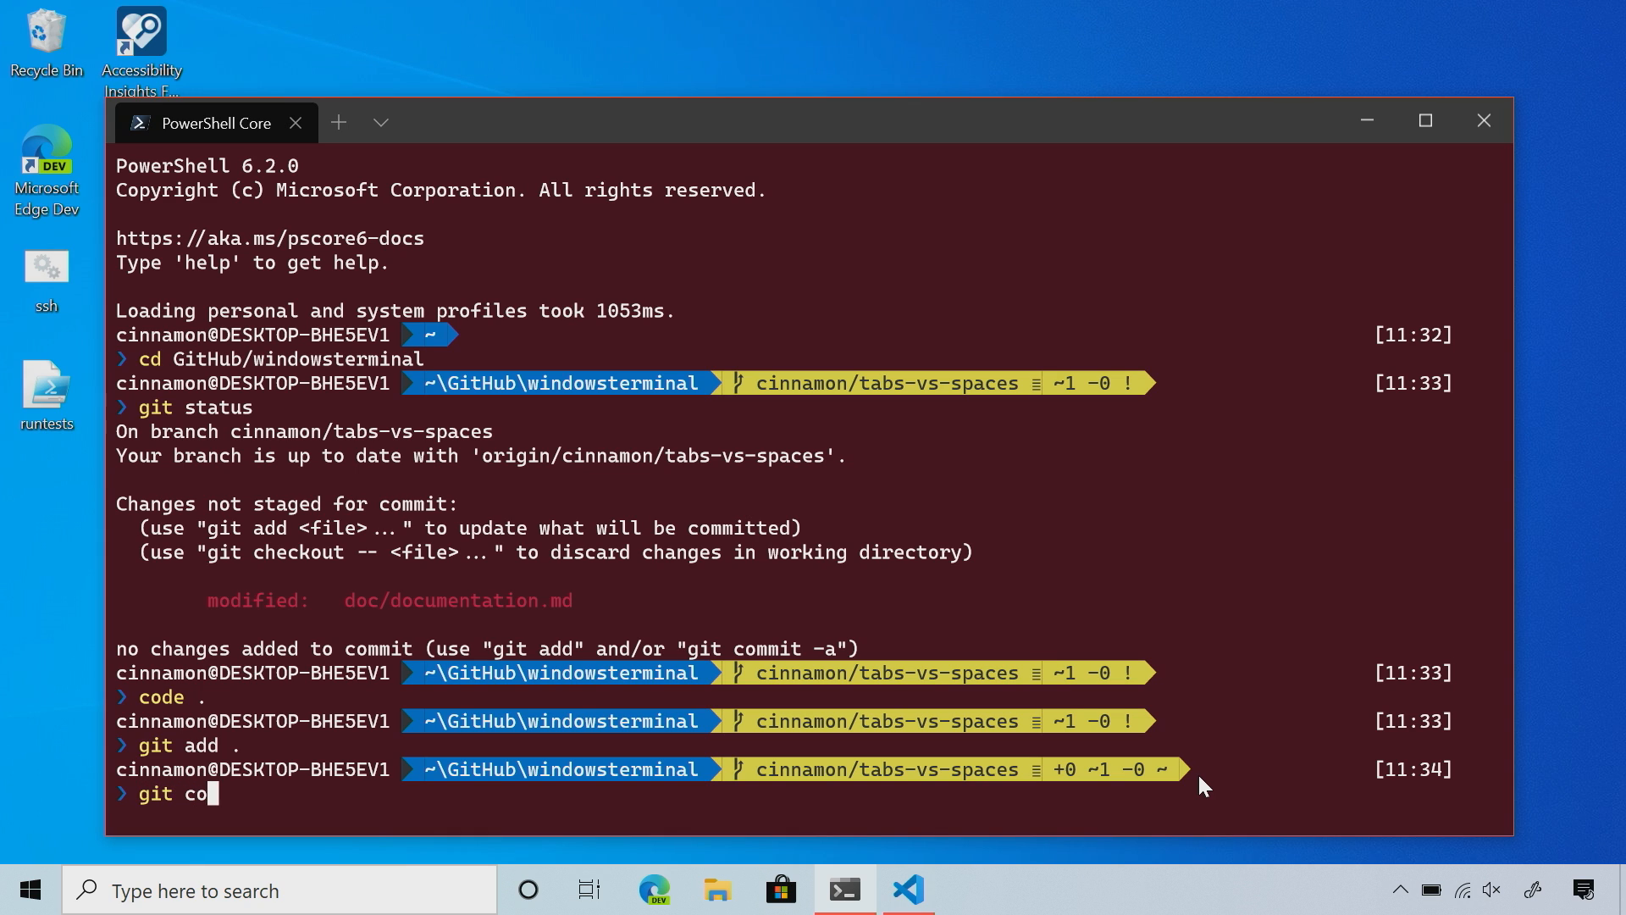
pyautogui.write('mmit -m "helllo from t')
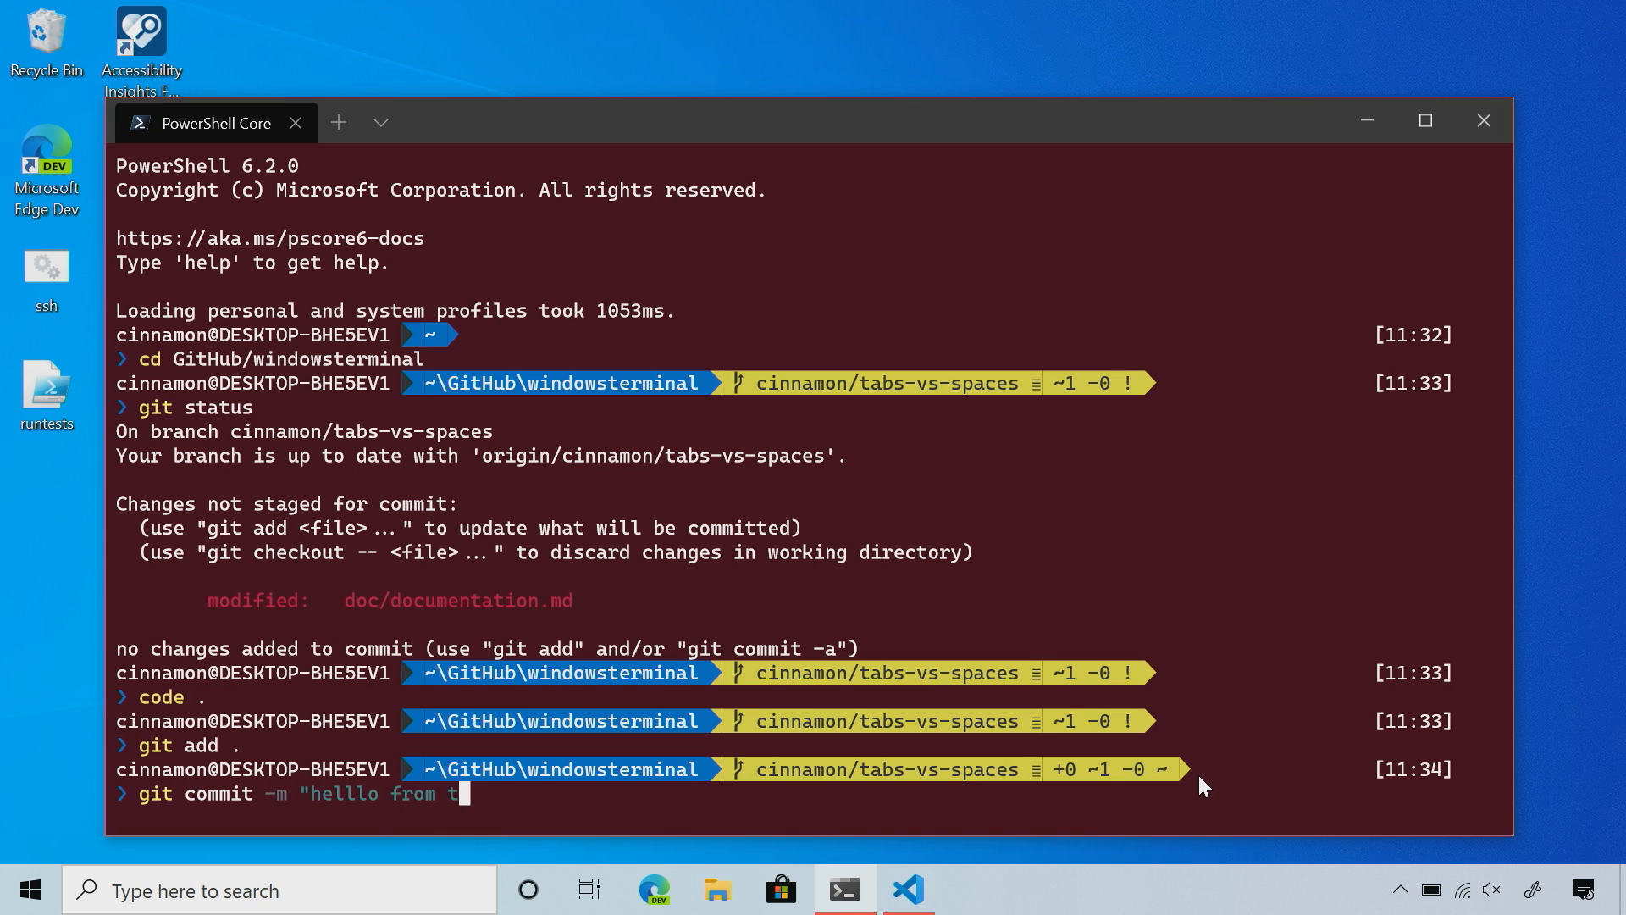
pyautogui.write('abs v. spaces"')
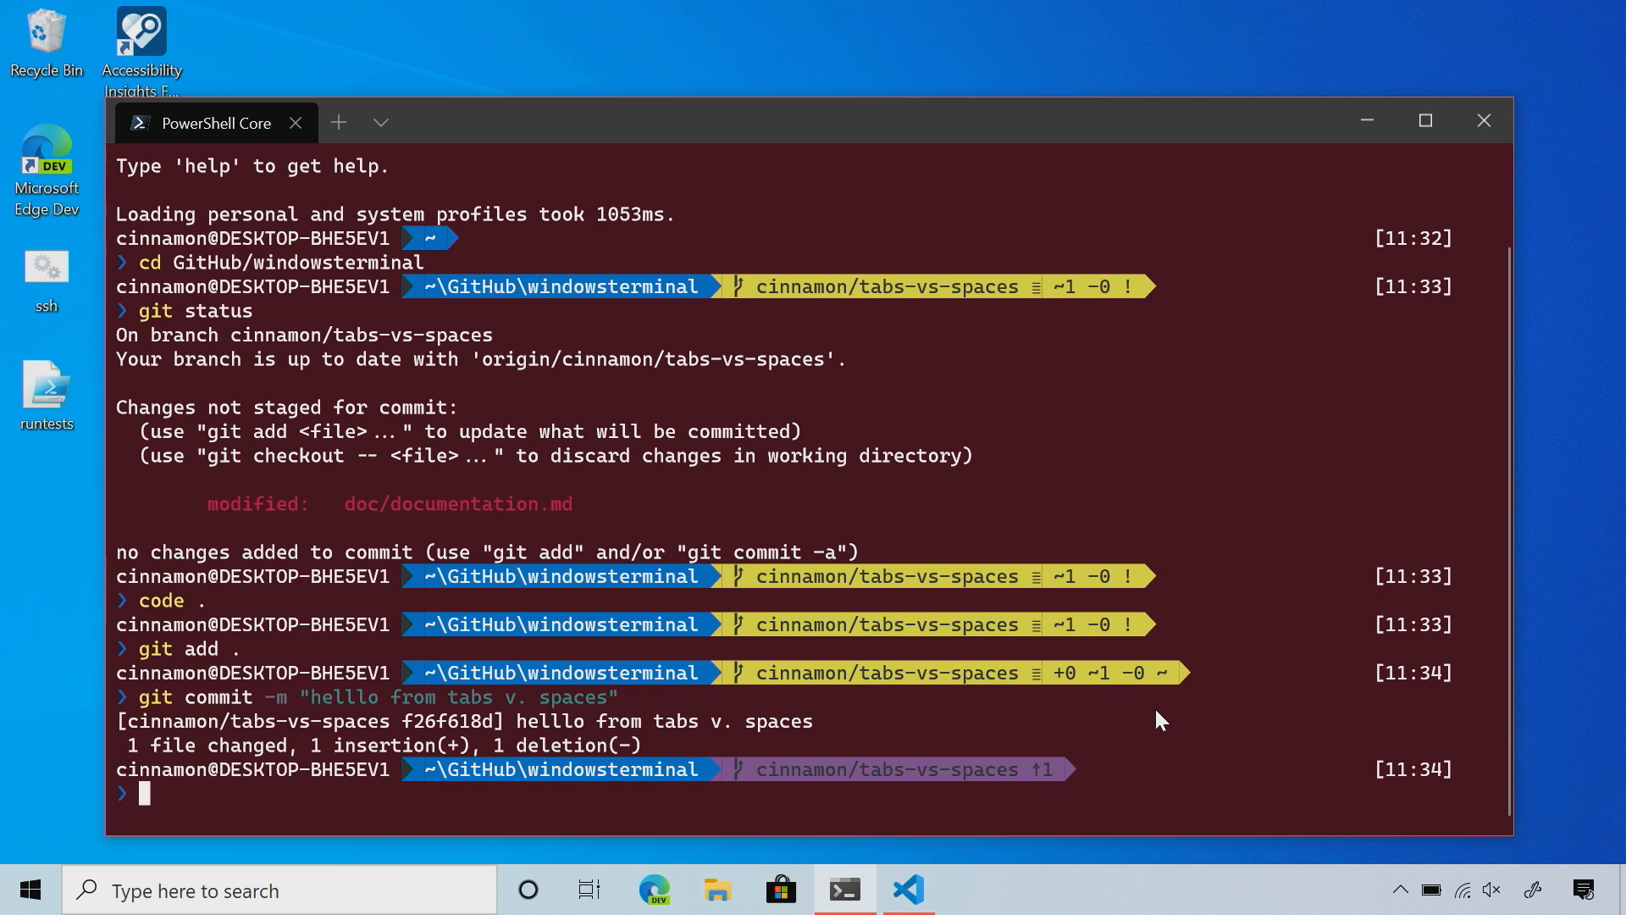
pyautogui.write('git push')
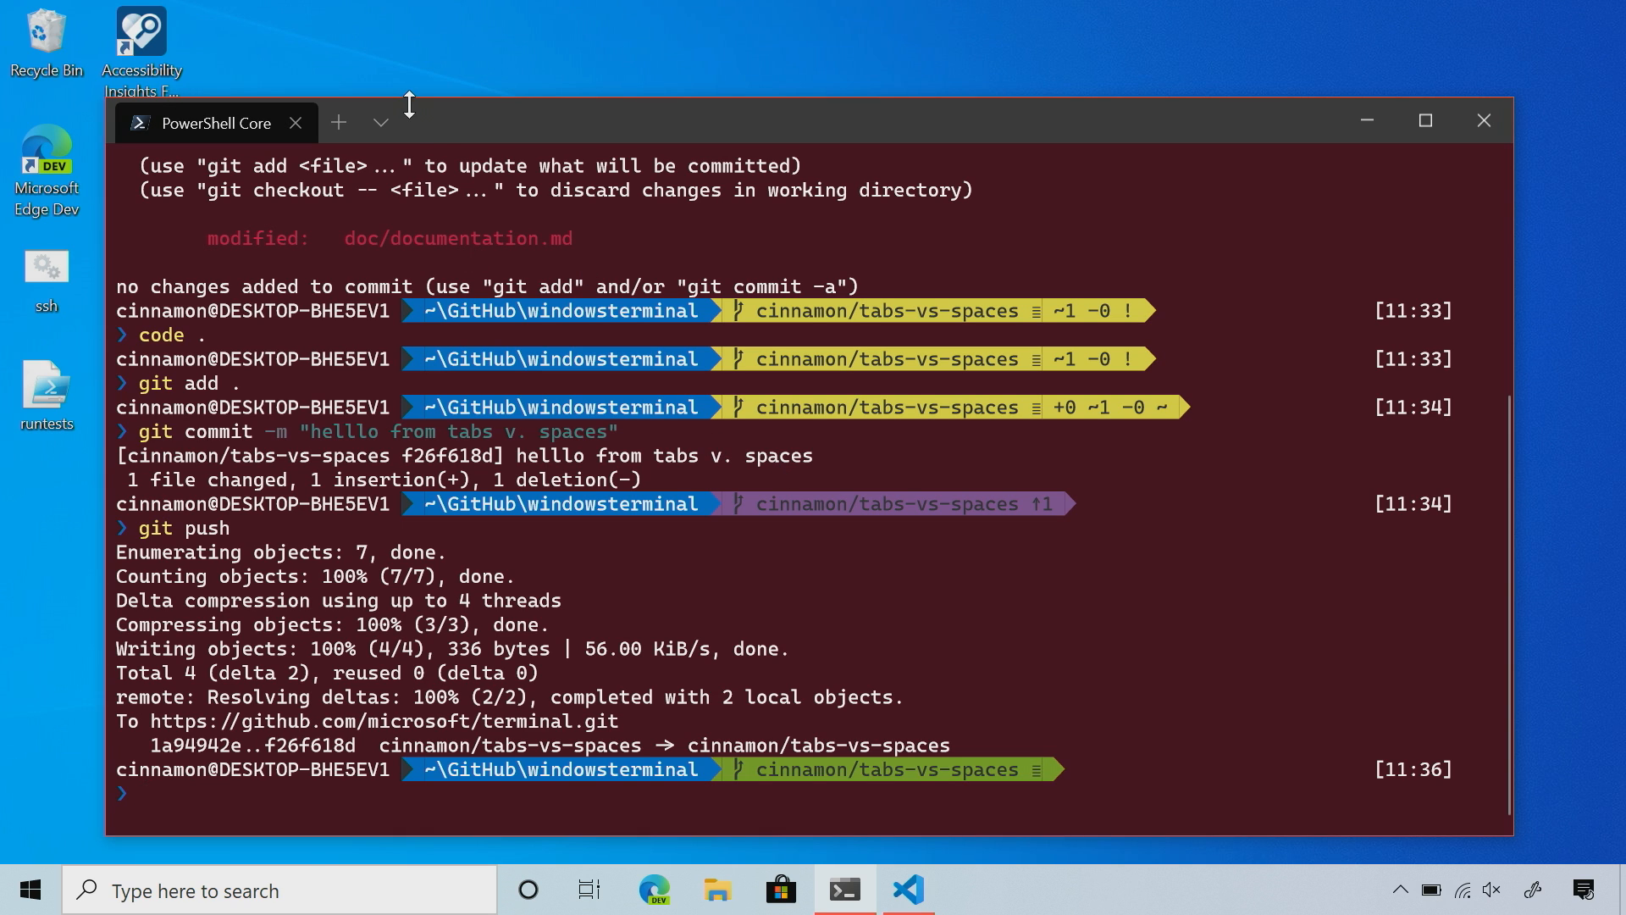
pyautogui.moveTo(380, 122)
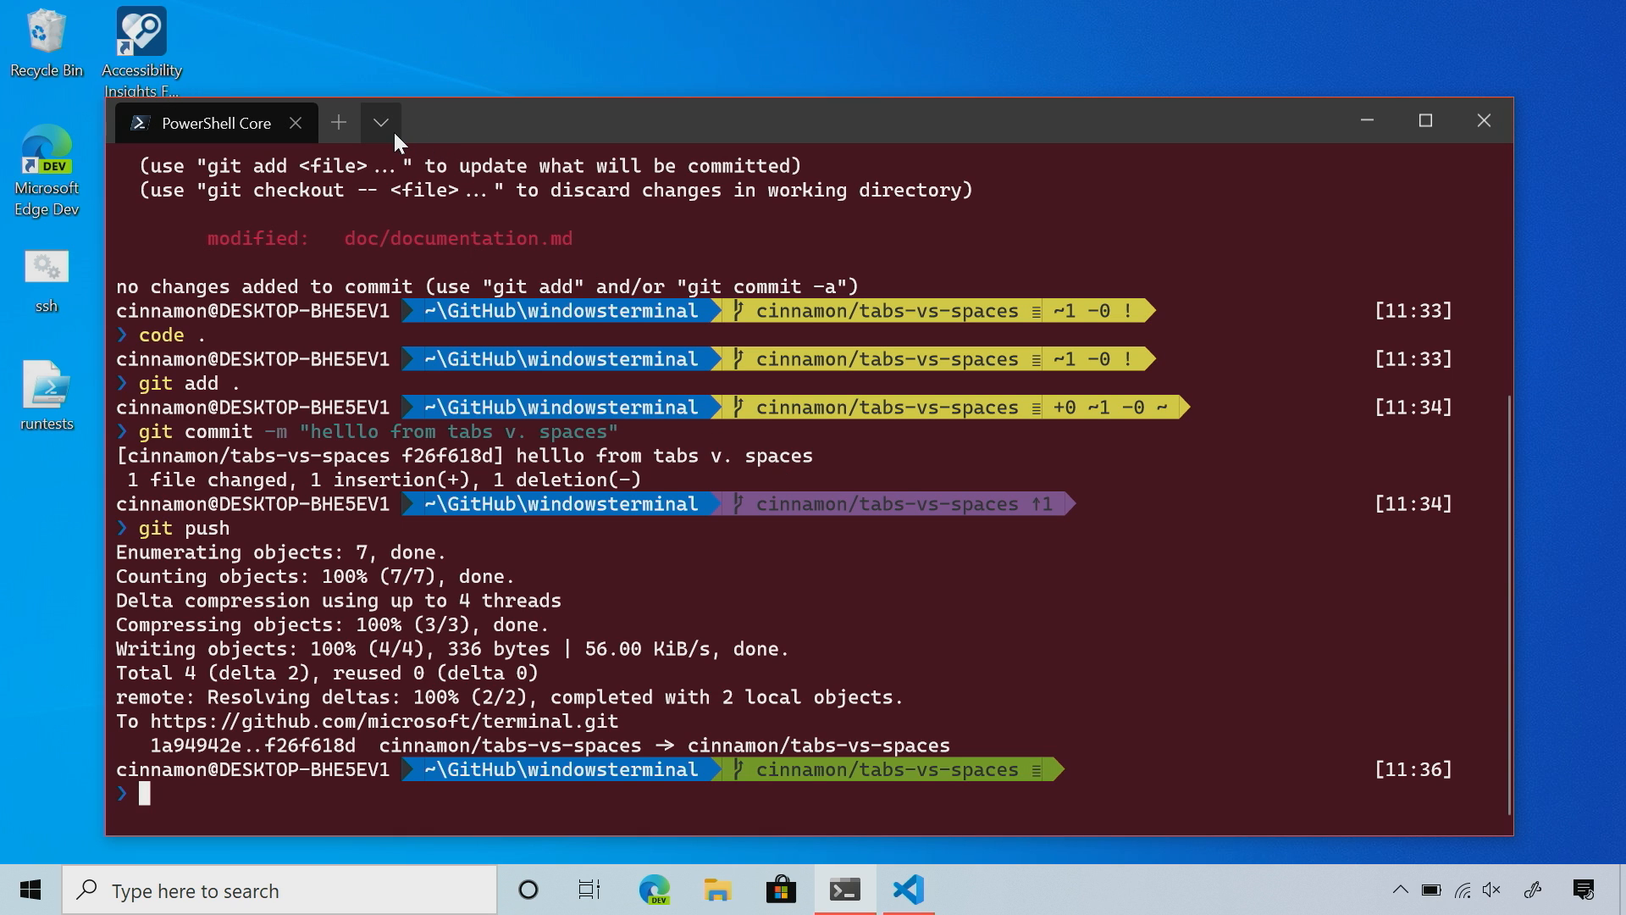
# - Show the new-tab profile dropdown listing Oh-My-Zsh, Debian, SLES-12 and other shells
pyautogui.click(380, 121)
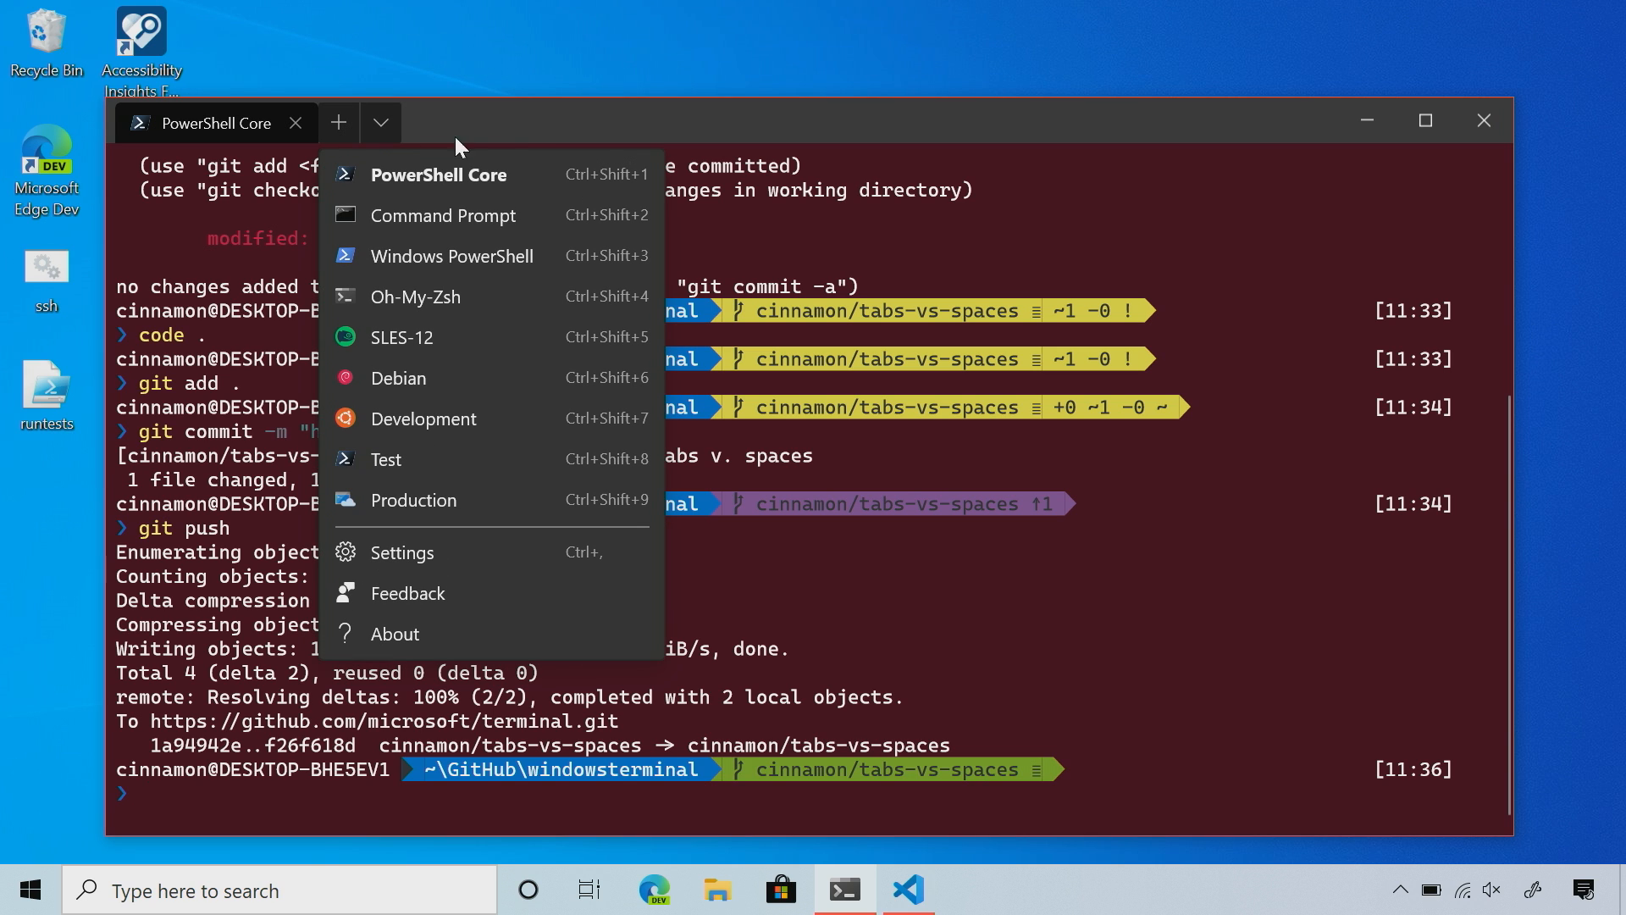
pyautogui.moveTo(548, 260)
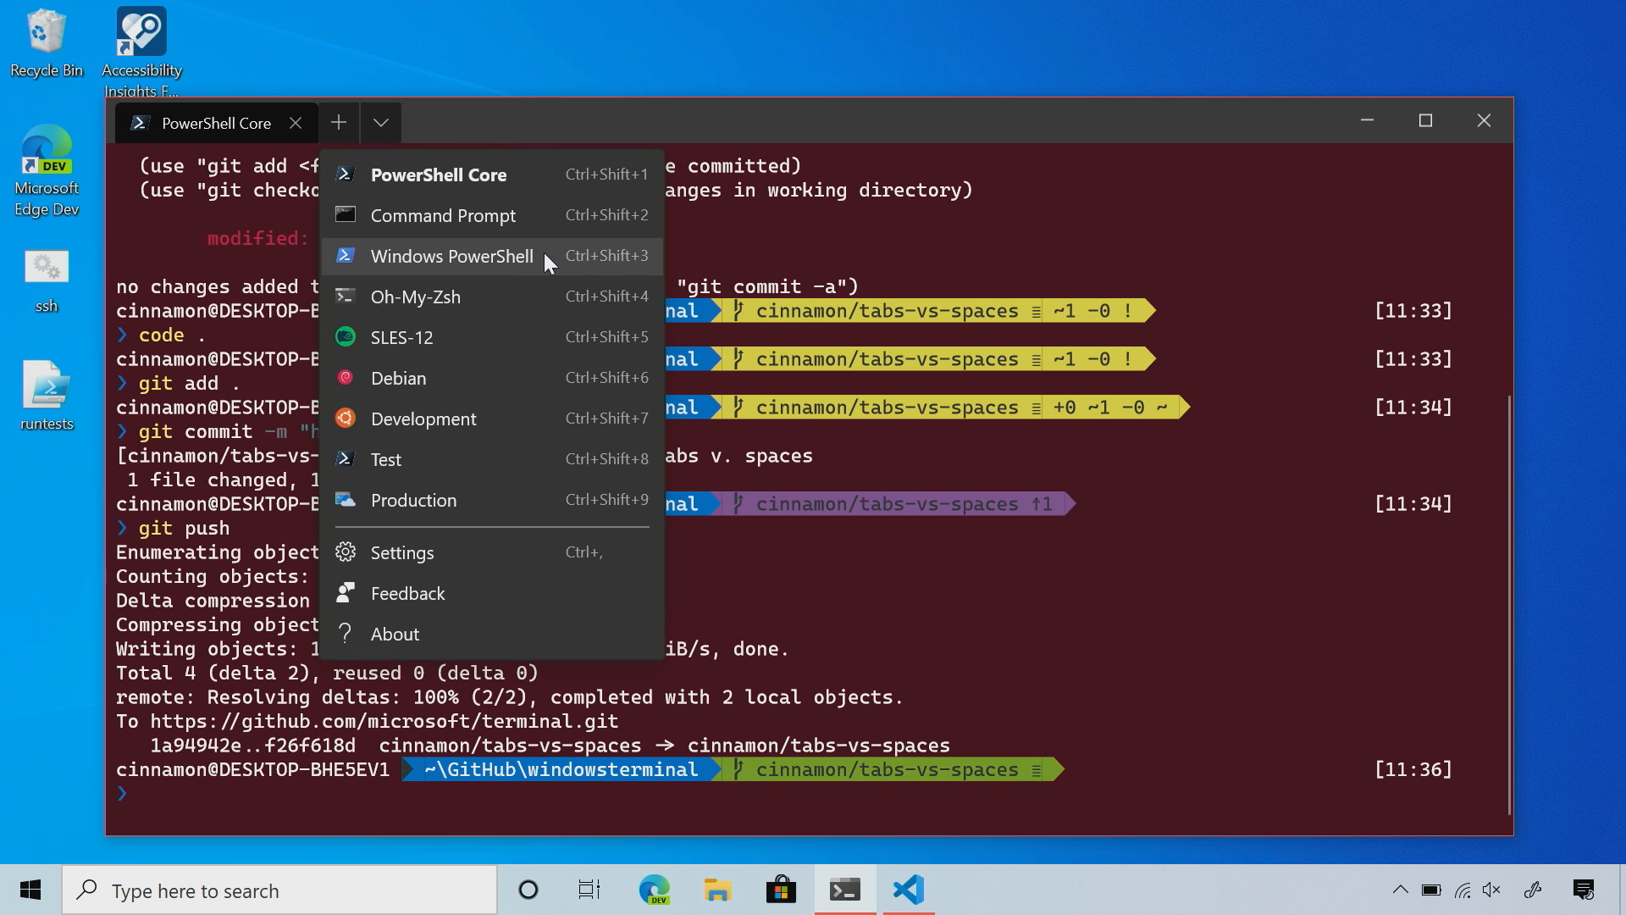
pyautogui.moveTo(487, 337)
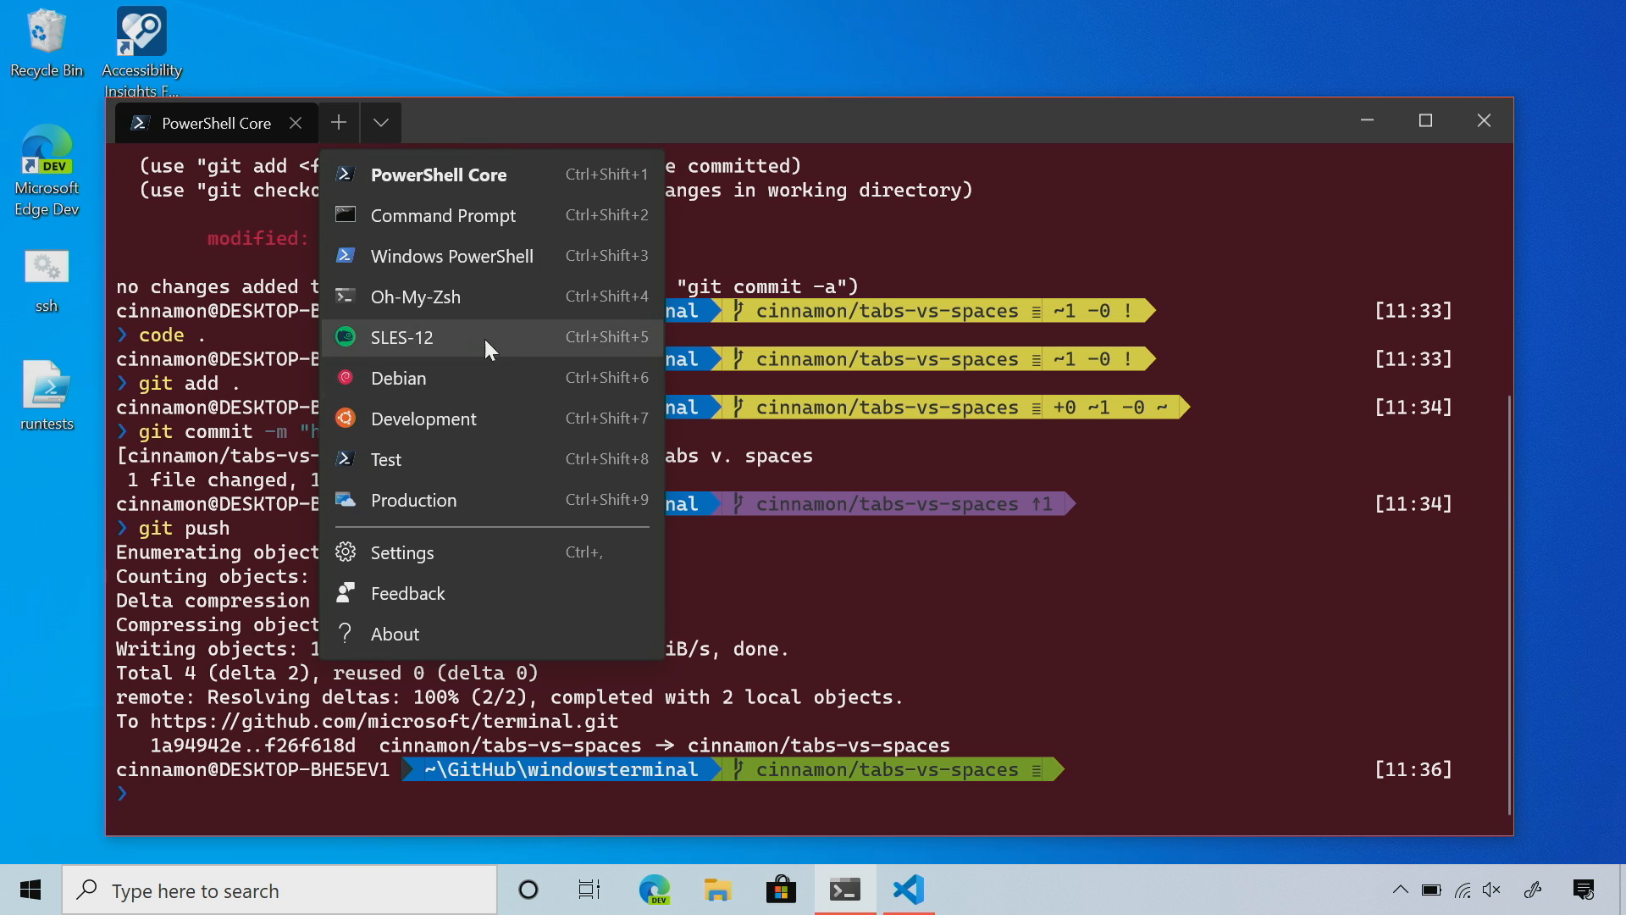
pyautogui.moveTo(517, 319)
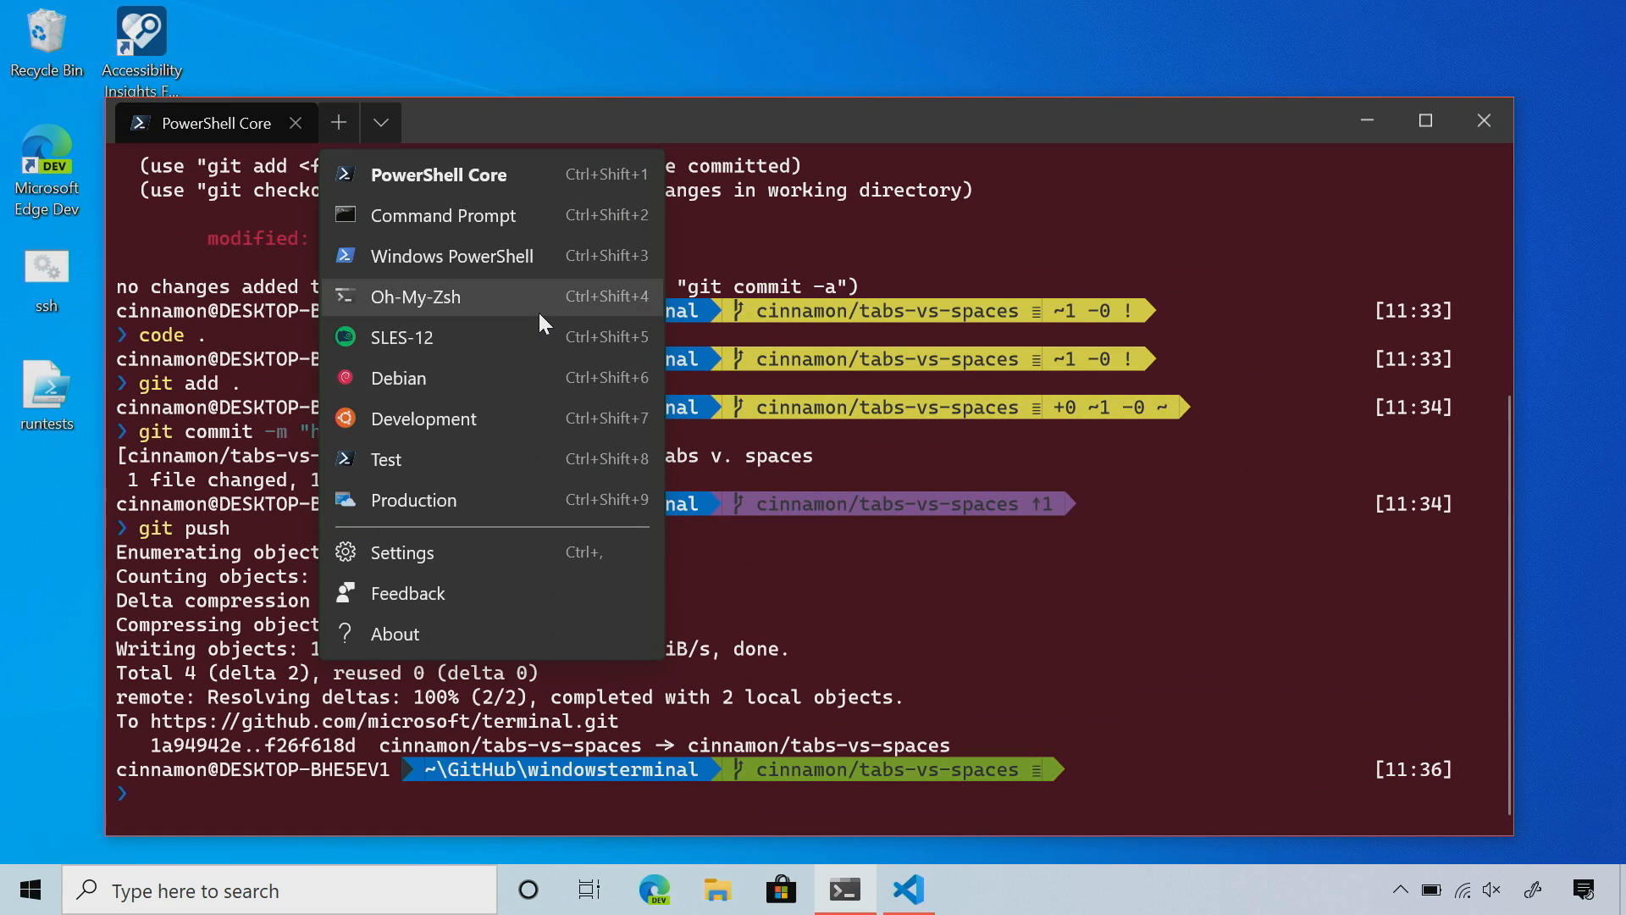
# - Open an Oh-My-Zsh tab, run echo $SHELL to confirm zsh, and reopen the profile list
pyautogui.click(415, 297)
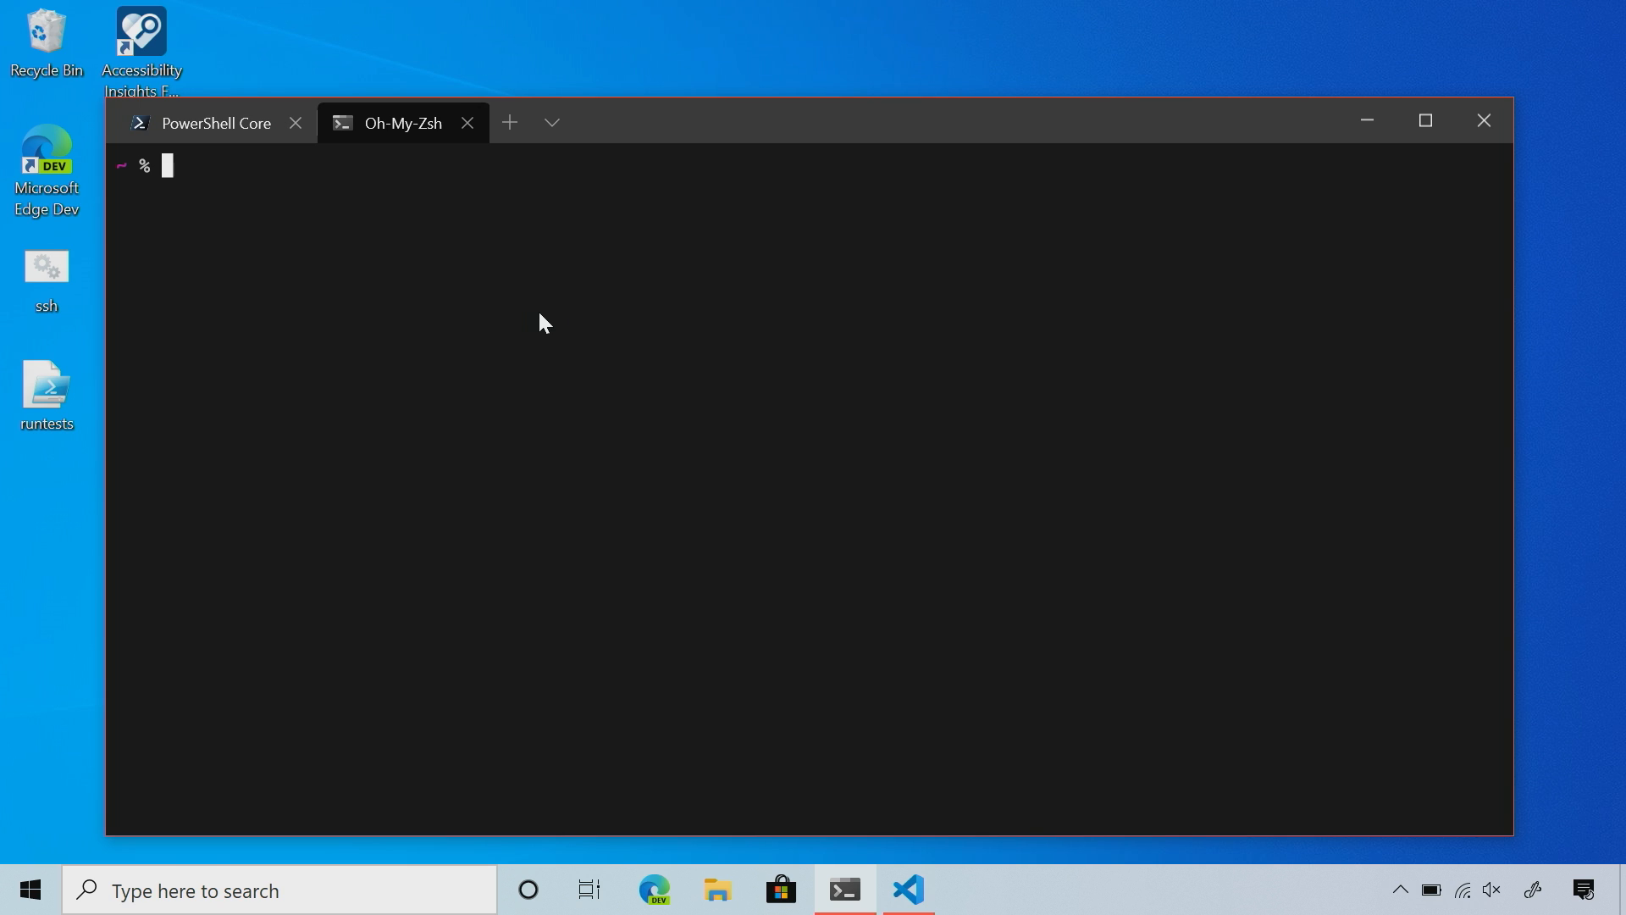
pyautogui.write('echo $SHELL')
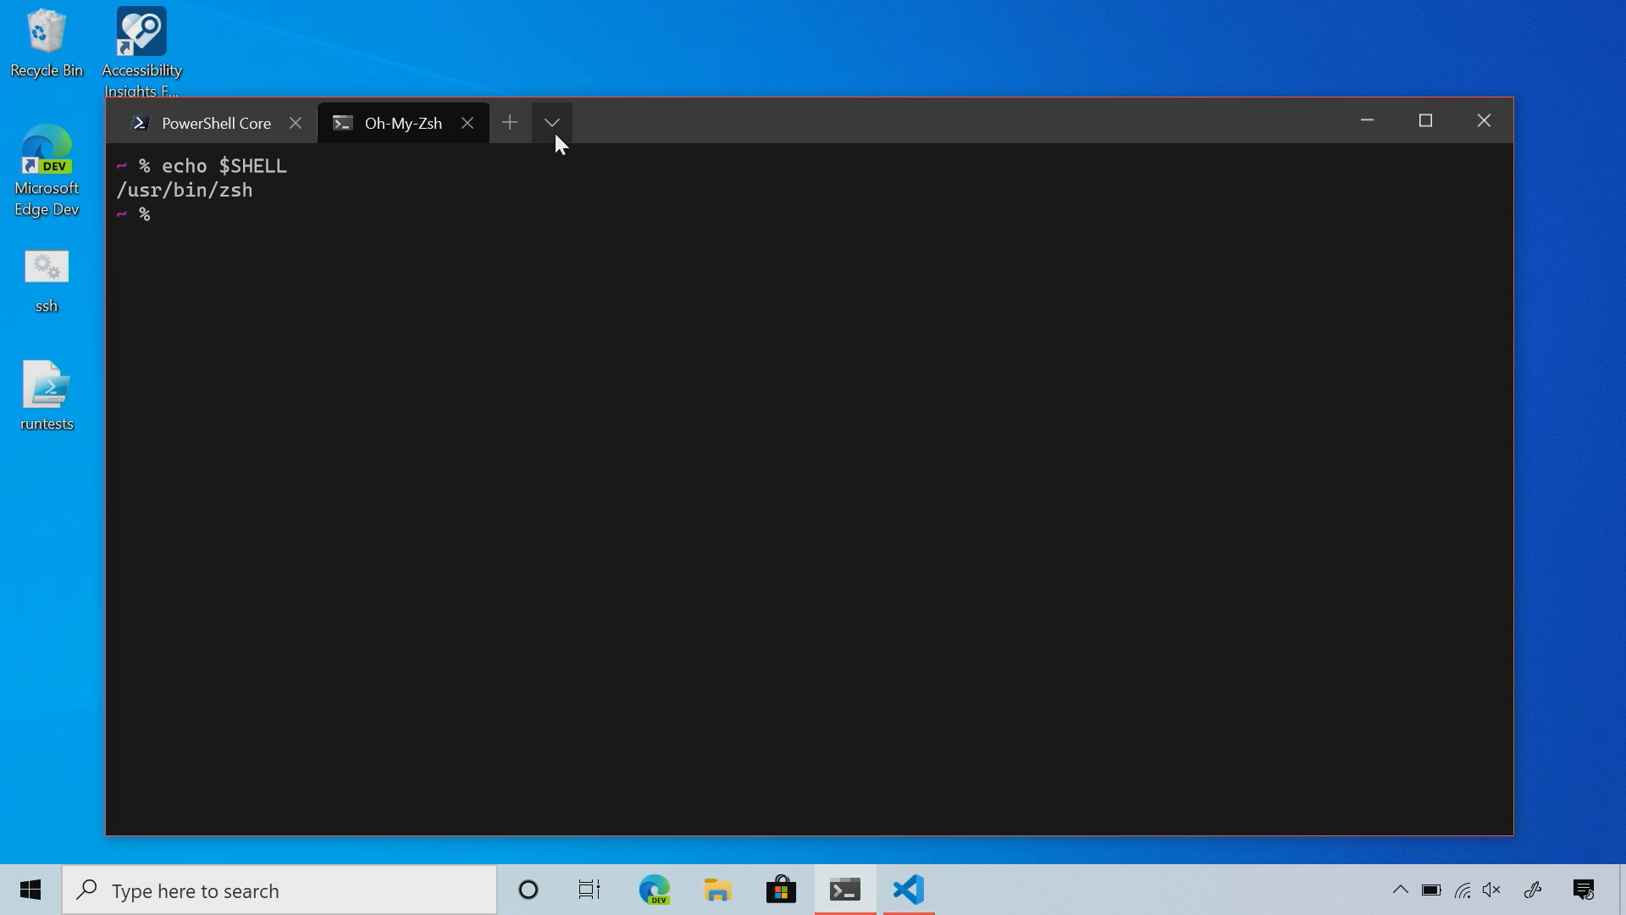
pyautogui.click(551, 122)
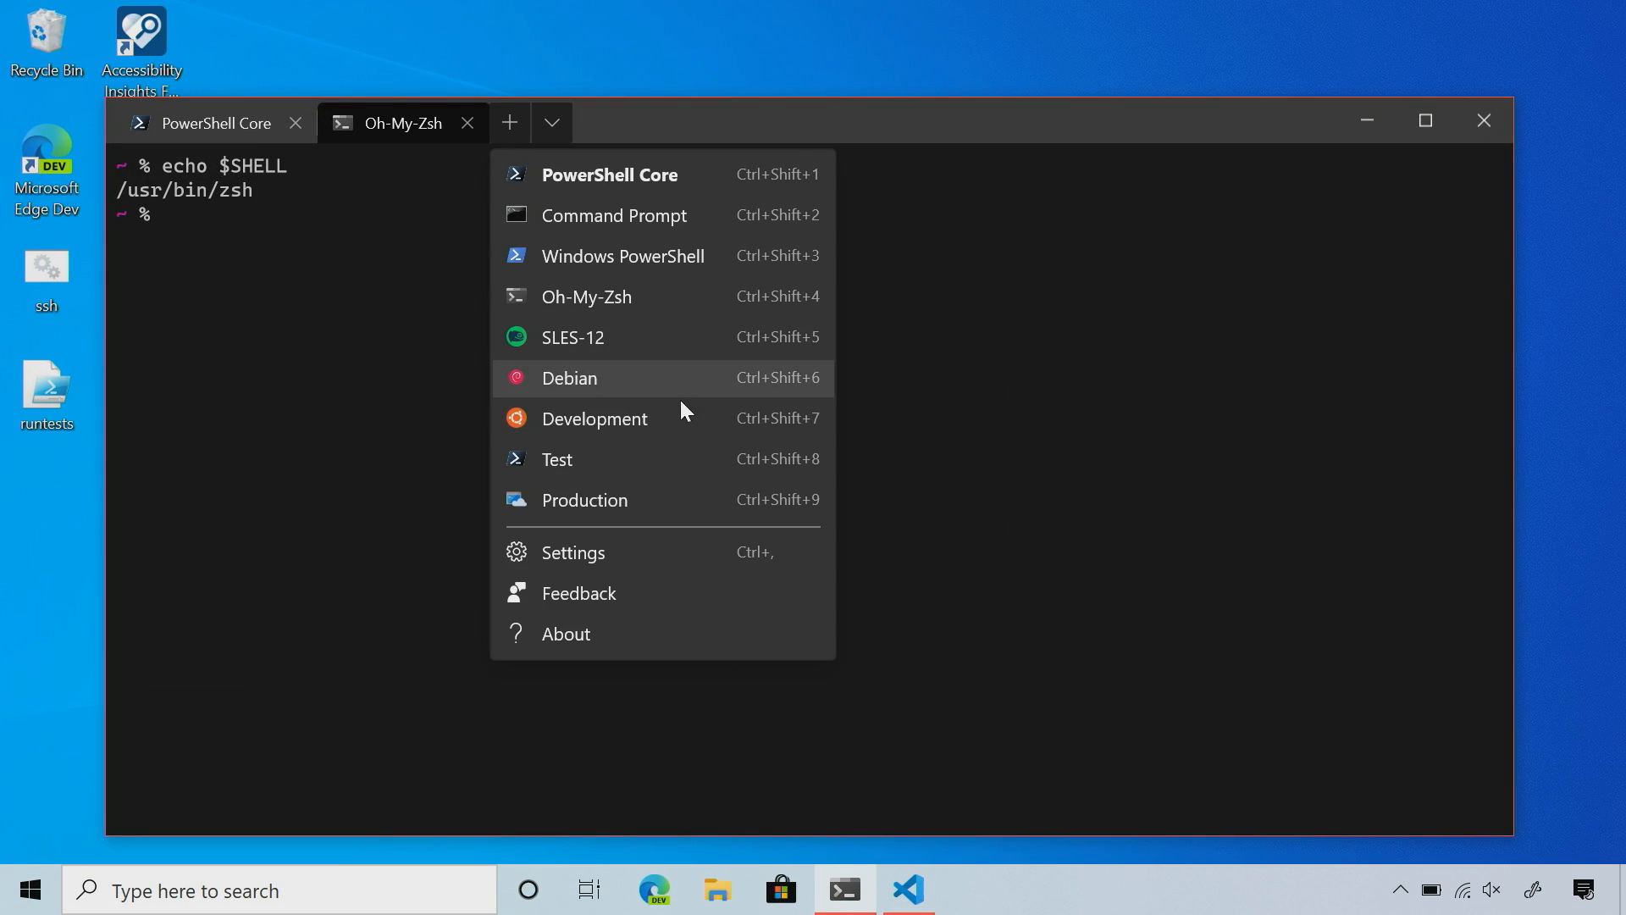
# - Start a Development profile tab and list its files with ls
pyautogui.click(594, 417)
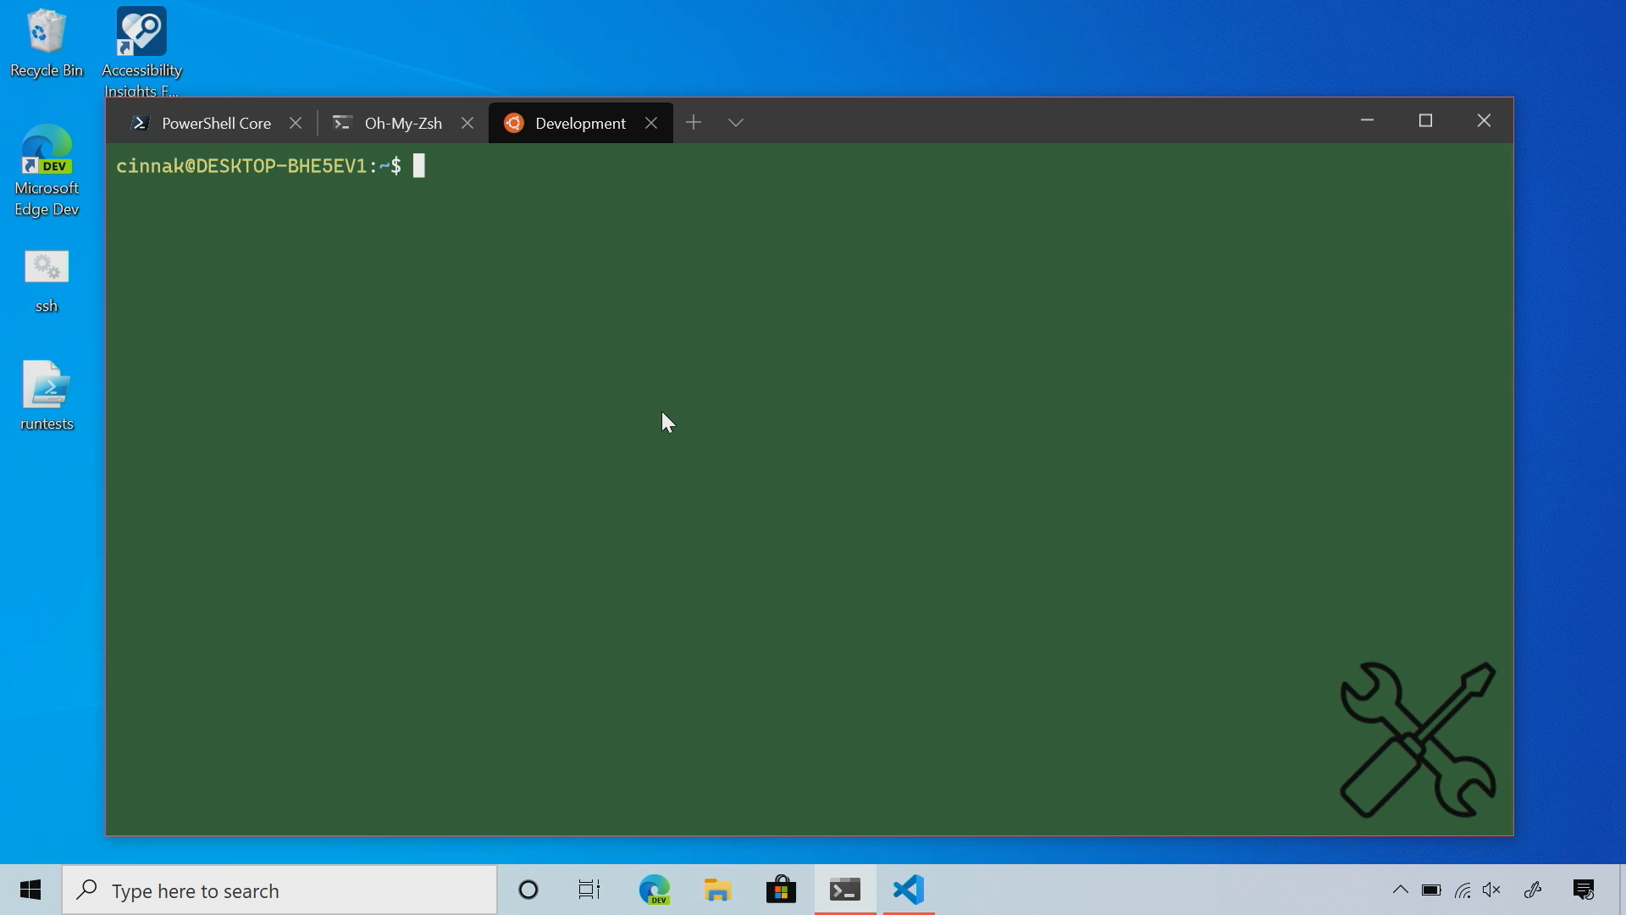
pyautogui.write('ls')
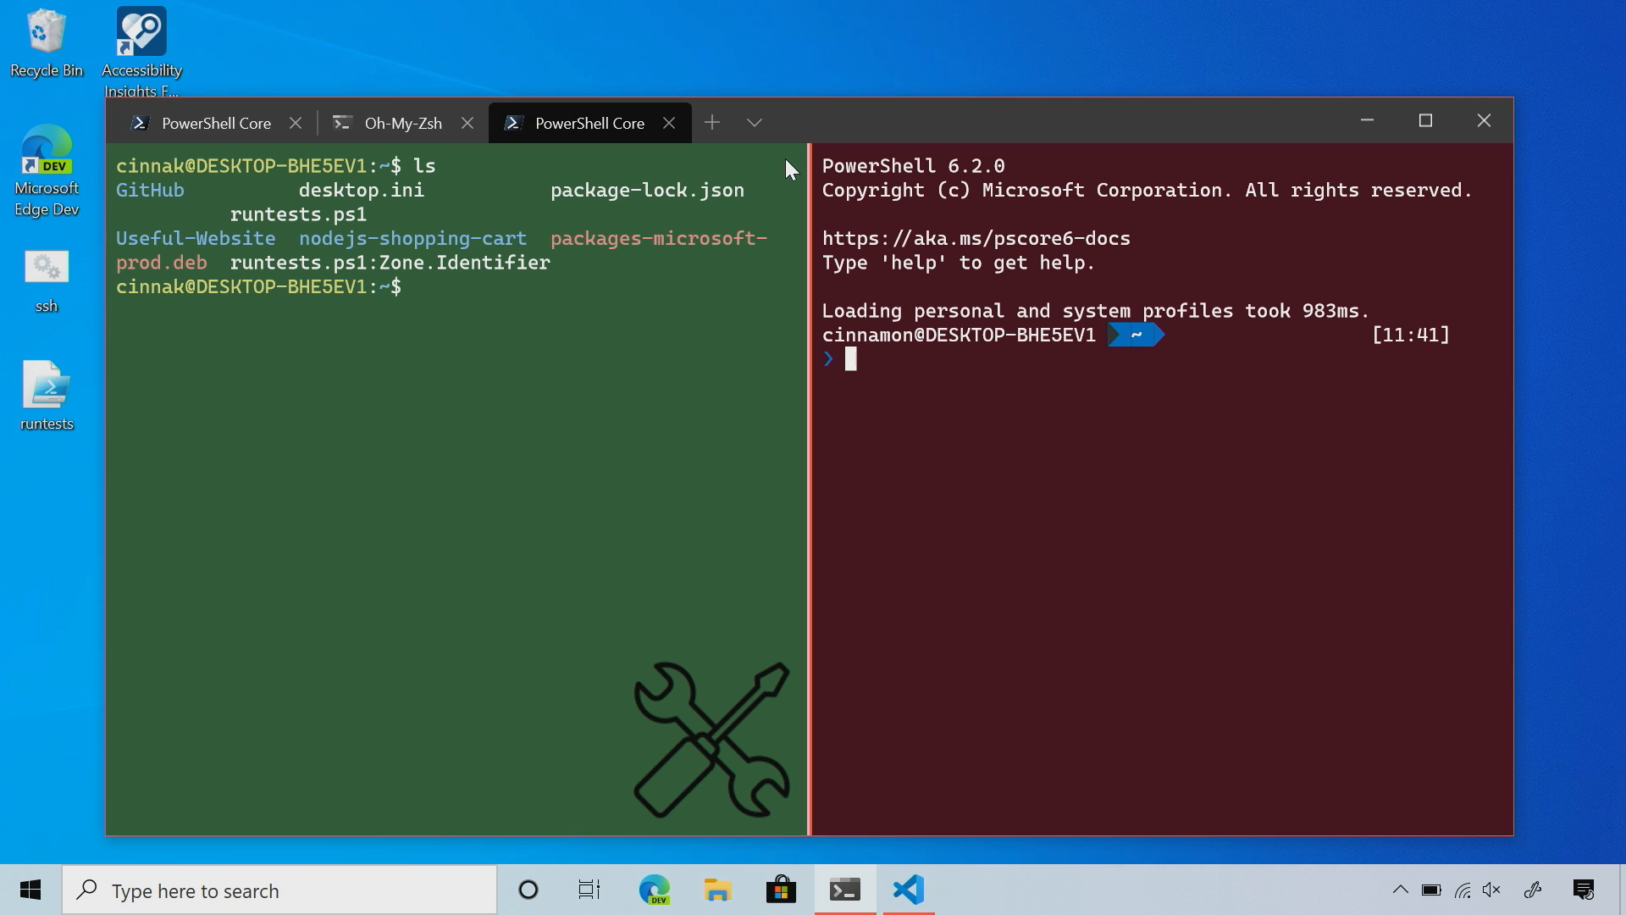
# - Pick the Test profile from the tab dropdown to open a PowerShell 6.2.0 tab
pyautogui.click(753, 122)
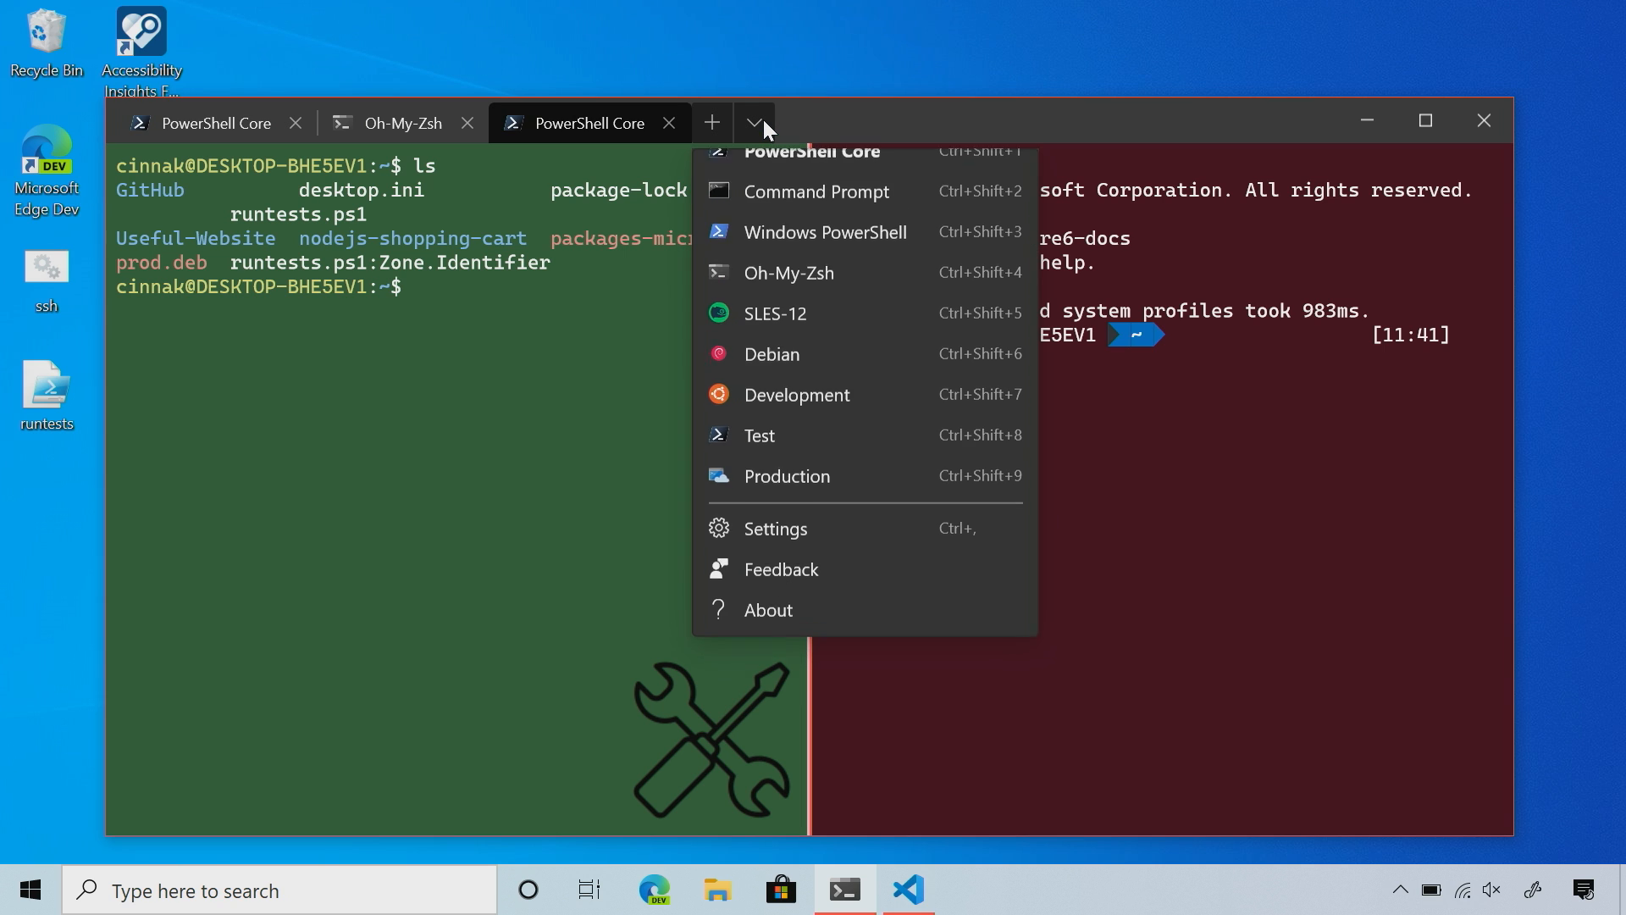
pyautogui.moveTo(839, 485)
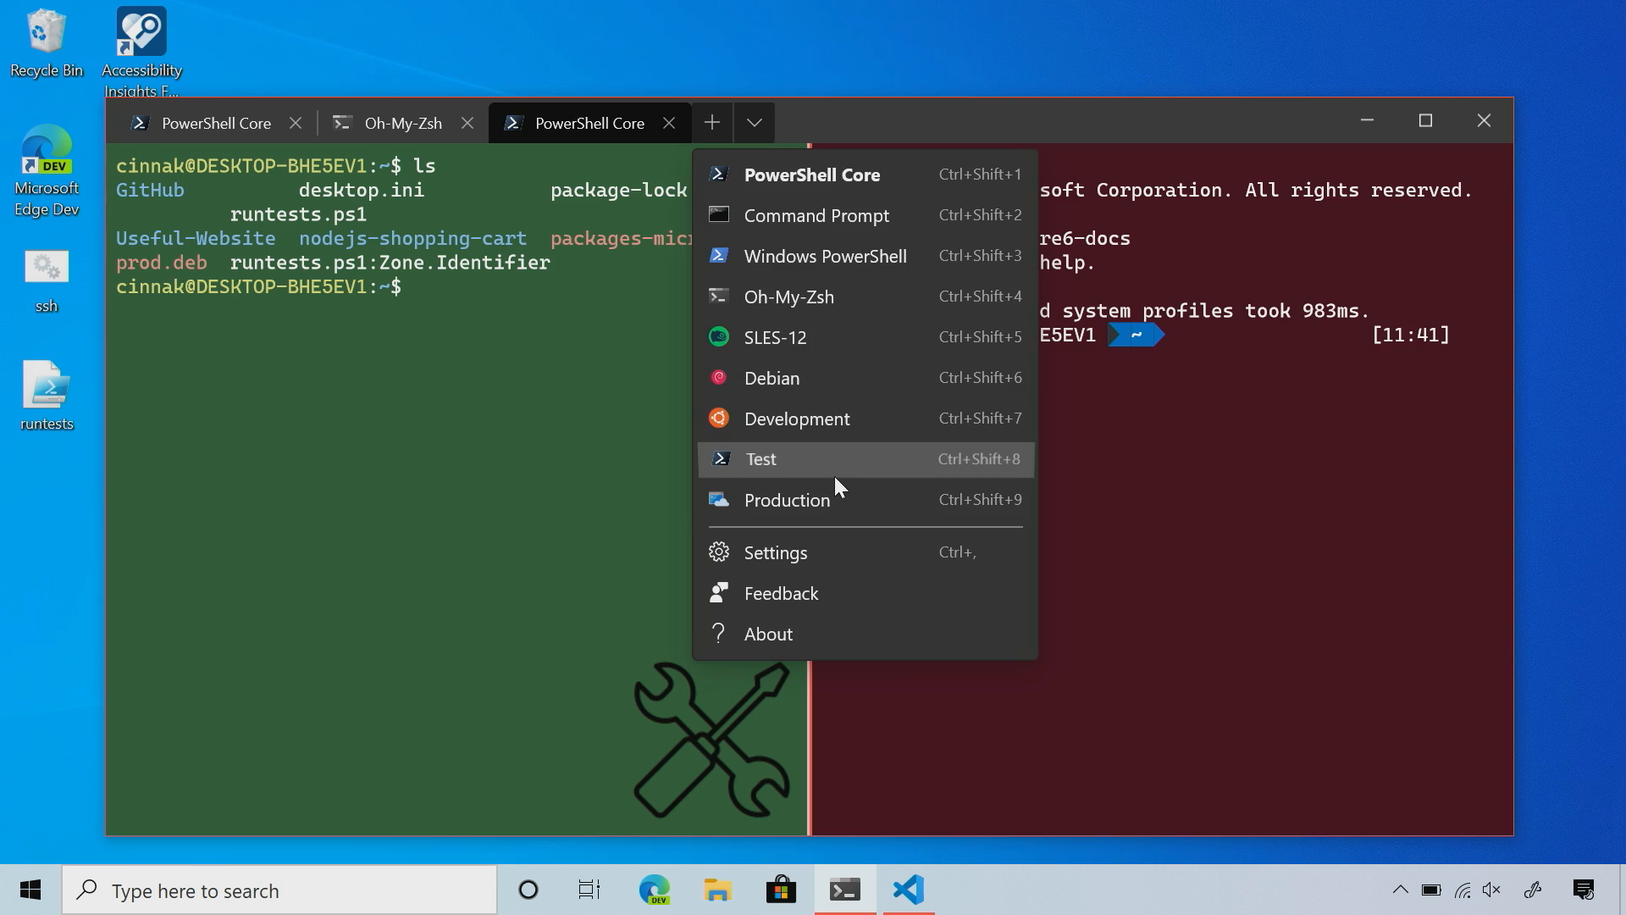
pyautogui.click(761, 458)
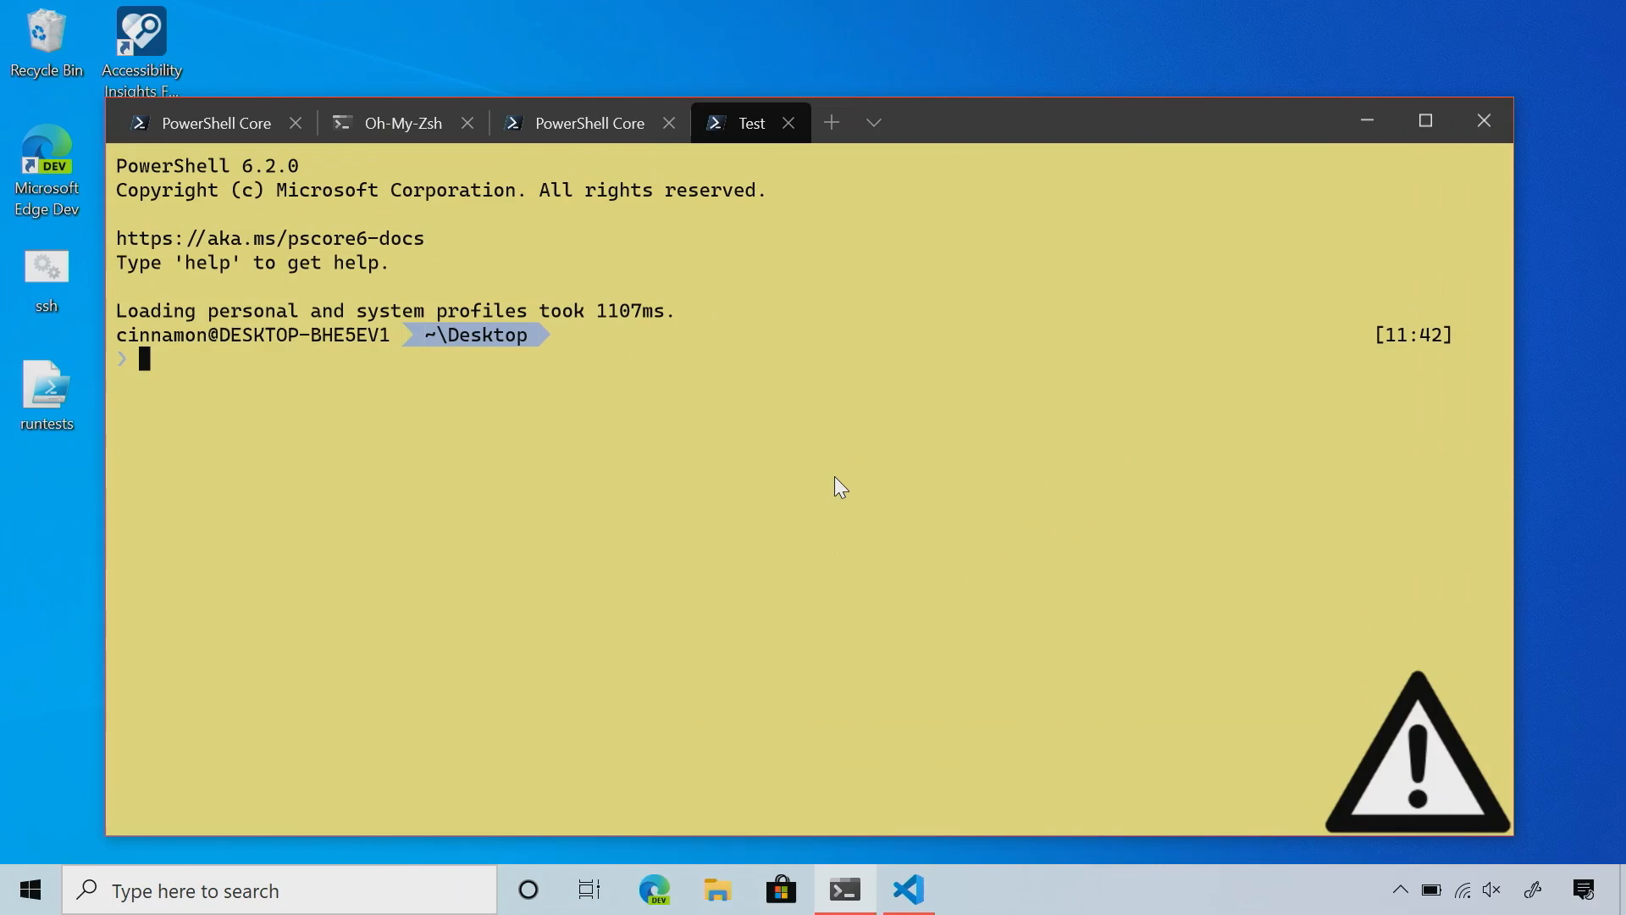
# - SSH into cinnak@localhost and run ./runtests.ps1, getting 3 pass, 1 partial, 1 fail
pyautogui.write('ssh c')
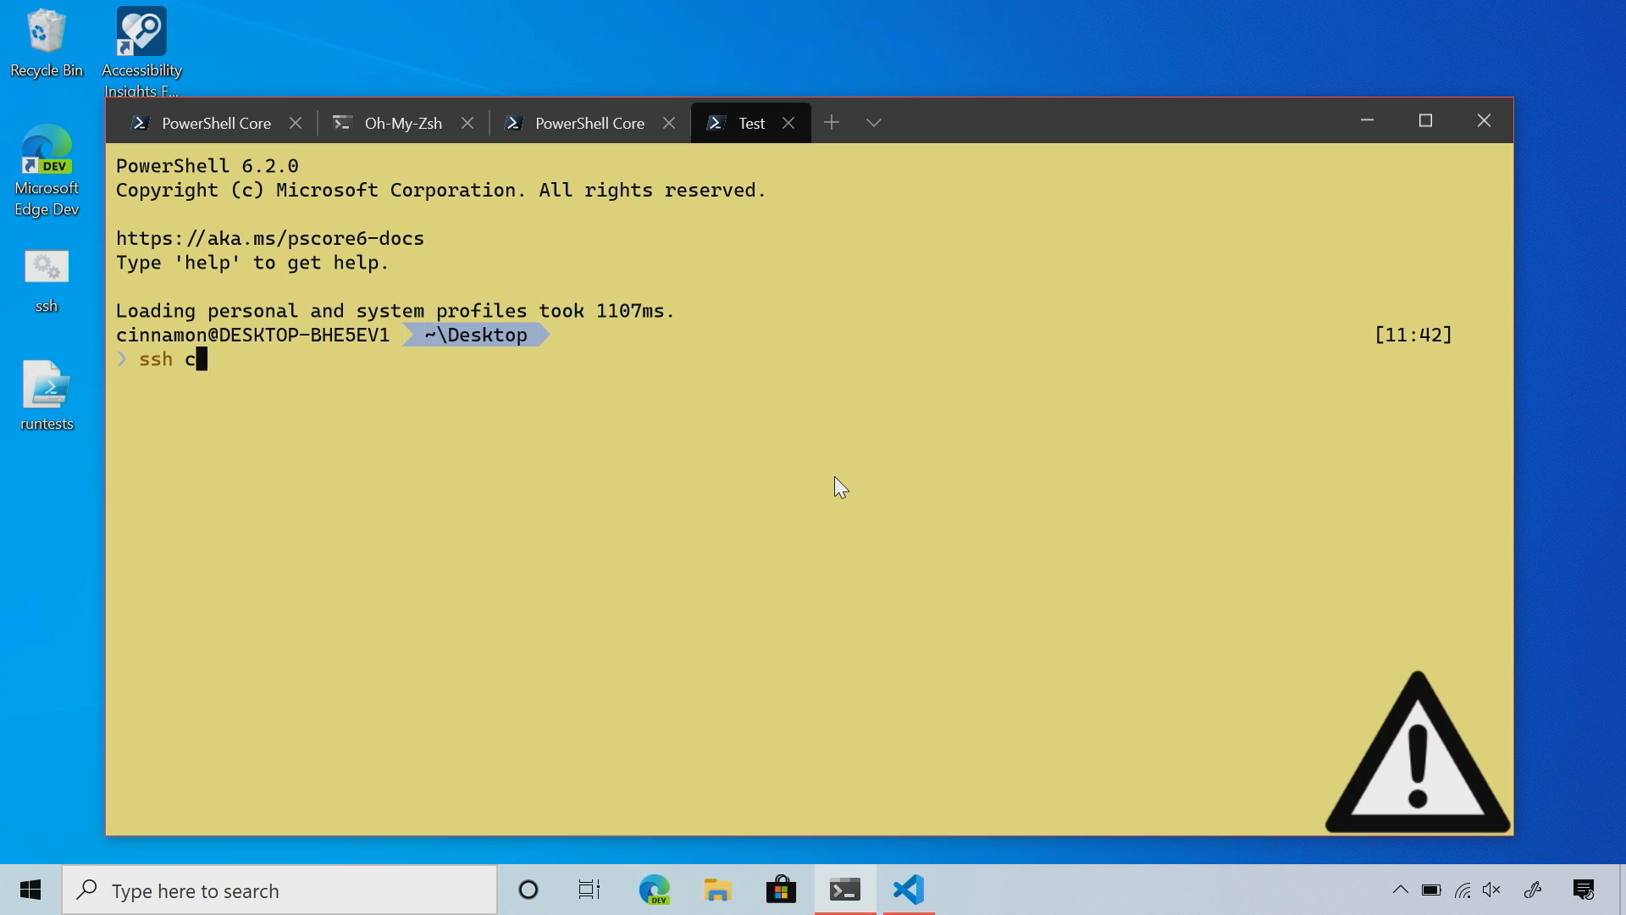
pyautogui.write('innak@')
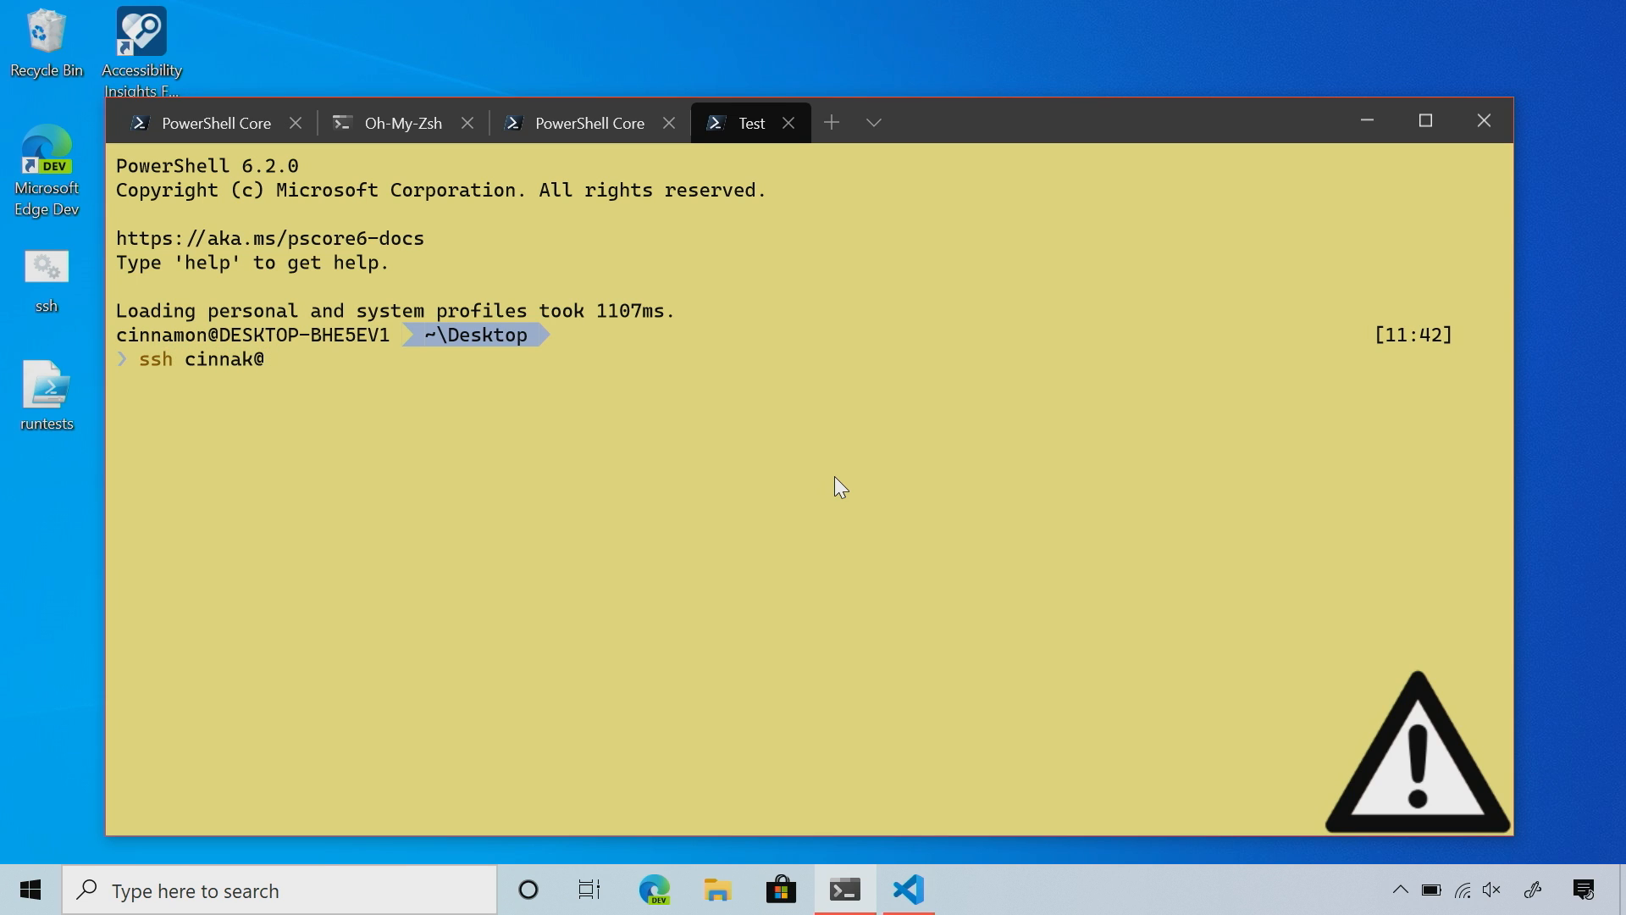
pyautogui.write('localhost')
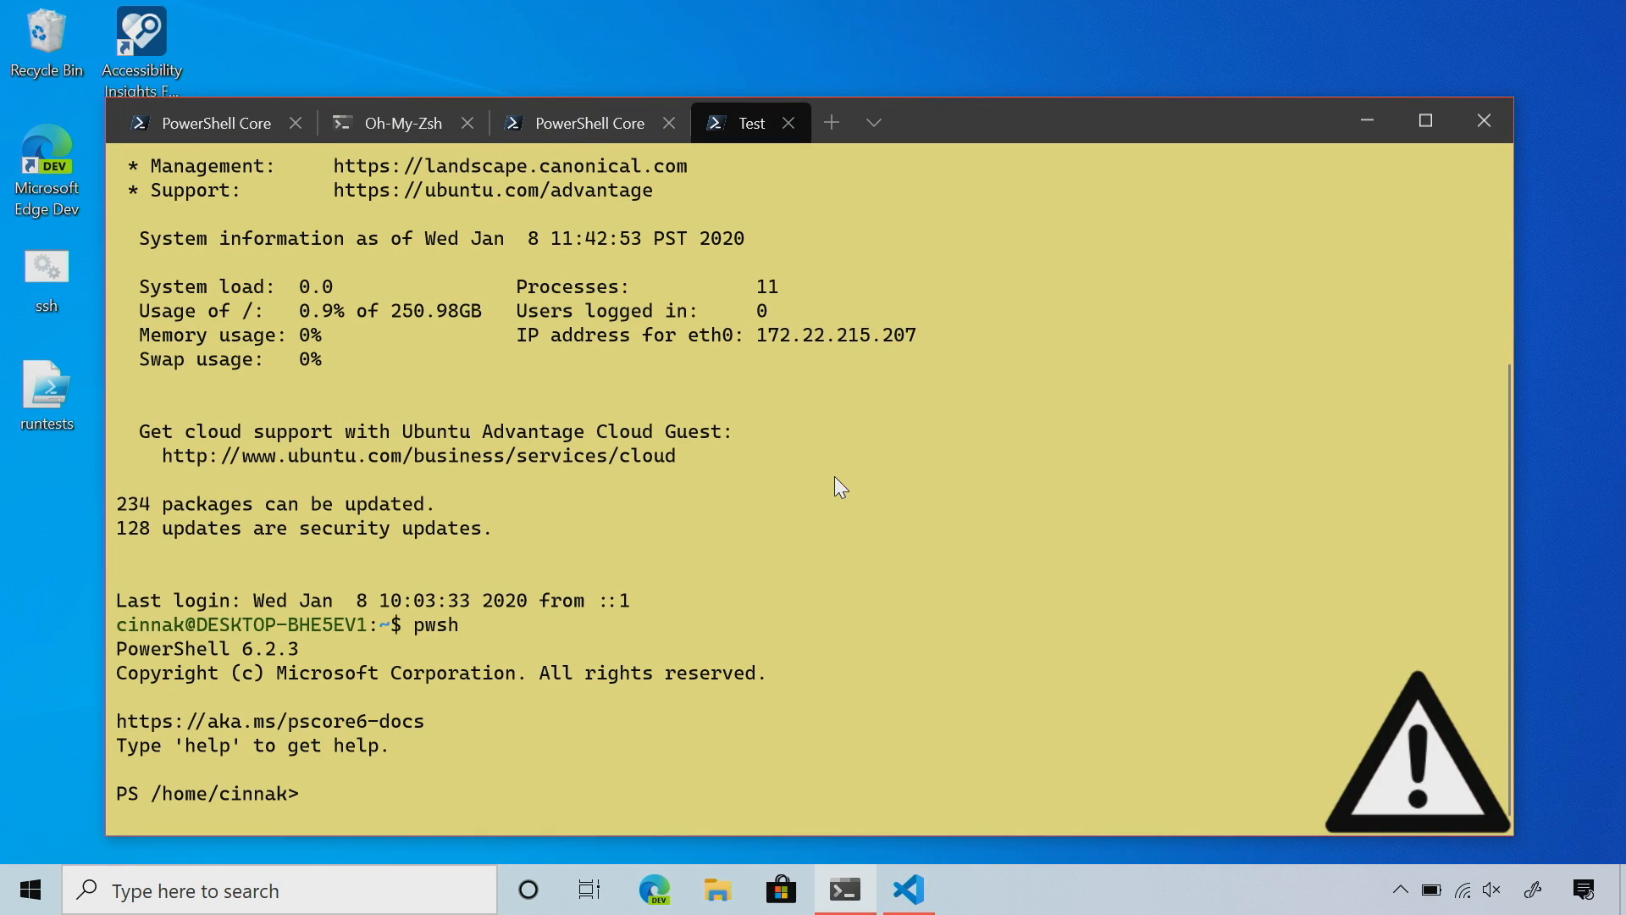
pyautogui.write('.')
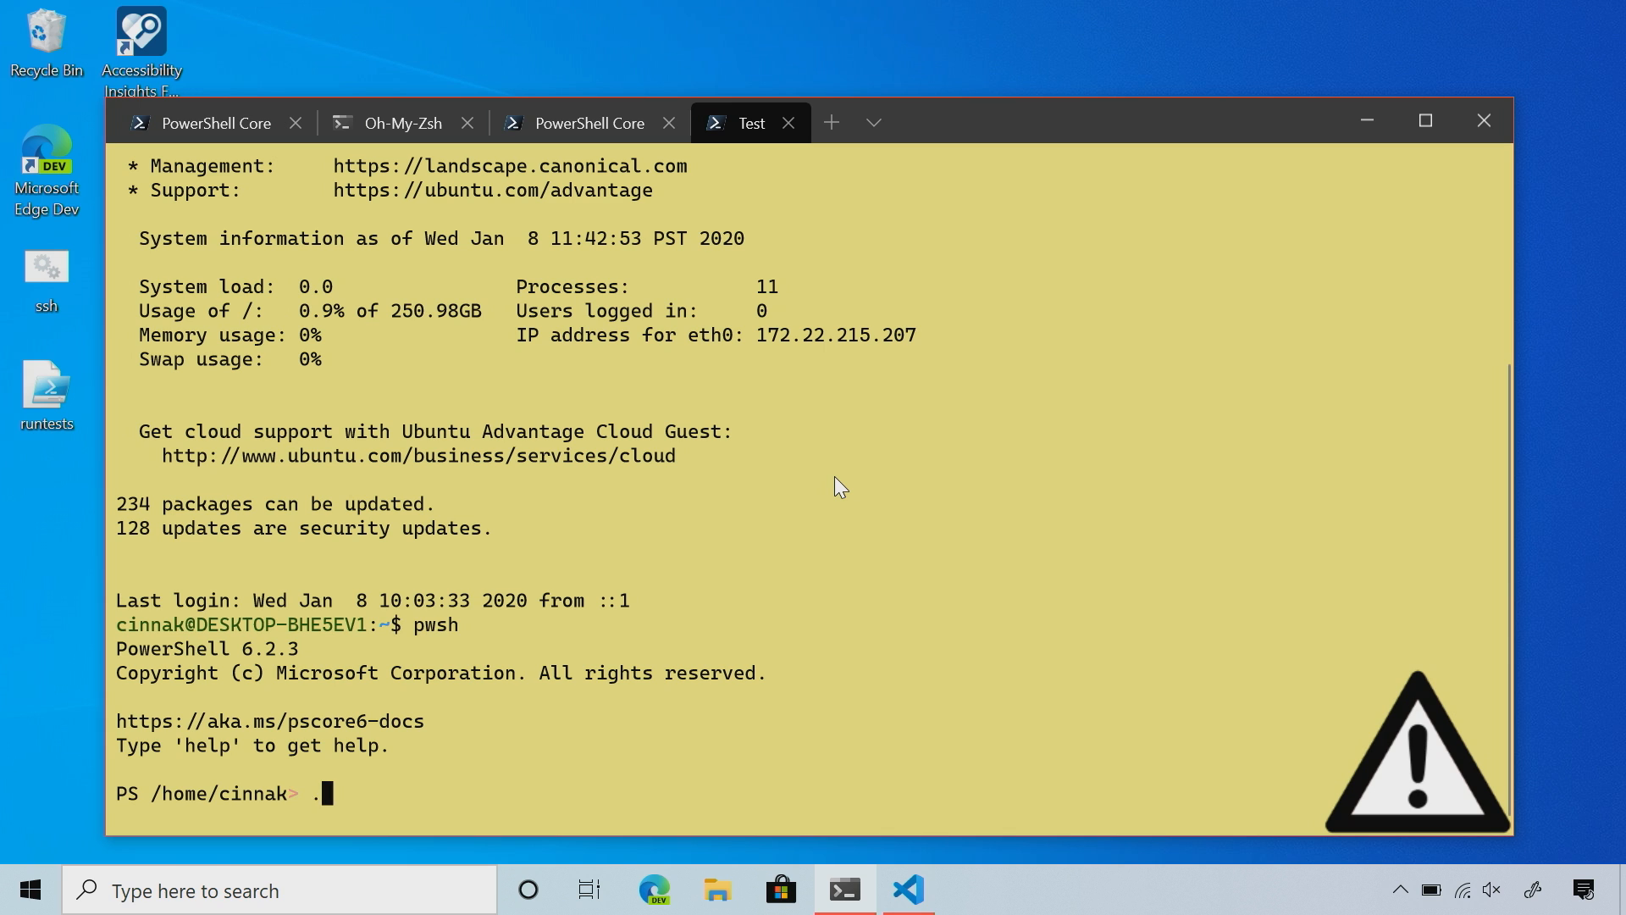
pyautogui.write('/runtests.ps1')
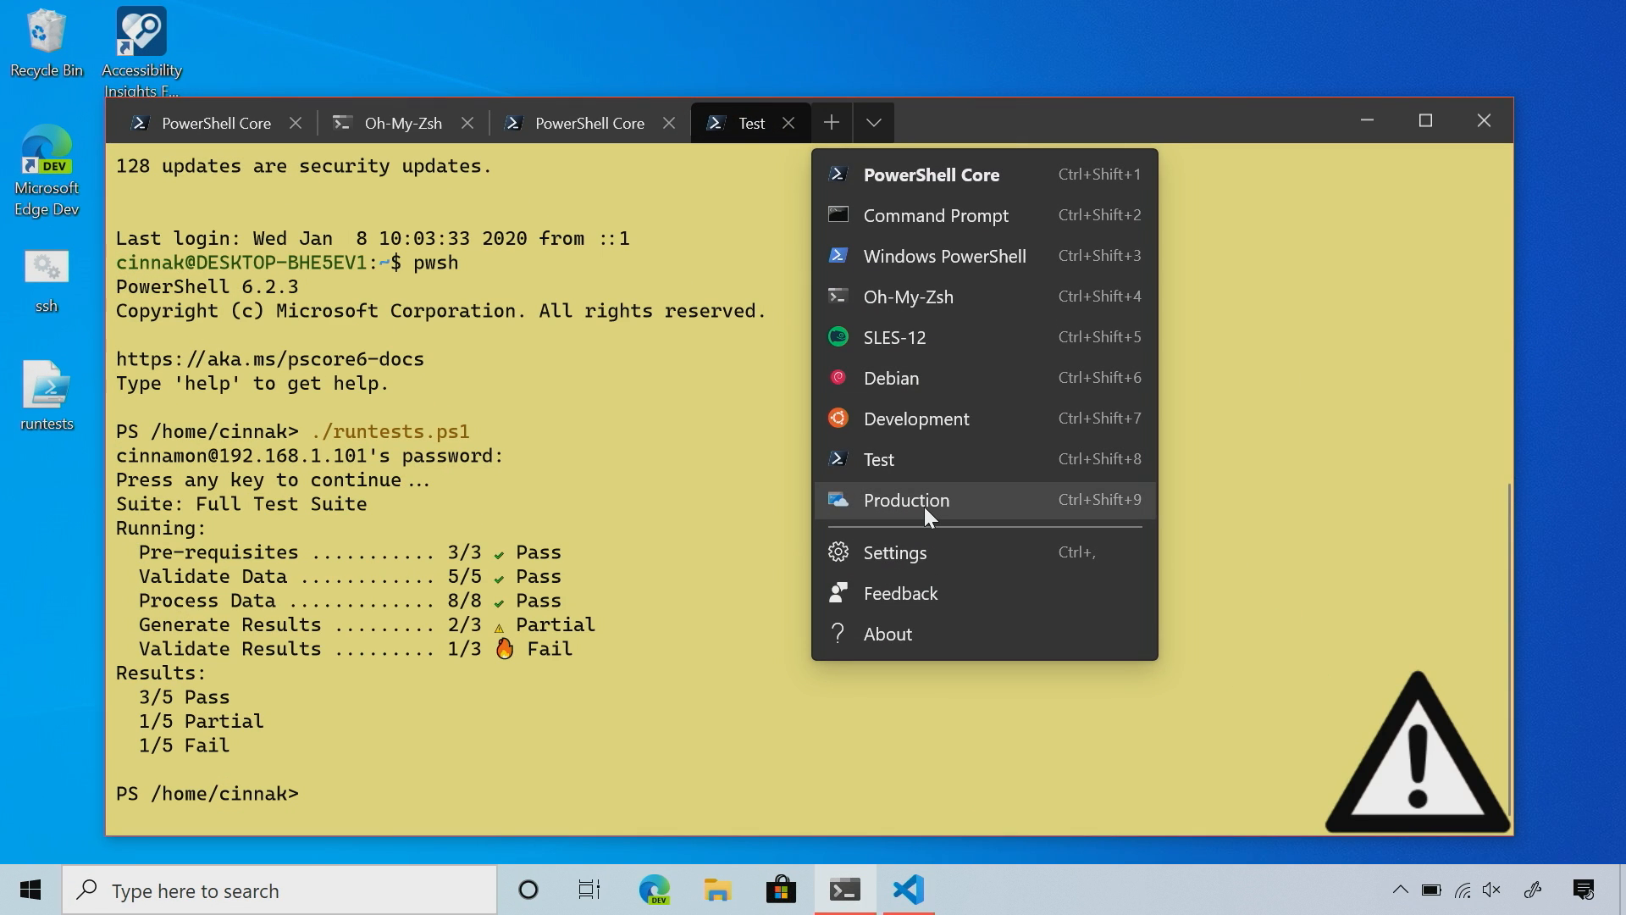
# - Start a Production-profile Azure Cloud Shell tab and run az to list CLI commands
pyautogui.click(905, 500)
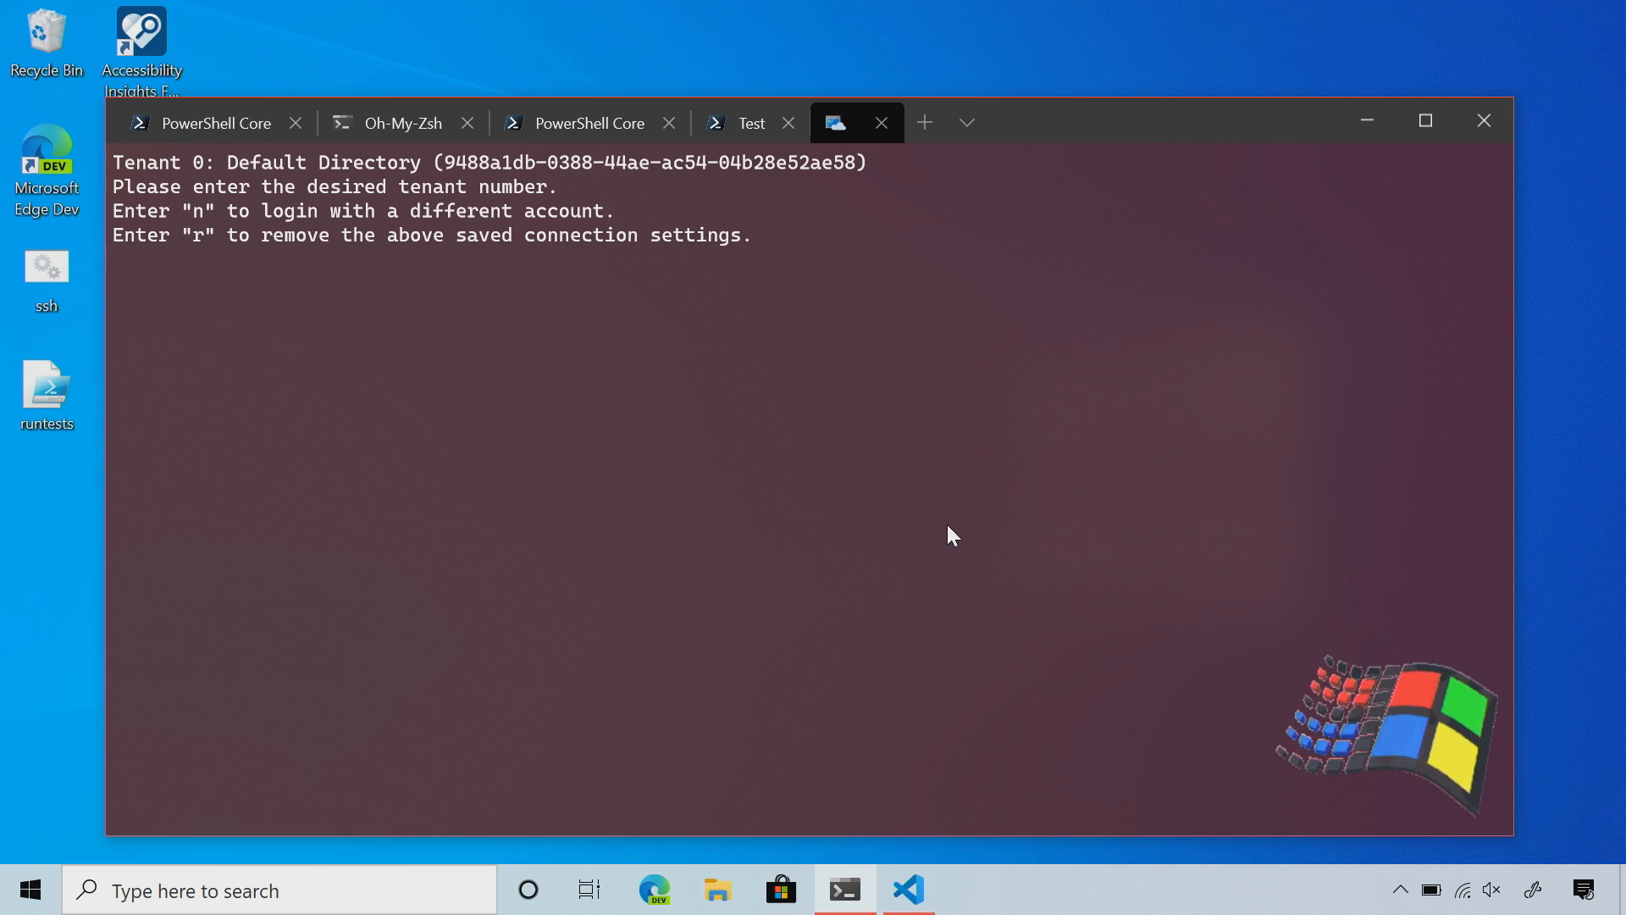
pyautogui.moveTo(938, 691)
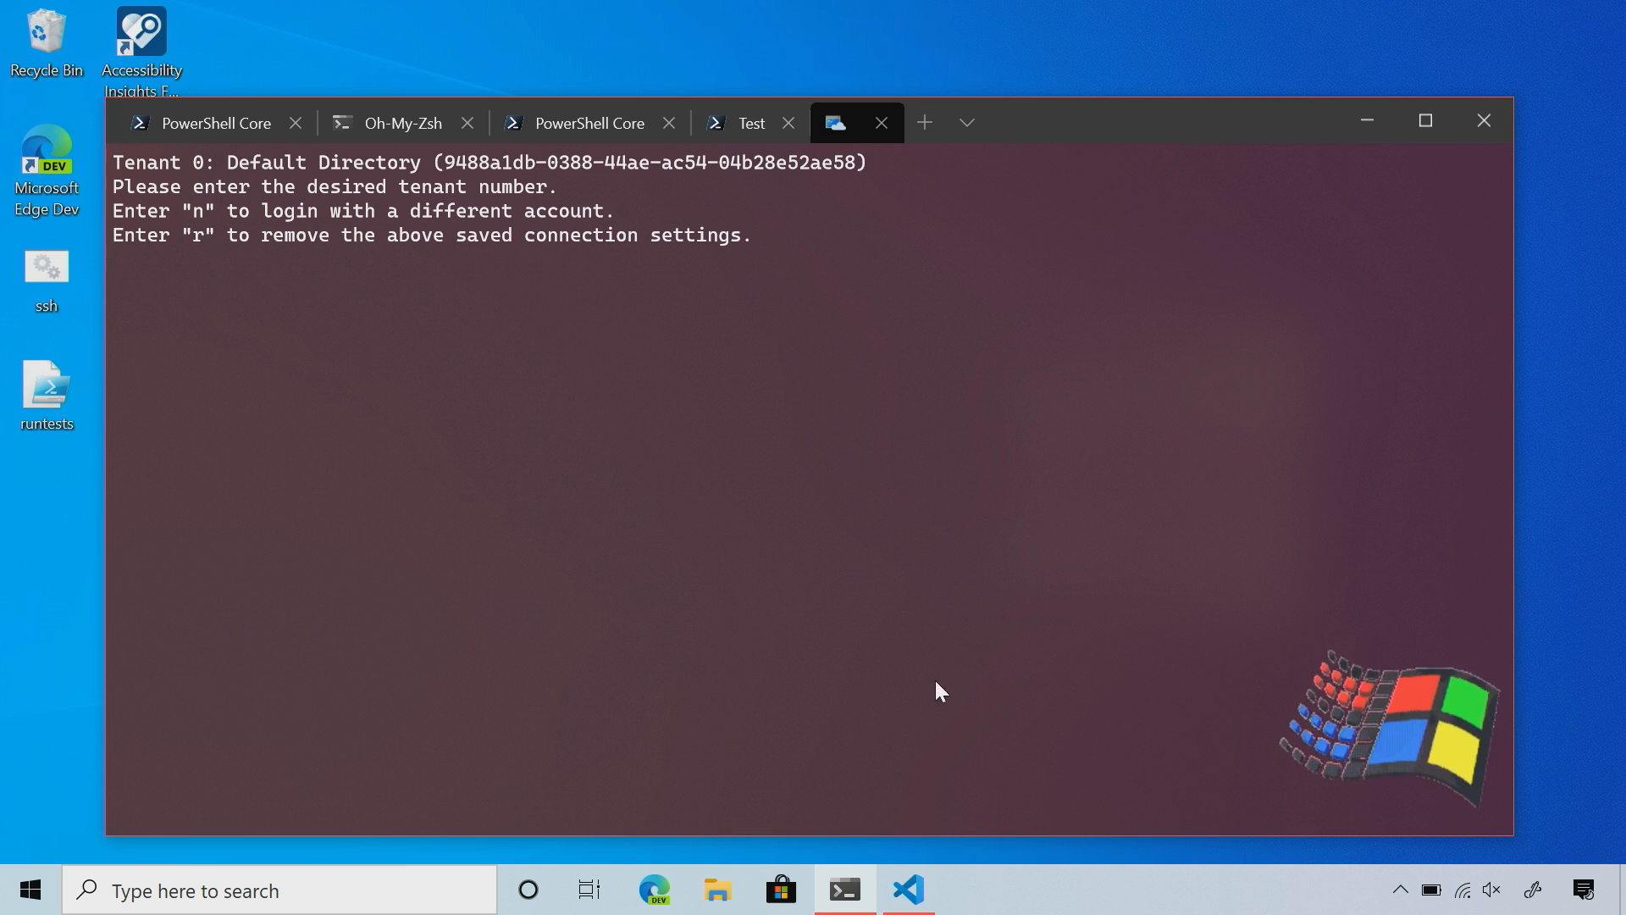
pyautogui.moveTo(1062, 485)
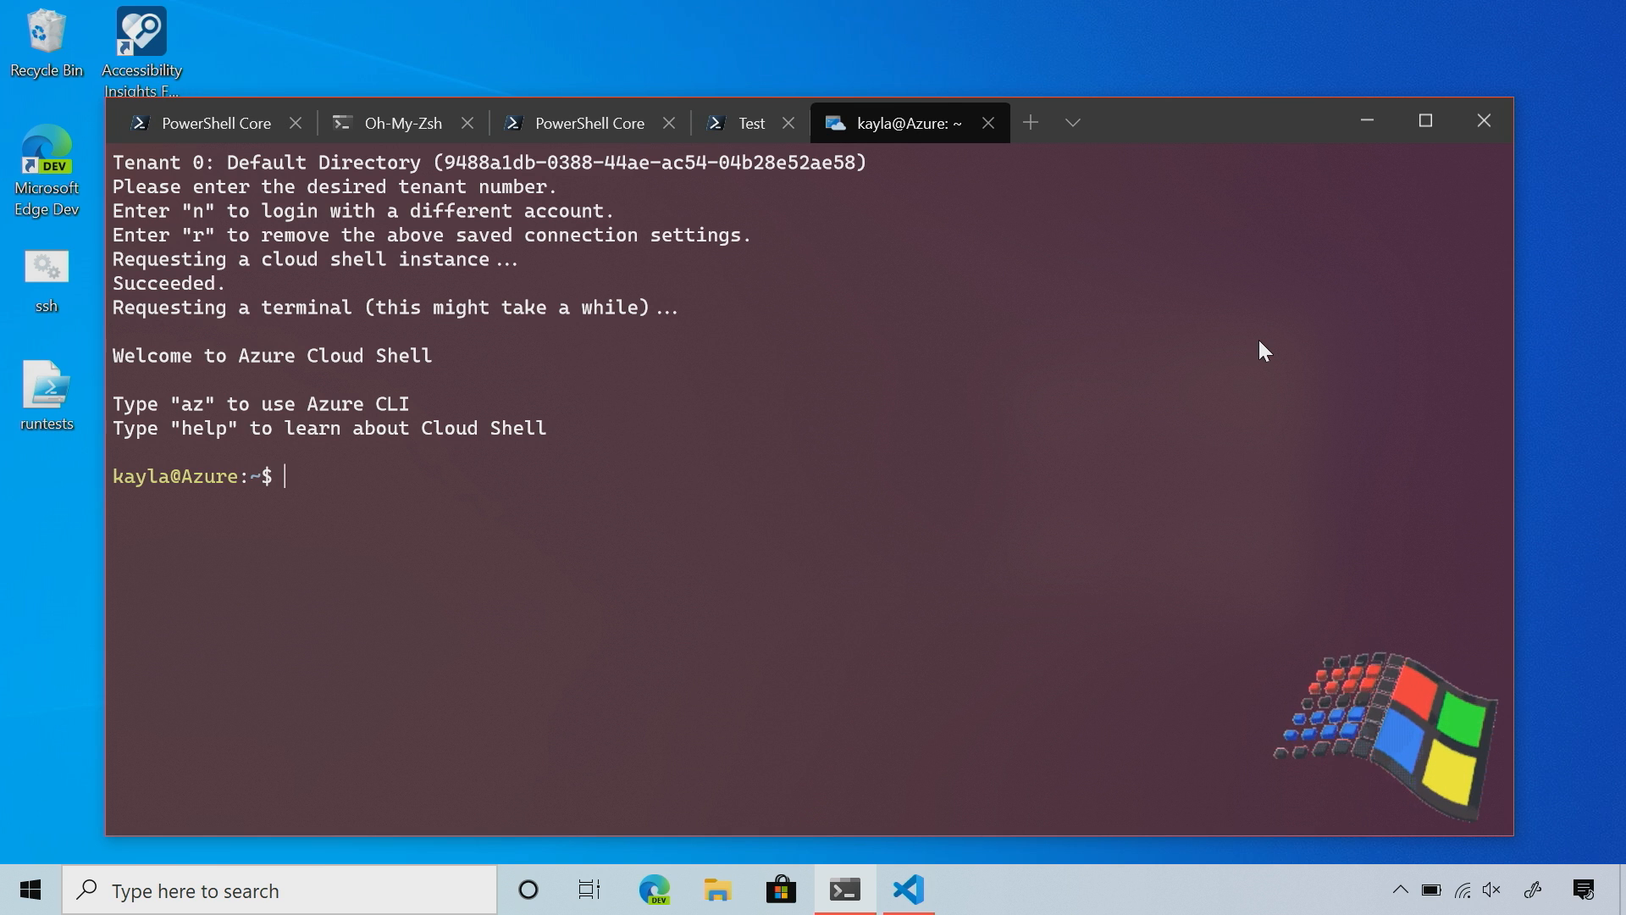
pyautogui.write('az')
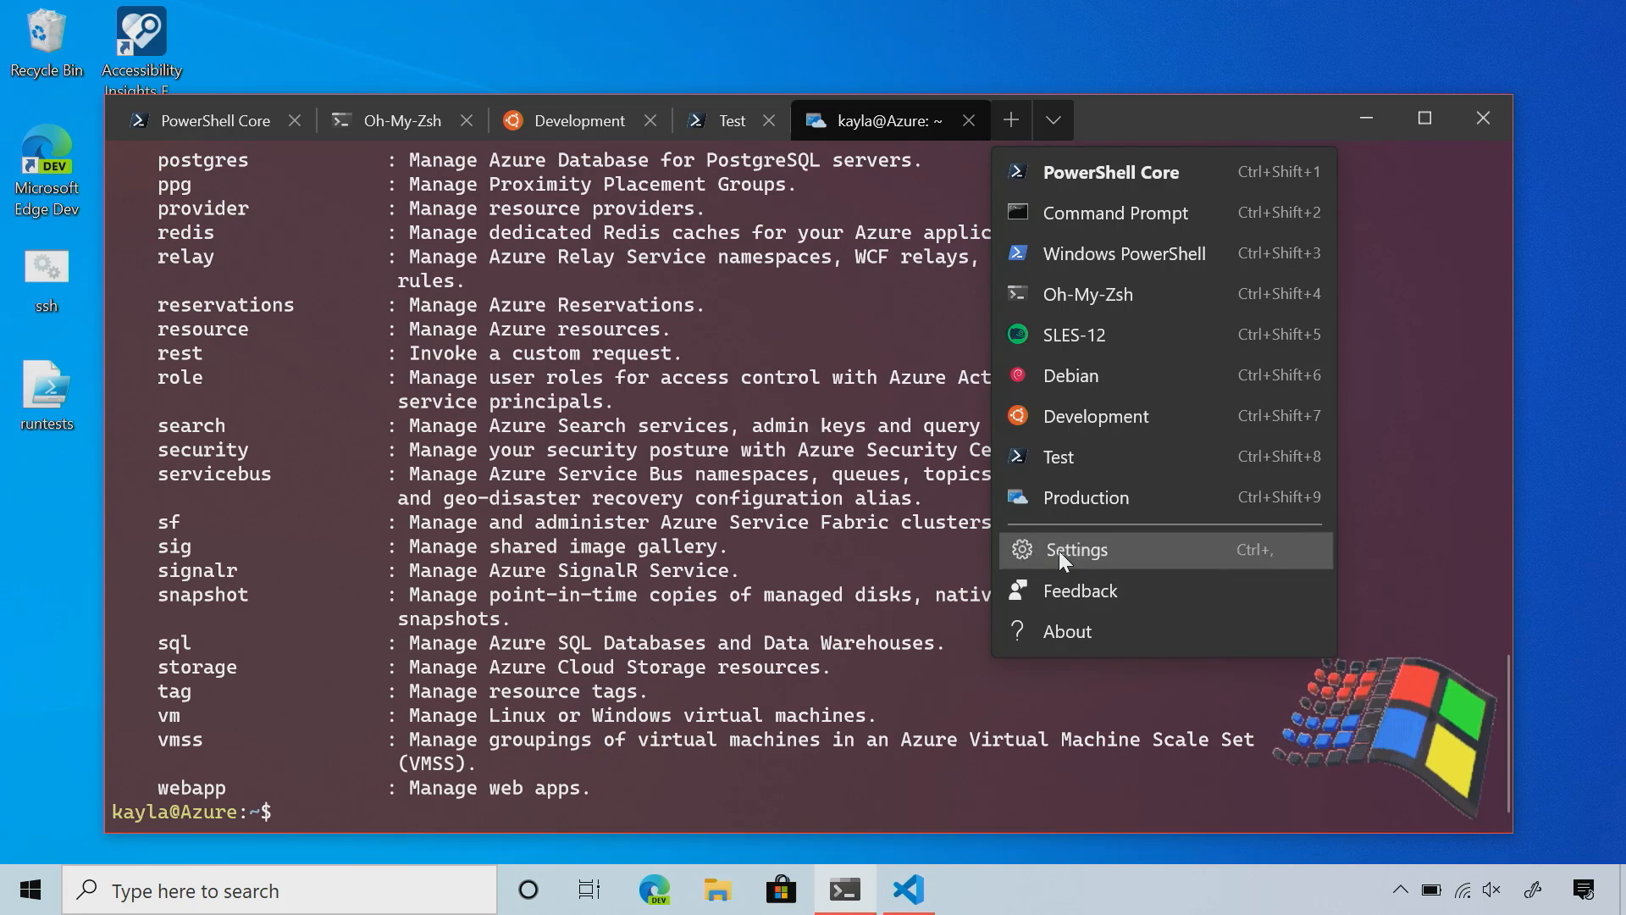
# - Choose Settings from the Windows Terminal dropdown to bring up profiles.json in VS Code
pyautogui.click(1076, 550)
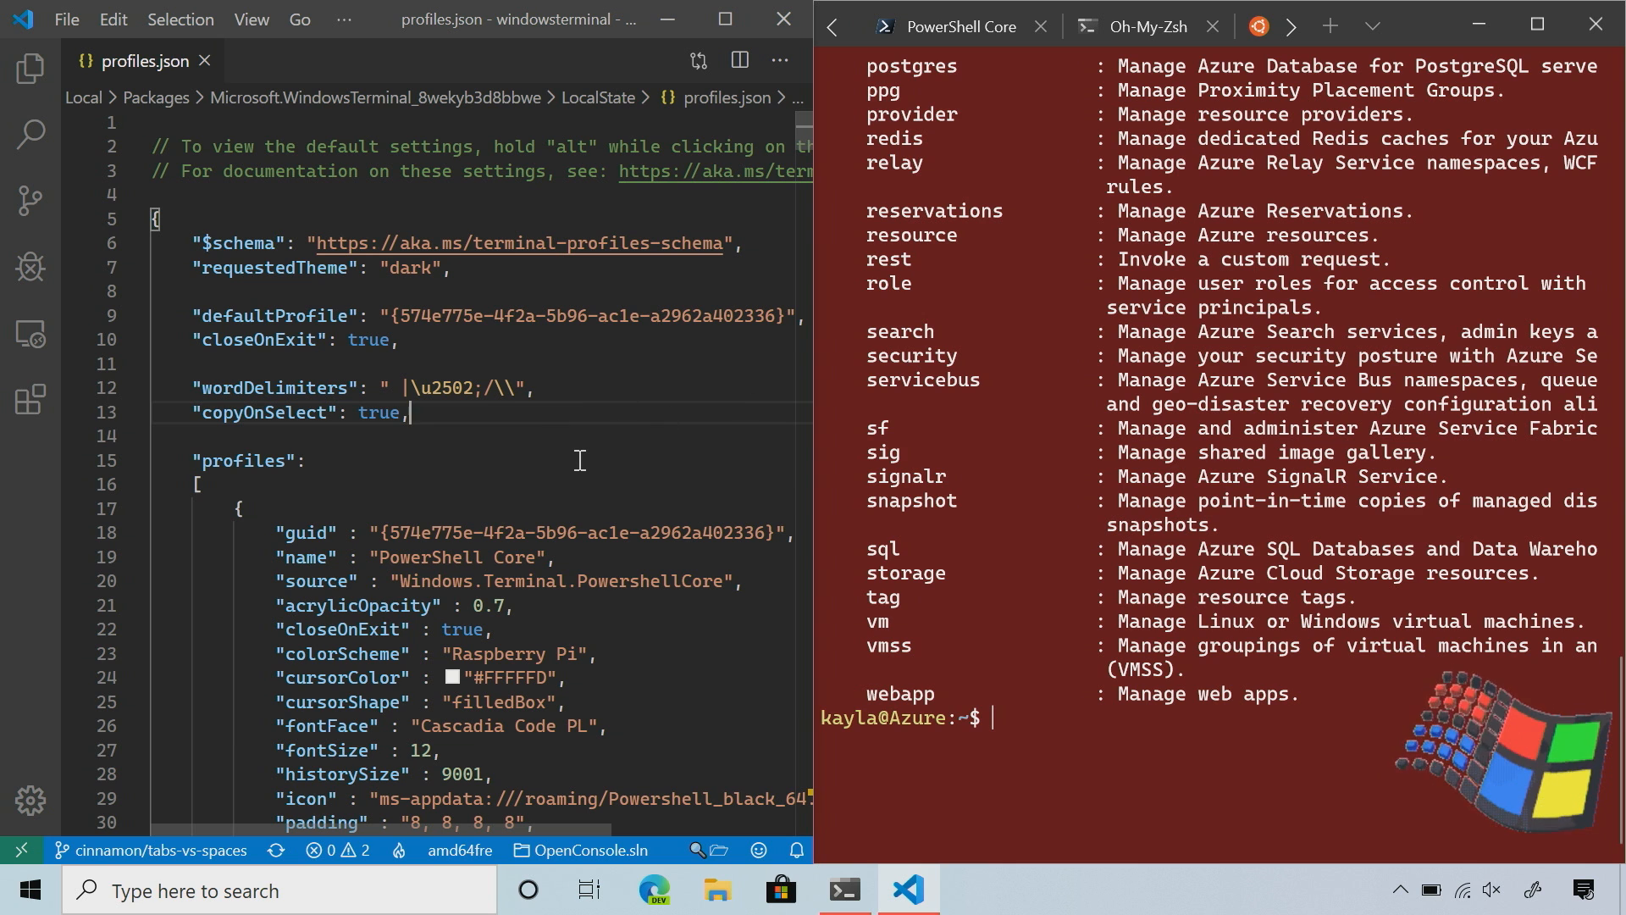
pyautogui.moveTo(533, 503)
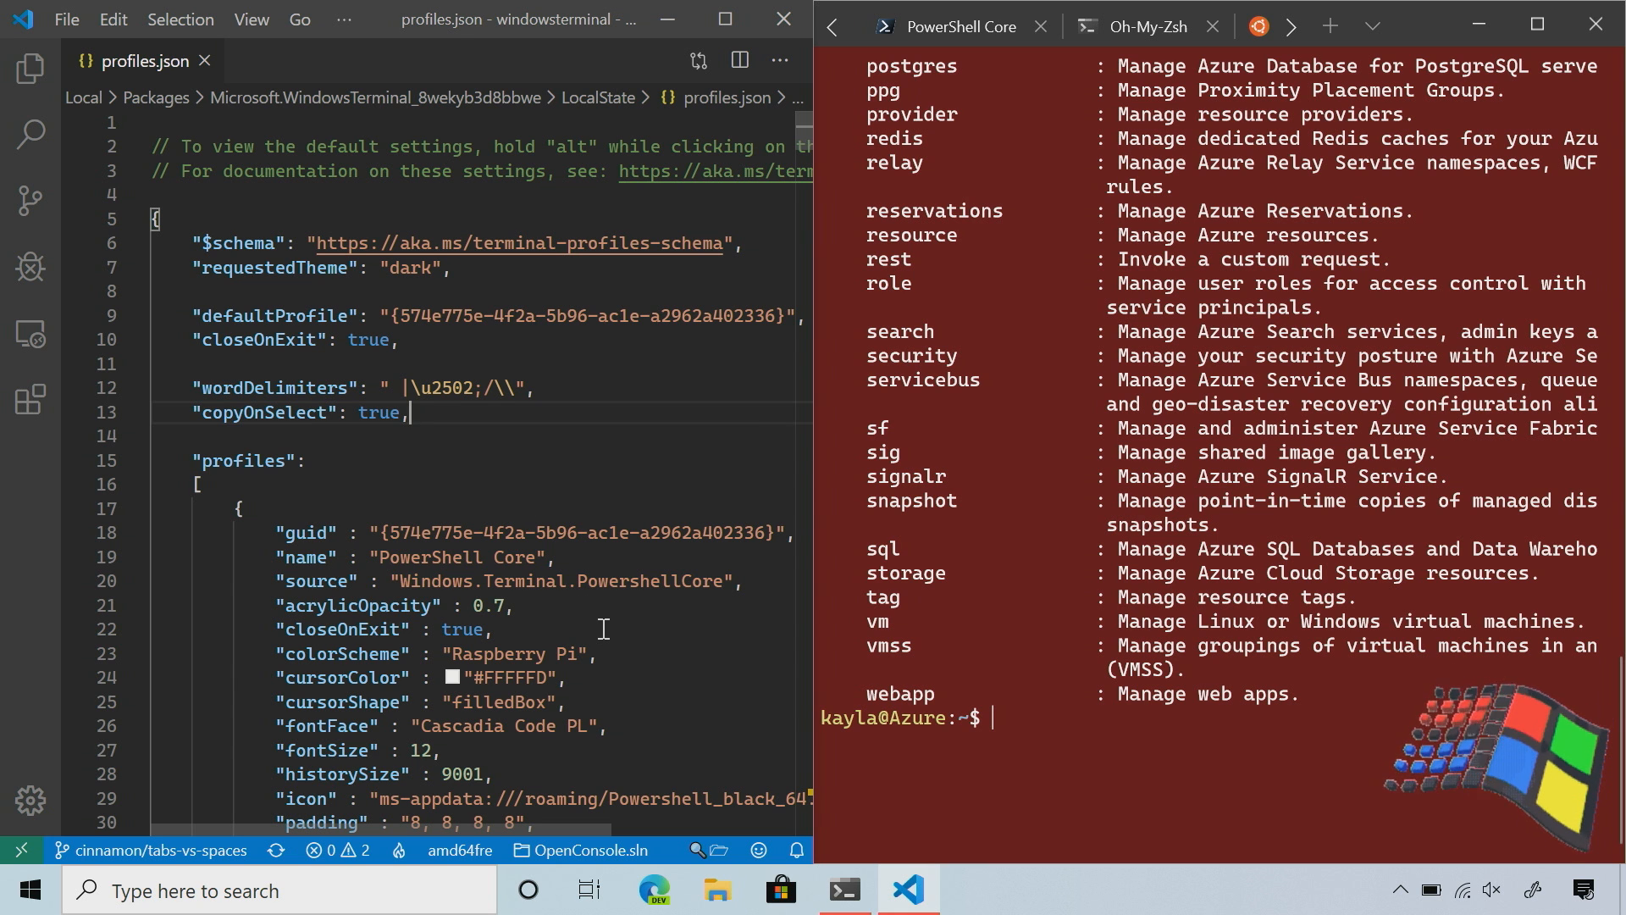
pyautogui.moveTo(472, 399)
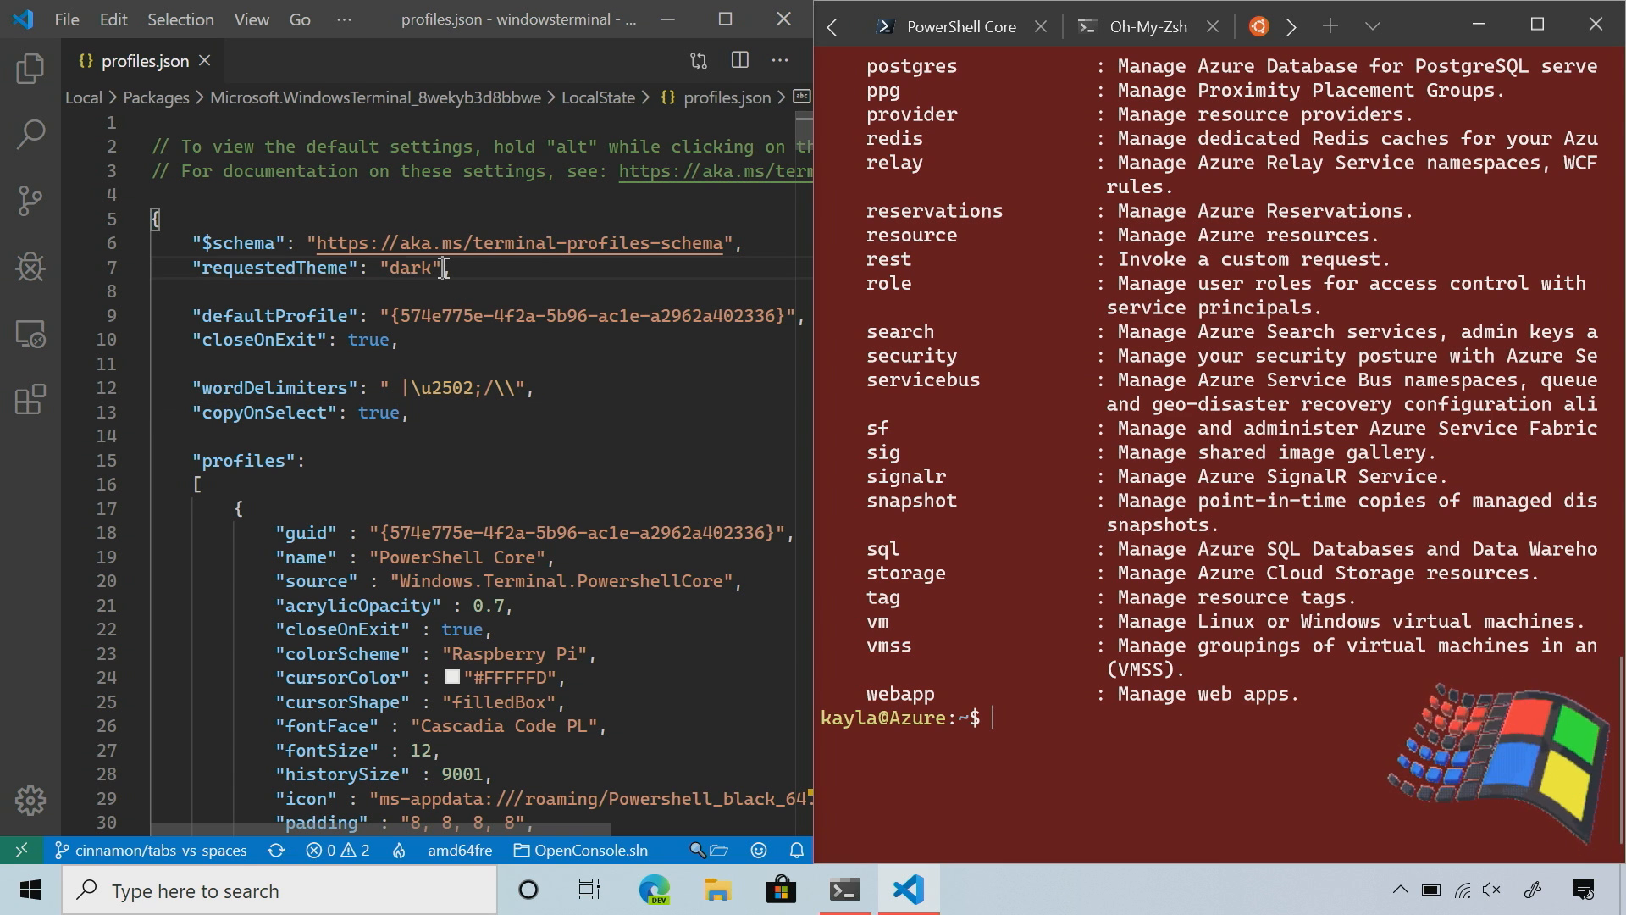
# - Replace the "dark" requestedTheme value with "light" in profiles.json
pyautogui.press('Backspace')
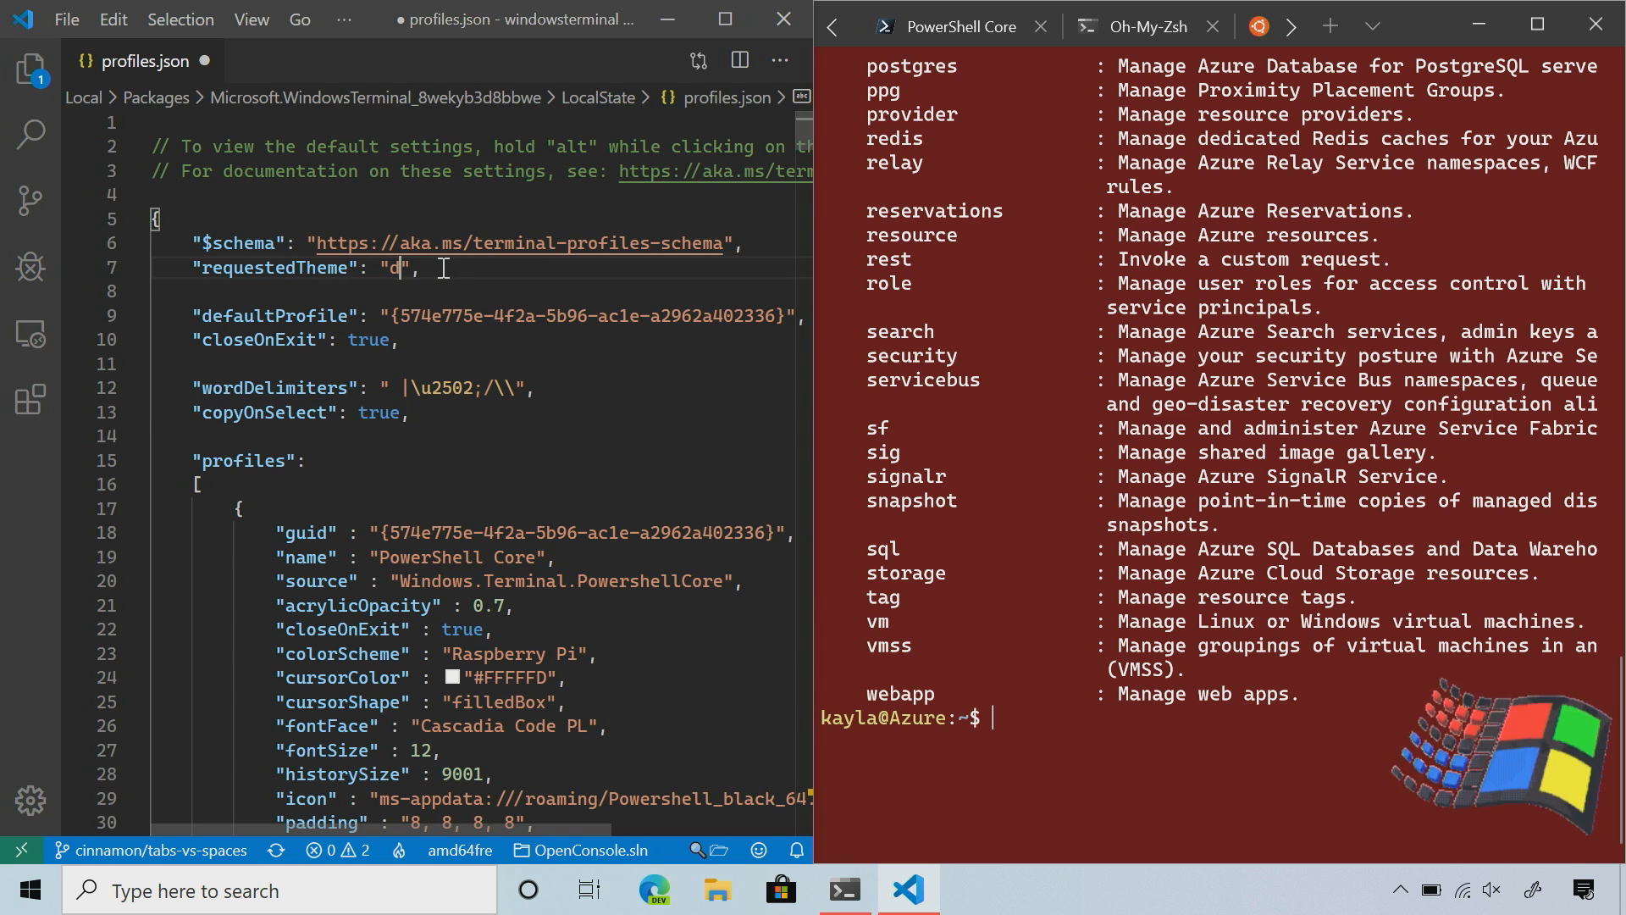
pyautogui.write('lk')
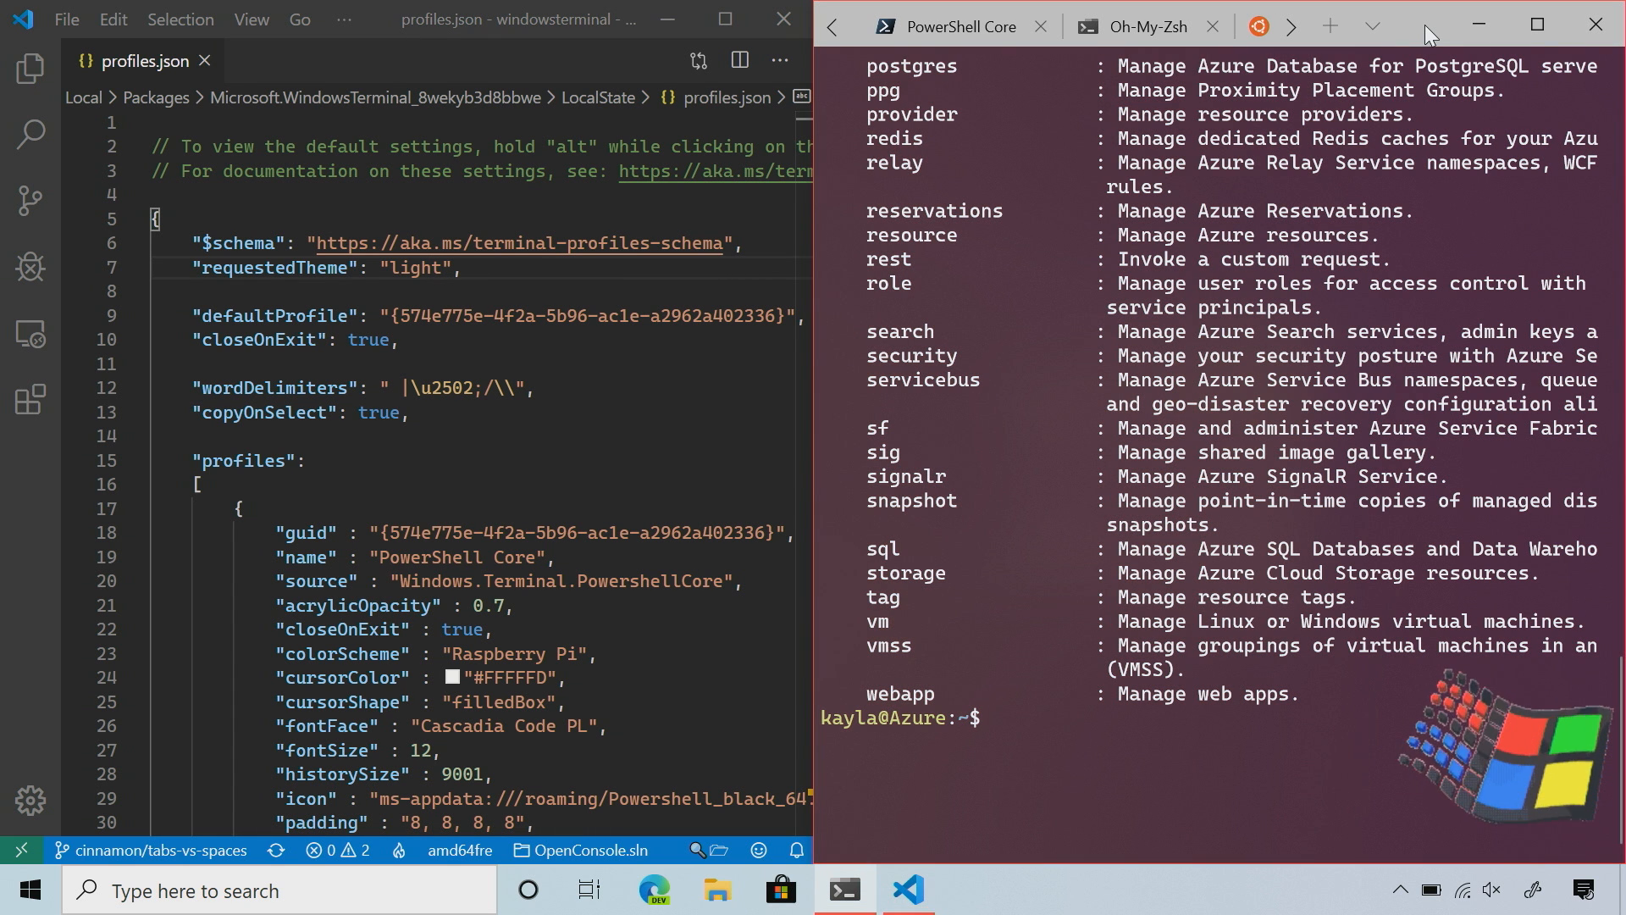
pyautogui.moveTo(1175, 345)
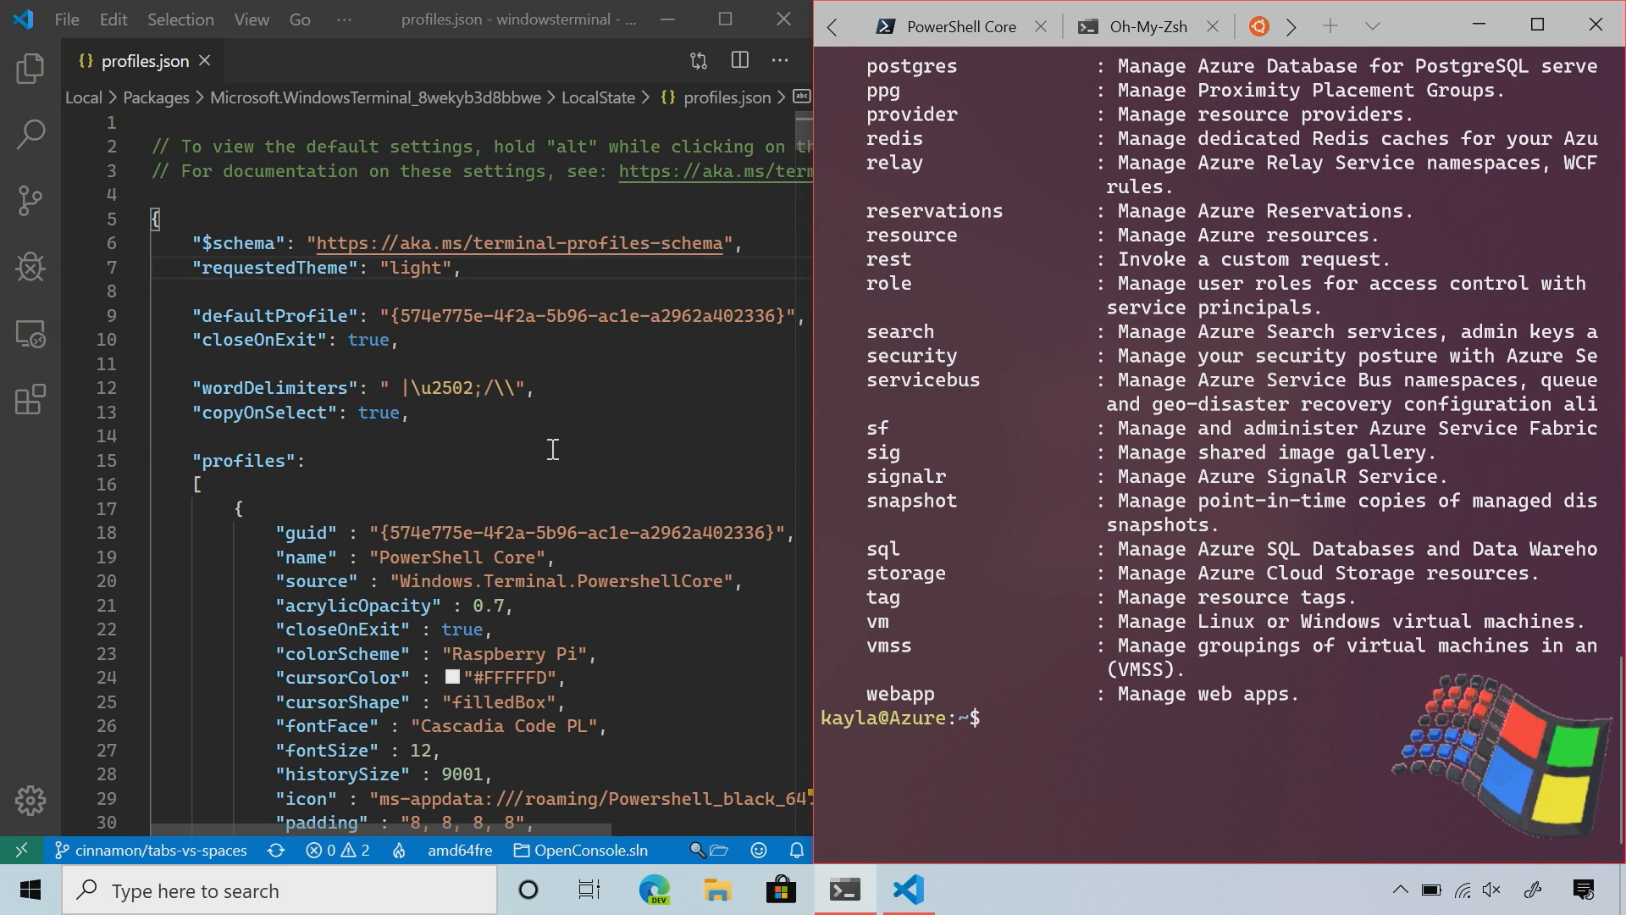
pyautogui.scroll(-3)
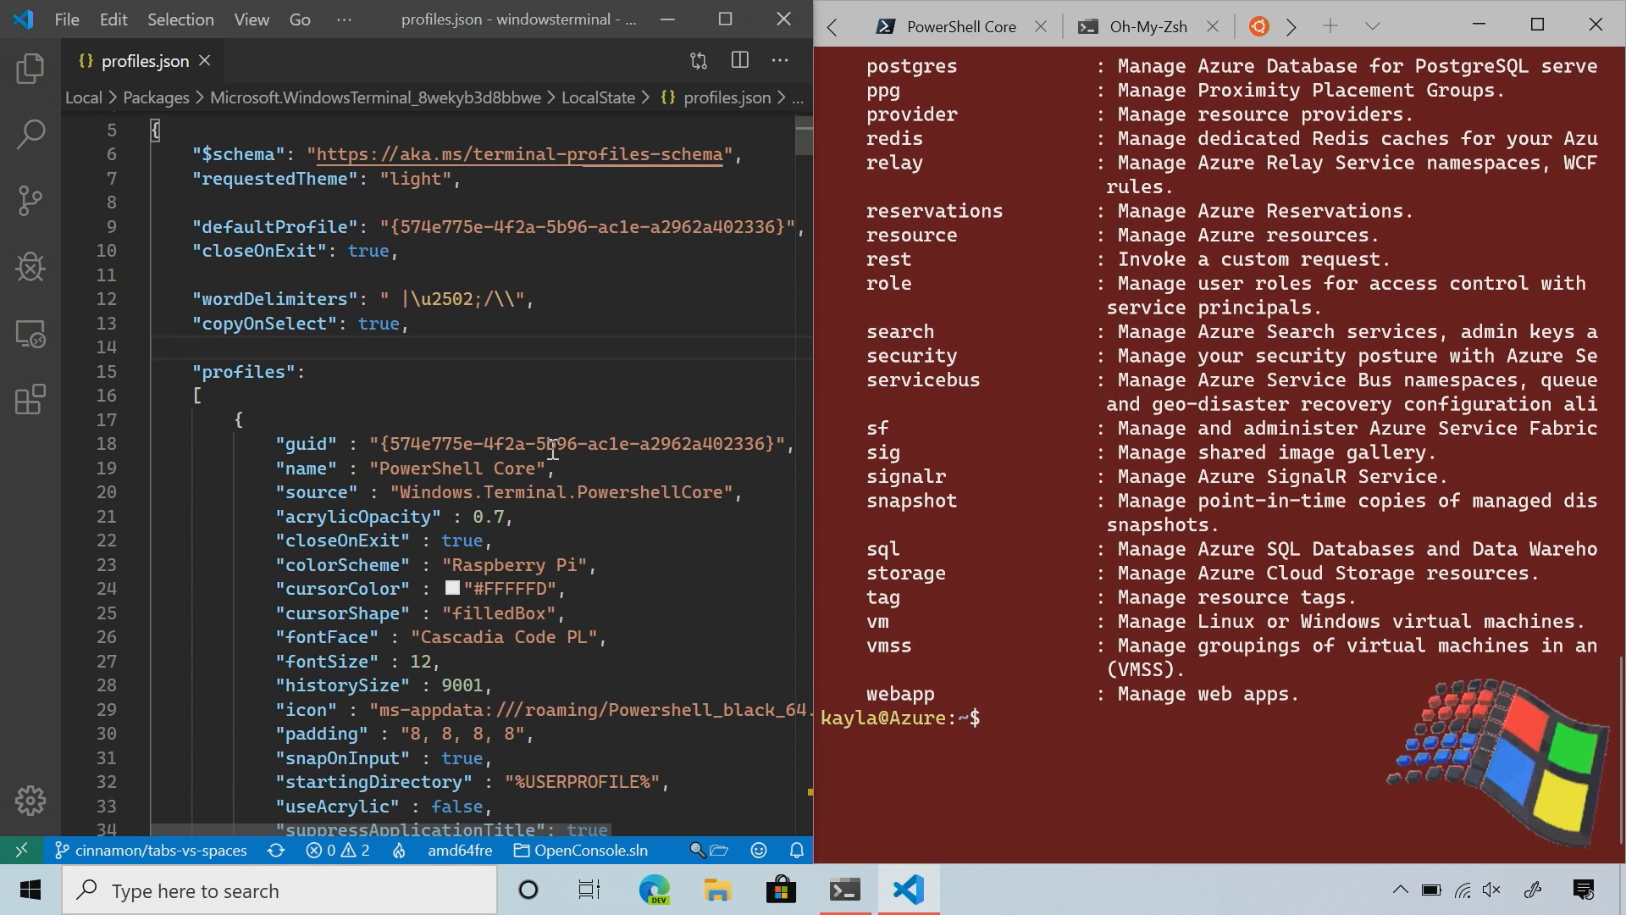
pyautogui.scroll(-3)
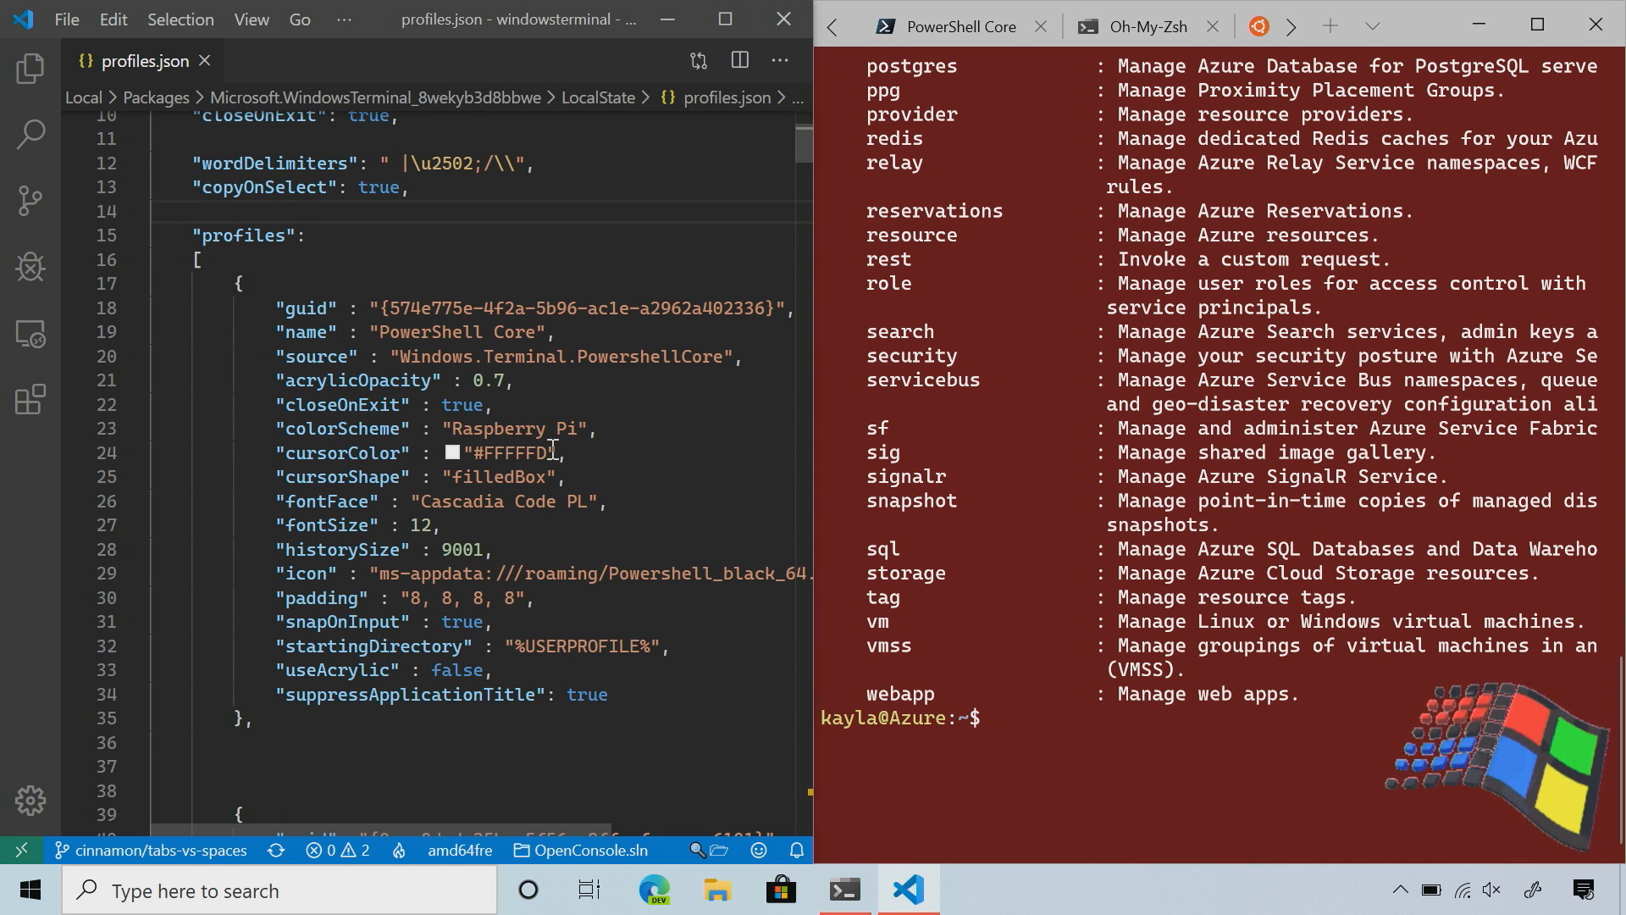
pyautogui.scroll(-3)
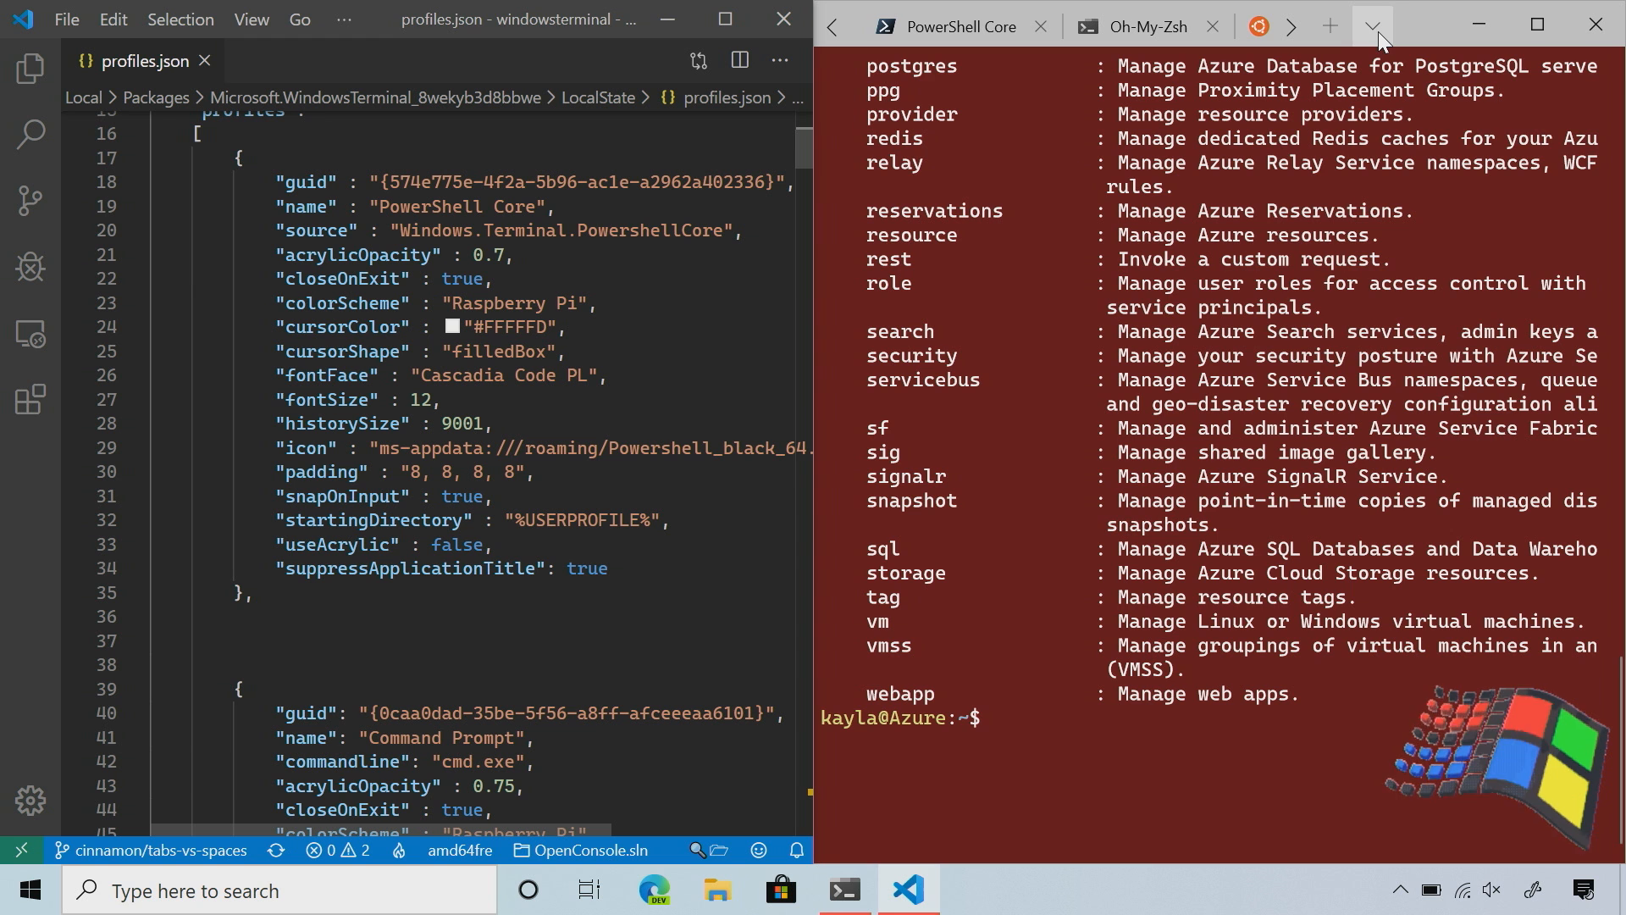
pyautogui.click(1371, 26)
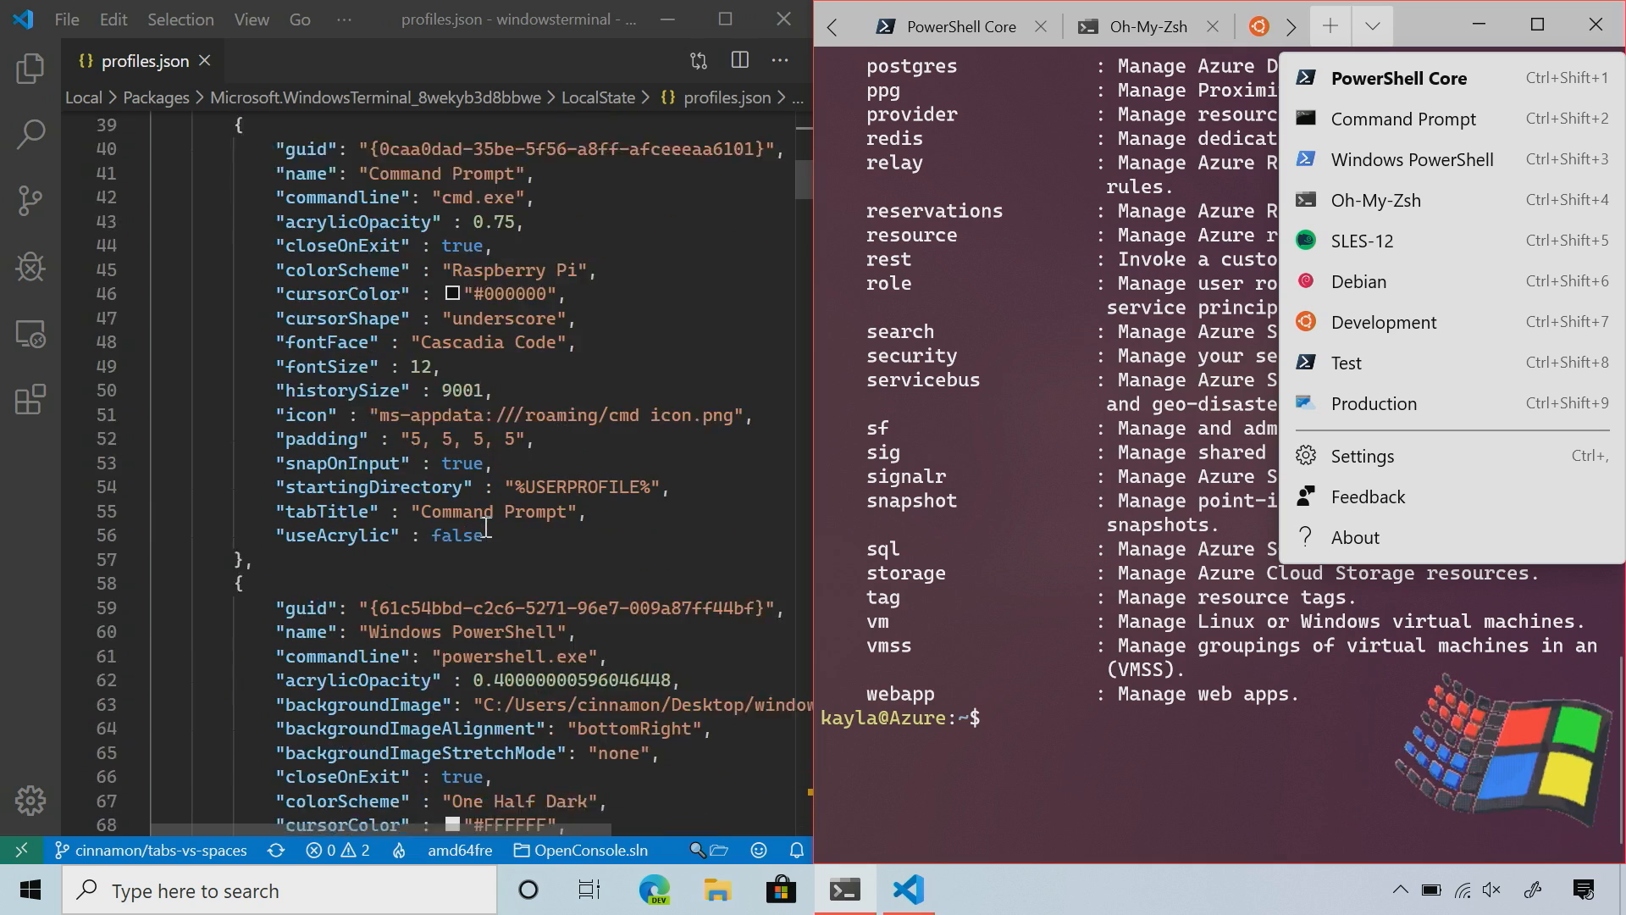
pyautogui.scroll(-3)
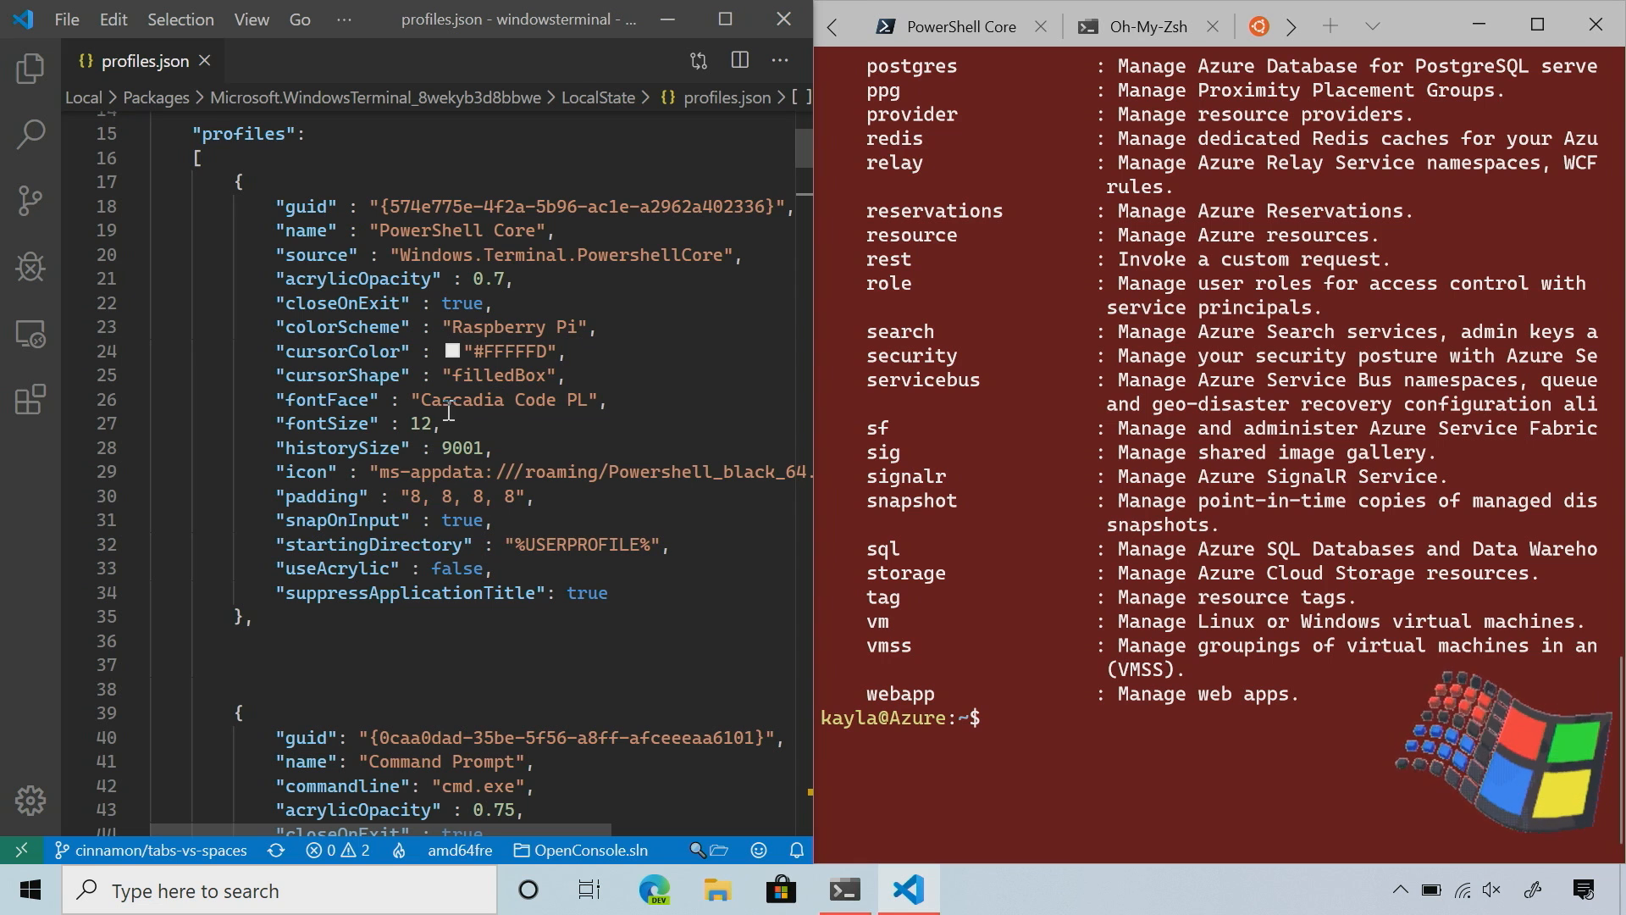
pyautogui.doubleClick(498, 399)
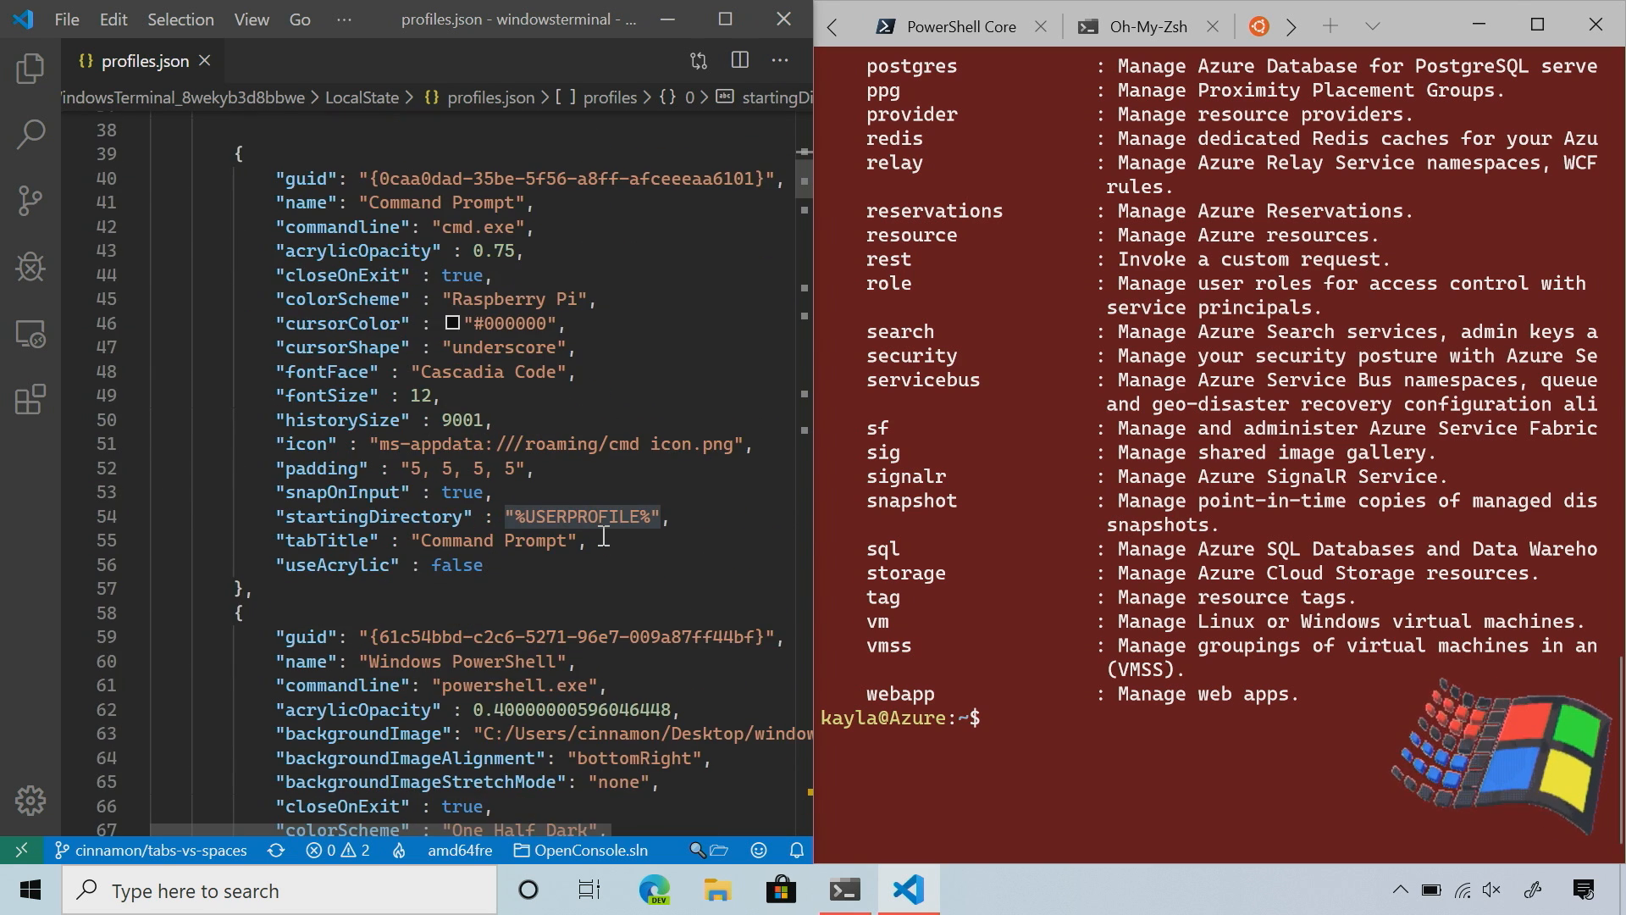
pyautogui.scroll(-3)
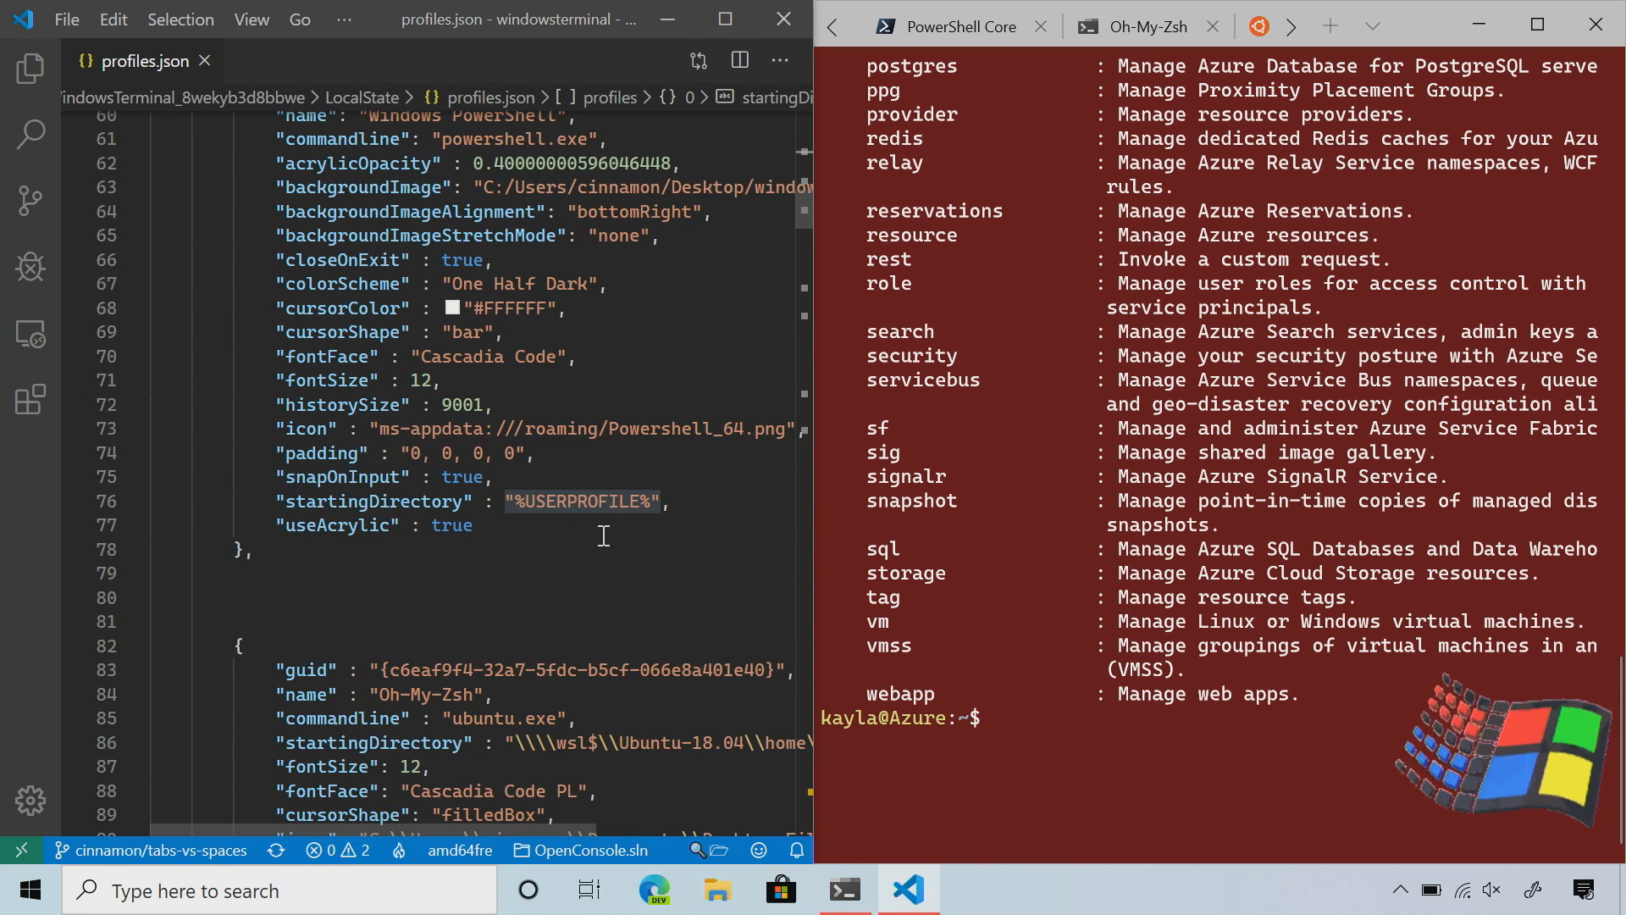
pyautogui.scroll(-3)
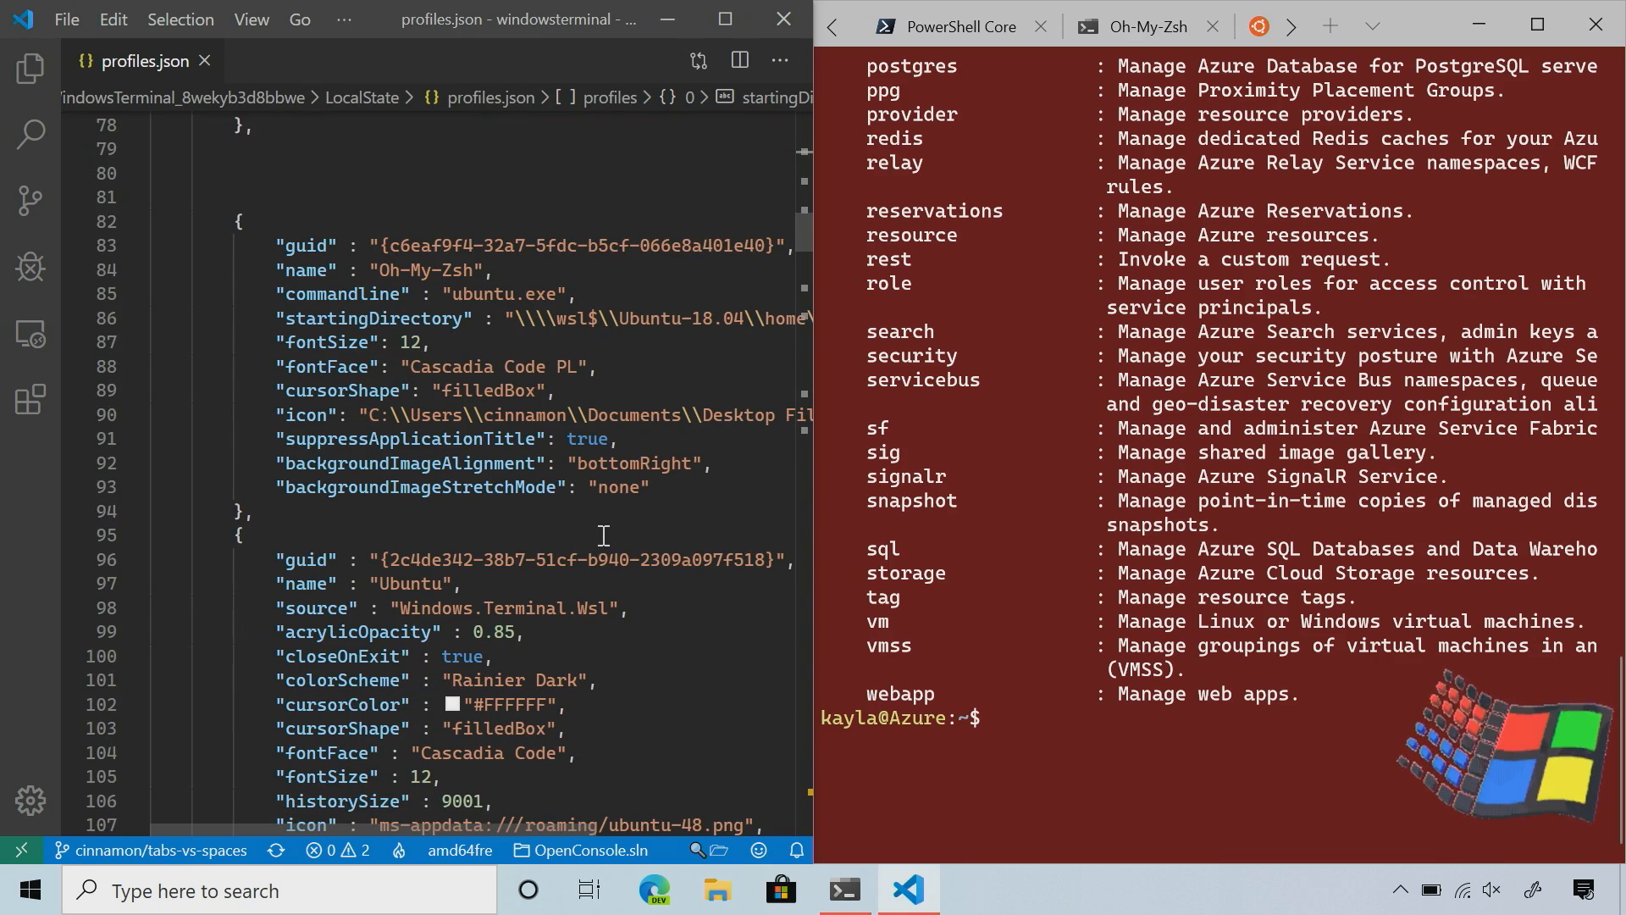
pyautogui.scroll(-3)
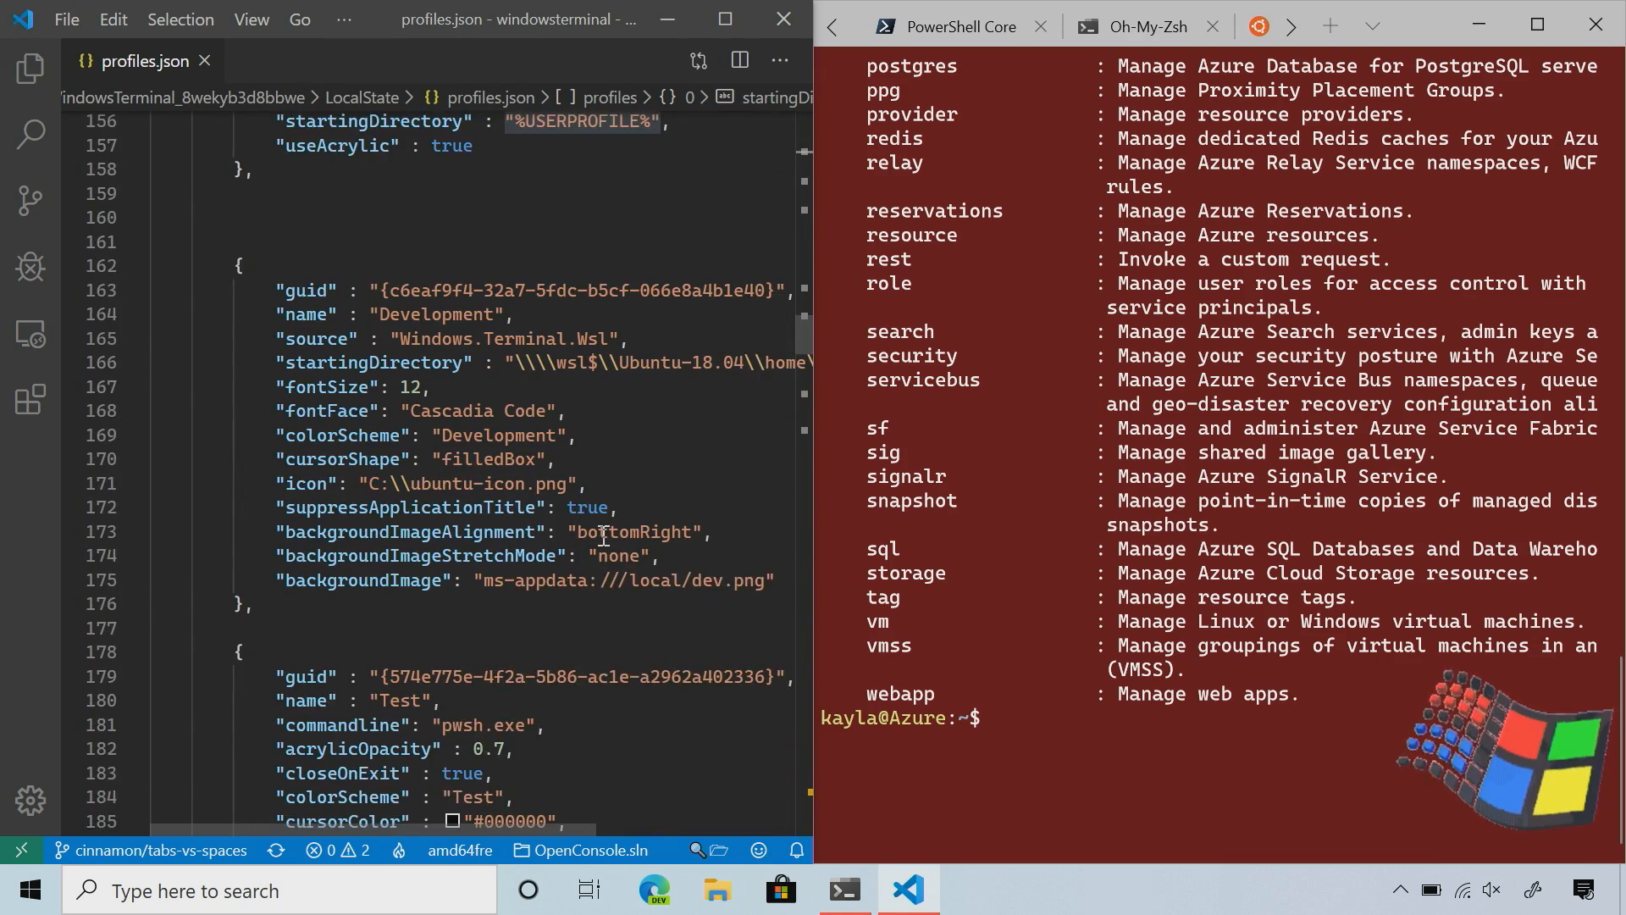
pyautogui.scroll(-3)
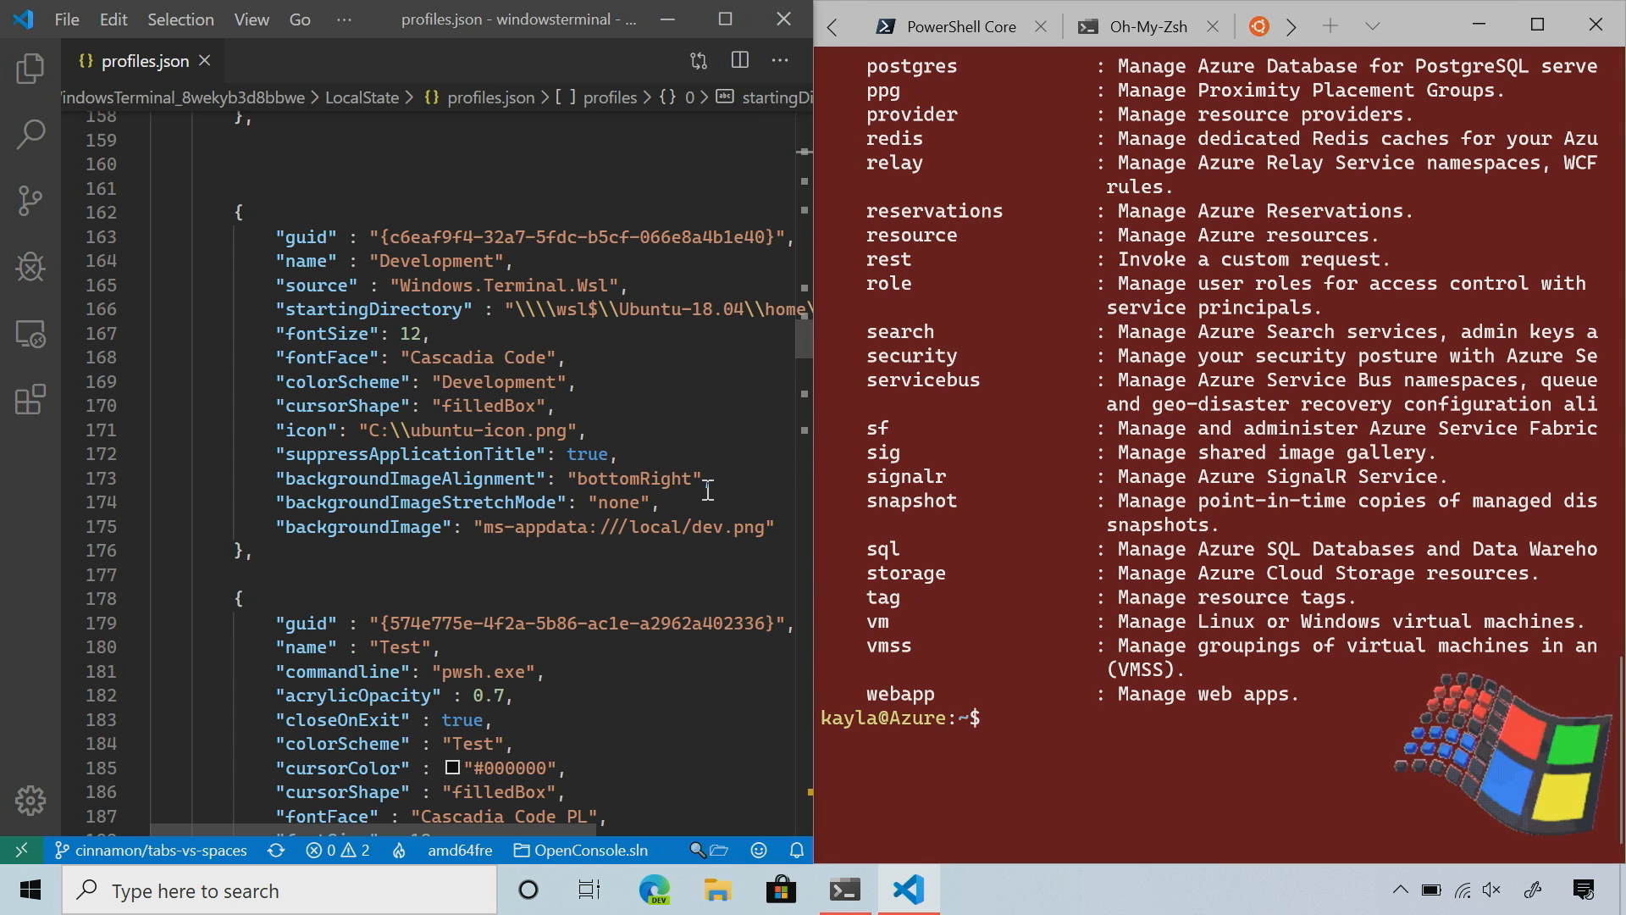
pyautogui.moveTo(567, 548)
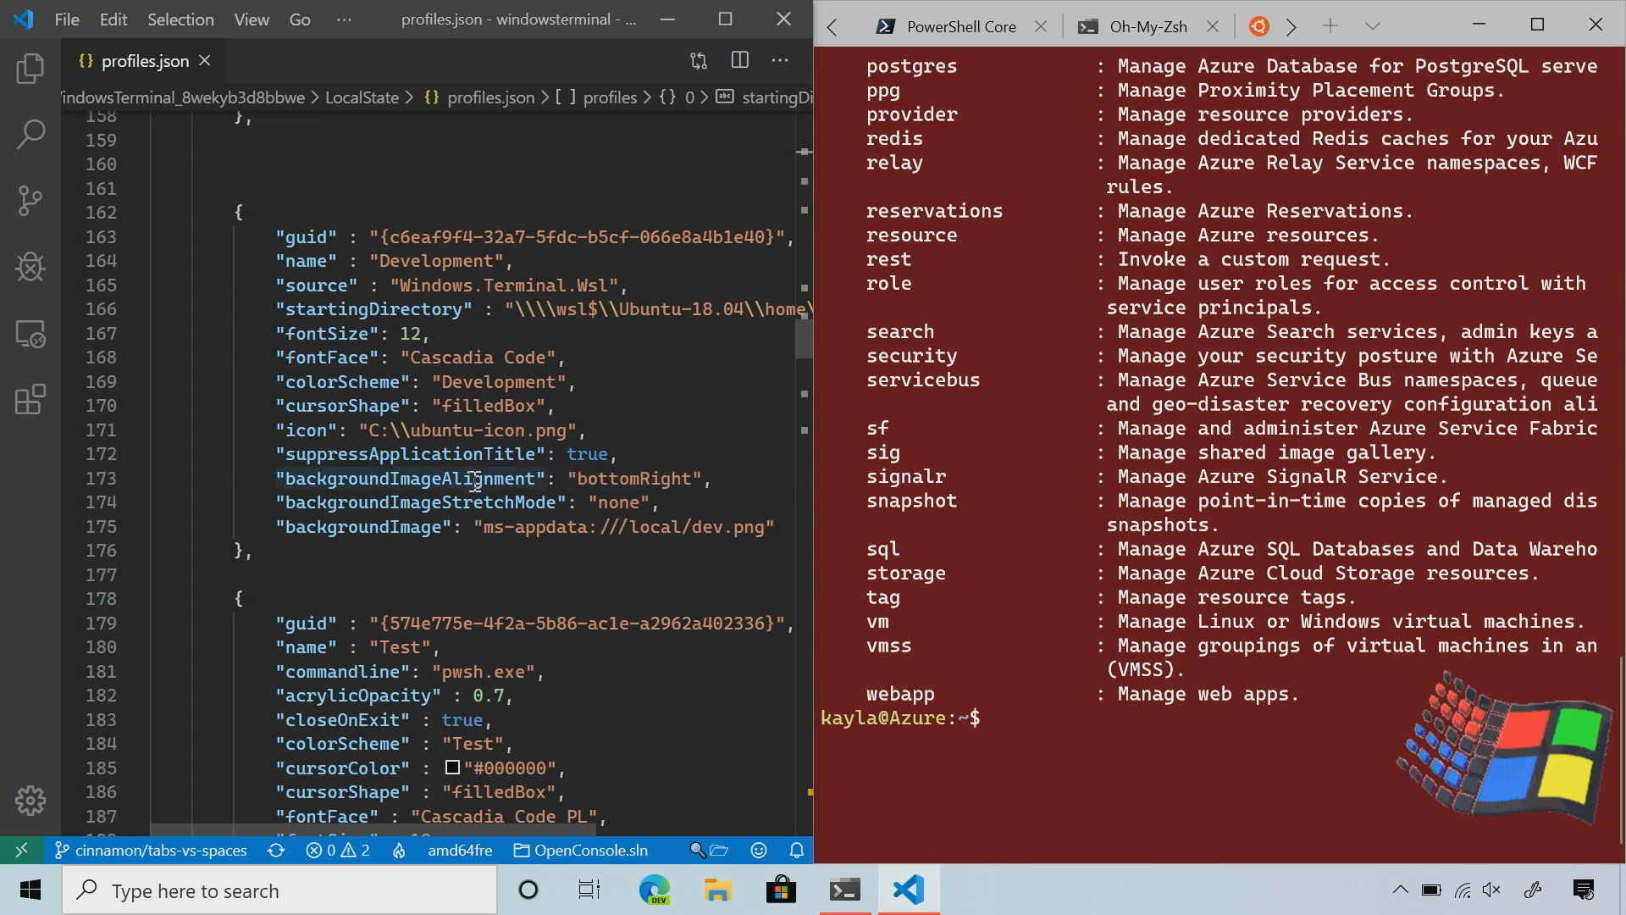
pyautogui.moveTo(423, 503)
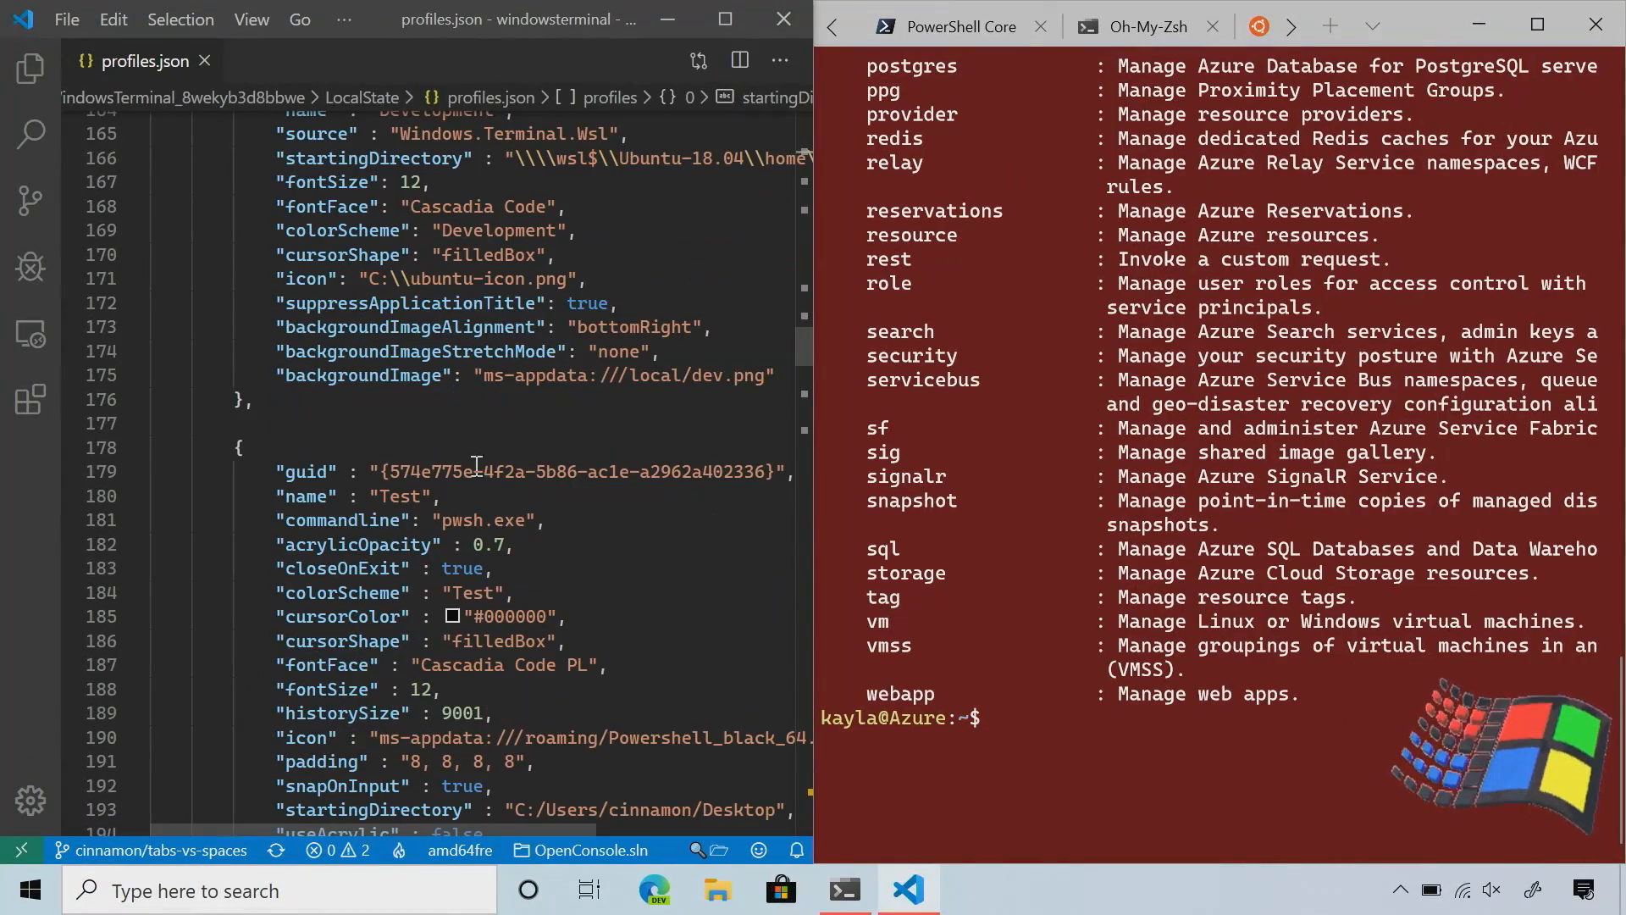
pyautogui.scroll(-3)
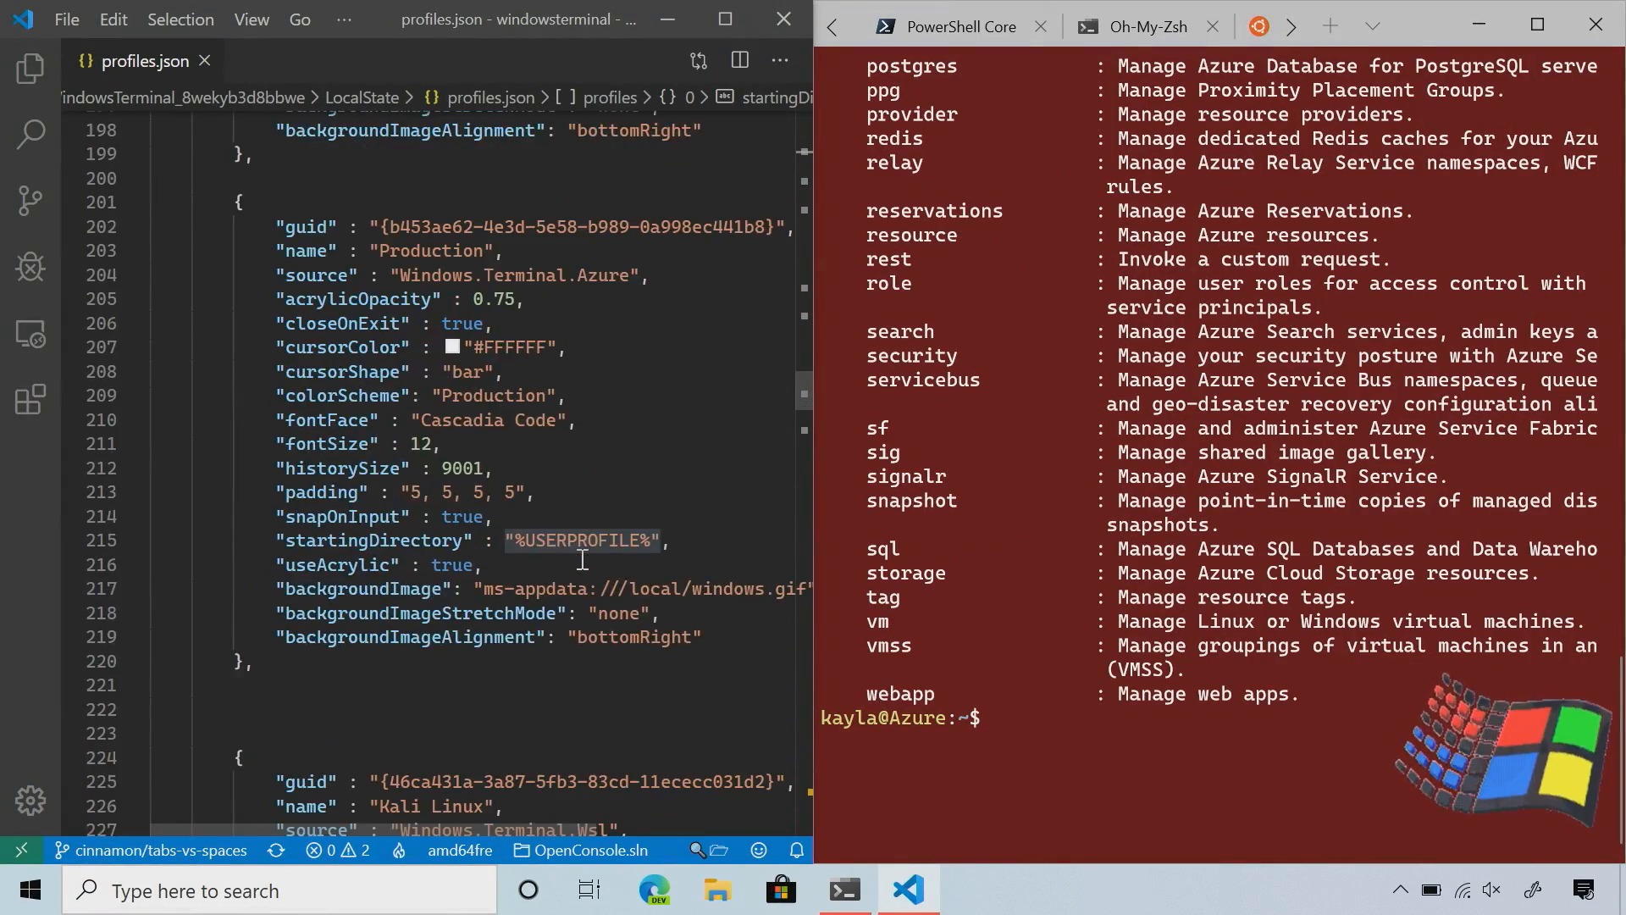
pyautogui.scroll(-3)
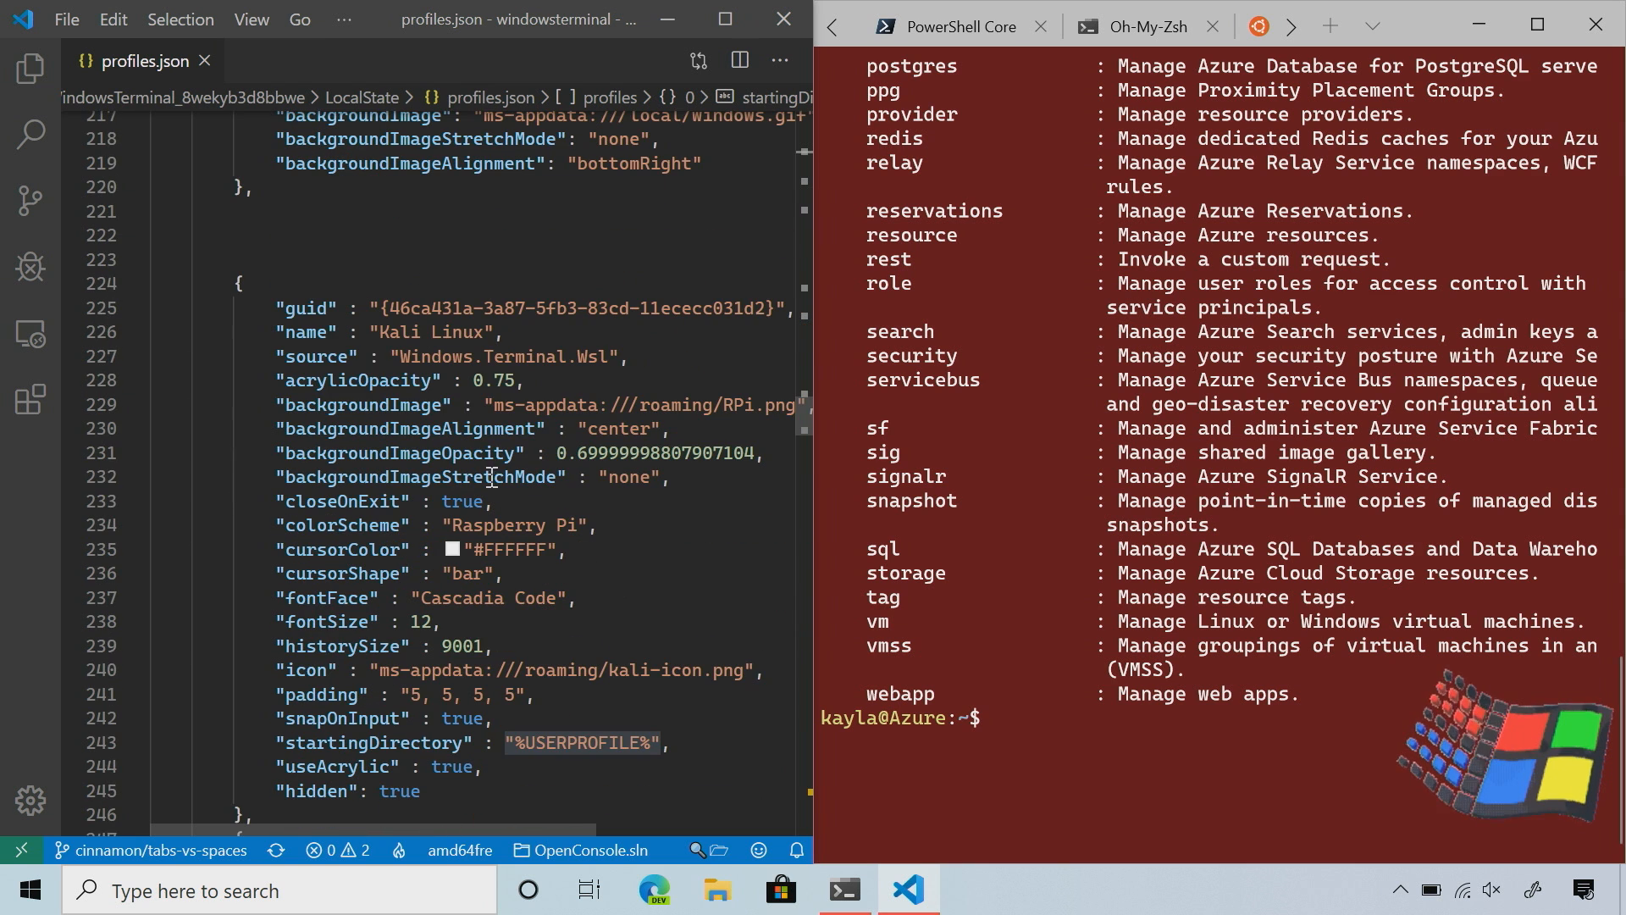
pyautogui.moveTo(569, 508)
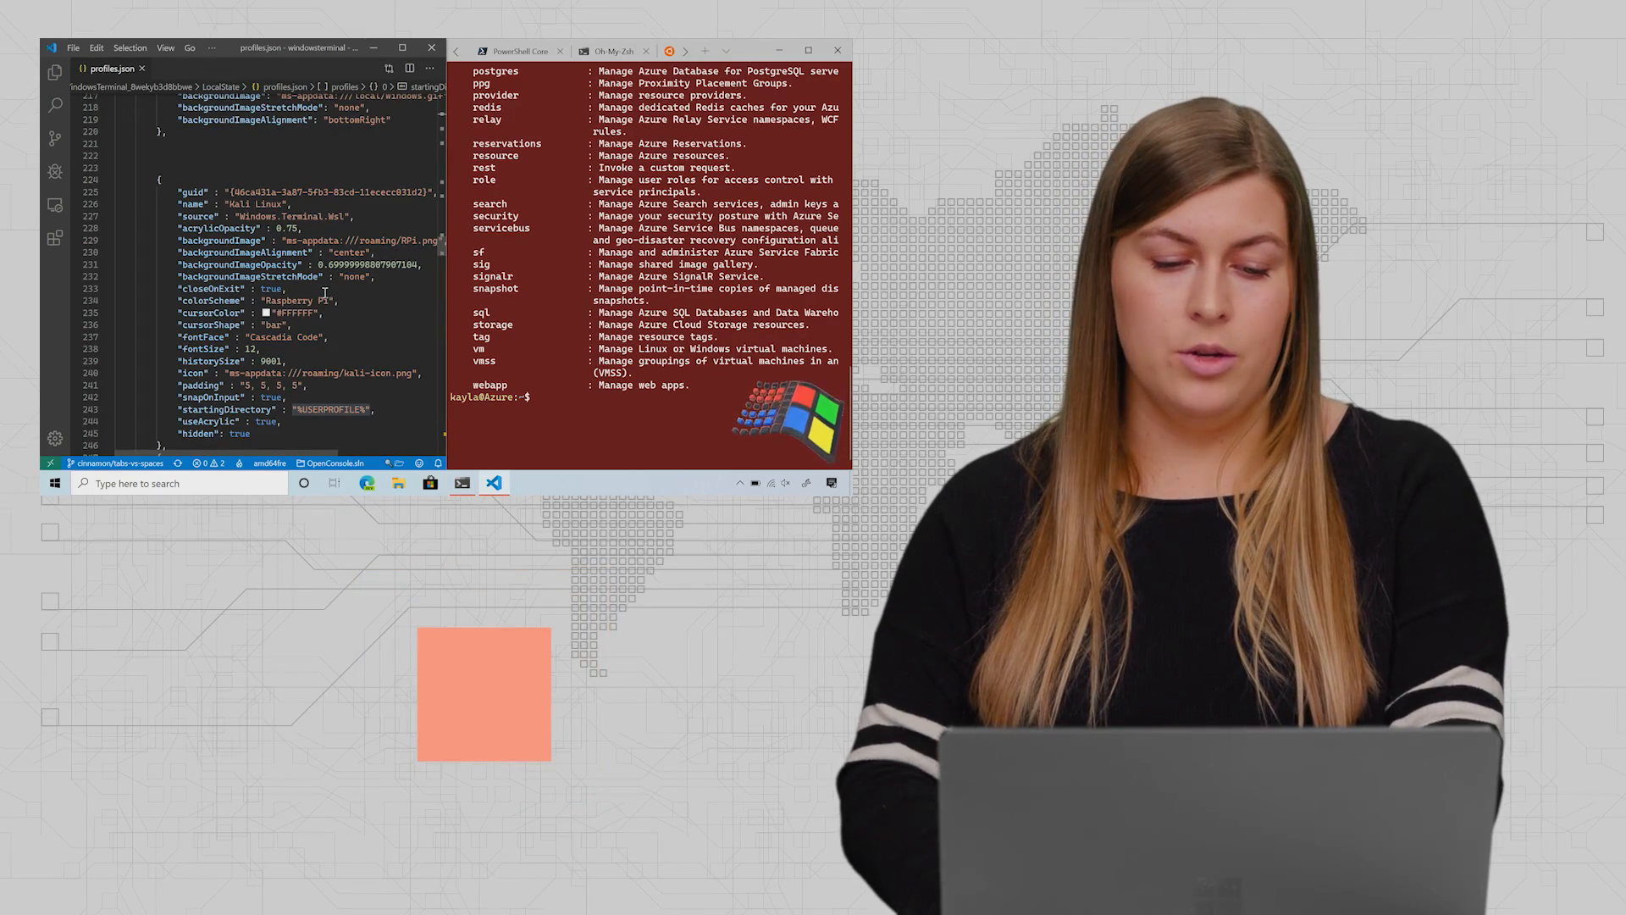
pyautogui.scroll(-3)
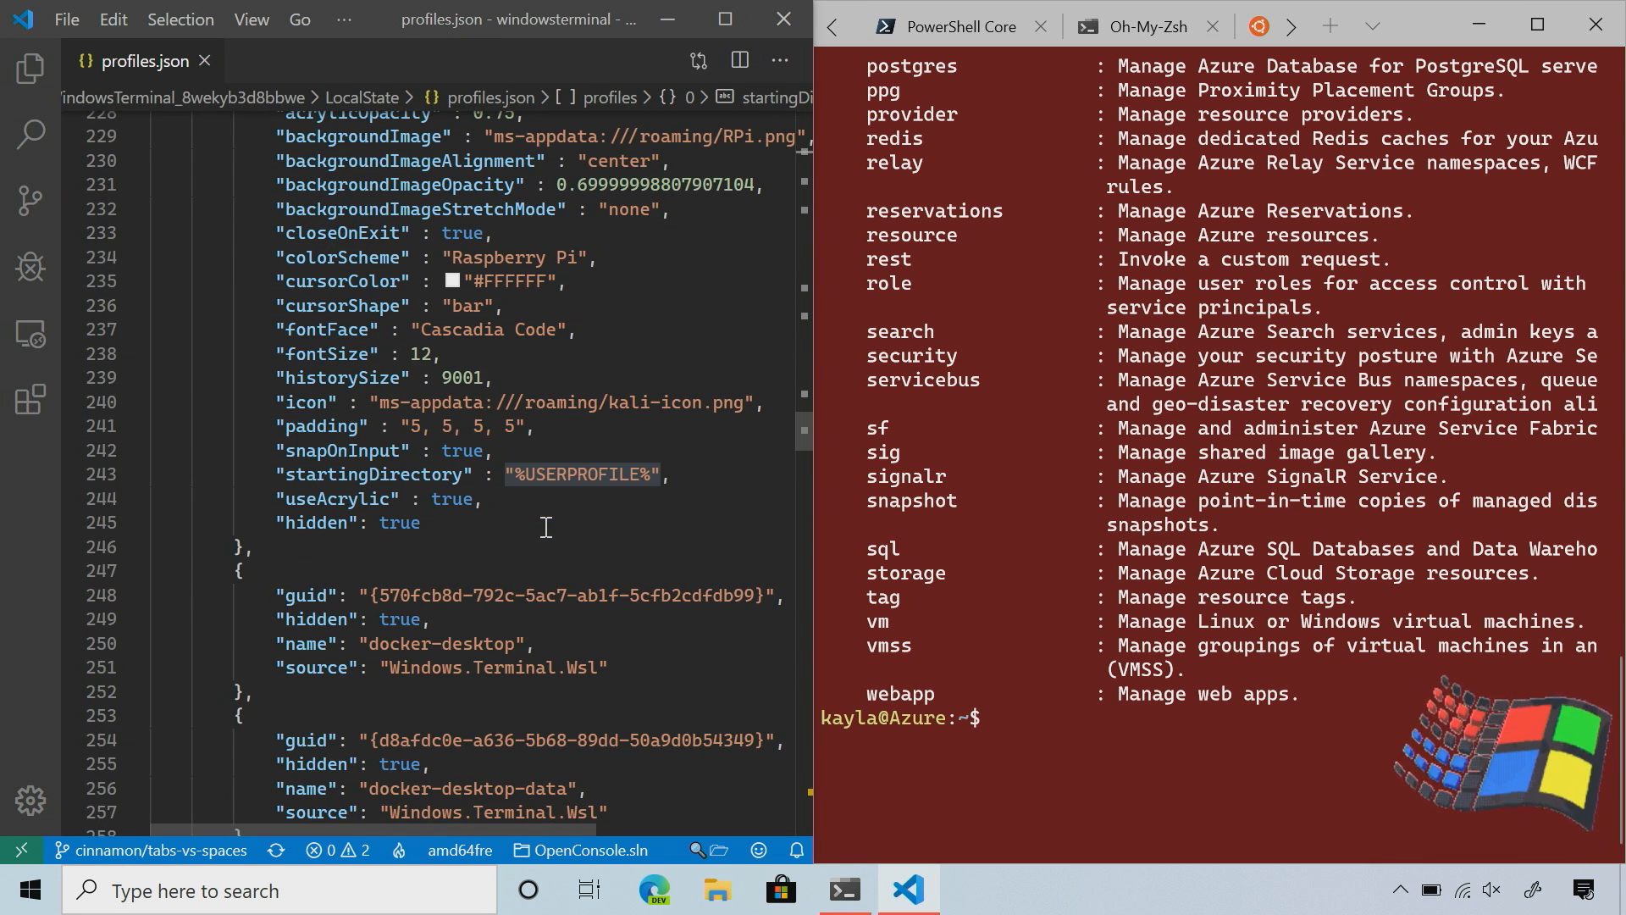
pyautogui.scroll(-3)
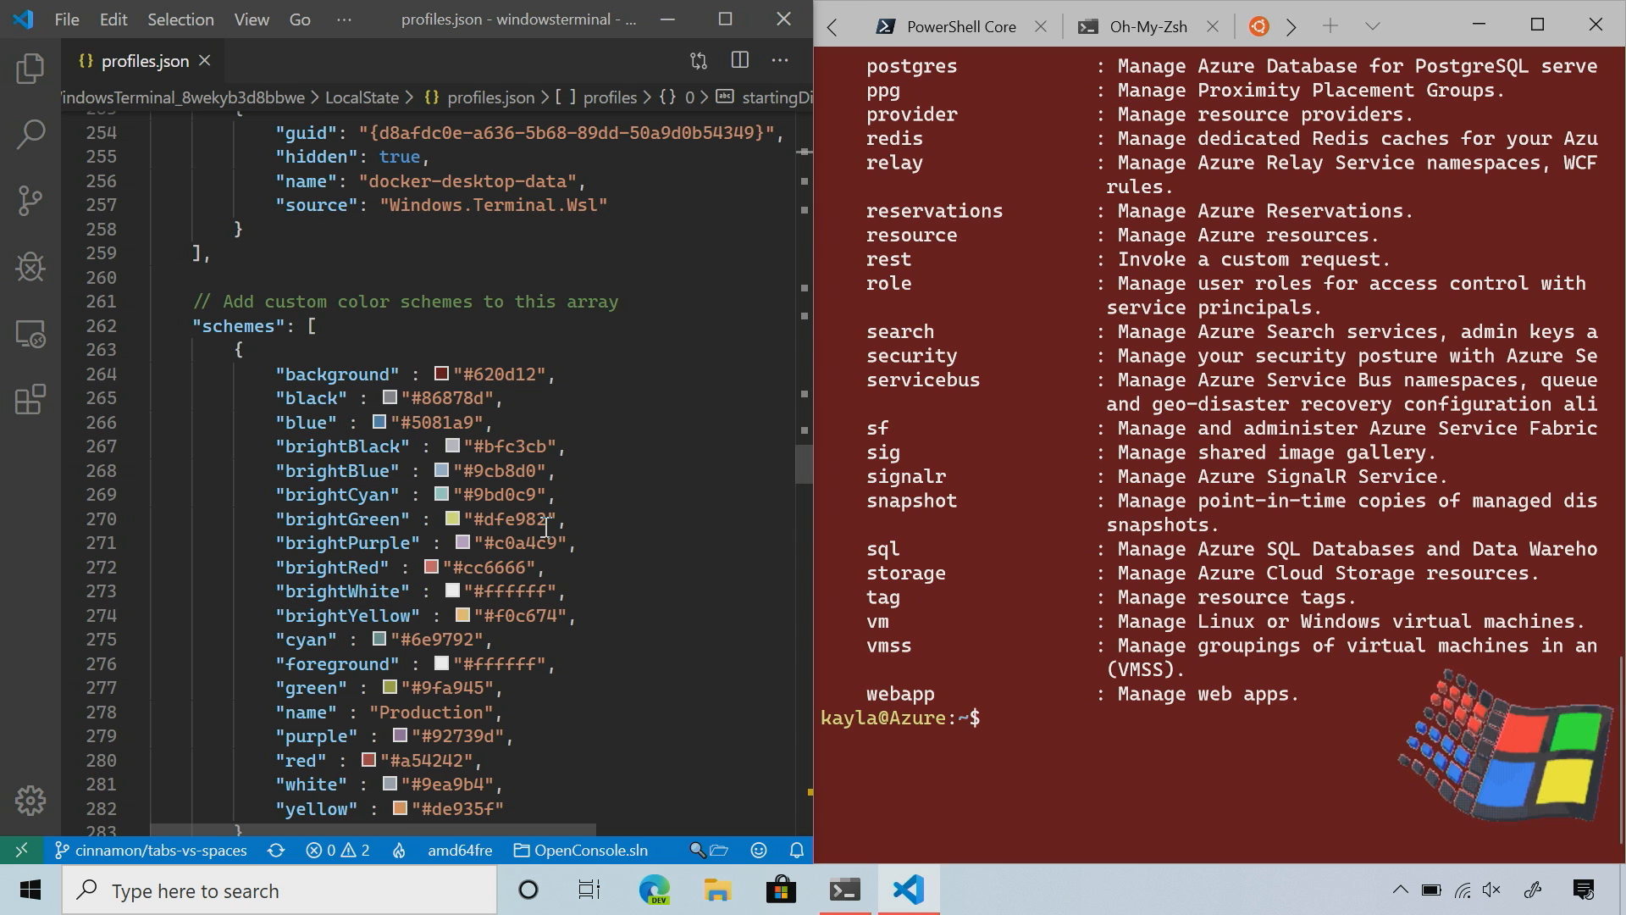
pyautogui.scroll(-3)
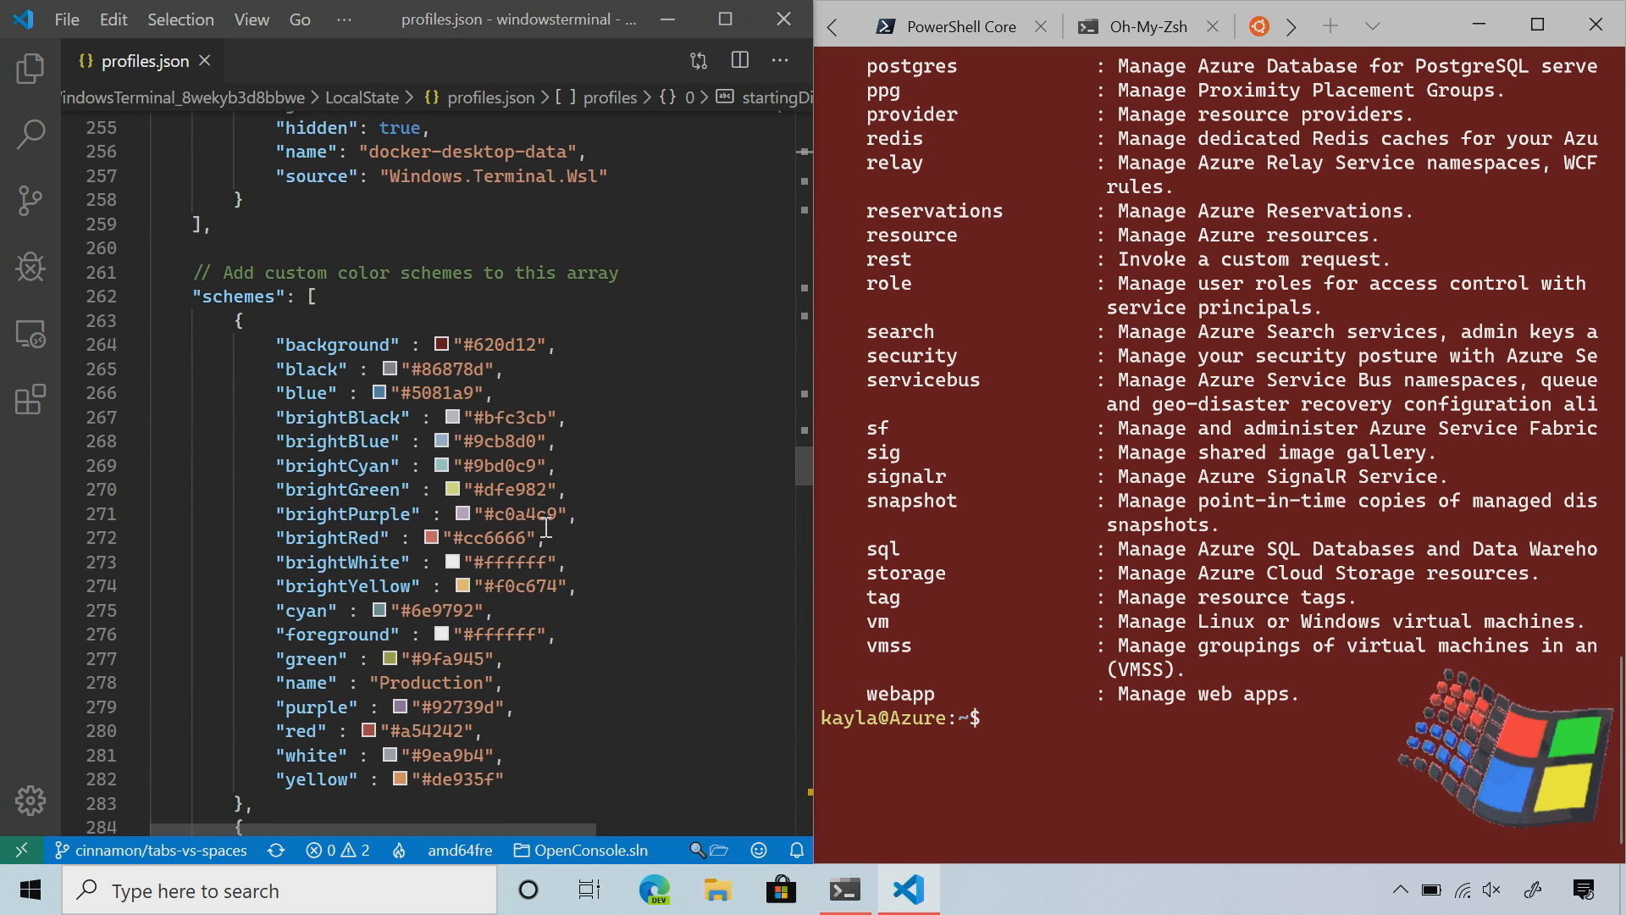
pyautogui.scroll(-3)
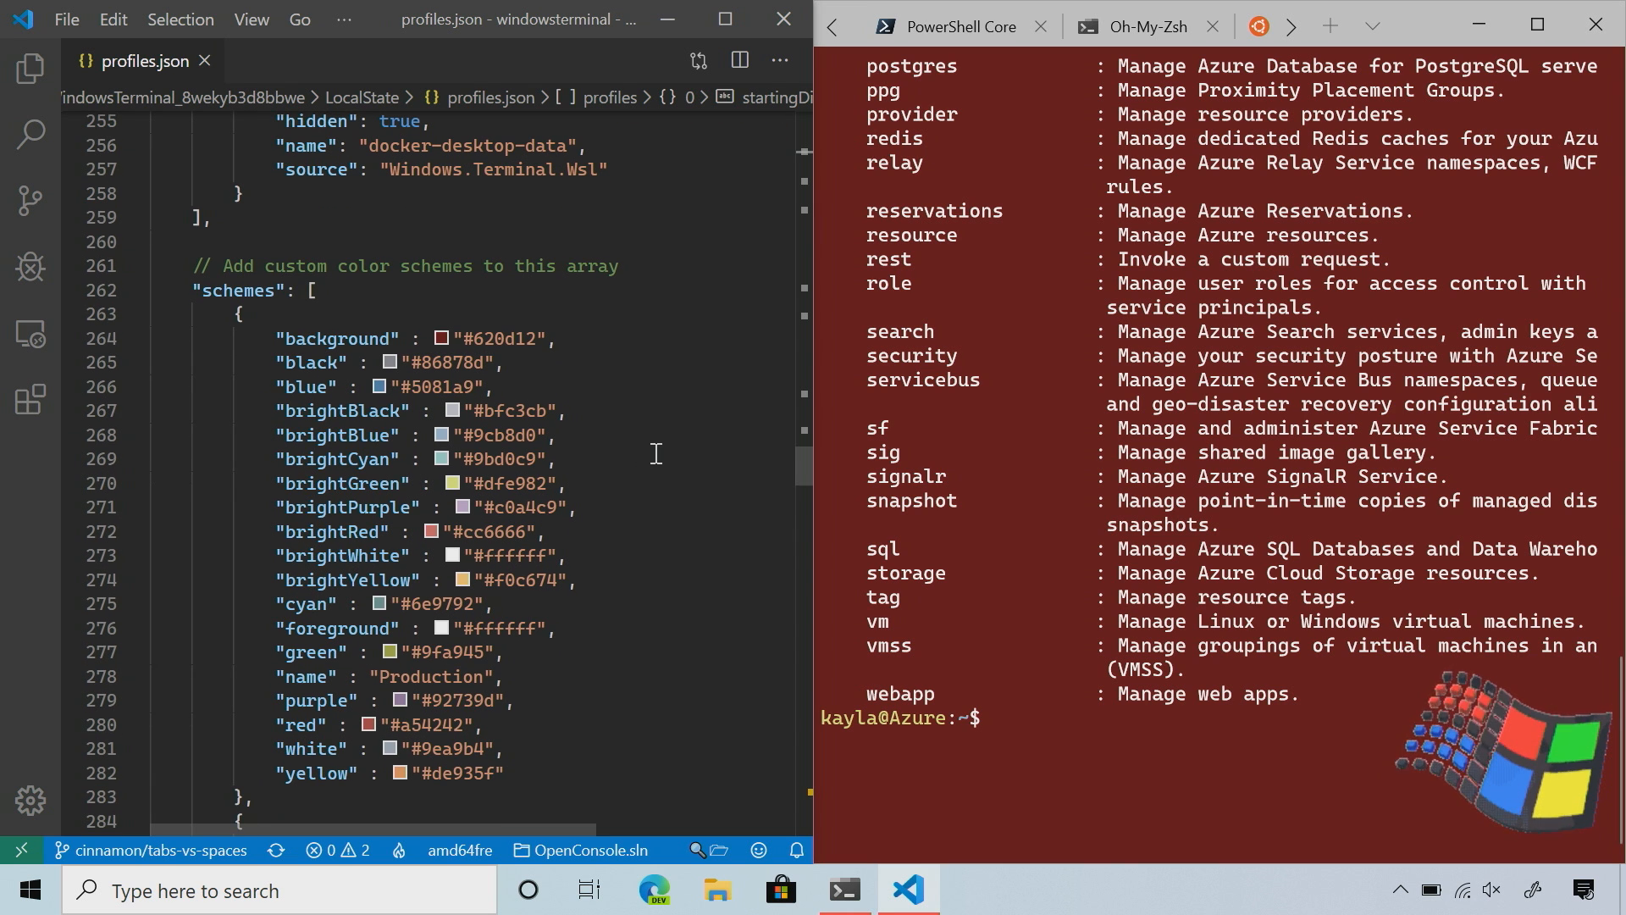
pyautogui.moveTo(565, 365)
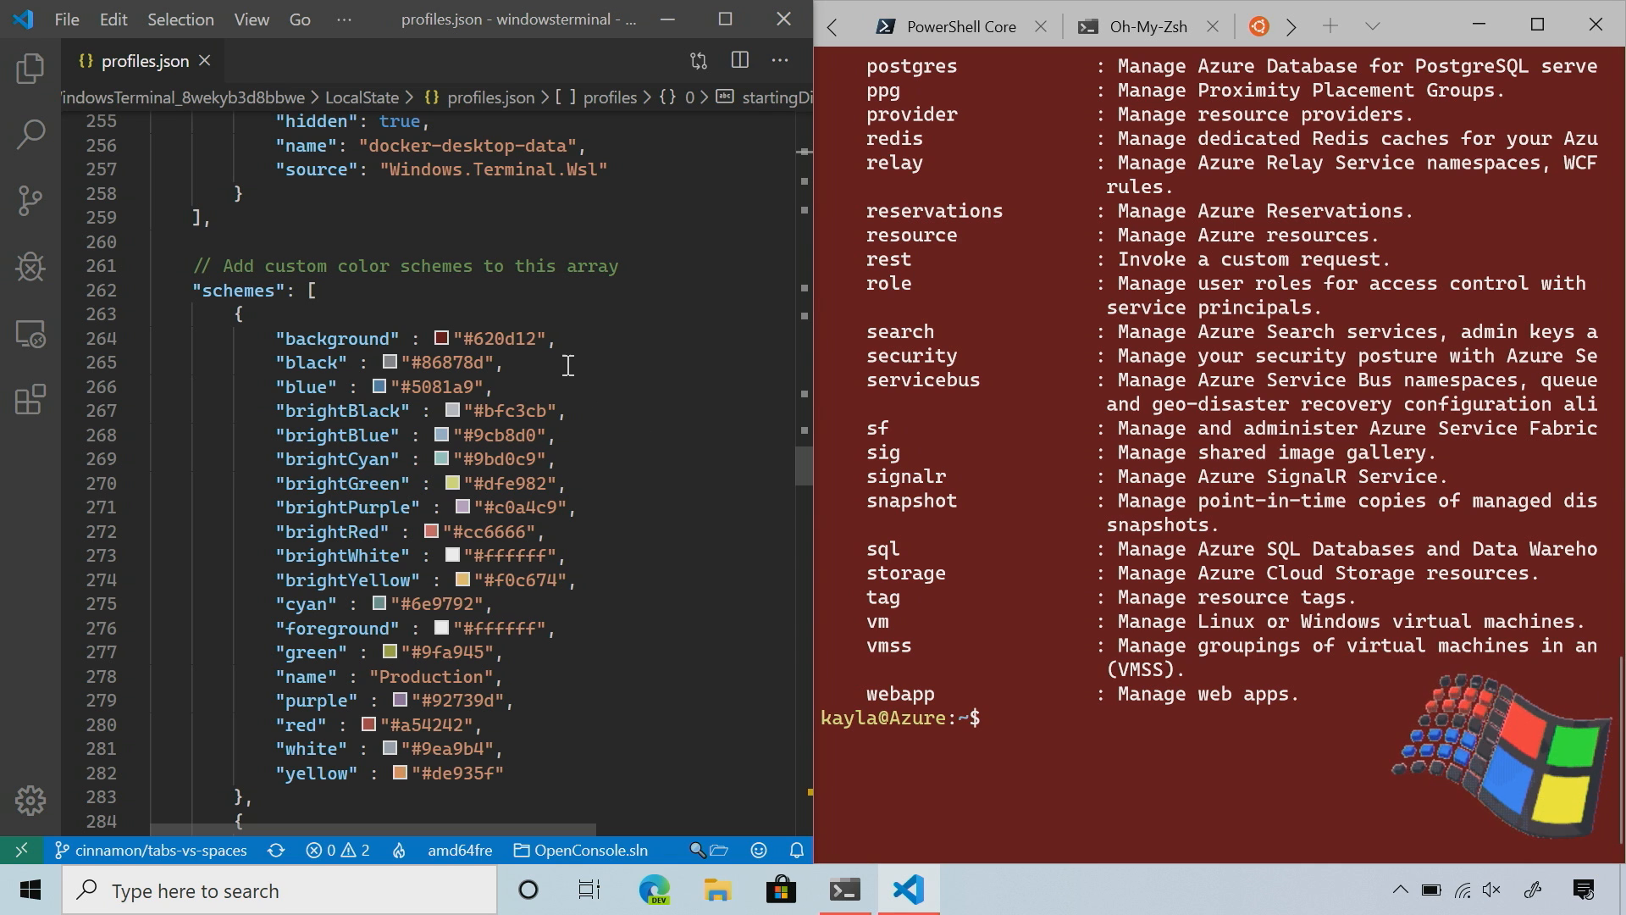
pyautogui.click(440, 339)
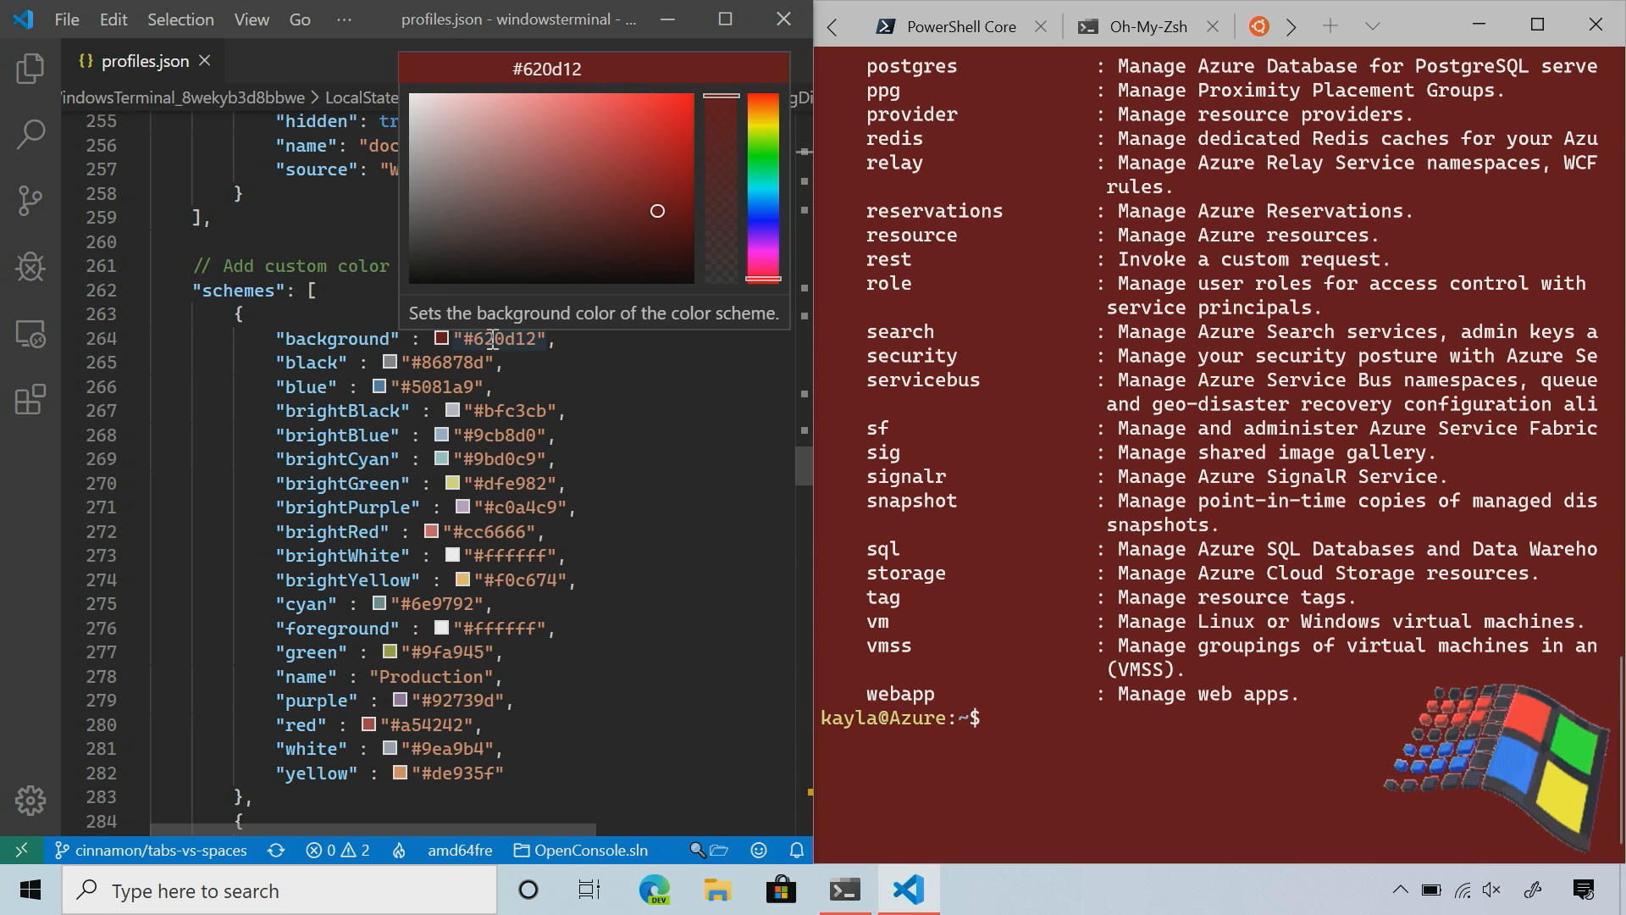
pyautogui.moveTo(564, 199)
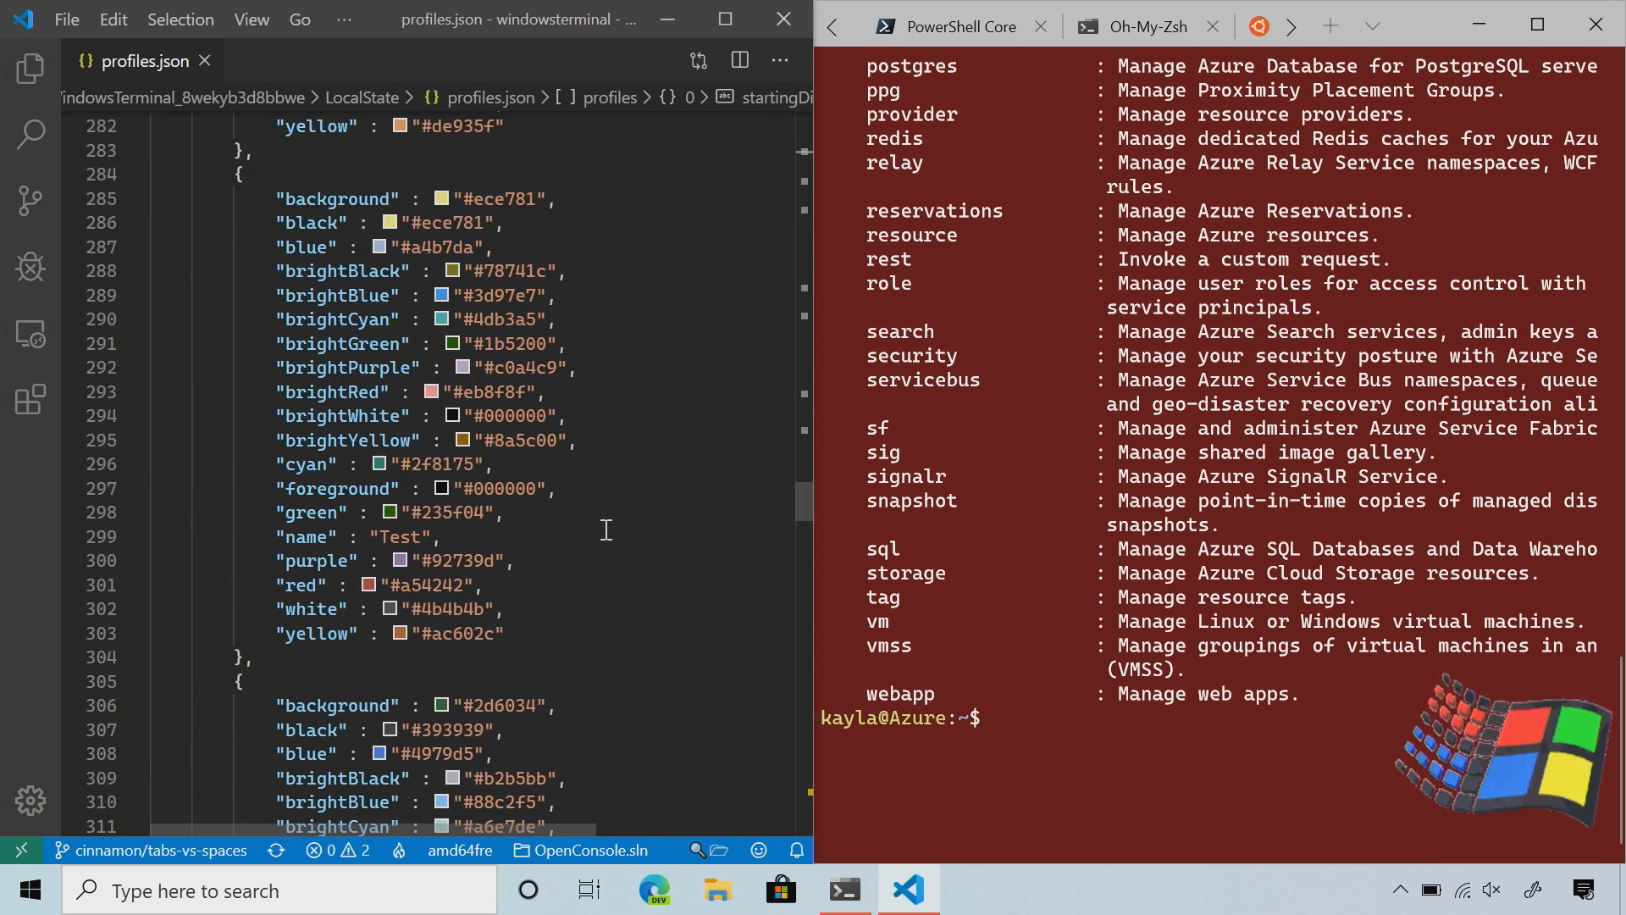
pyautogui.scroll(-3)
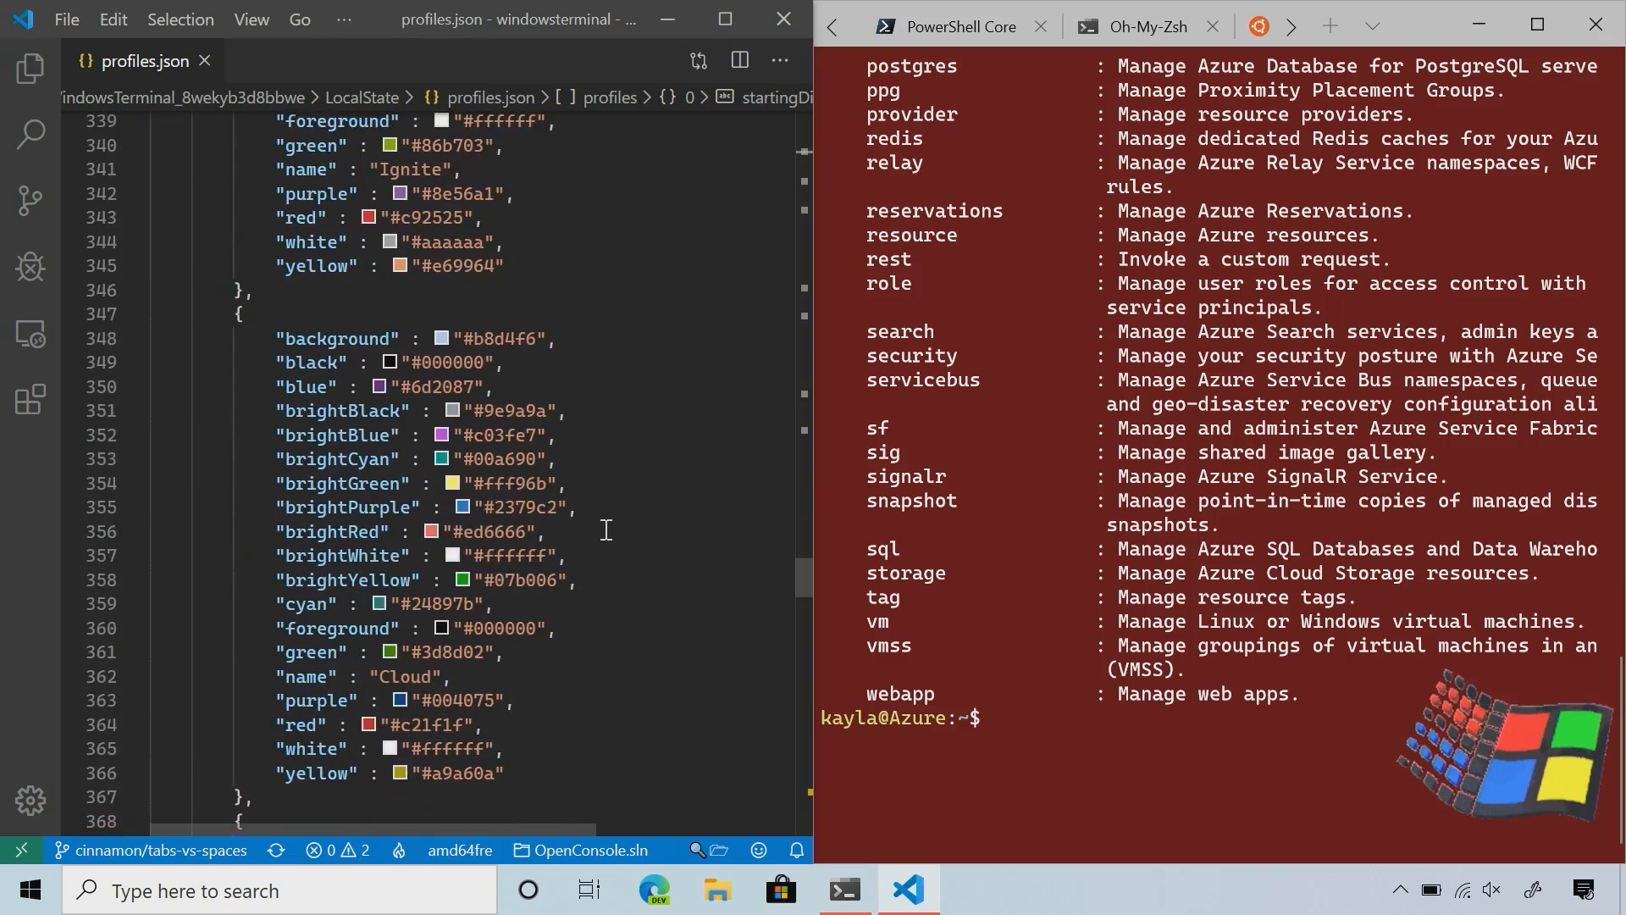
# - Add a half-typed { "command": keybinding below splitVertical, partly erase it, and save
pyautogui.scroll(-3)
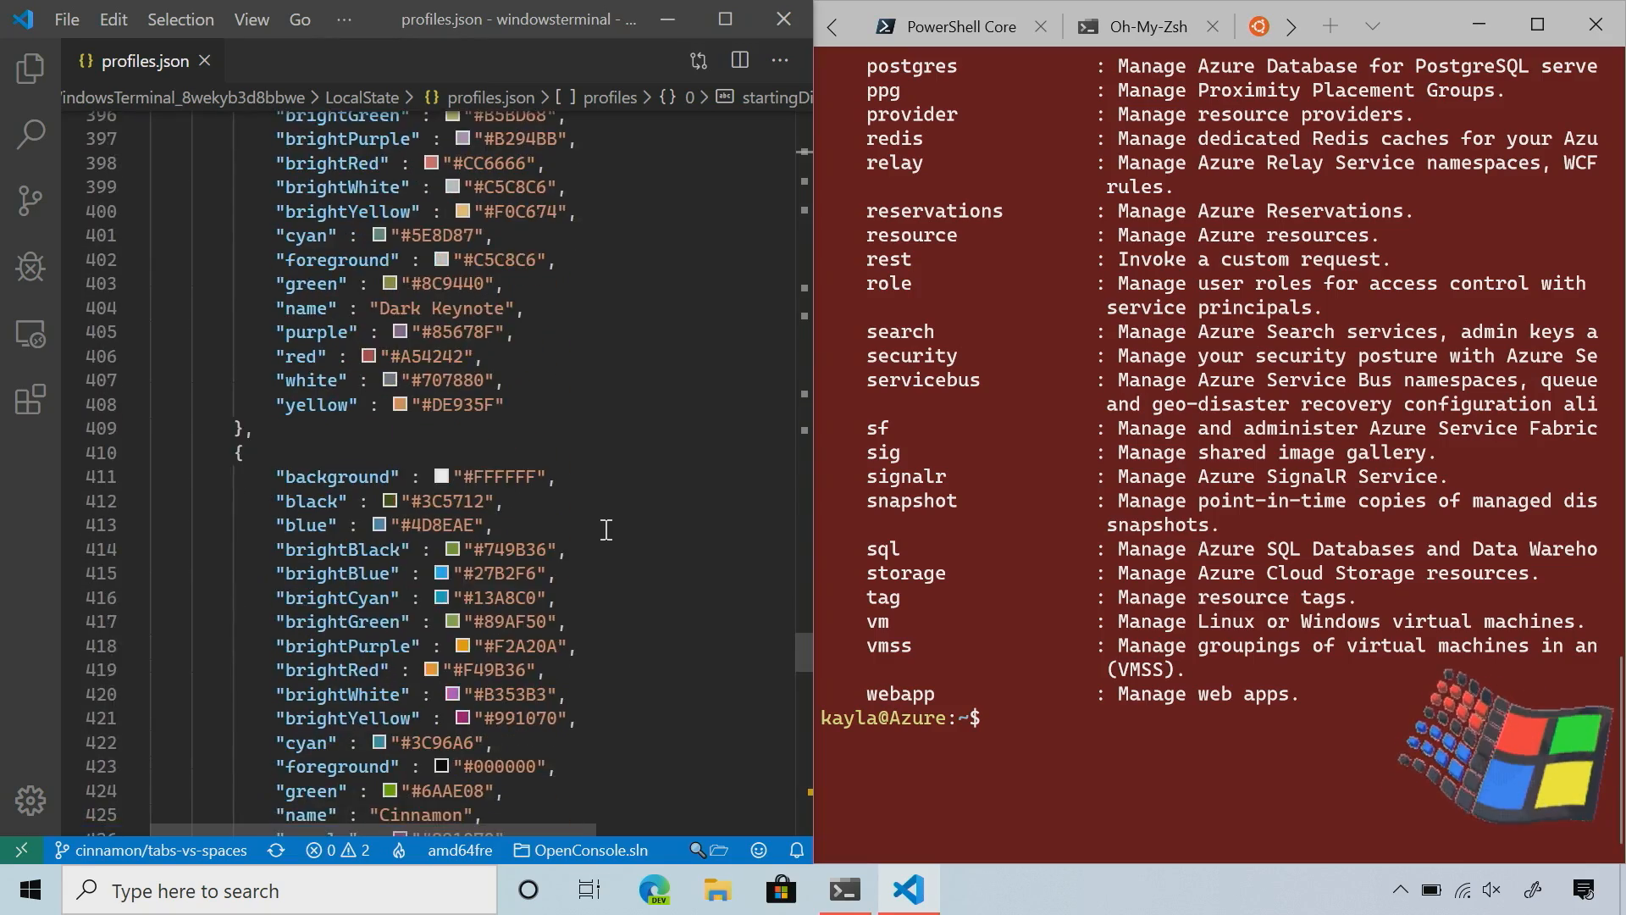
pyautogui.scroll(-3)
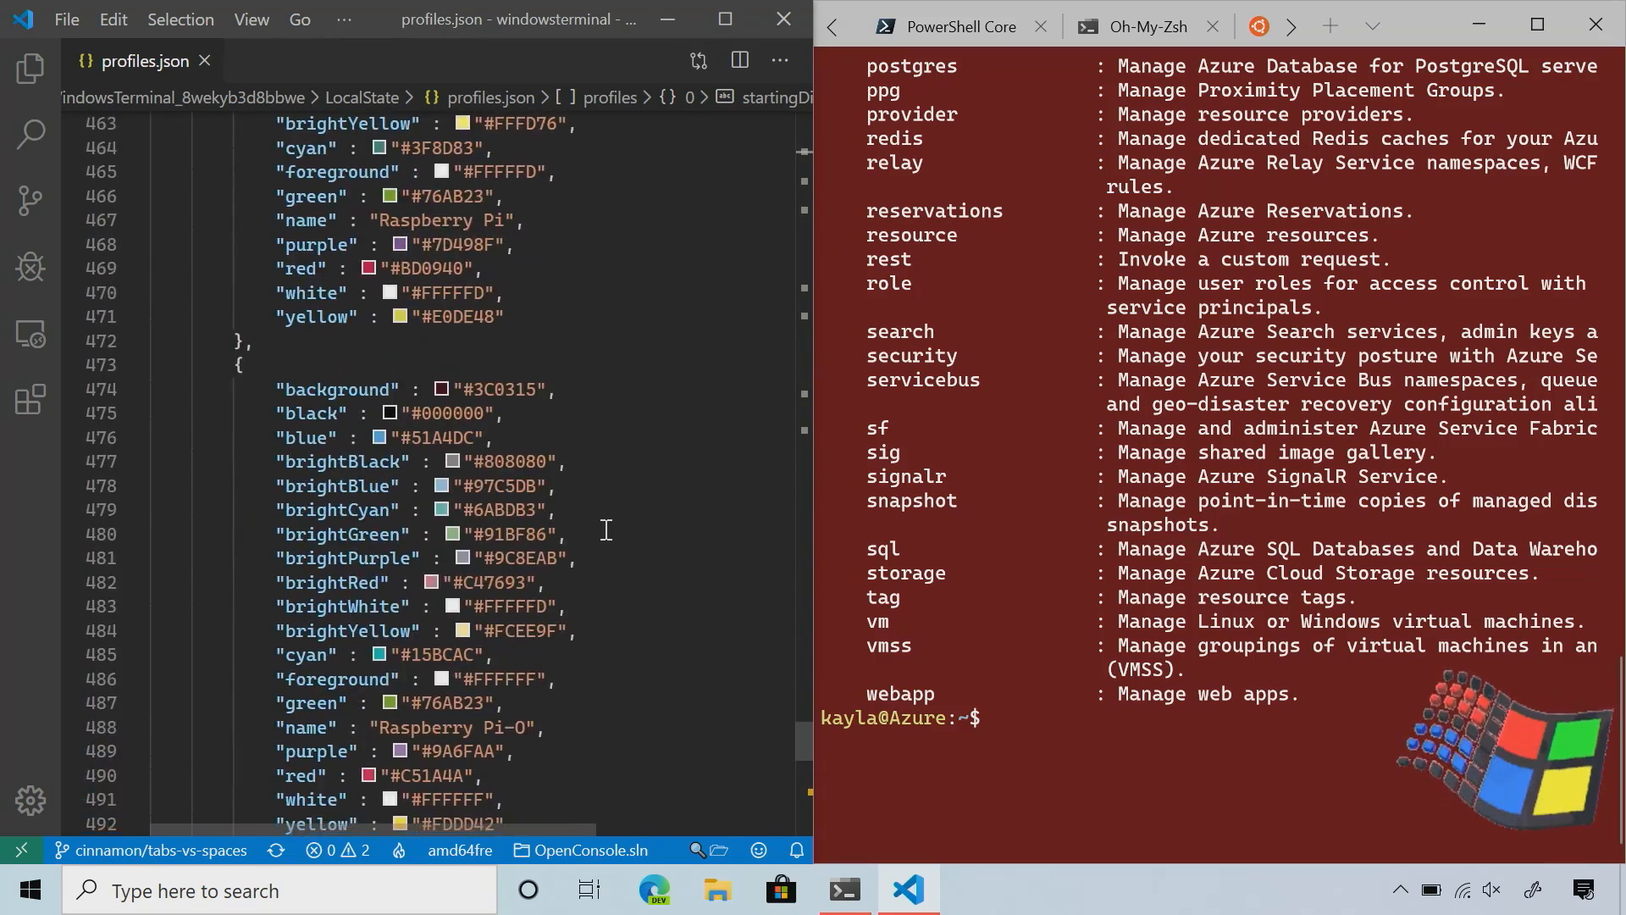
pyautogui.scroll(-3)
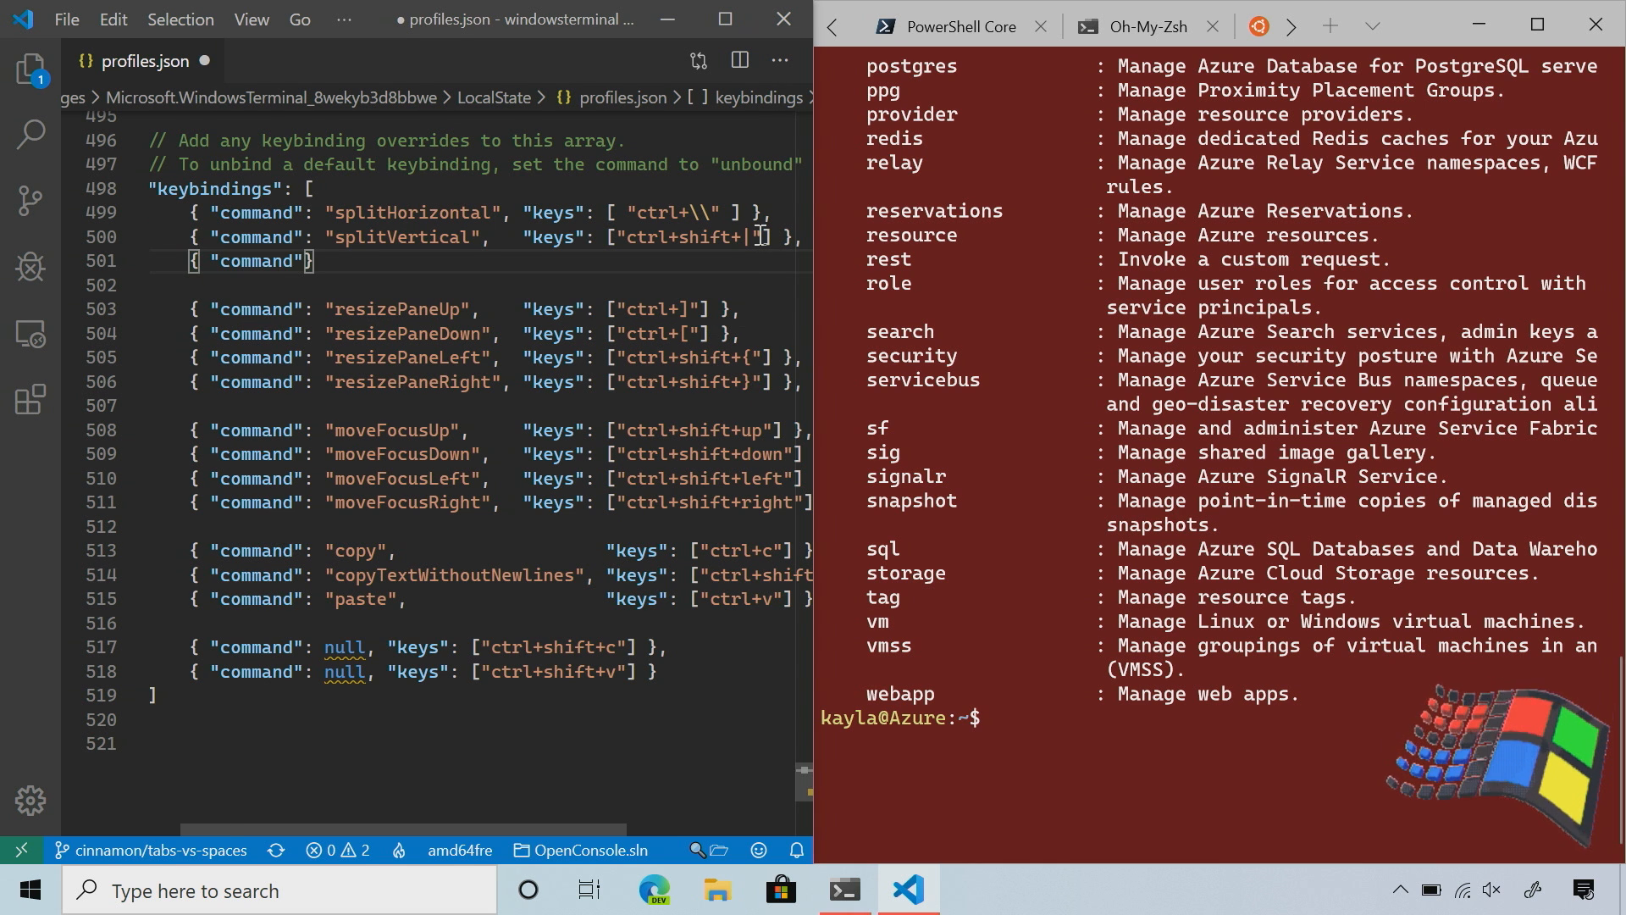
pyautogui.write(':')
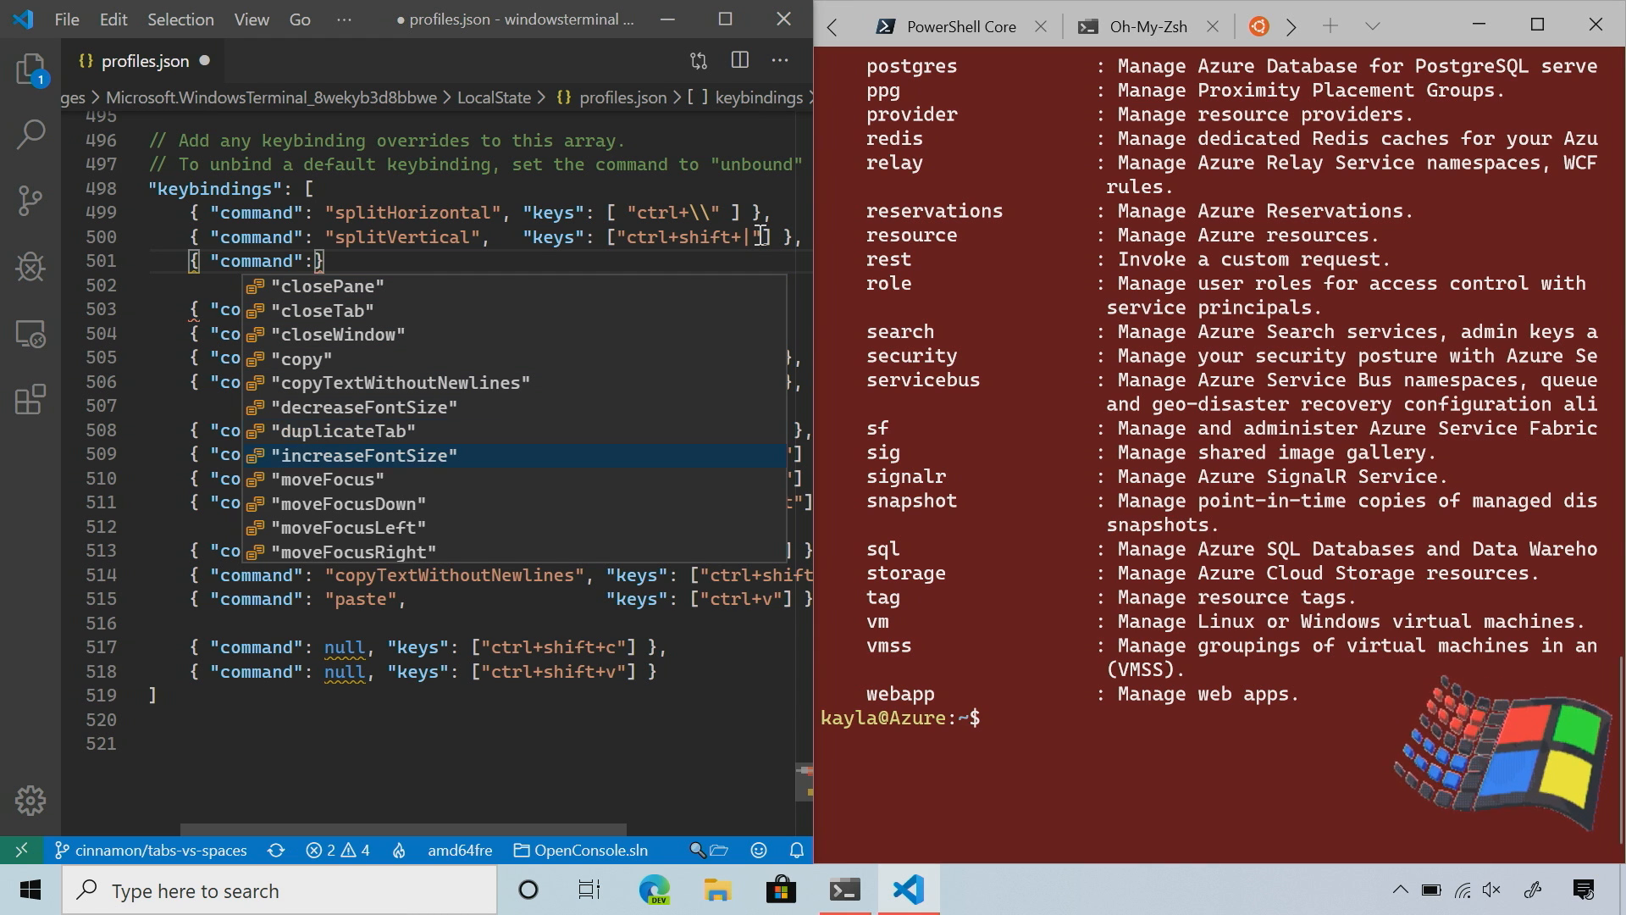
pyautogui.scroll(-3)
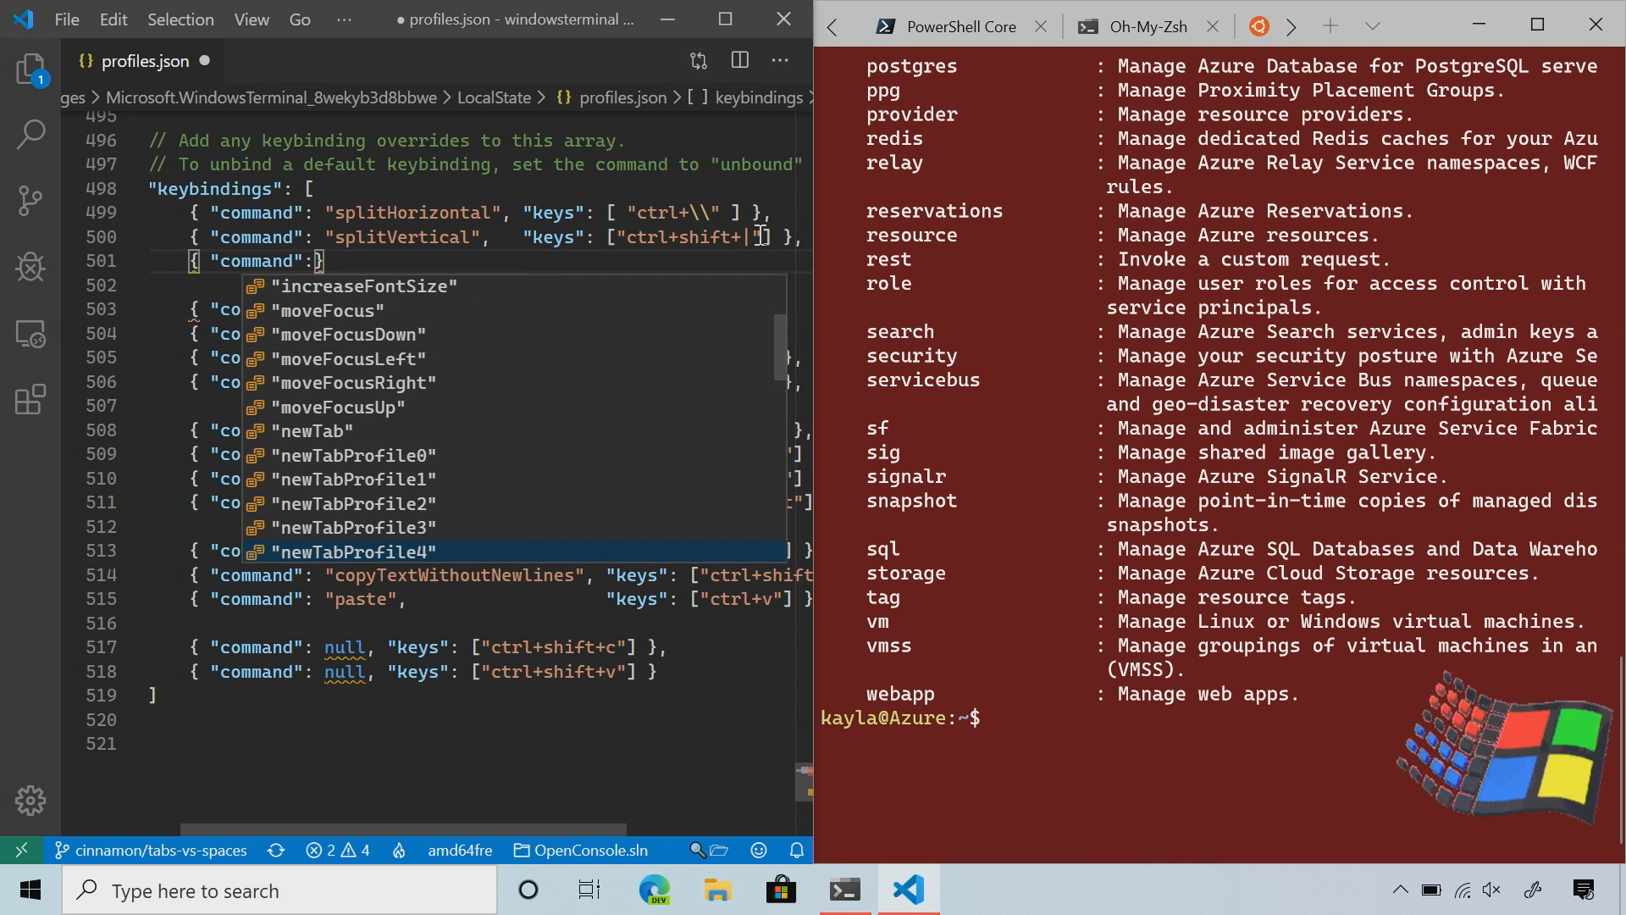
pyautogui.press('Escape')
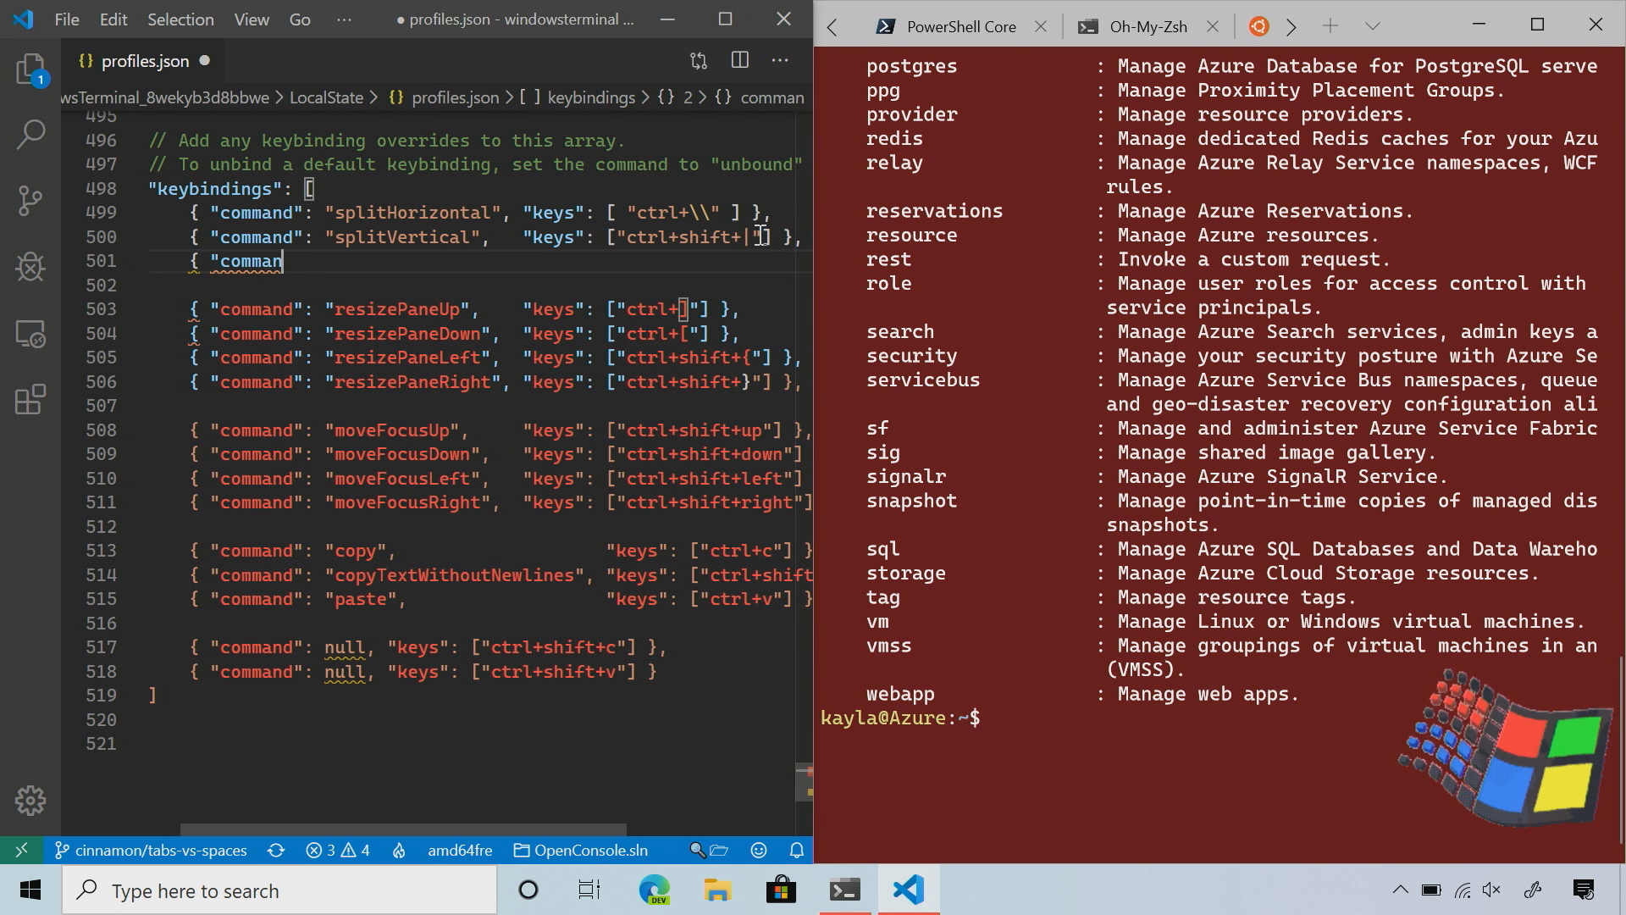
pyautogui.press('Backspace')
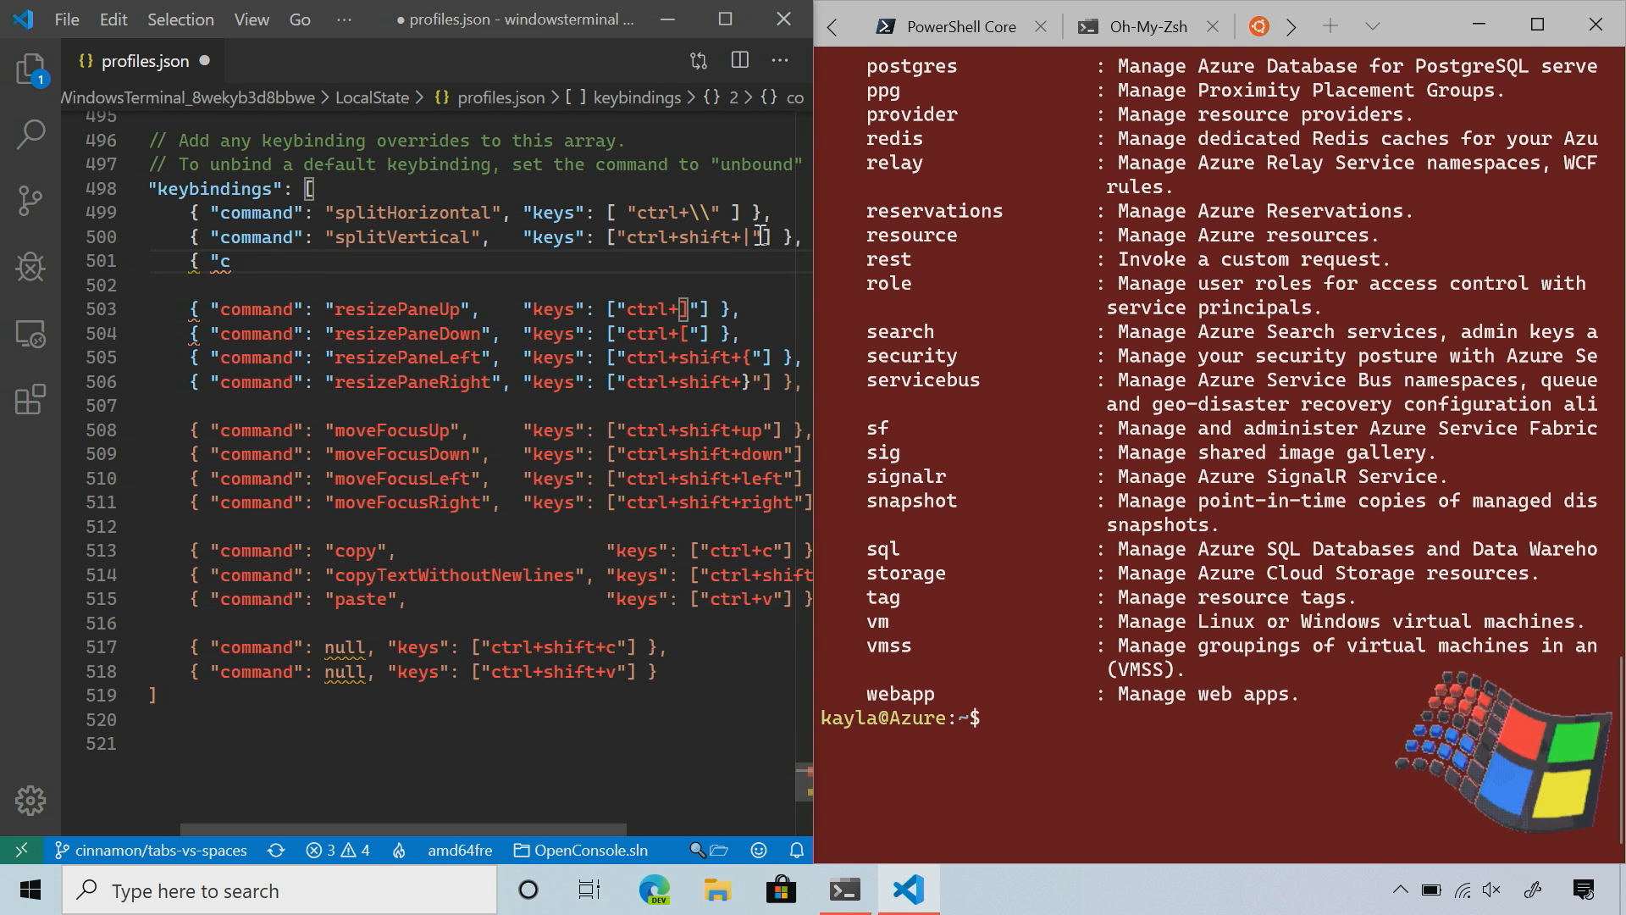
pyautogui.press('ctrl+s')
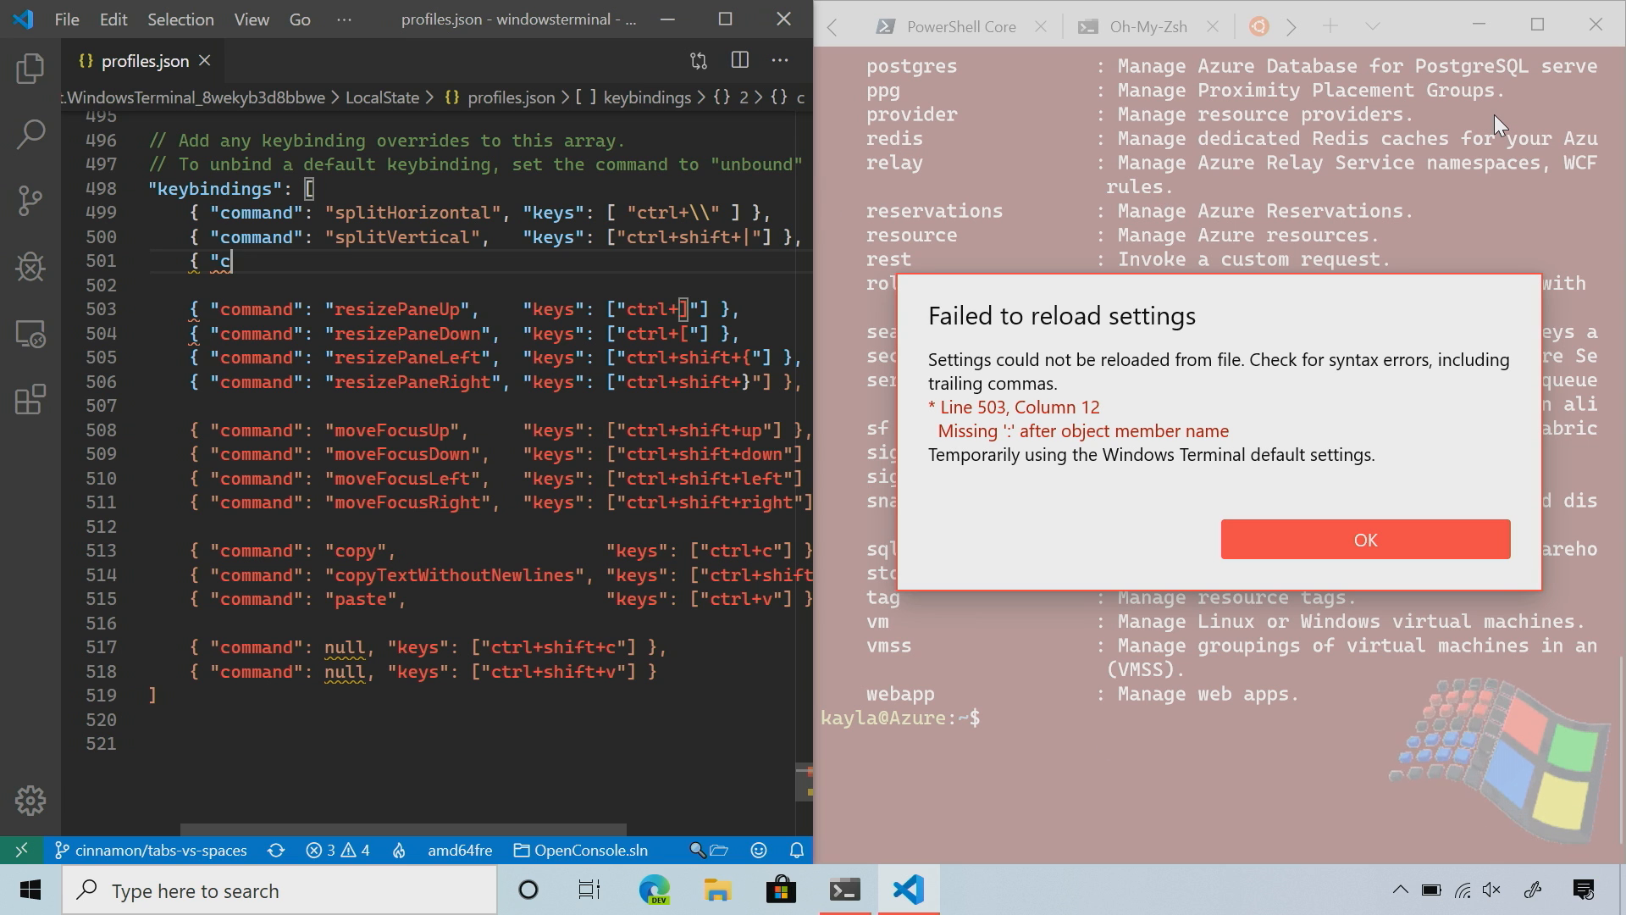
pyautogui.moveTo(1417, 313)
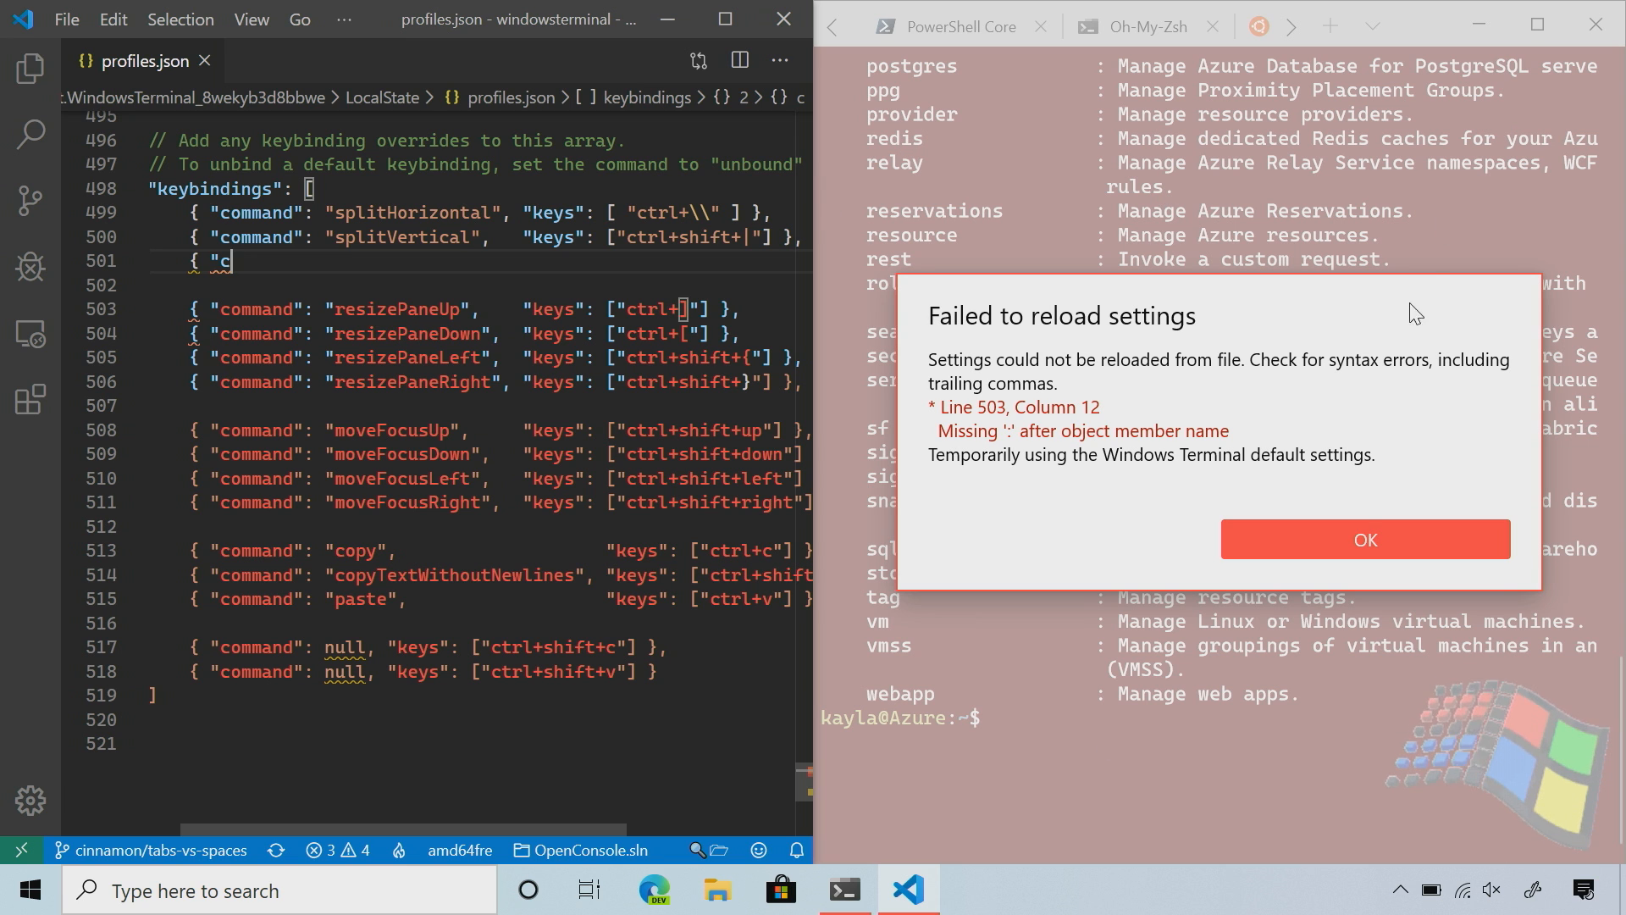
# - Acknowledge the 'Failed to reload settings' error and type az at the Cloud Shell prompt
pyautogui.click(1363, 538)
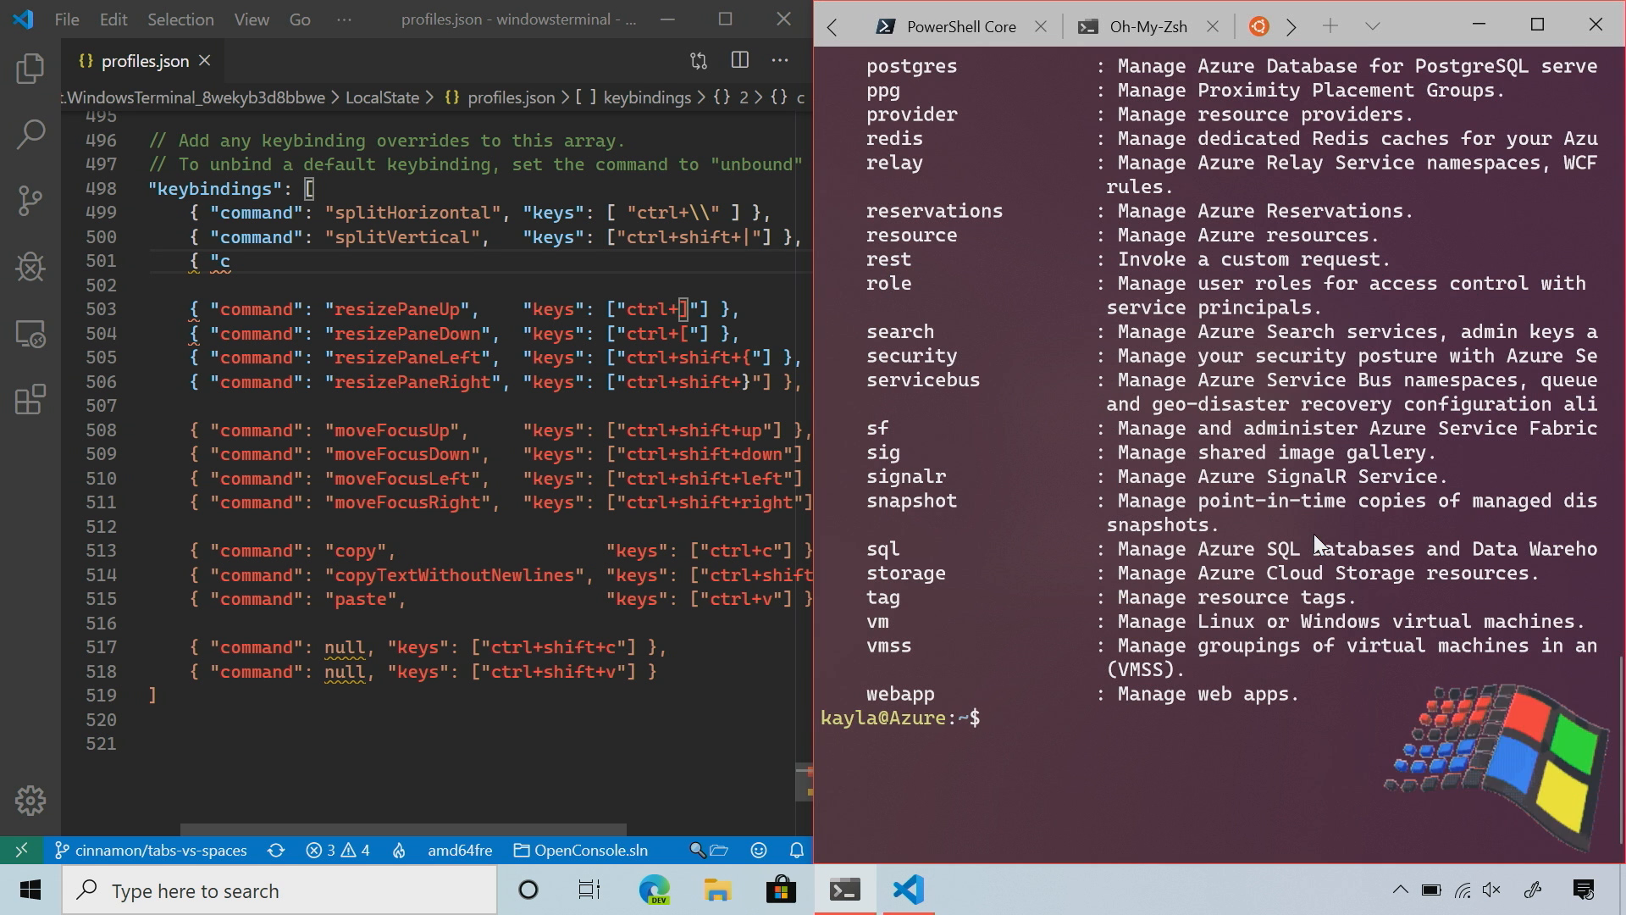
pyautogui.write('az')
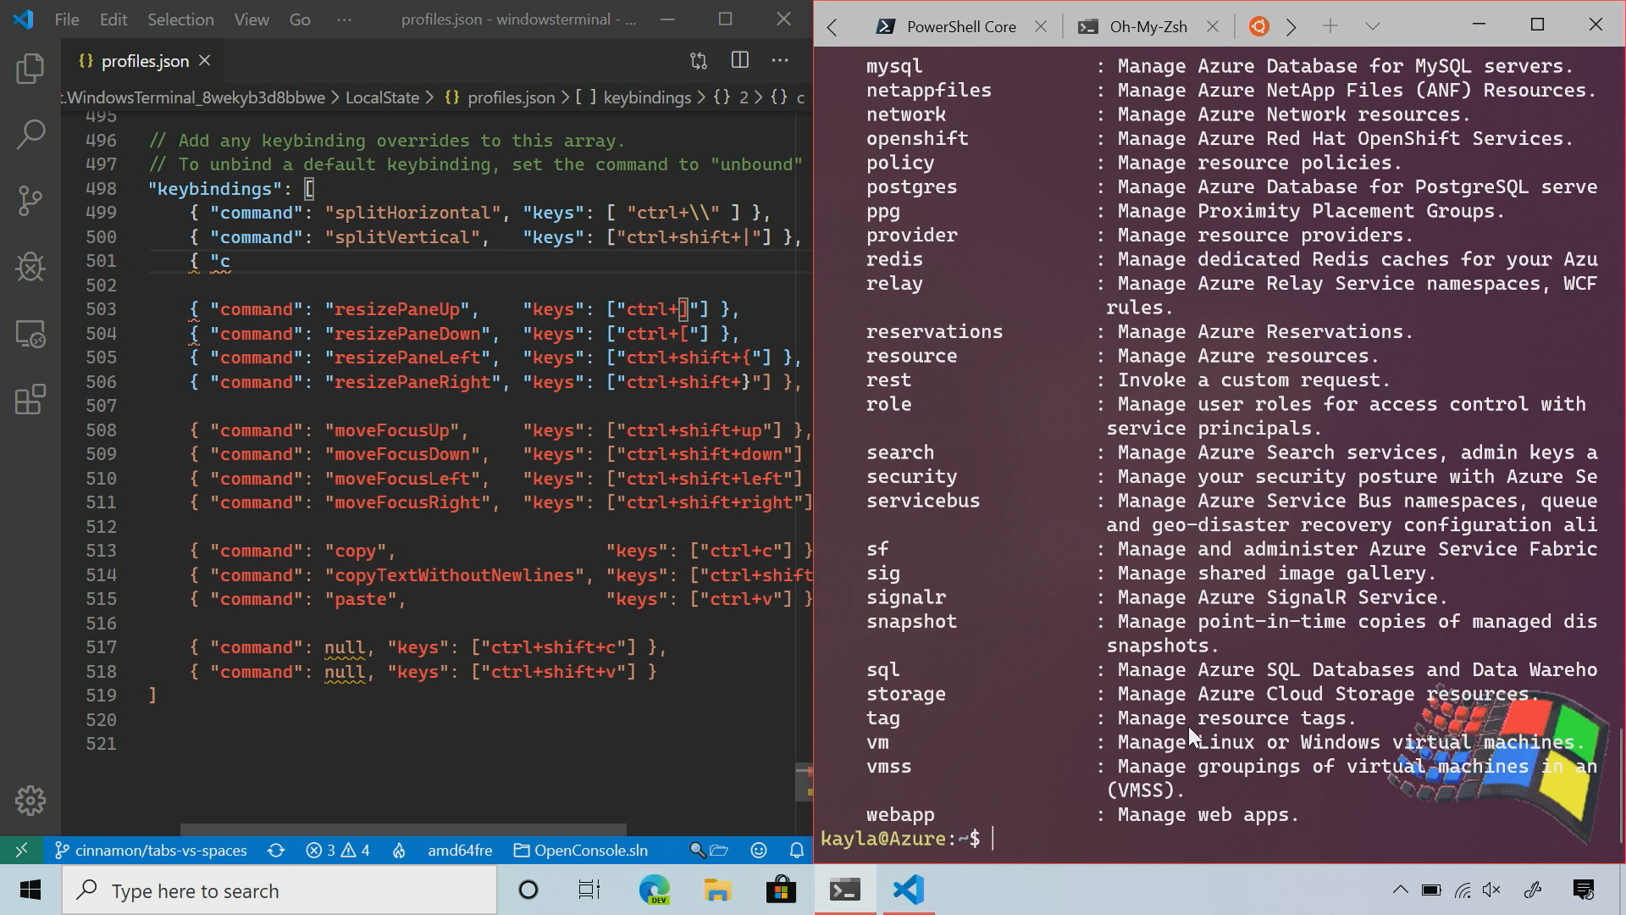
pyautogui.moveTo(1229, 563)
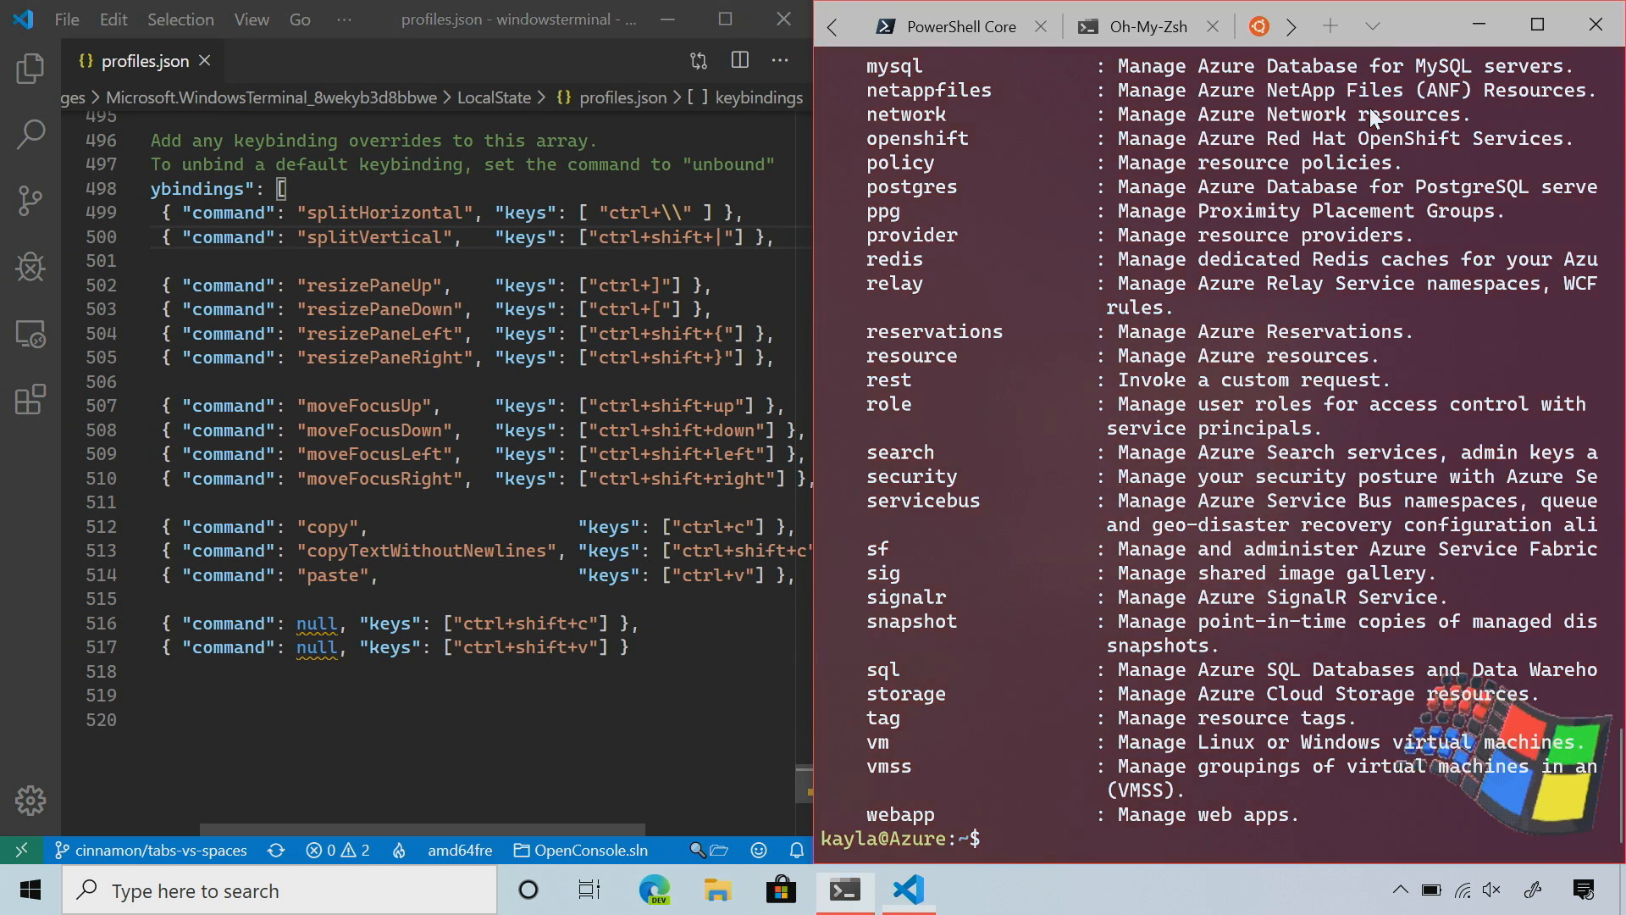
# - Open defaults.json from the Windows Terminal dropdown's Settings entry
pyautogui.click(1373, 26)
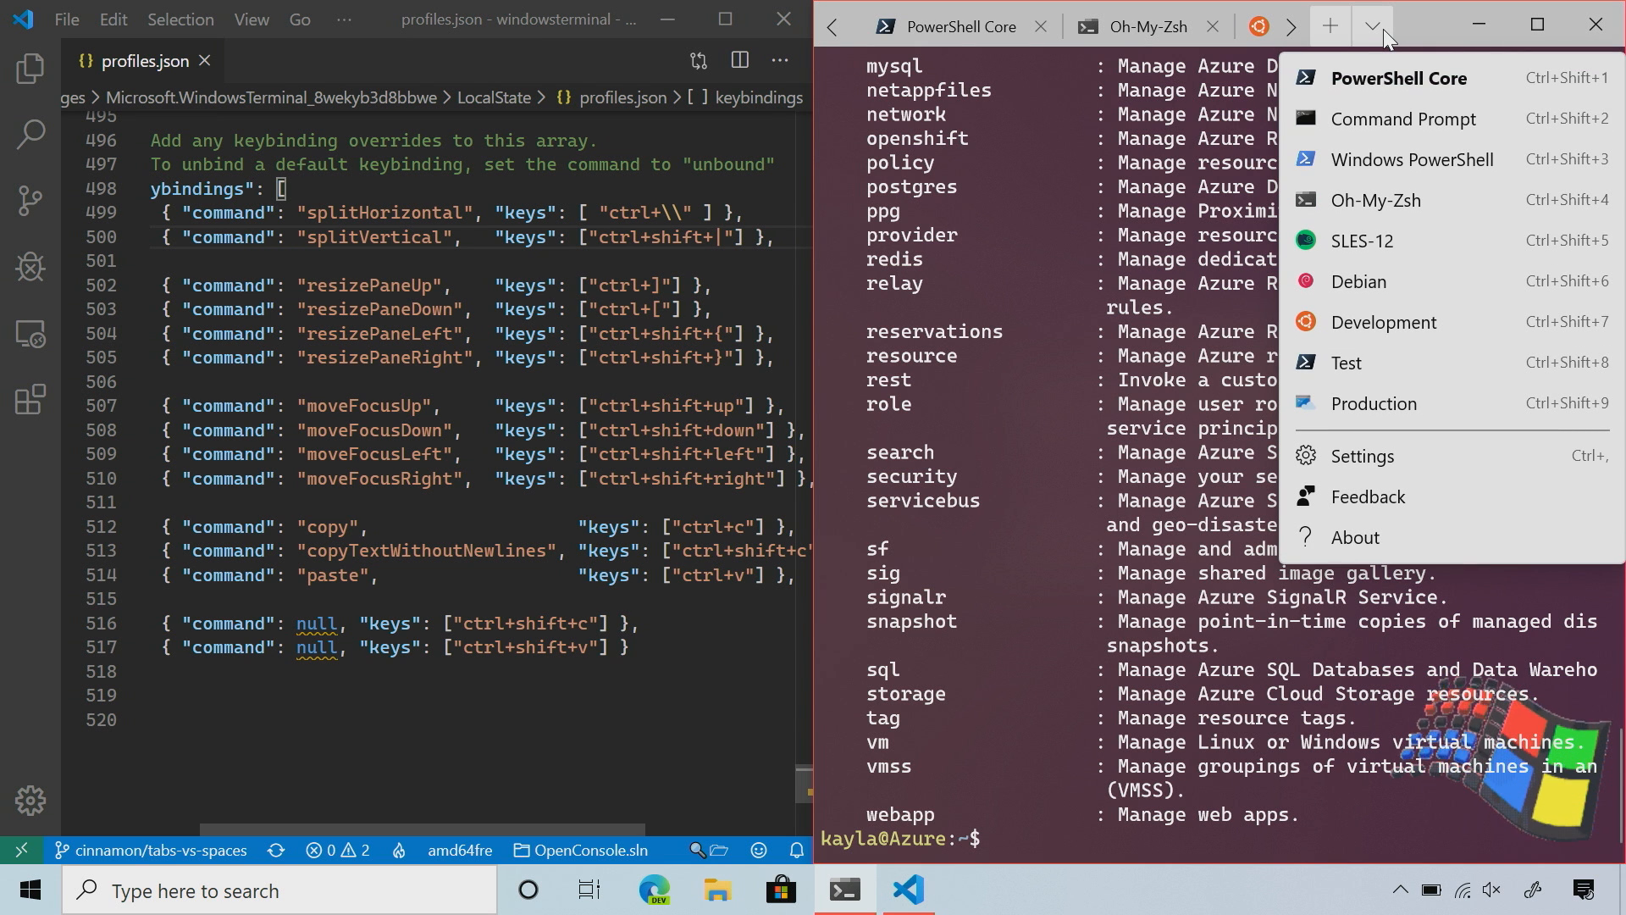
pyautogui.moveTo(1386, 457)
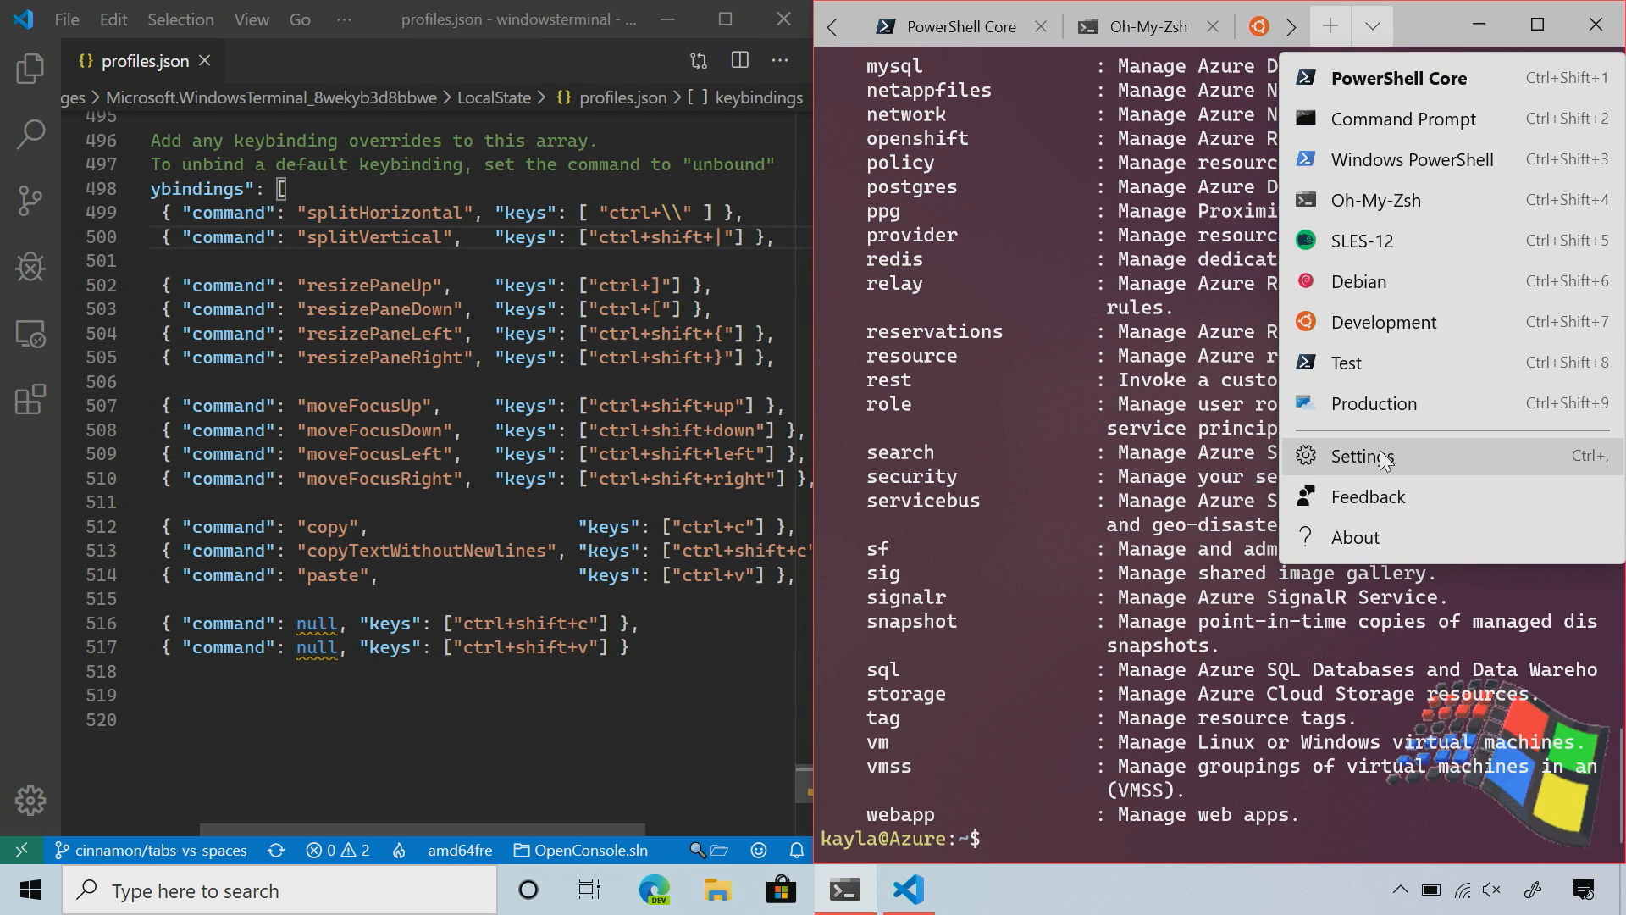
pyautogui.click(1362, 457)
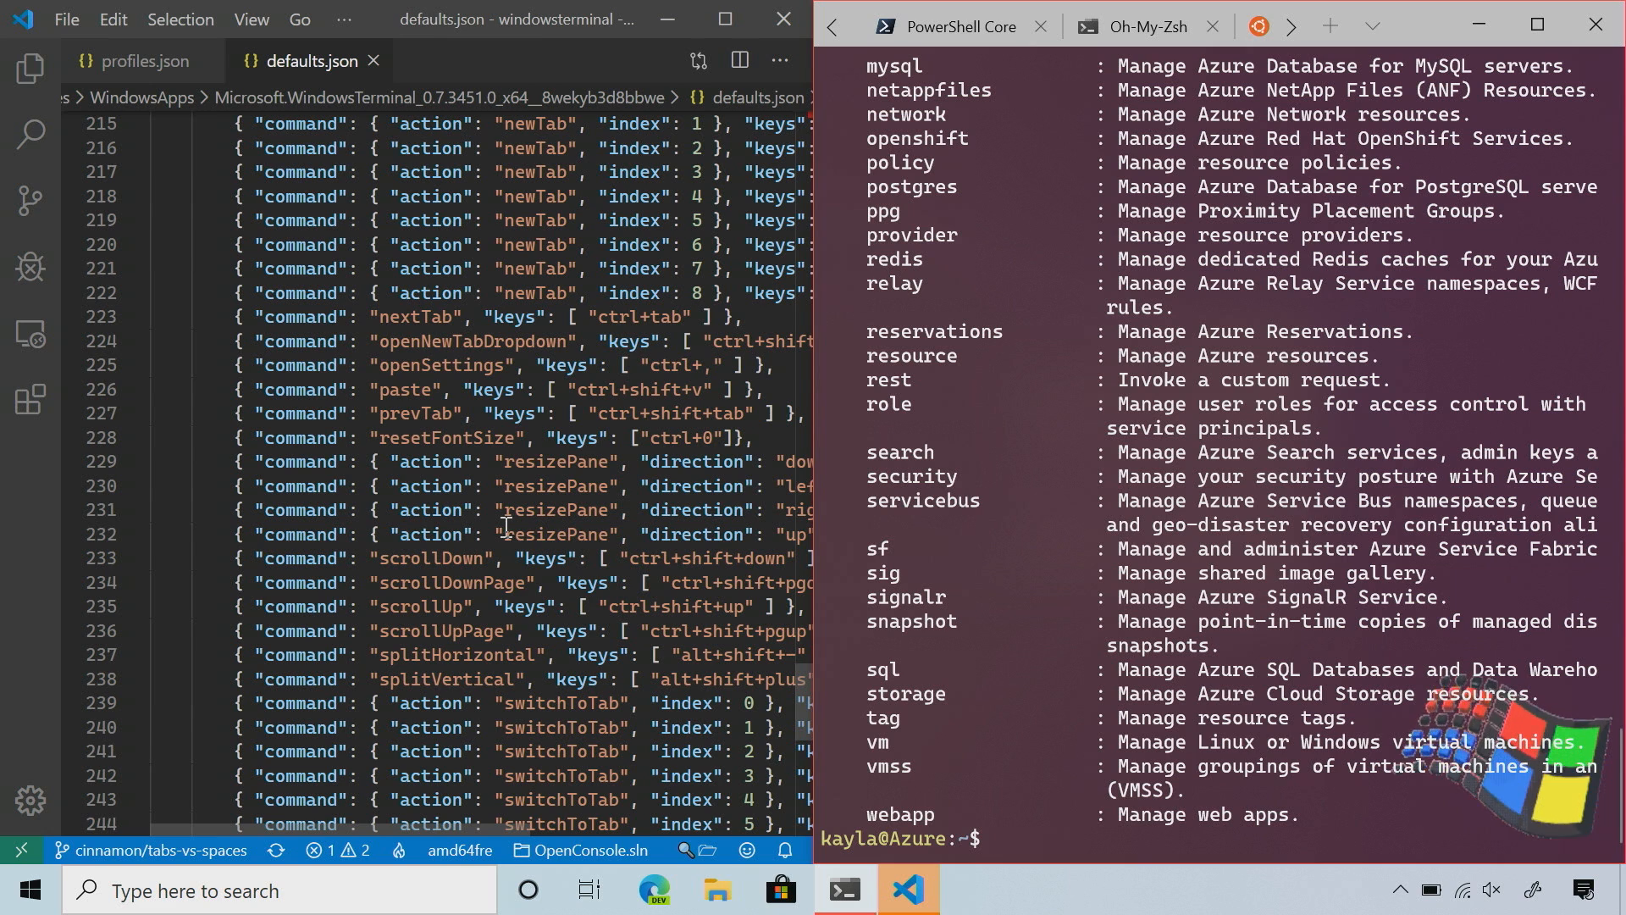
# - Scroll through defaults.json's keybindings and colour schemes, then choose Feedback to reach GitHub issues
pyautogui.scroll(-3)
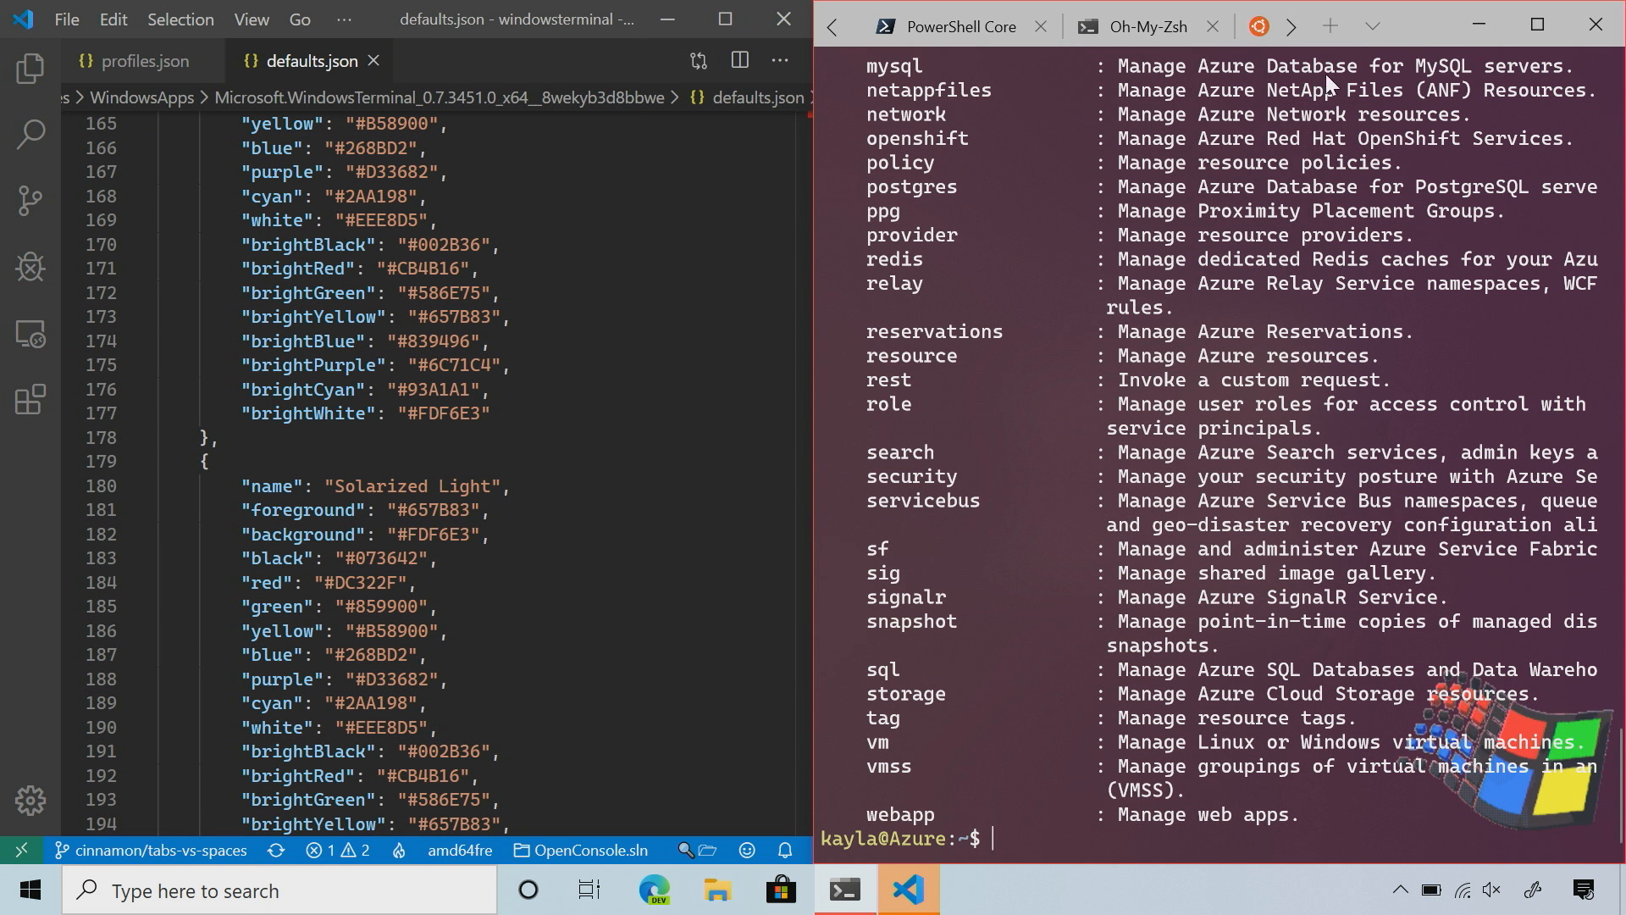
pyautogui.click(1371, 26)
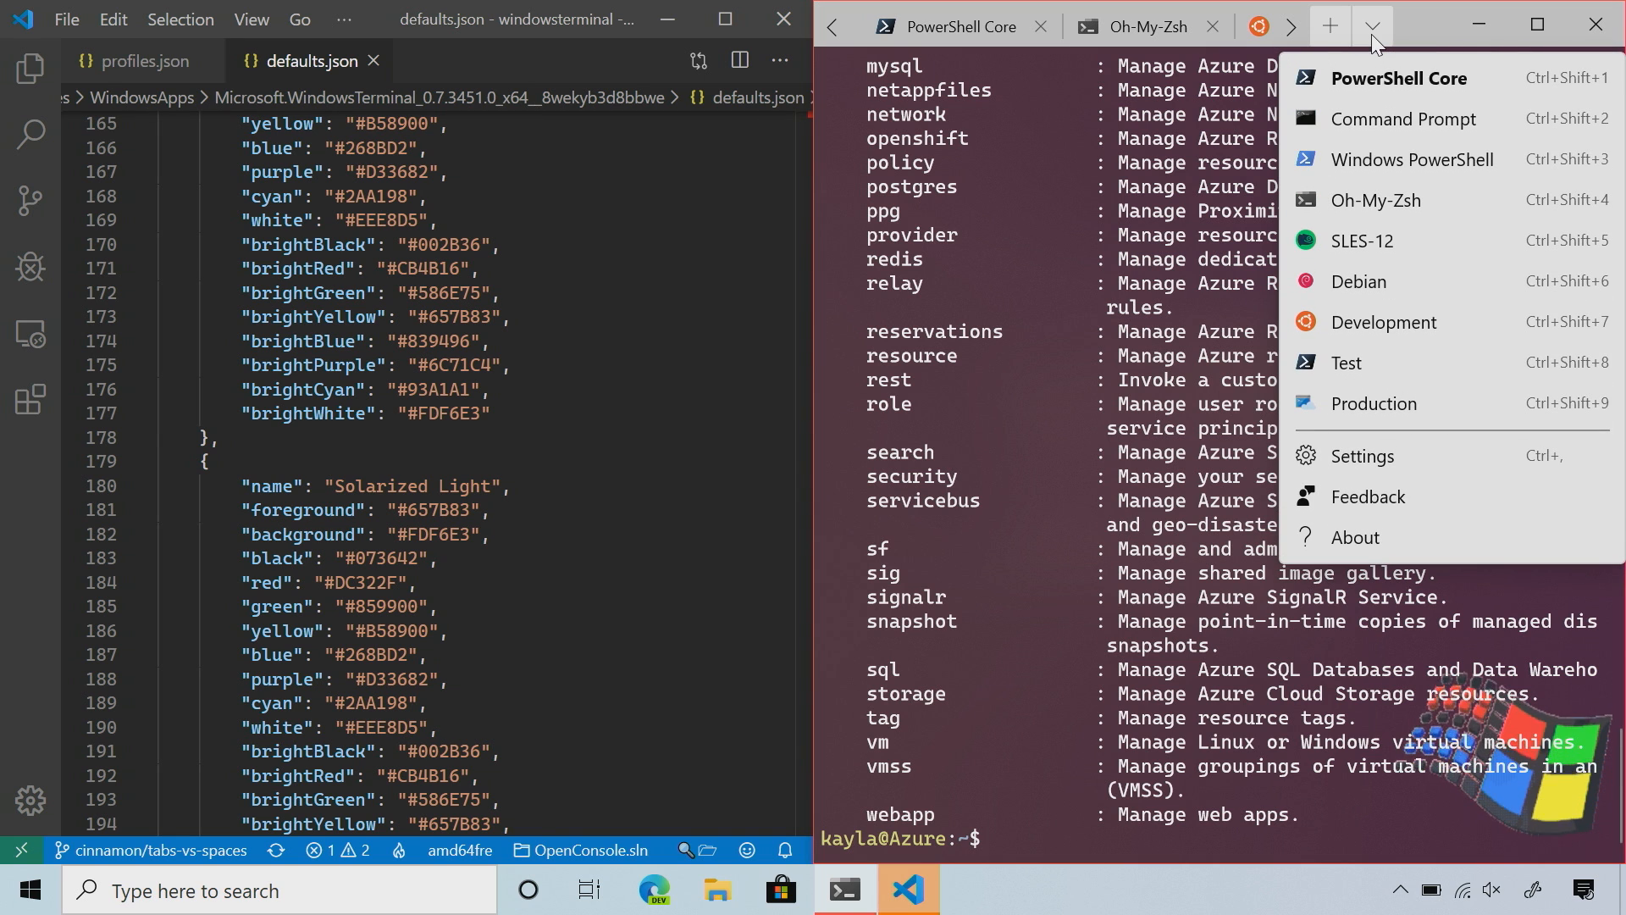
pyautogui.click(1371, 26)
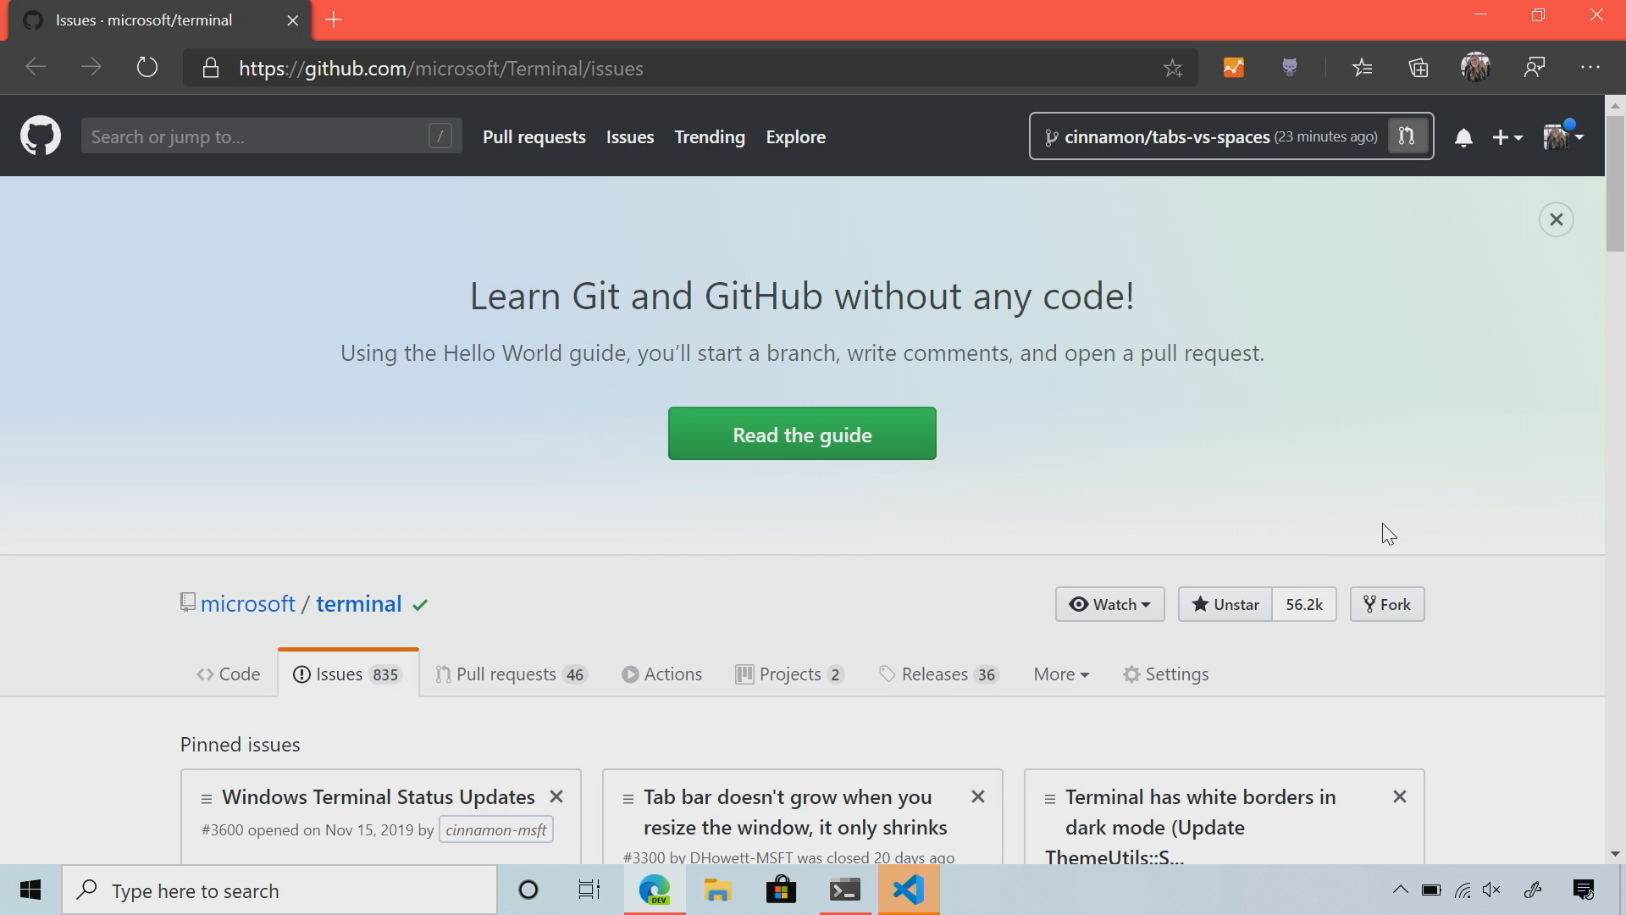
pyautogui.moveTo(1441, 437)
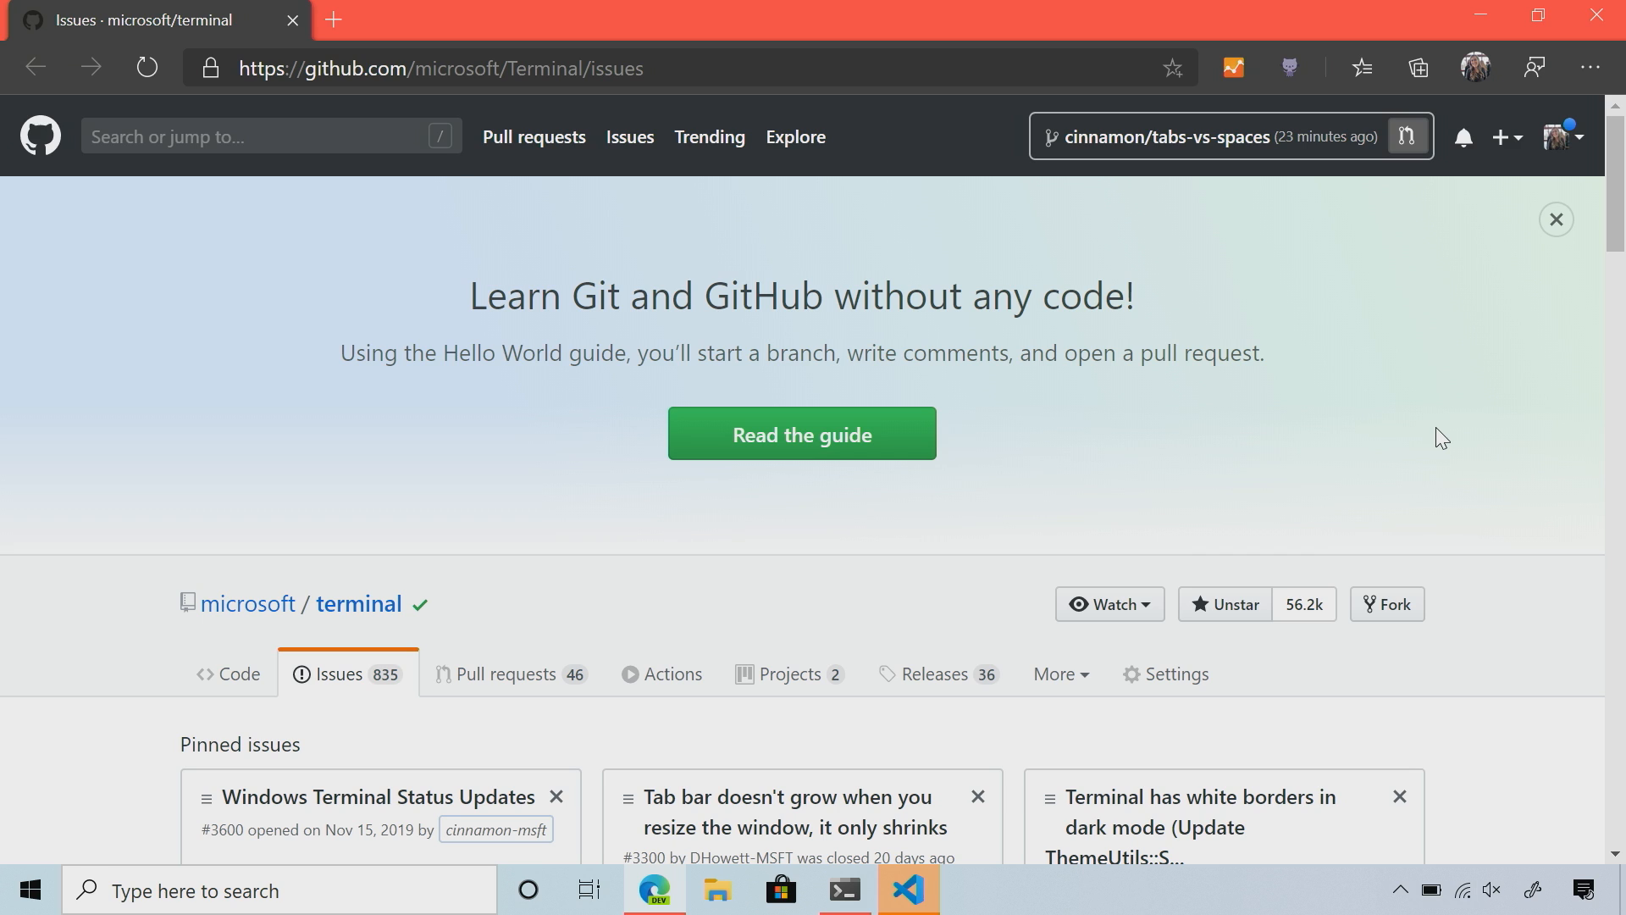